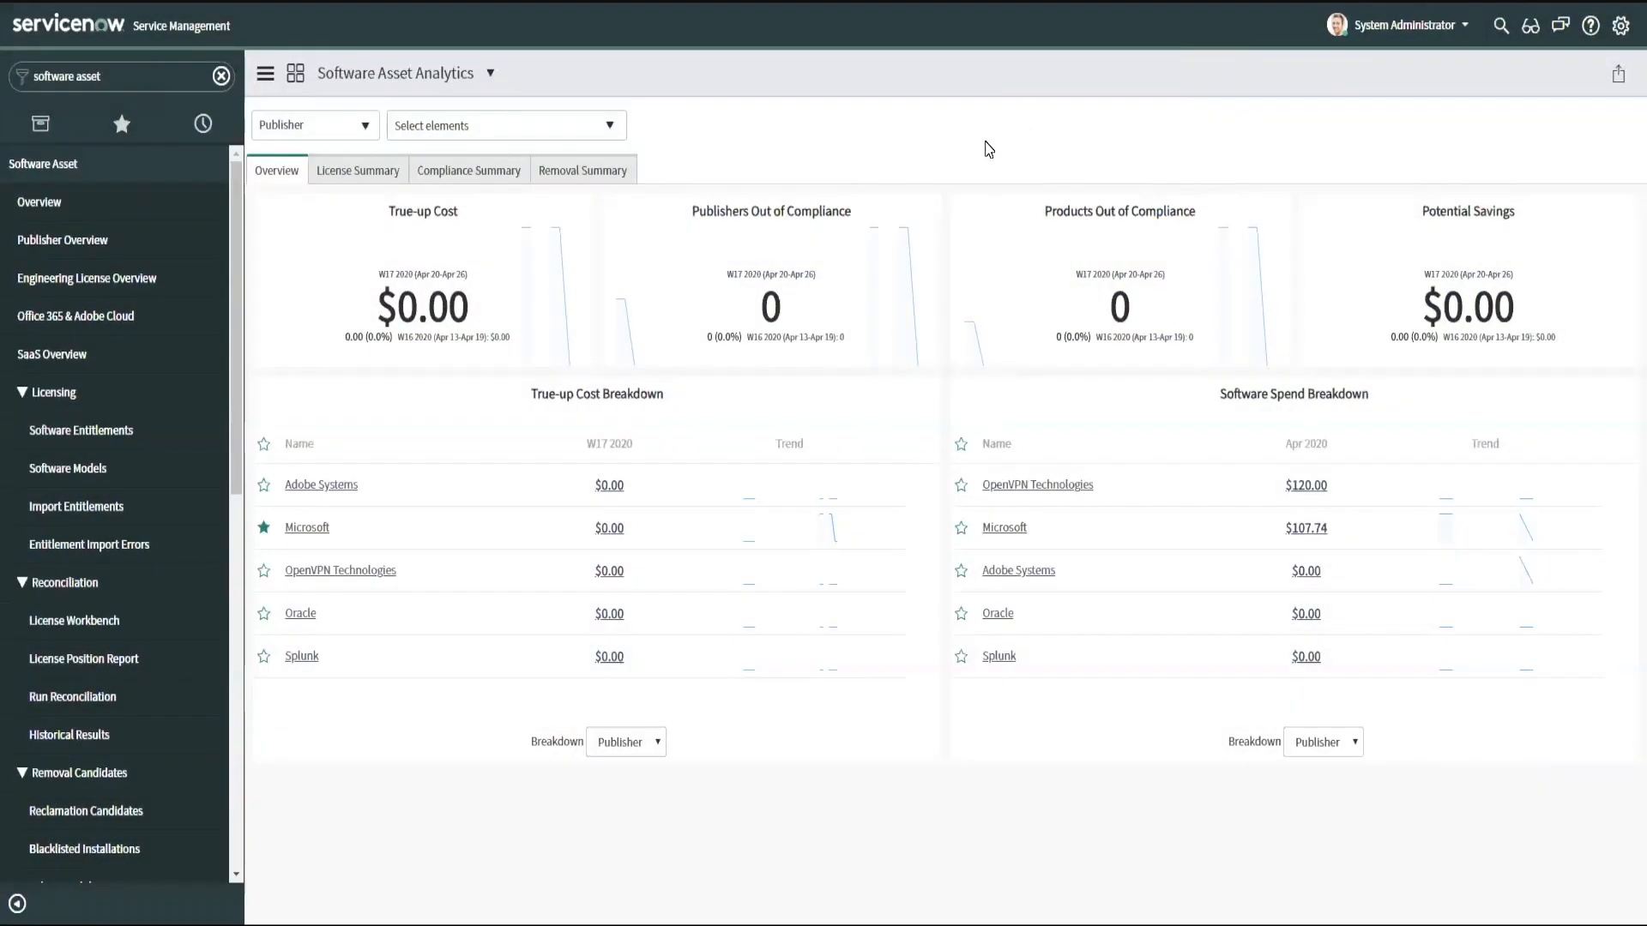
mouse_move(911, 130)
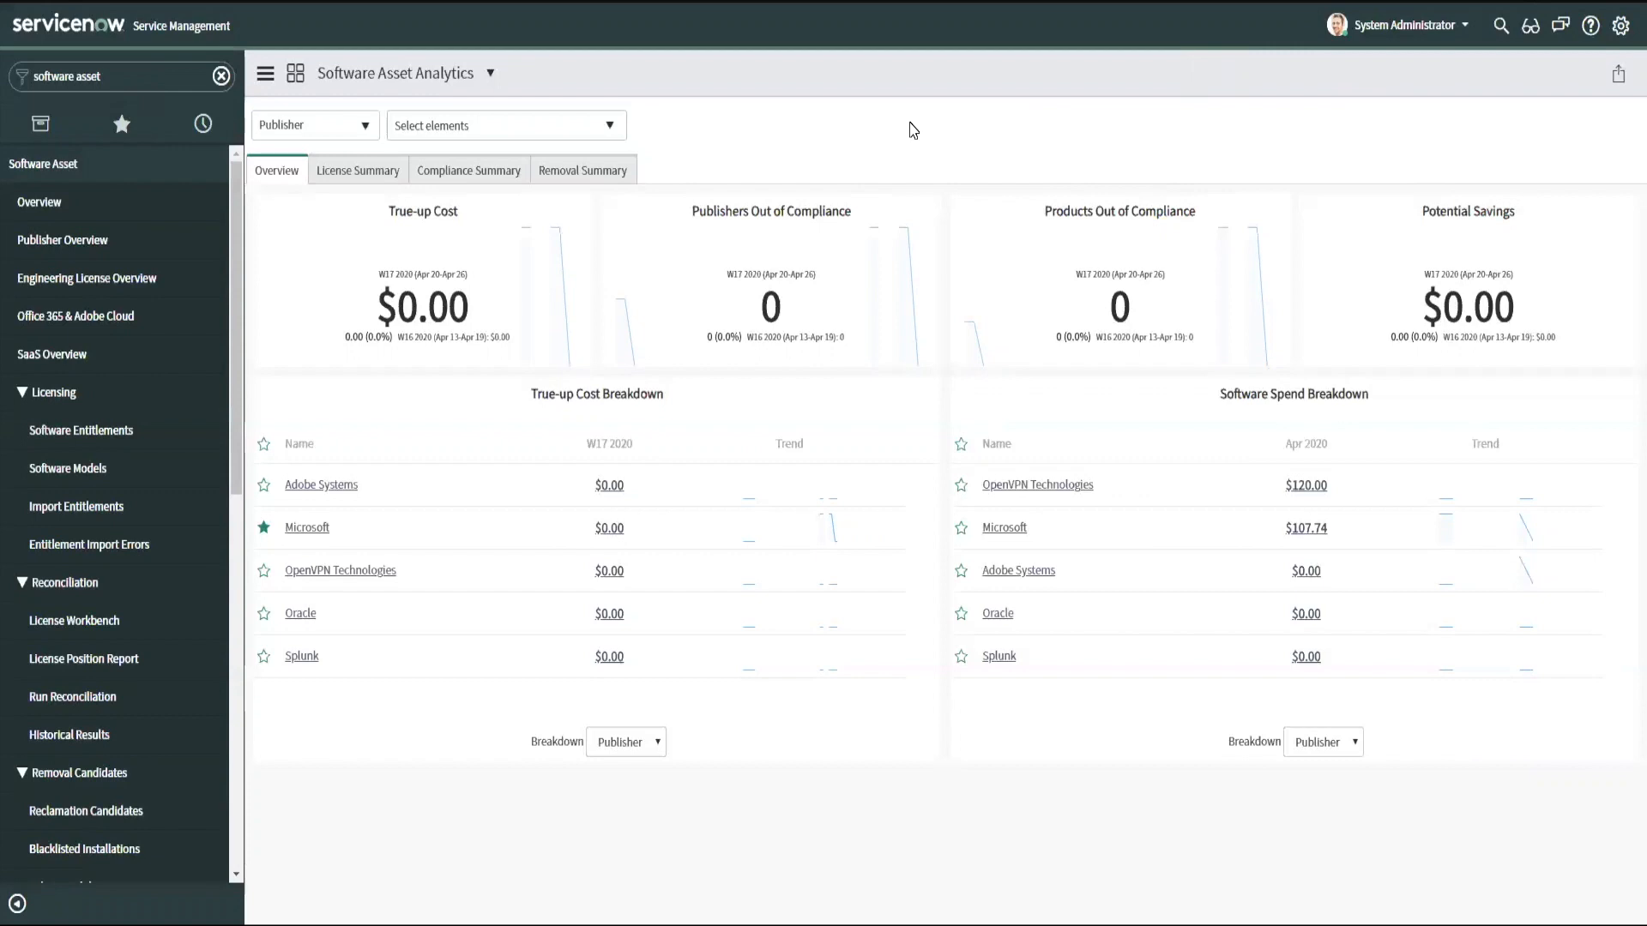
mouse_move(327, 239)
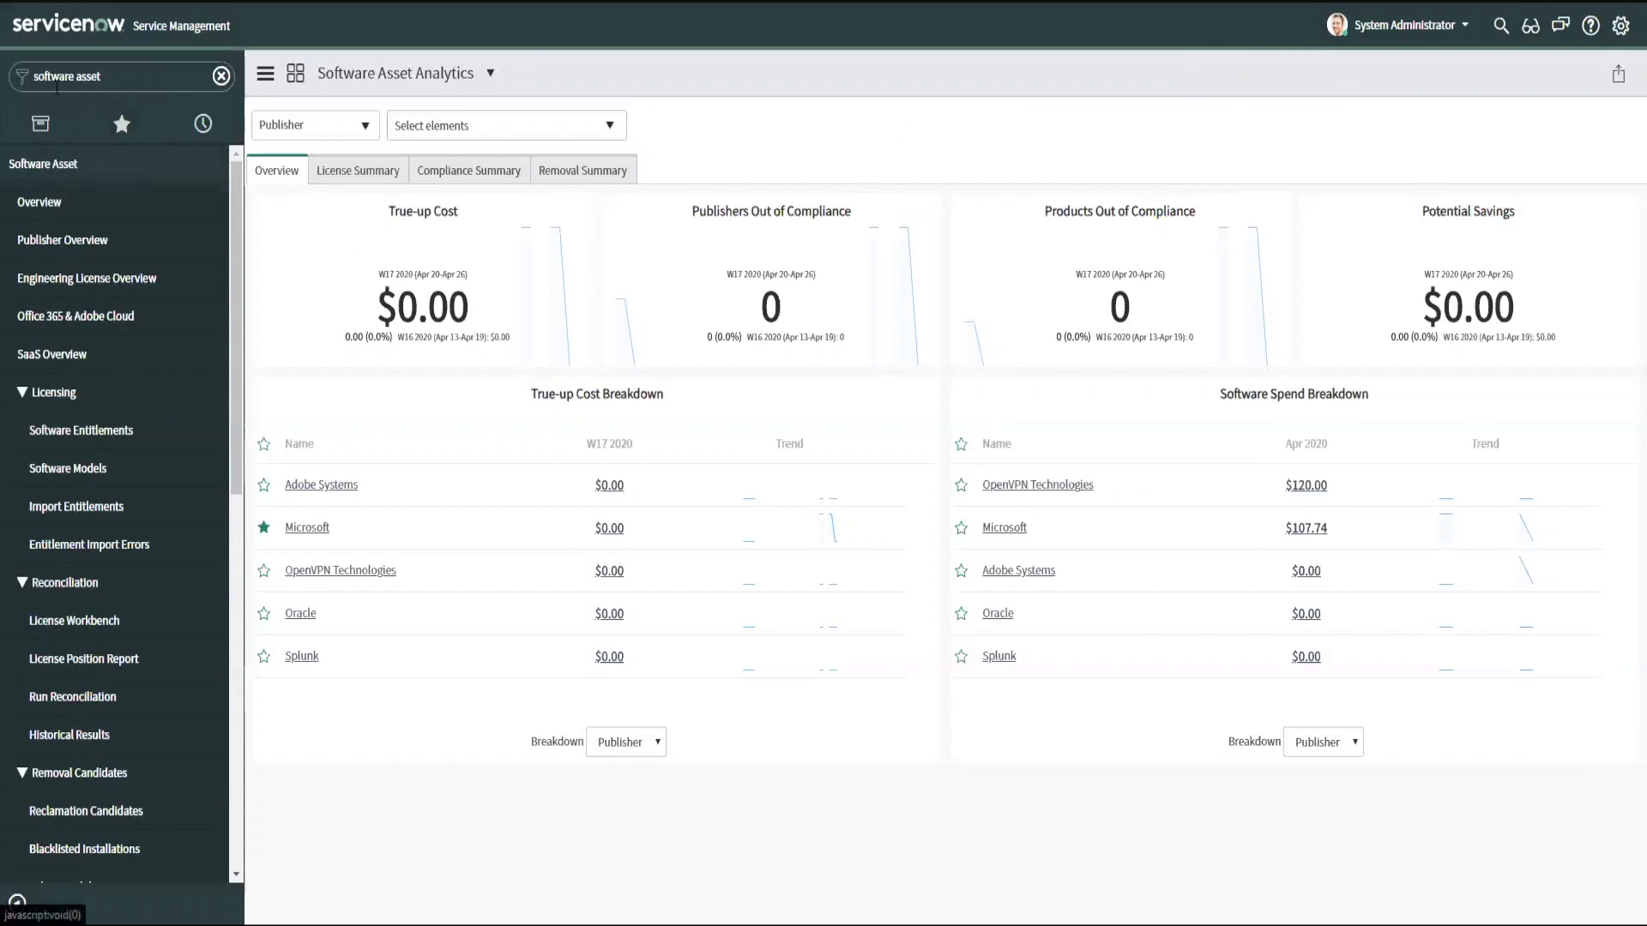
- Open Licensing > Software Entitlements, showing the eight existing license records
triple_click(100, 75)
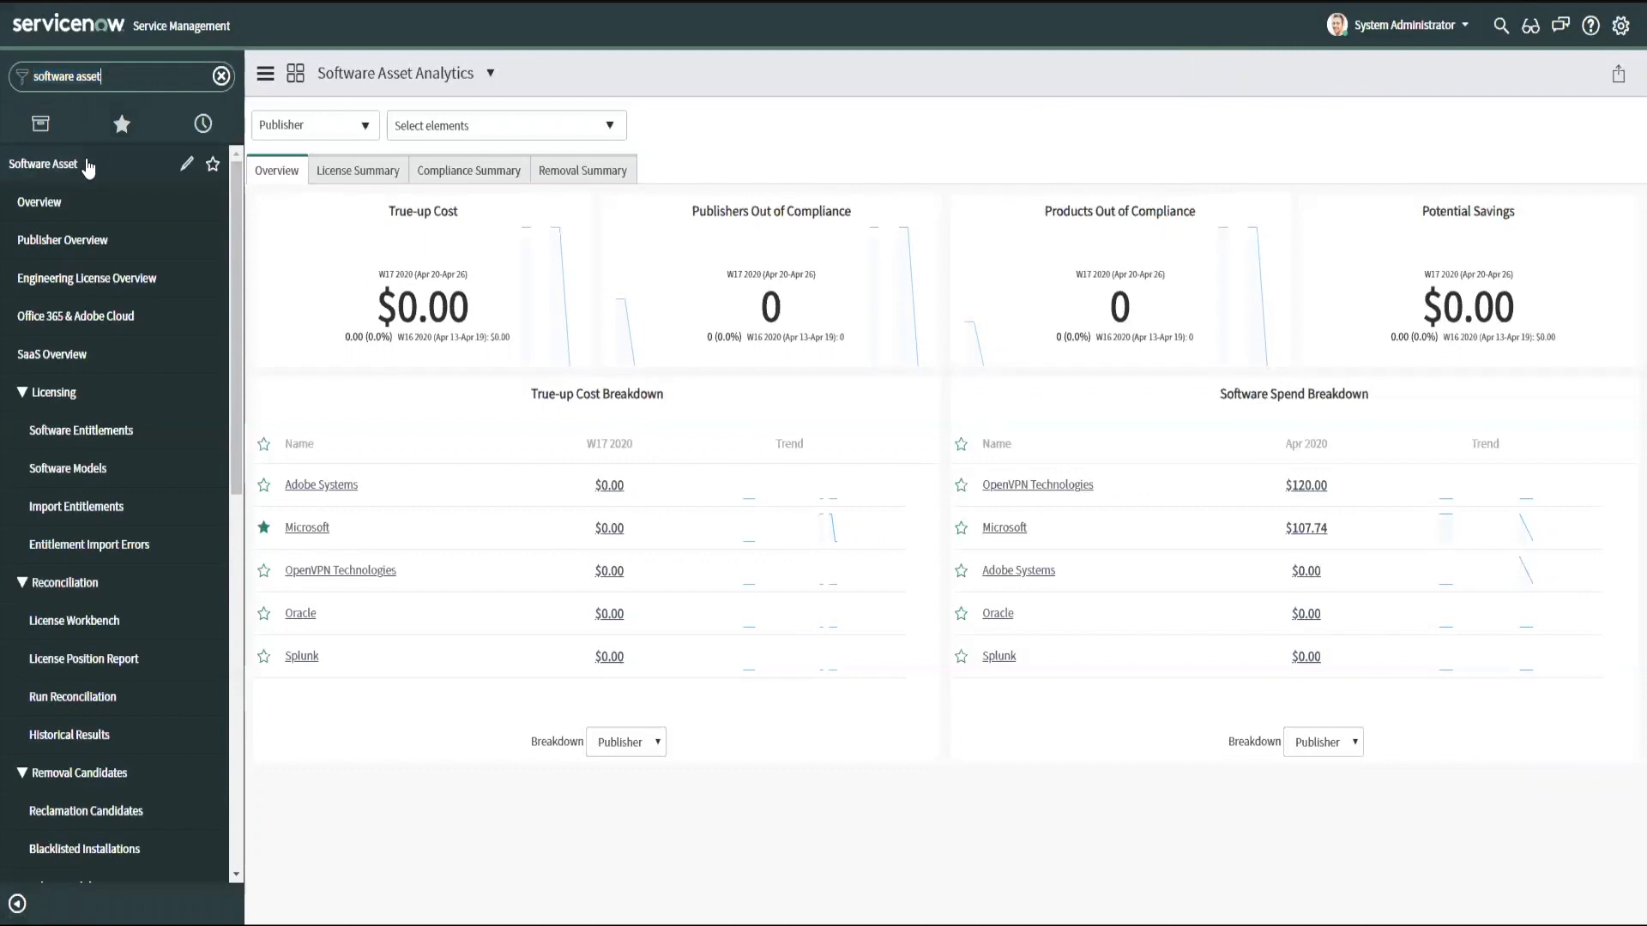
mouse_move(151, 410)
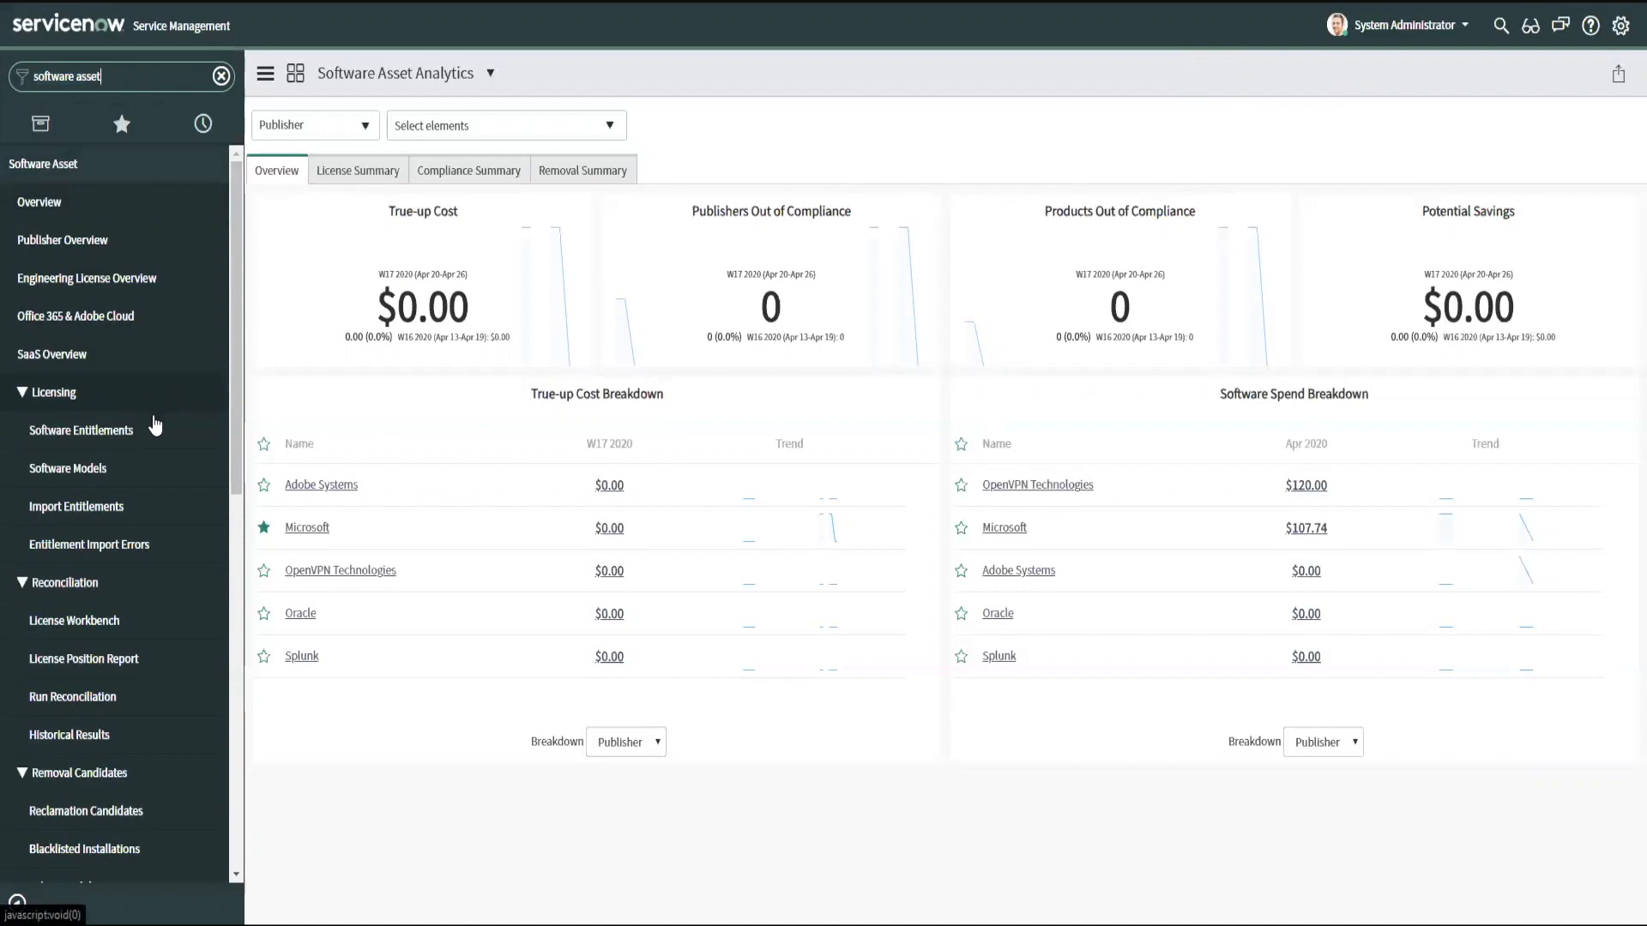
mouse_move(154, 440)
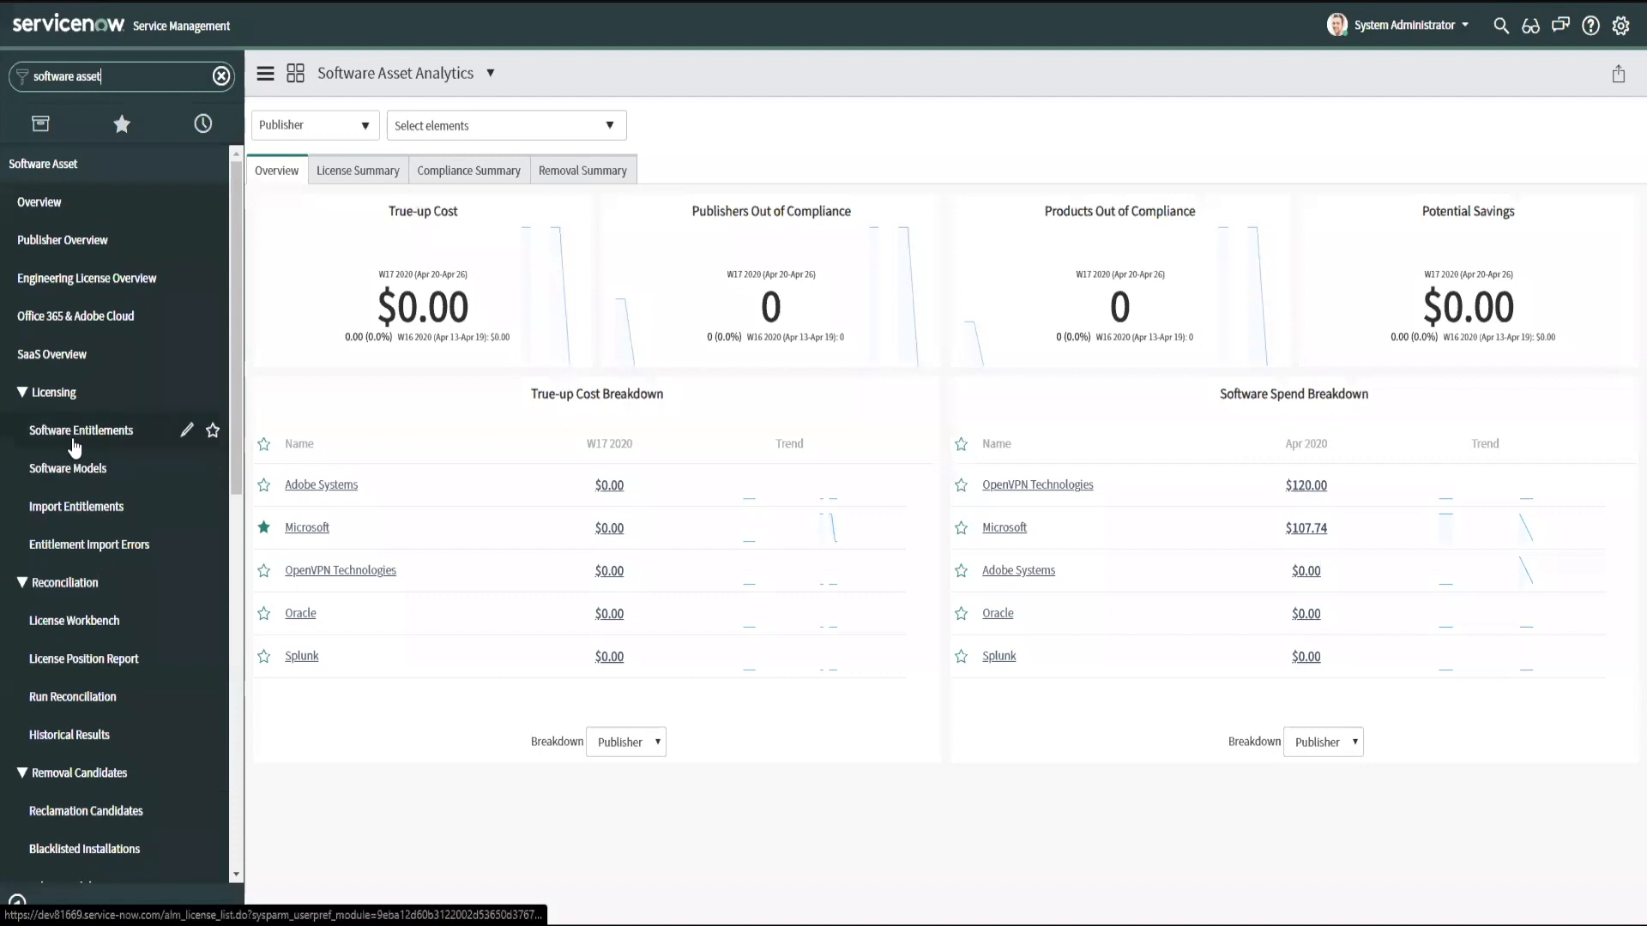
left_click(80, 430)
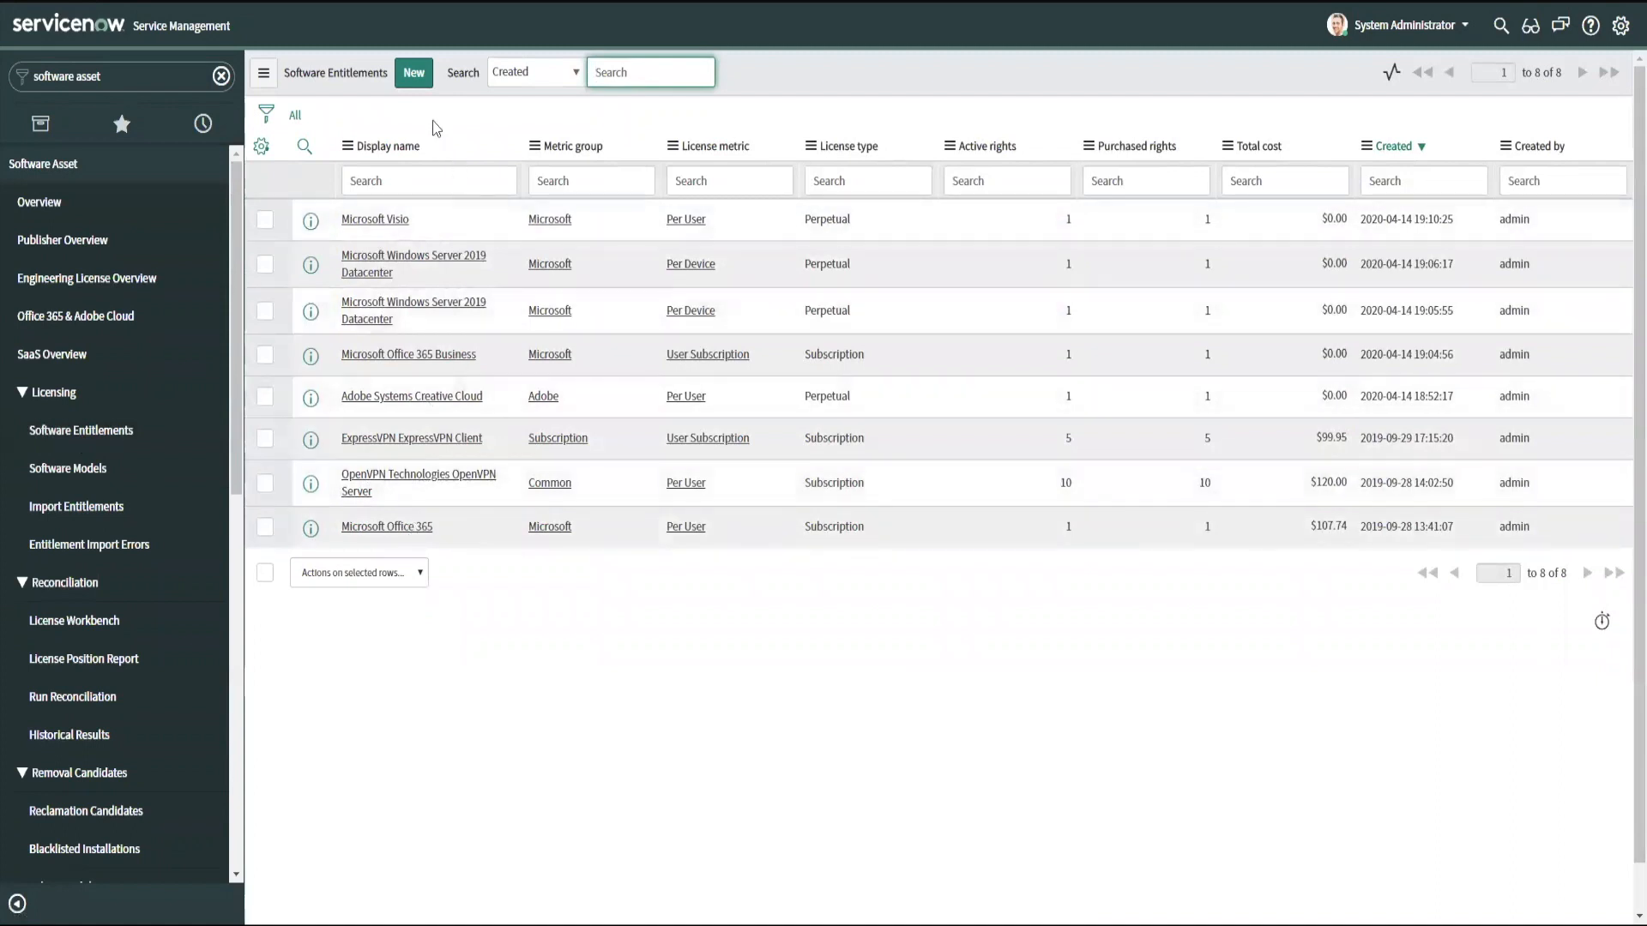
- Start a new entitlement and choose publisher part number PT2-03578 from the suggestions
left_click(413, 72)
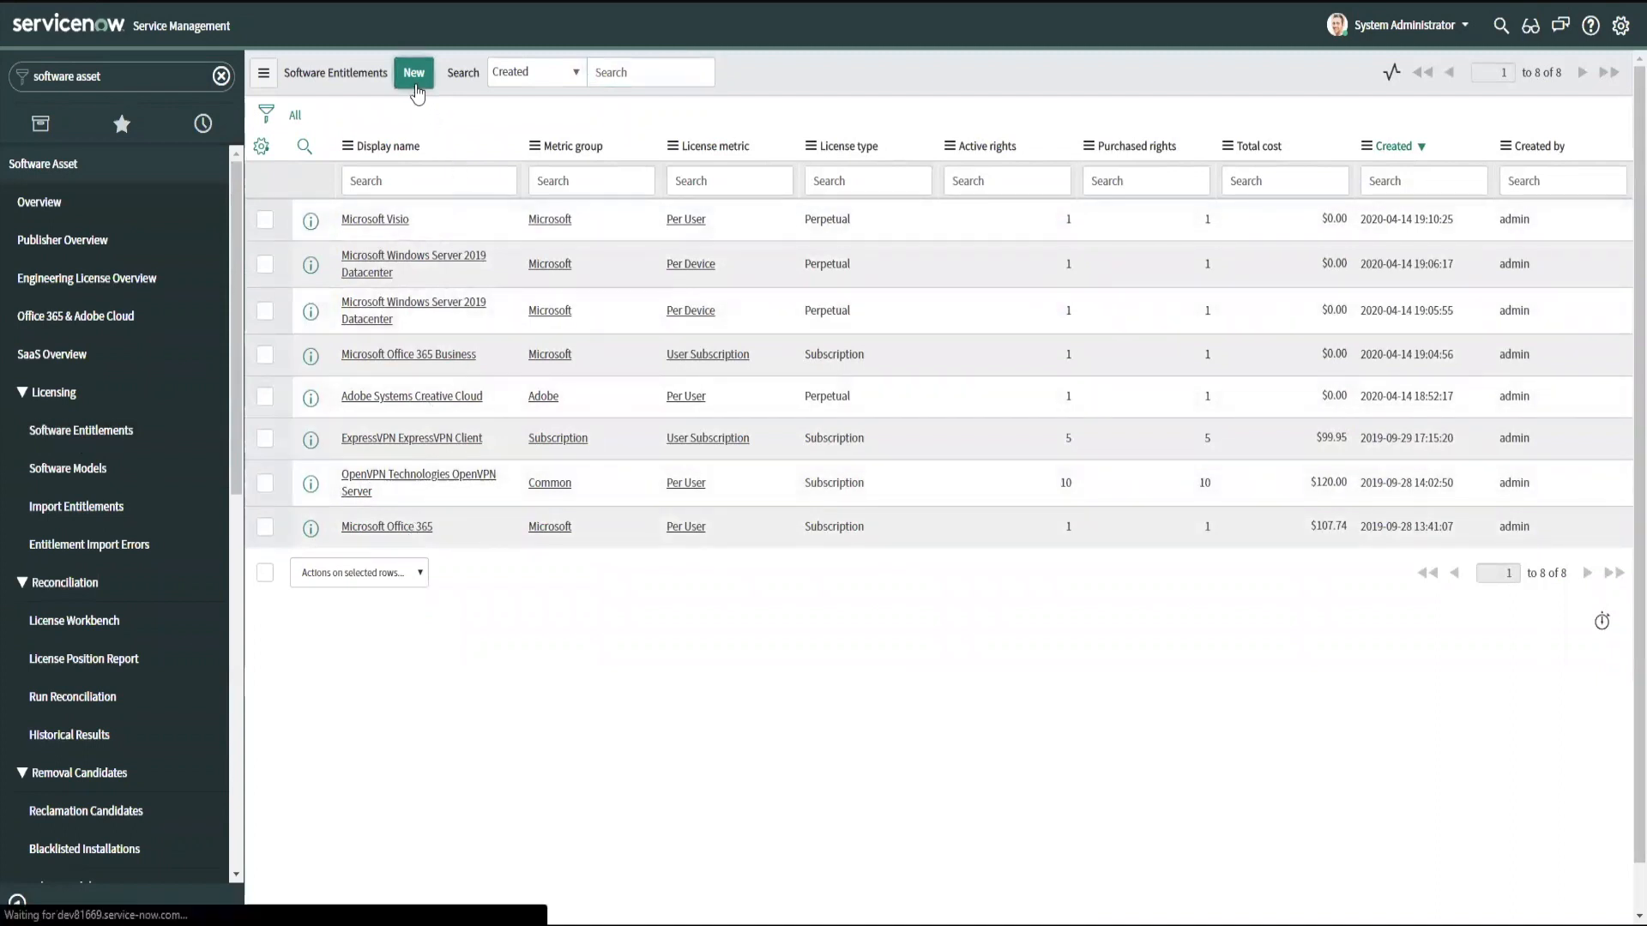
left_click(413, 71)
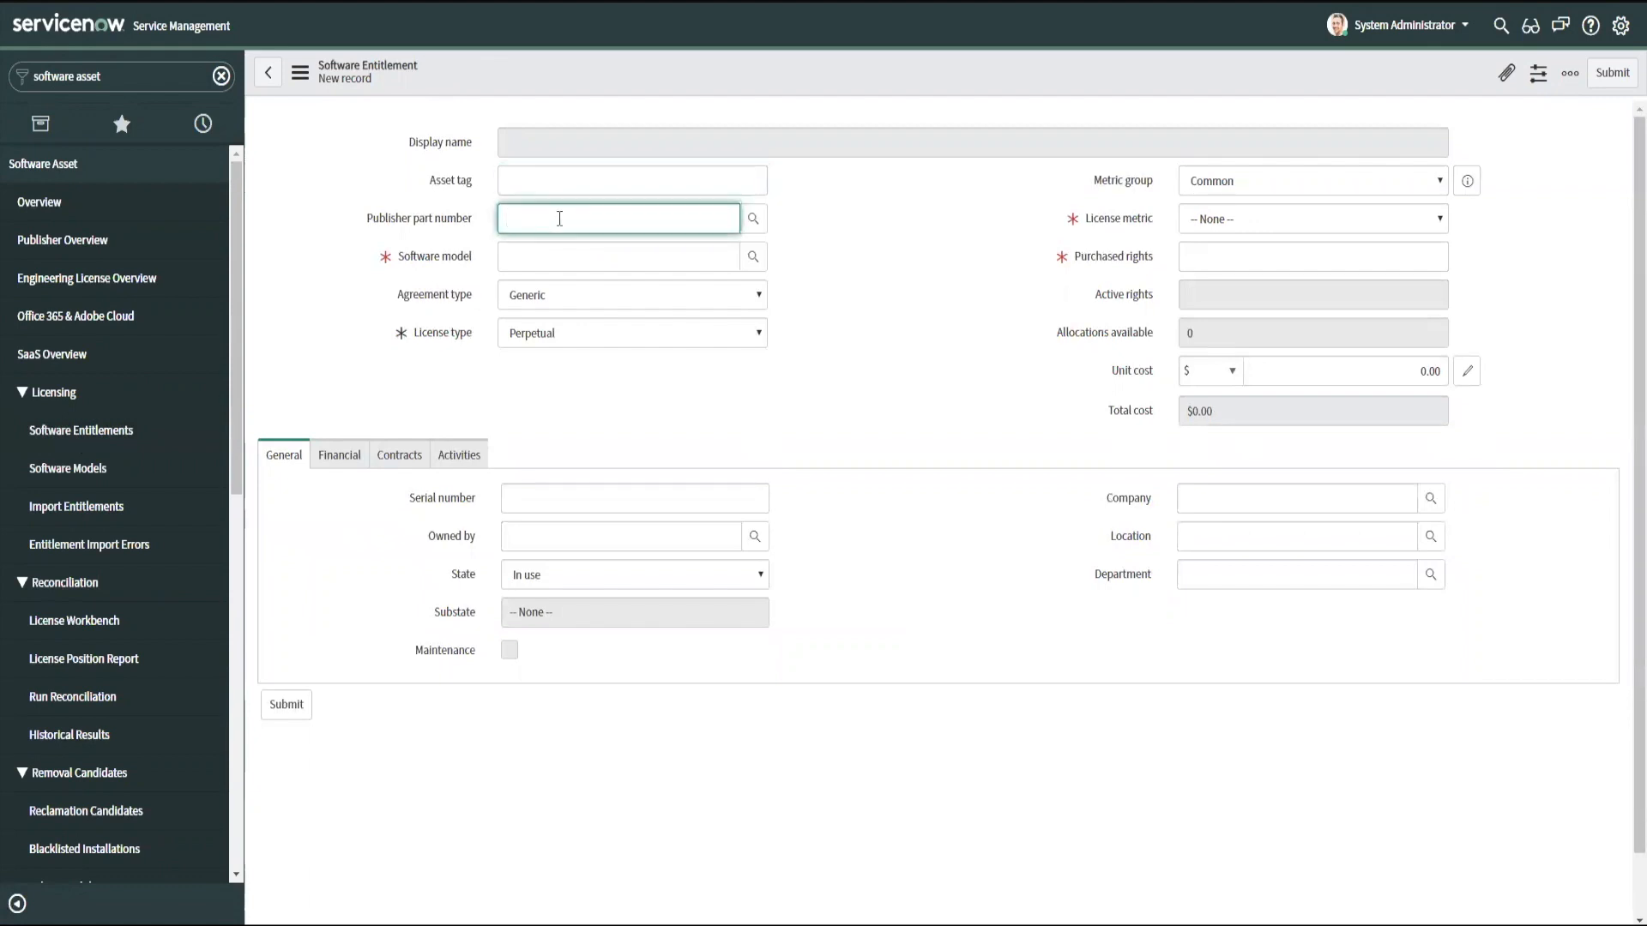
type("PT2-03578")
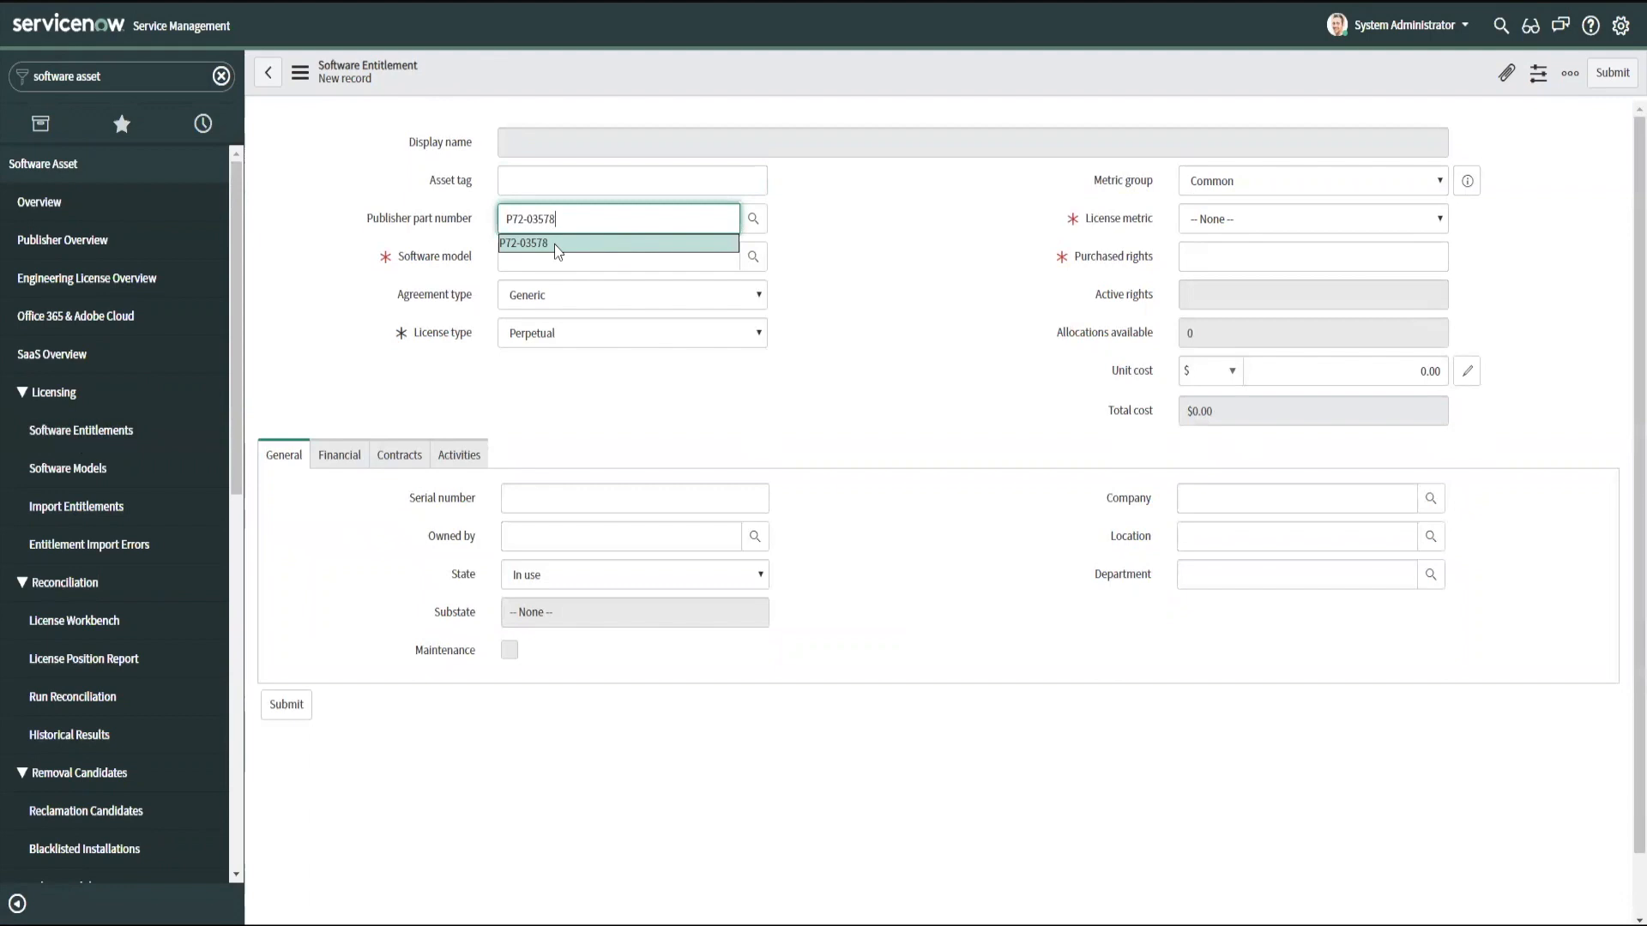
left_click(524, 243)
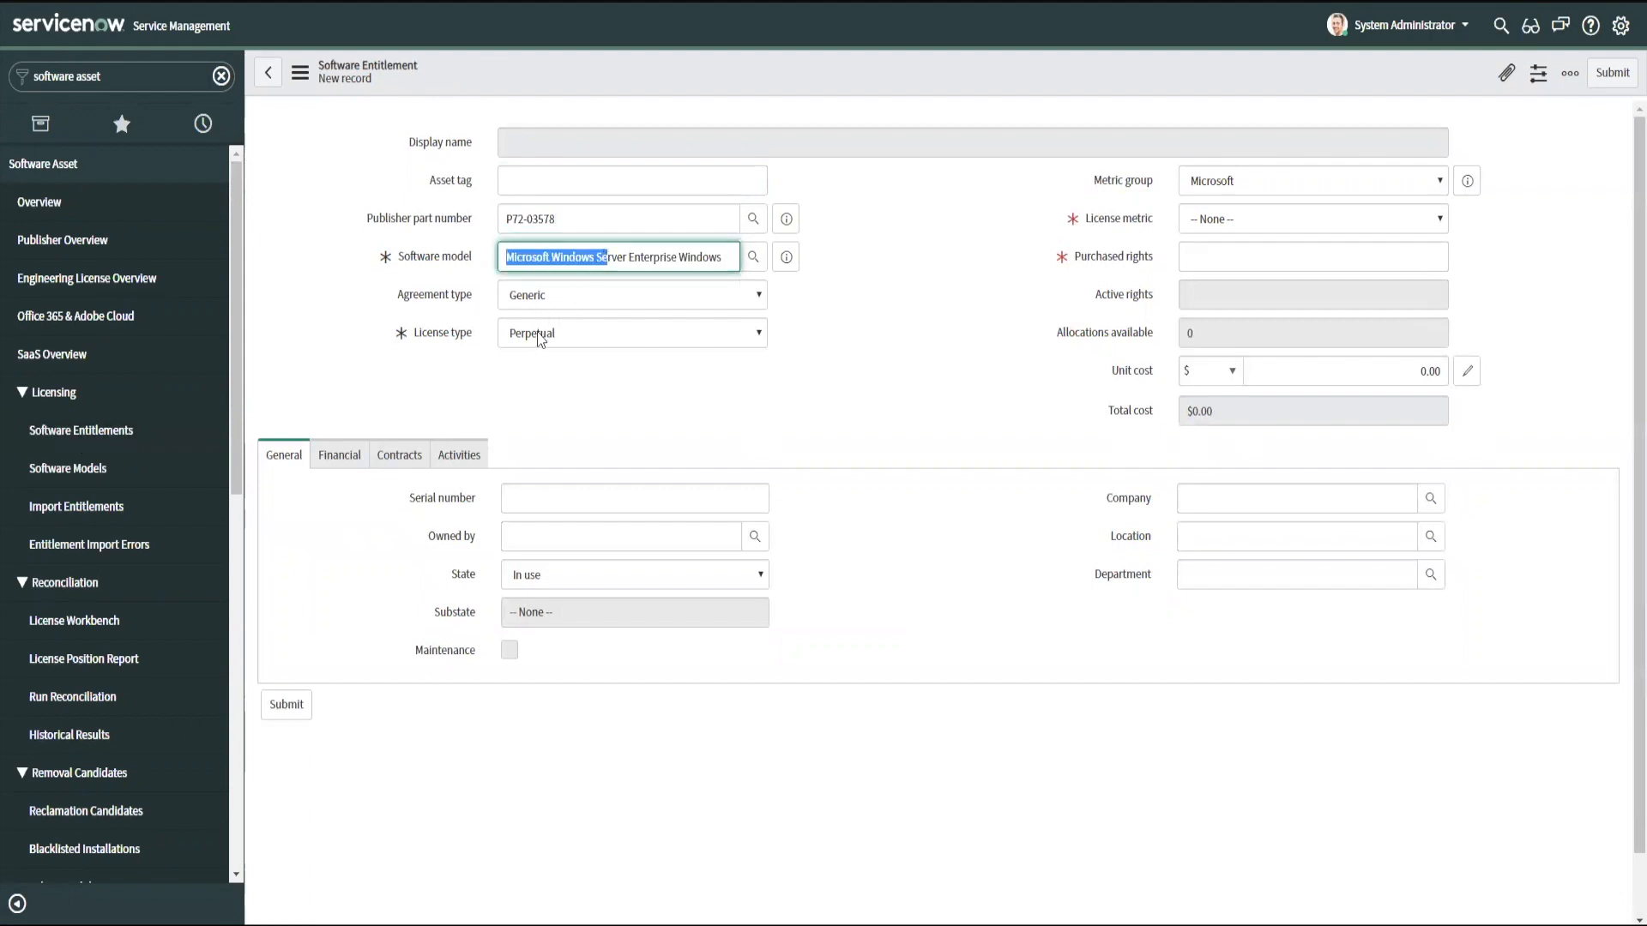
- Review the auto-filled Windows Server Enterprise model and set the license metric to Per Device
left_click(630, 333)
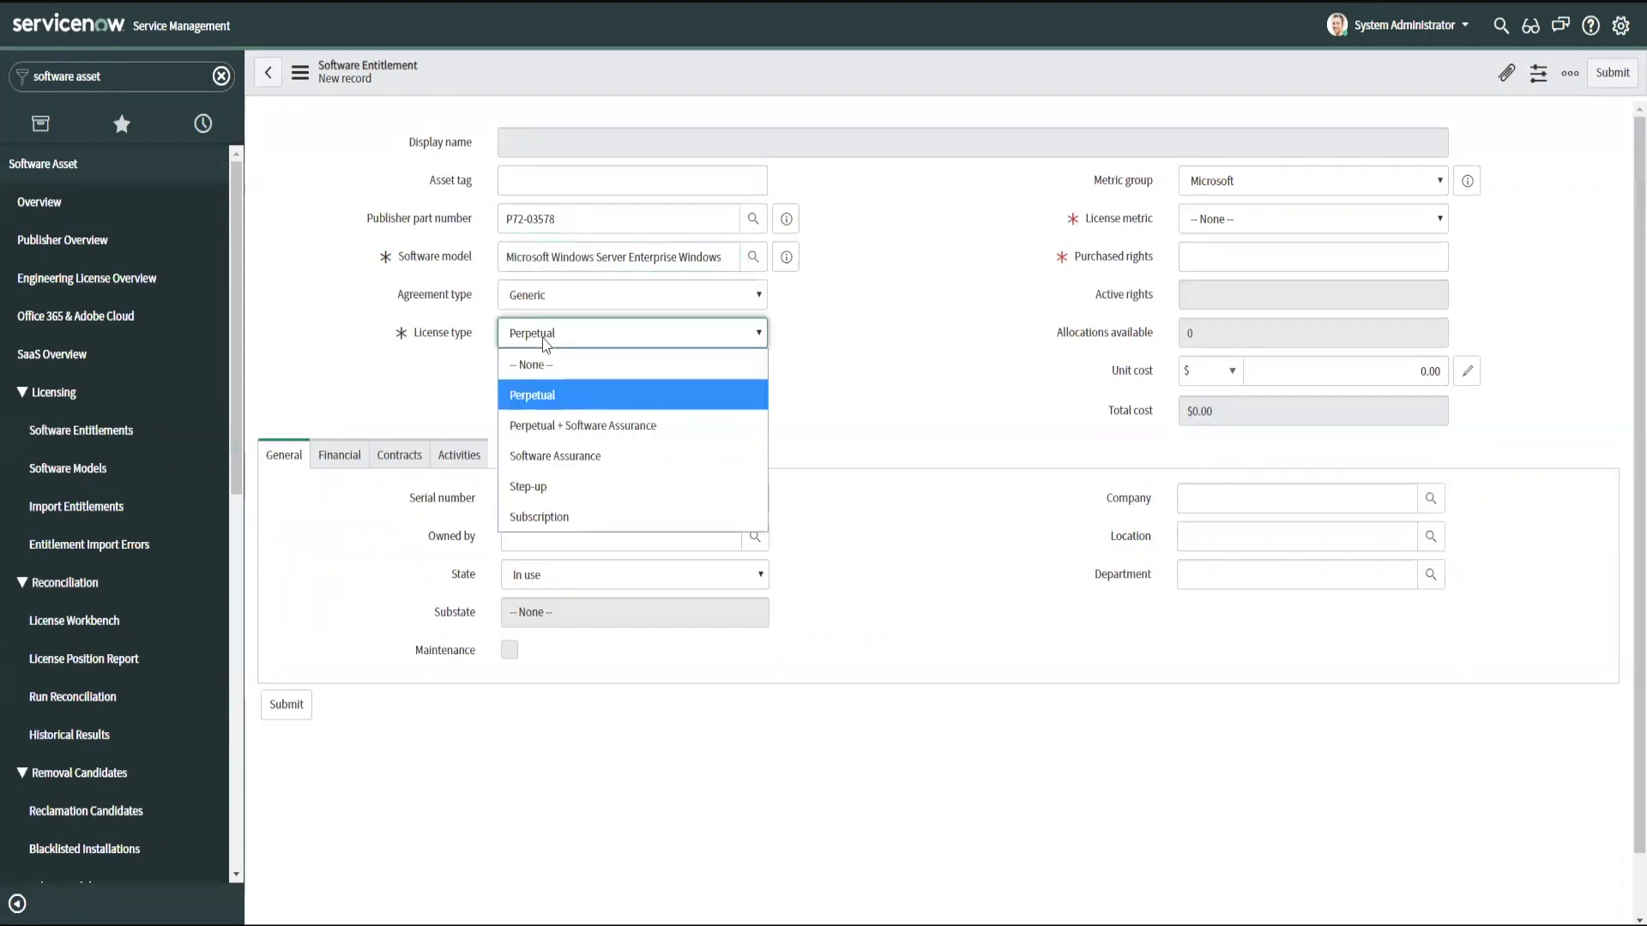
mouse_move(565, 407)
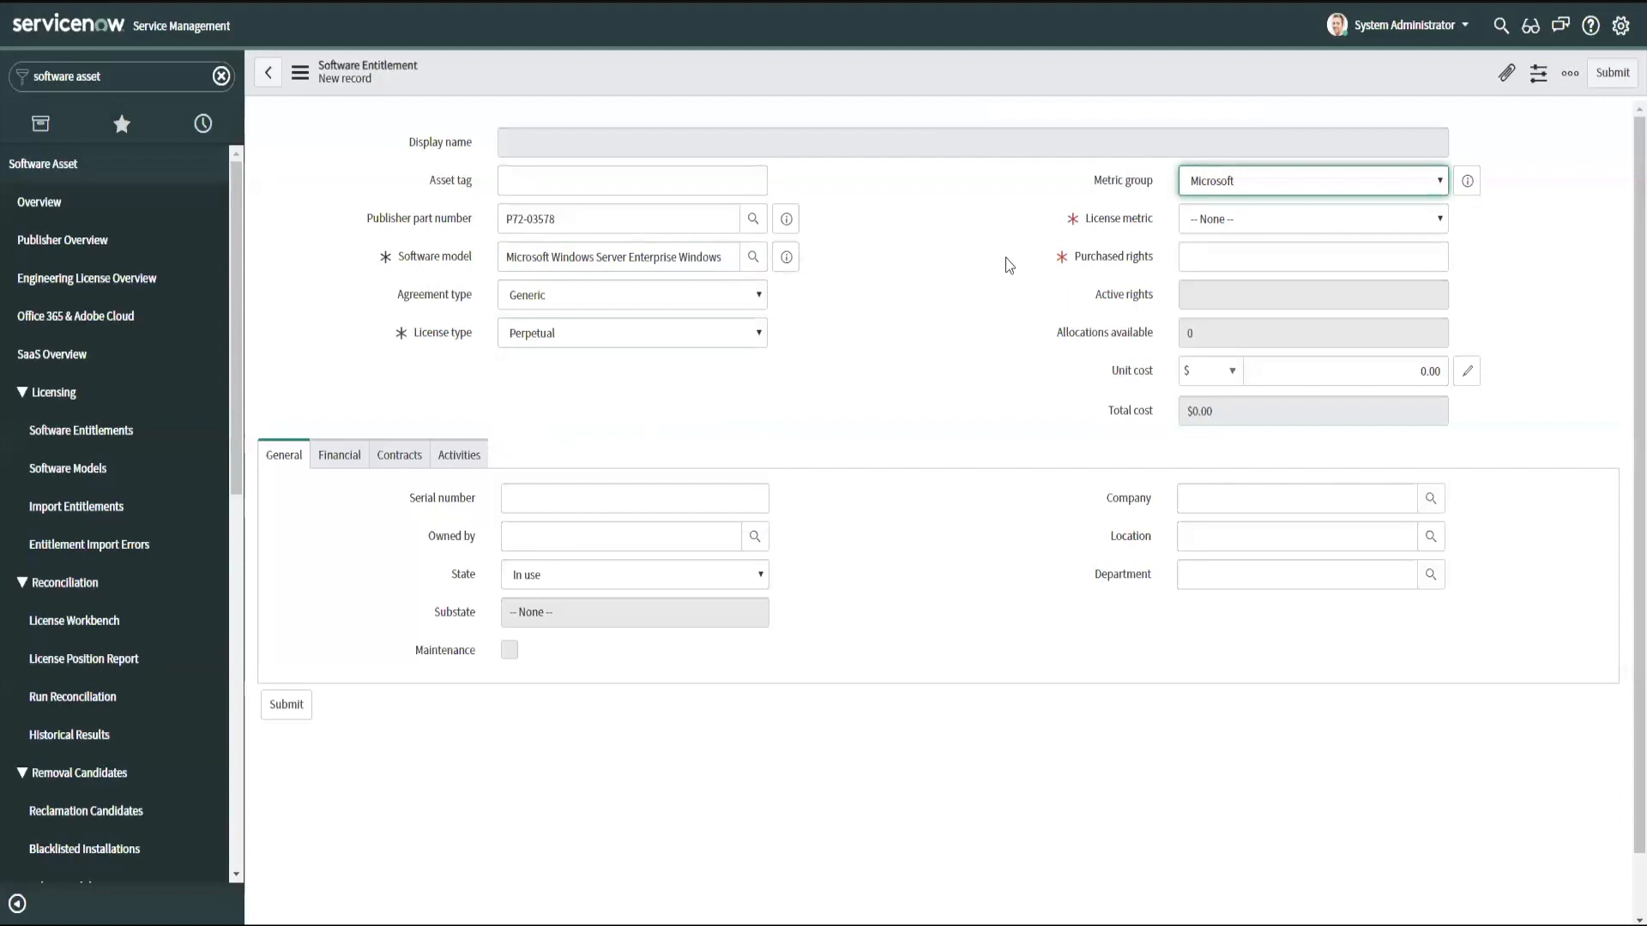
left_click(1311, 219)
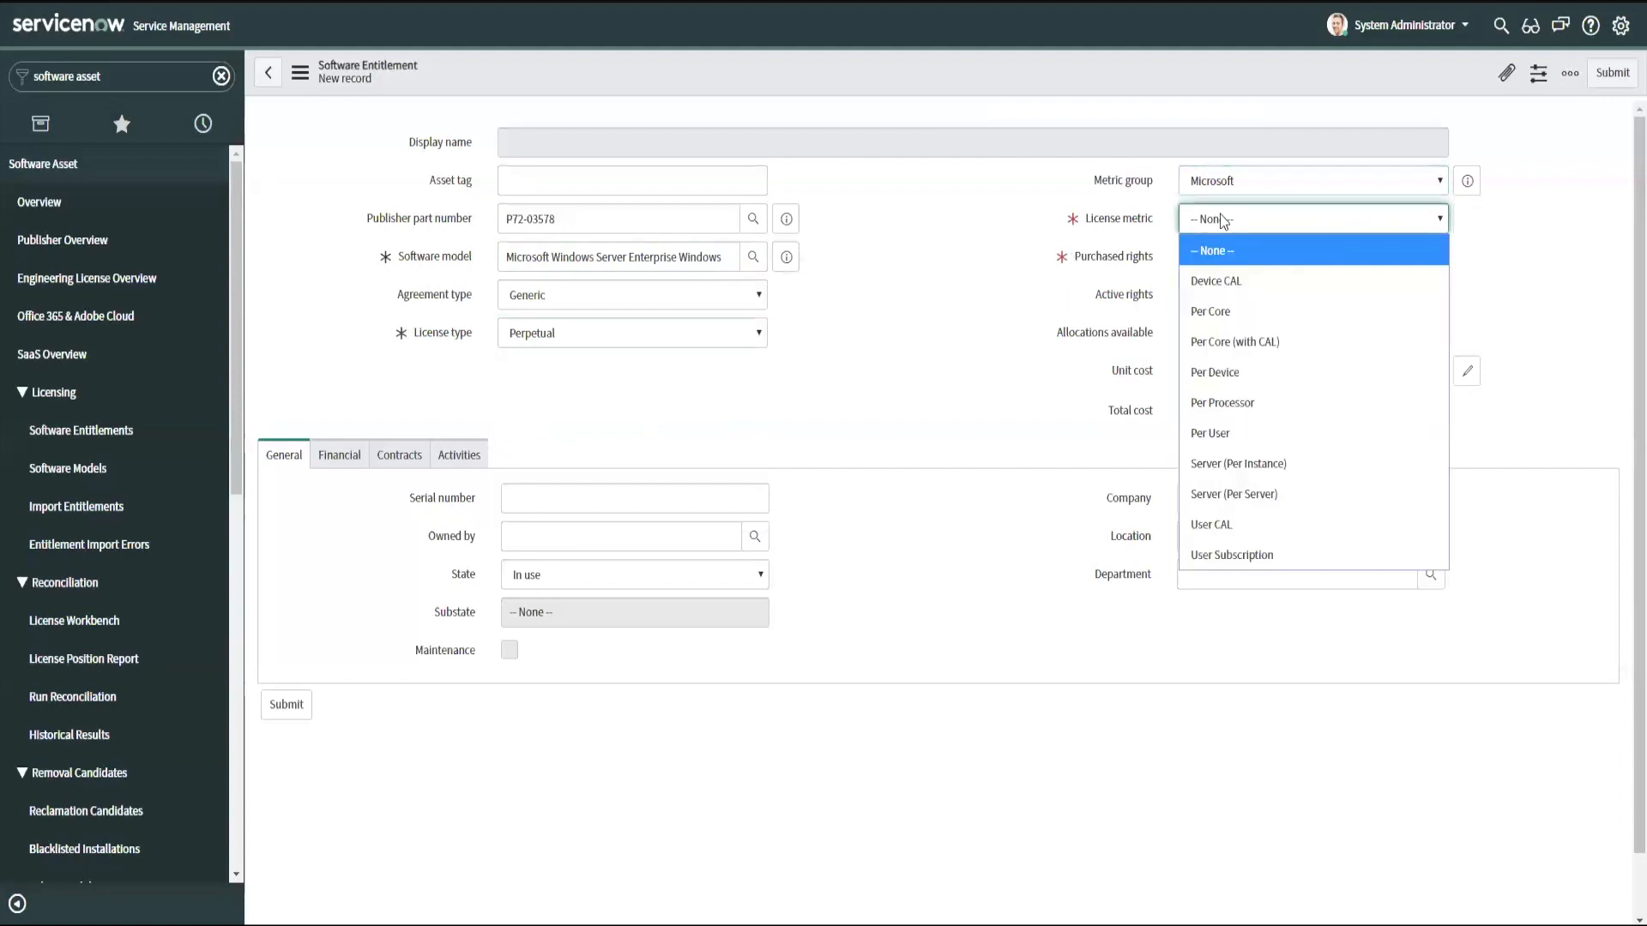
mouse_move(1211, 524)
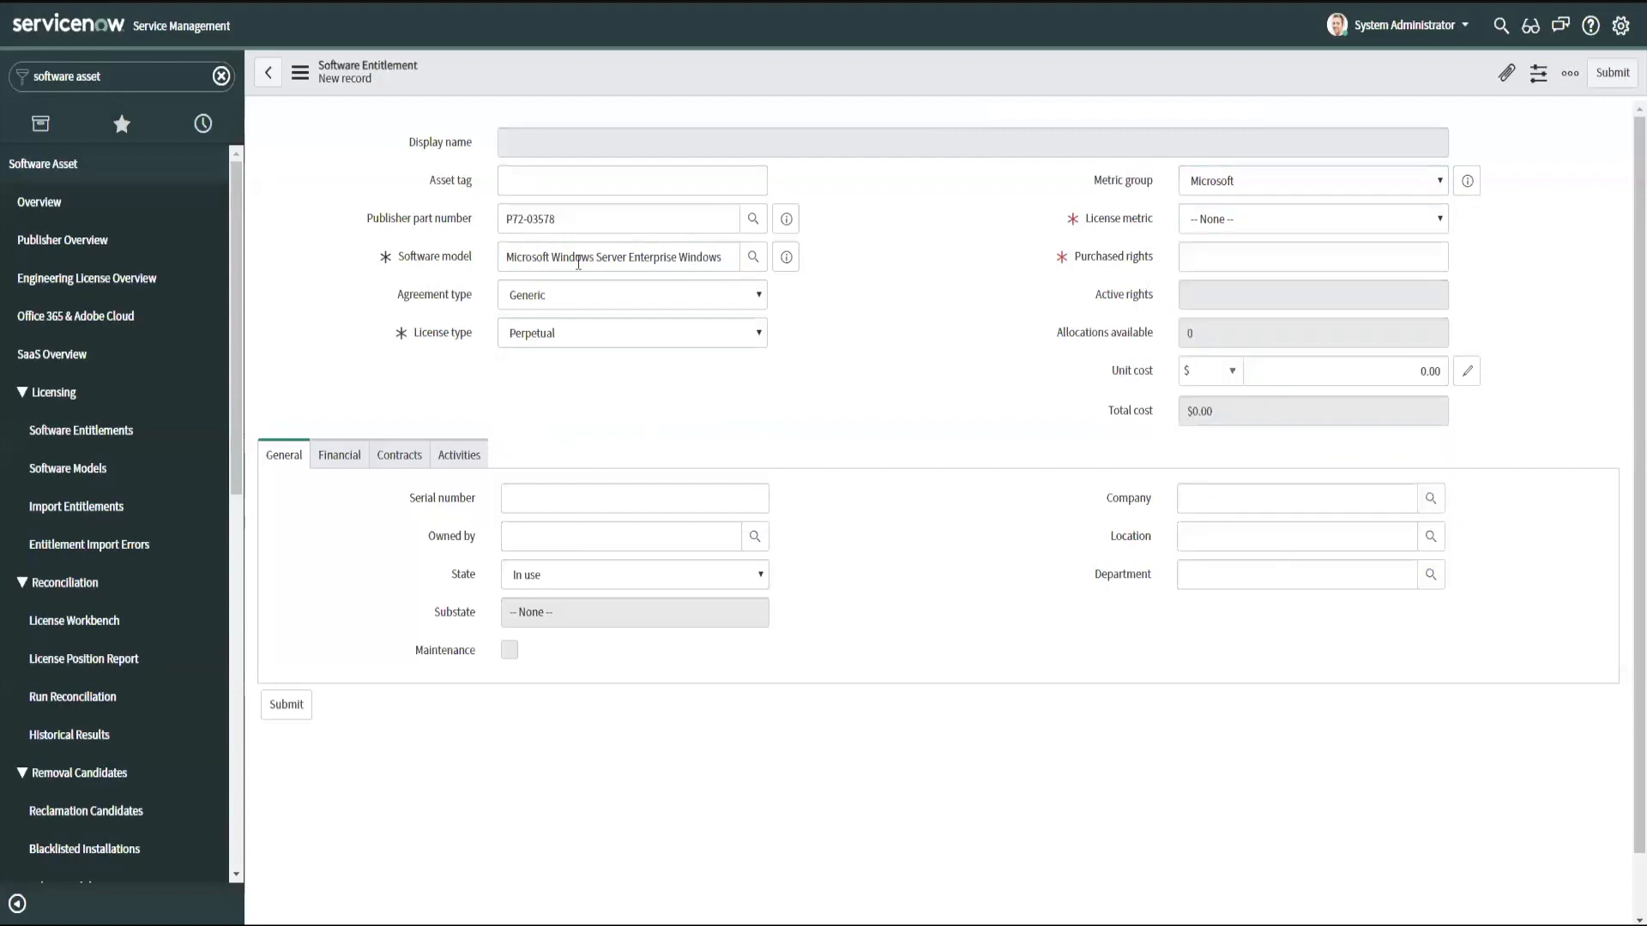
double_click(567, 256)
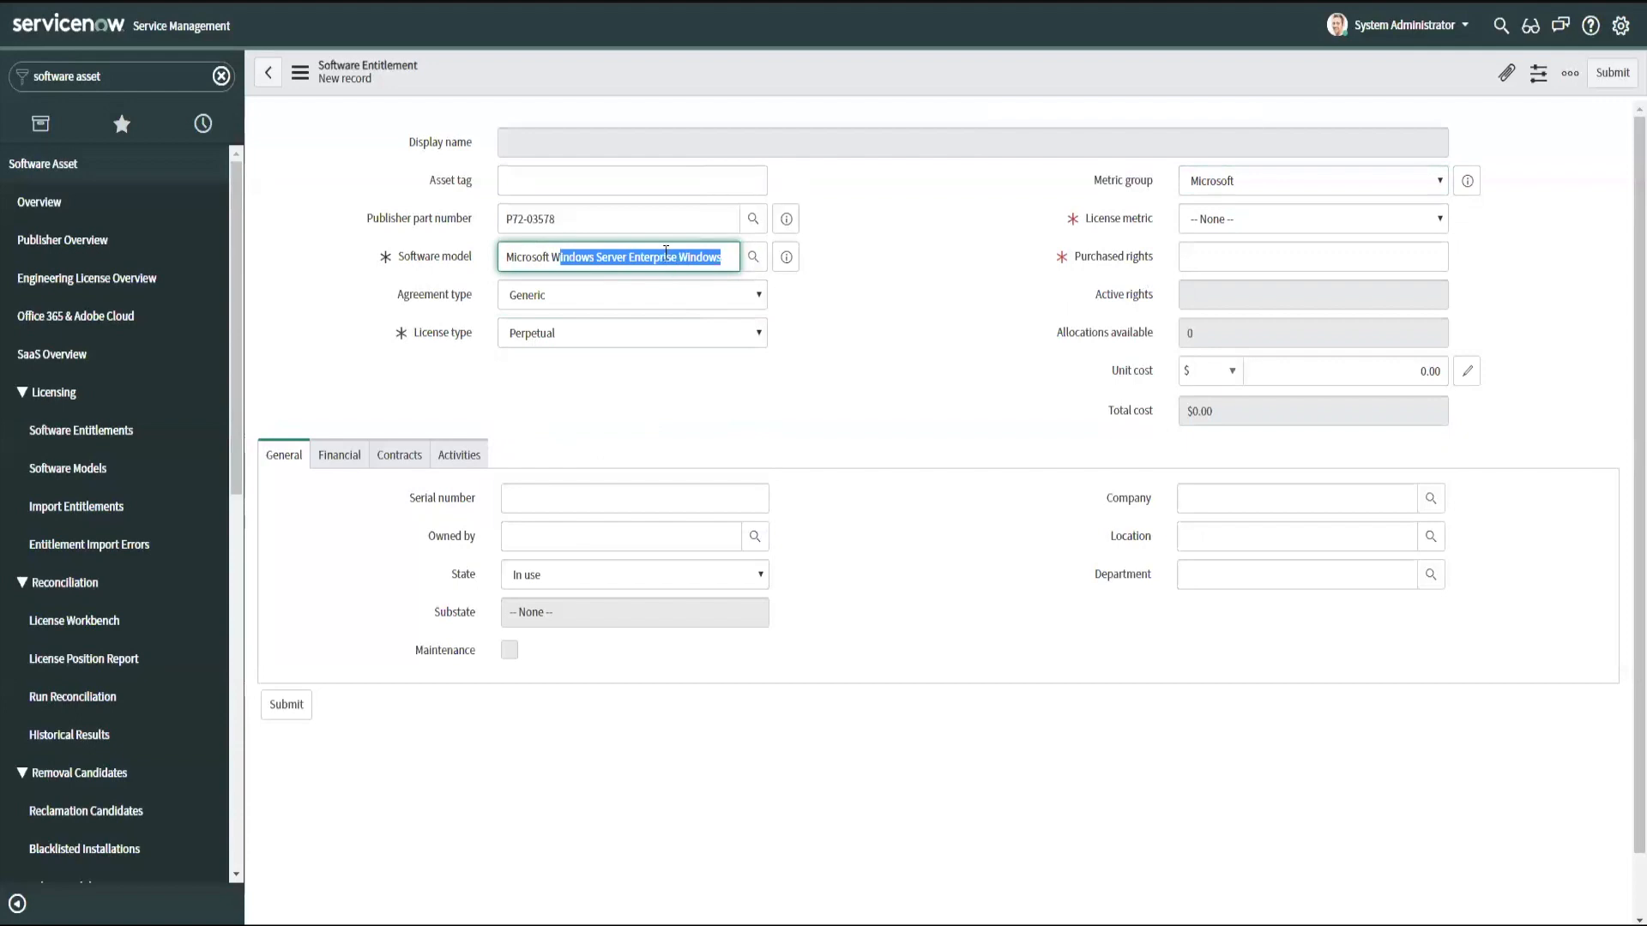
left_click(630, 256)
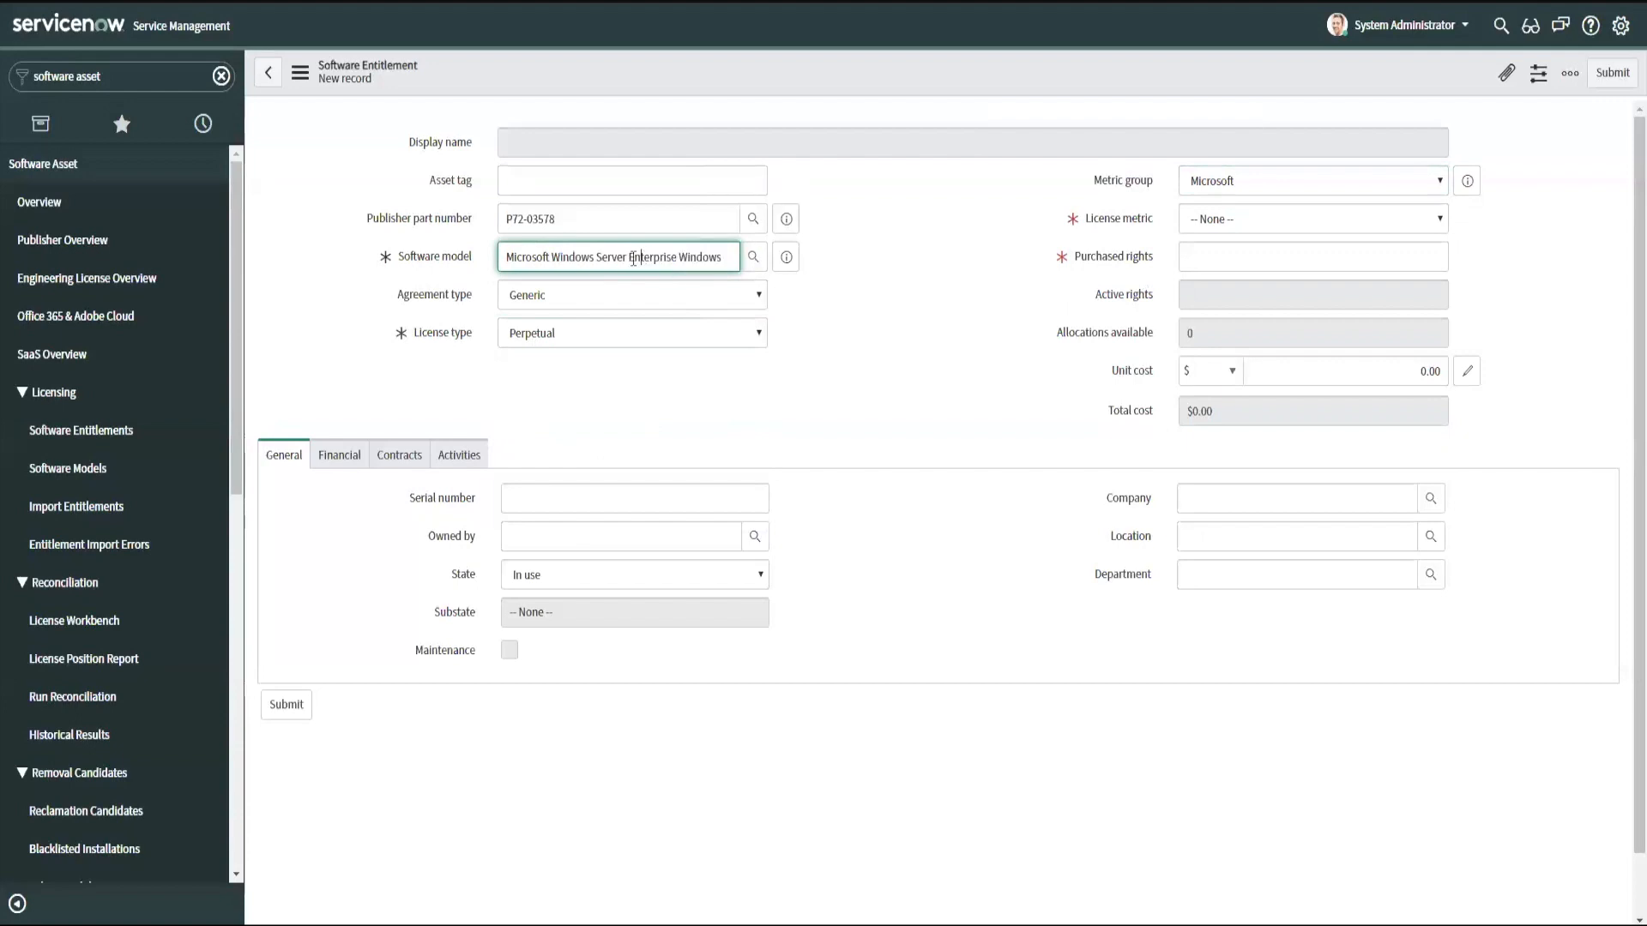
double_click(648, 257)
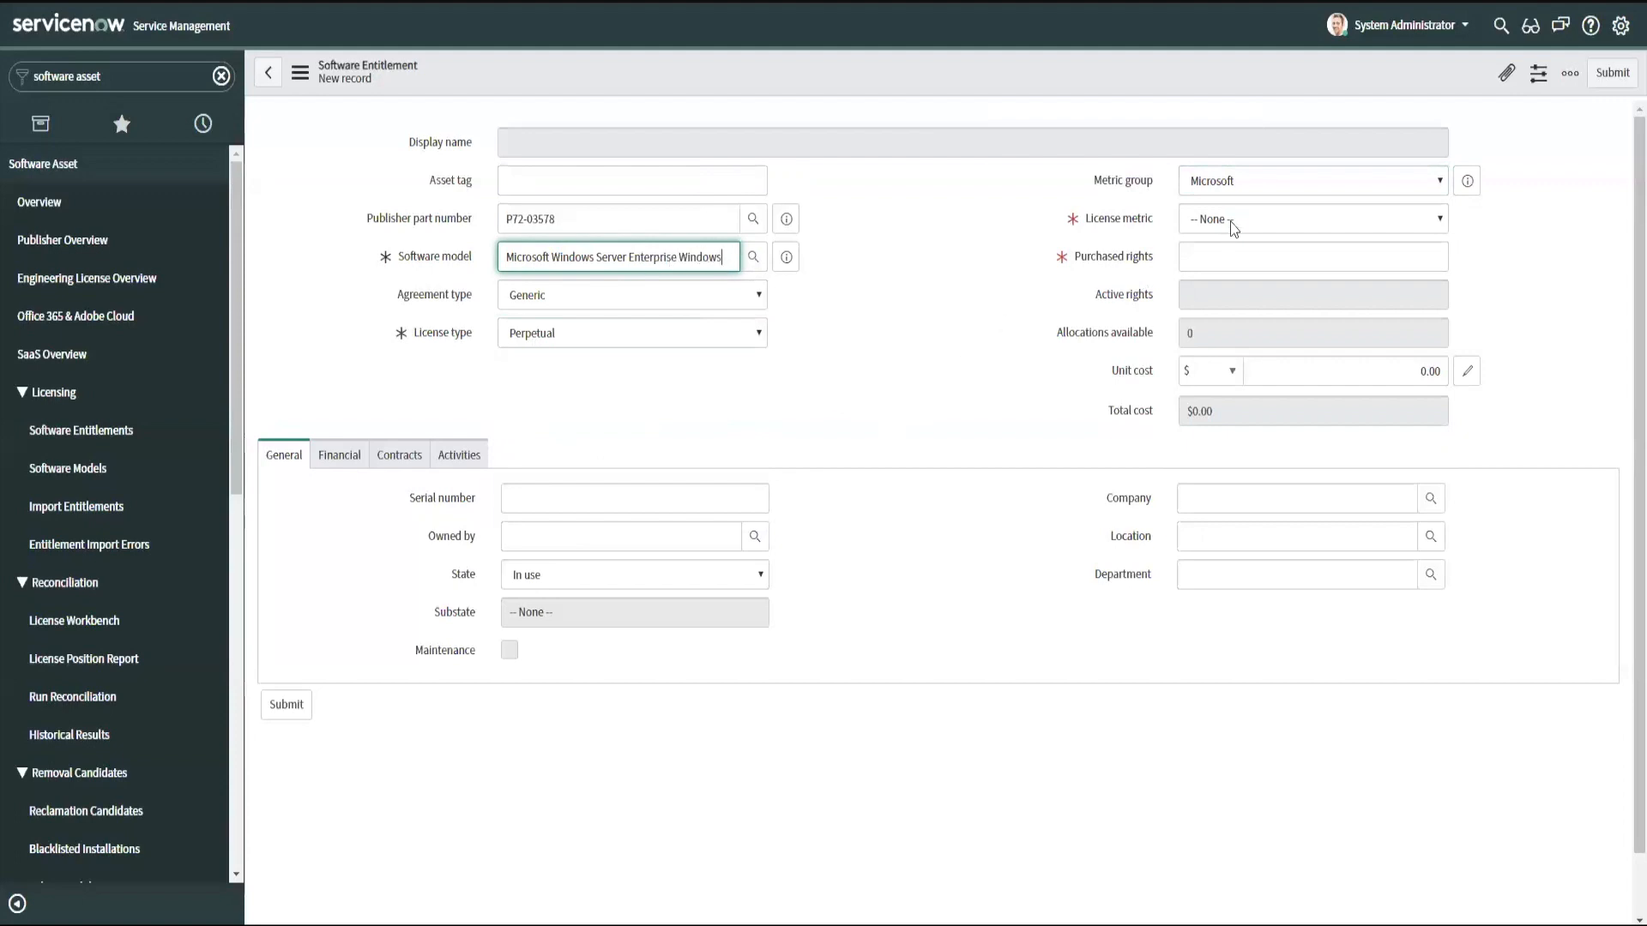
left_click(1311, 219)
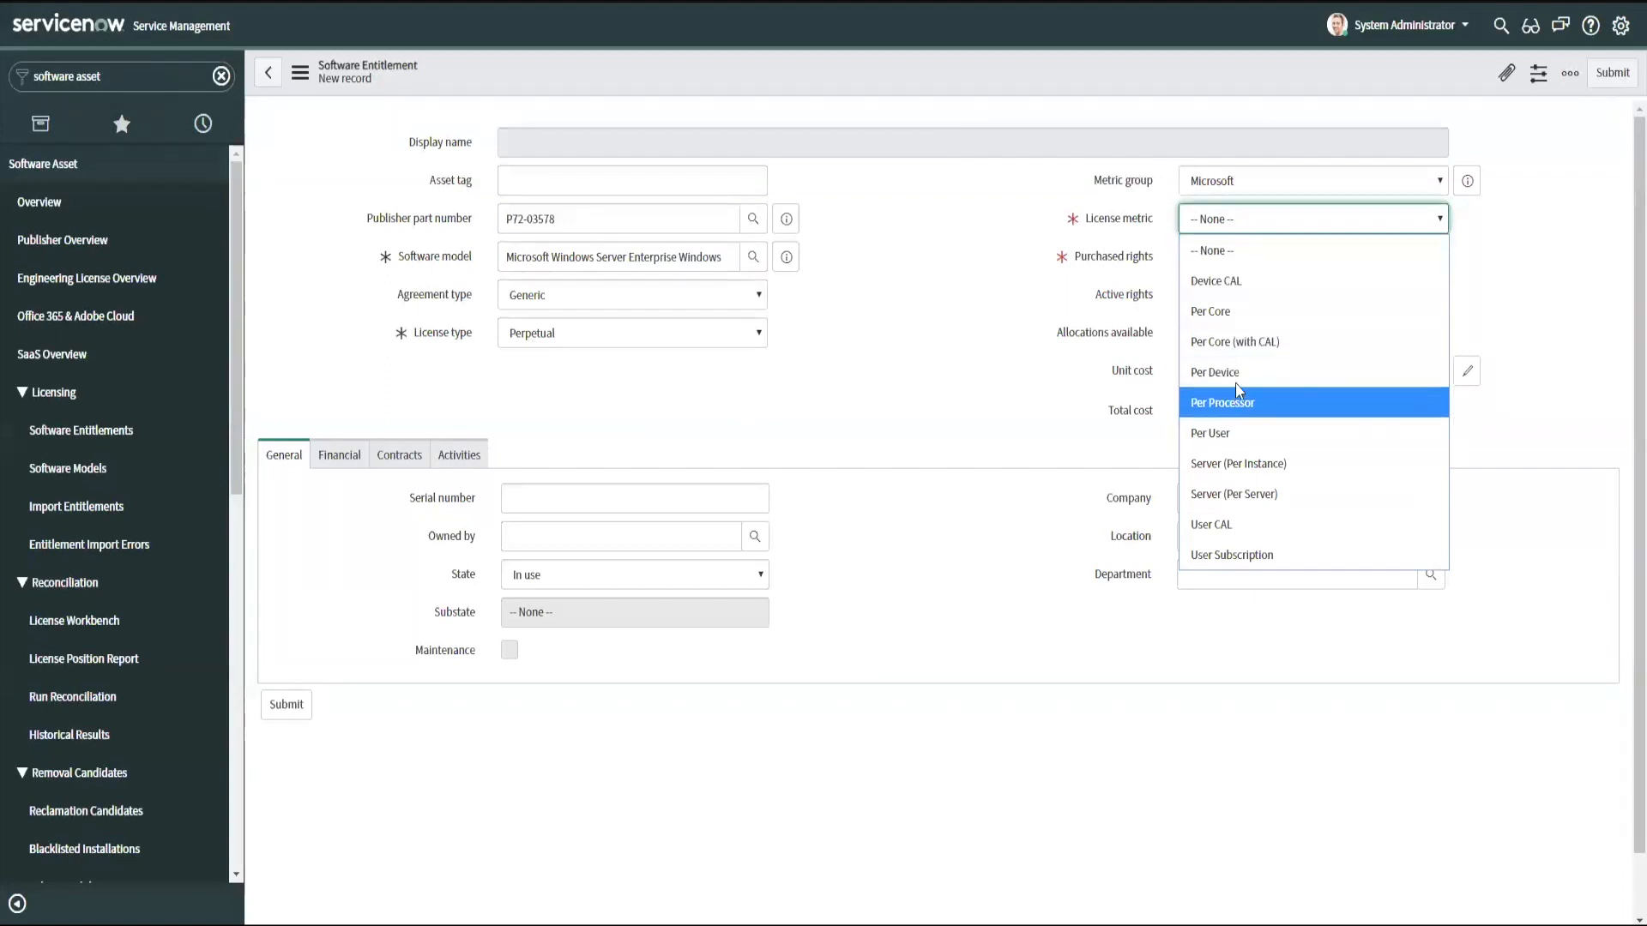
left_click(1215, 371)
type("1")
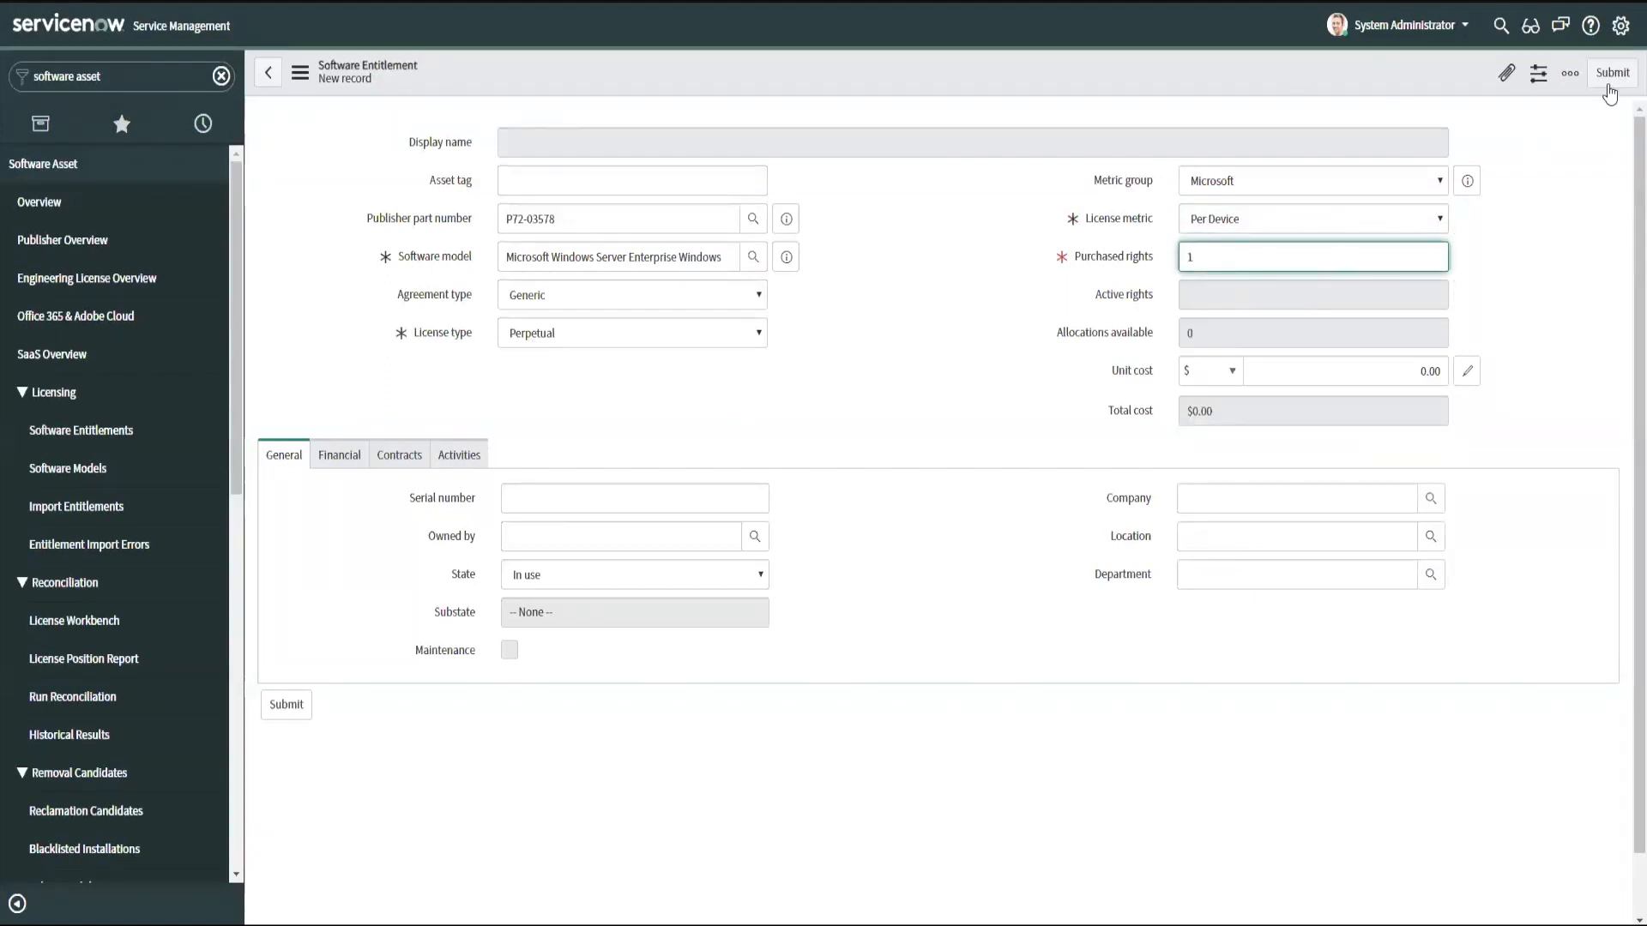
- Submit the Windows Server Enterprise entitlement, sort by display name, and go to Software Models
left_click(1611, 72)
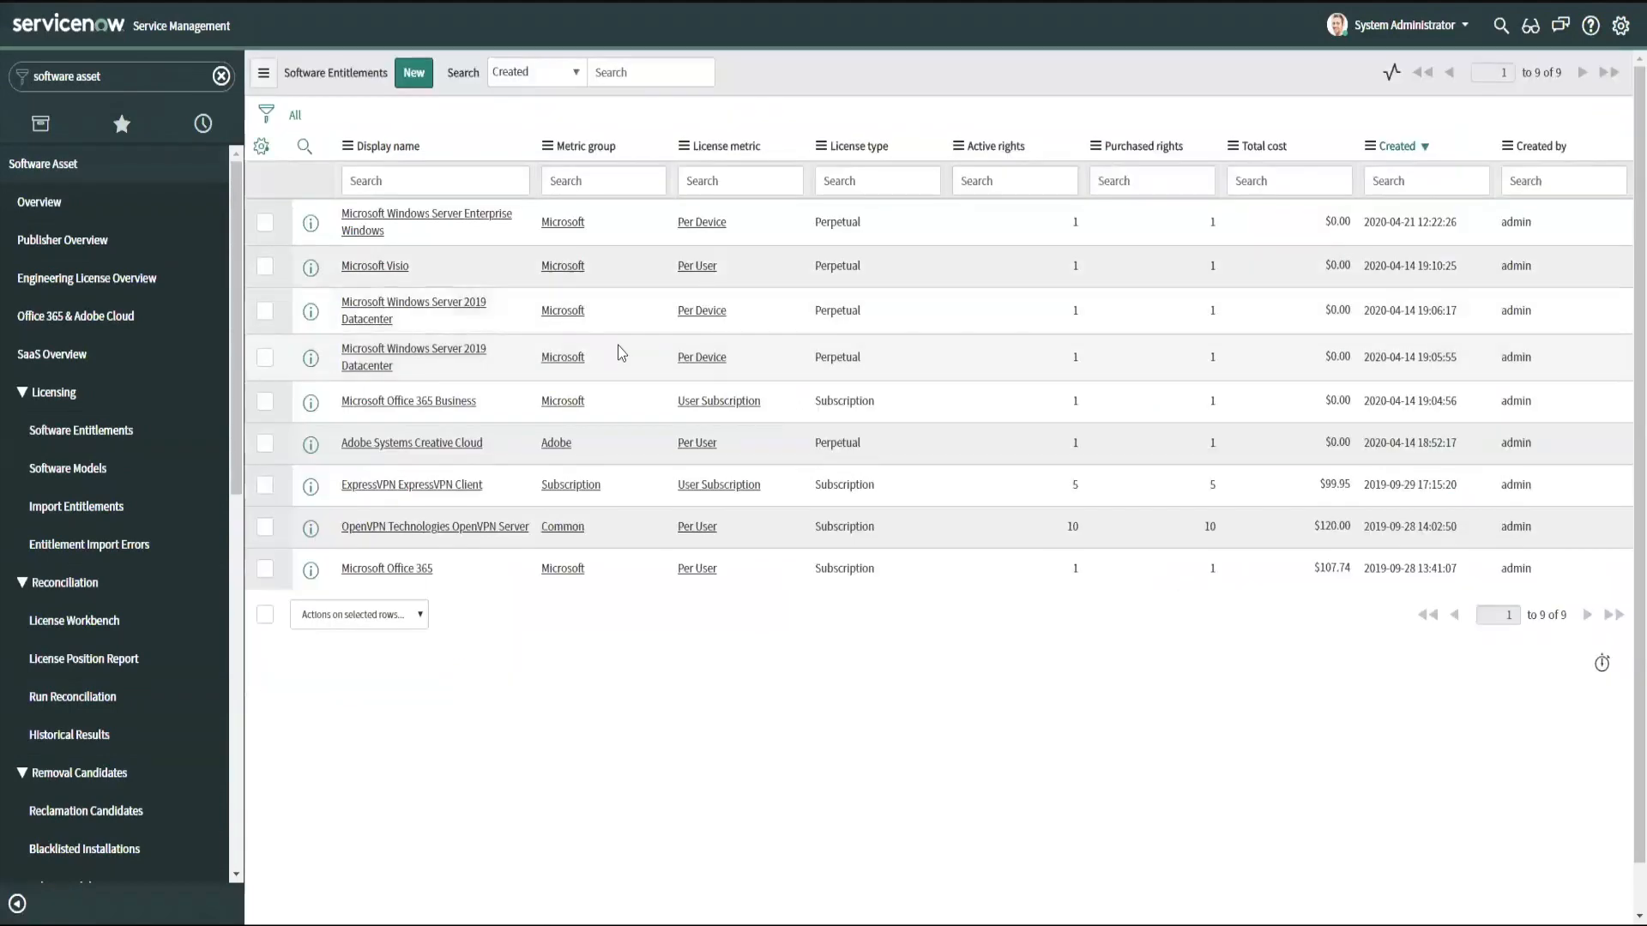
mouse_move(440, 343)
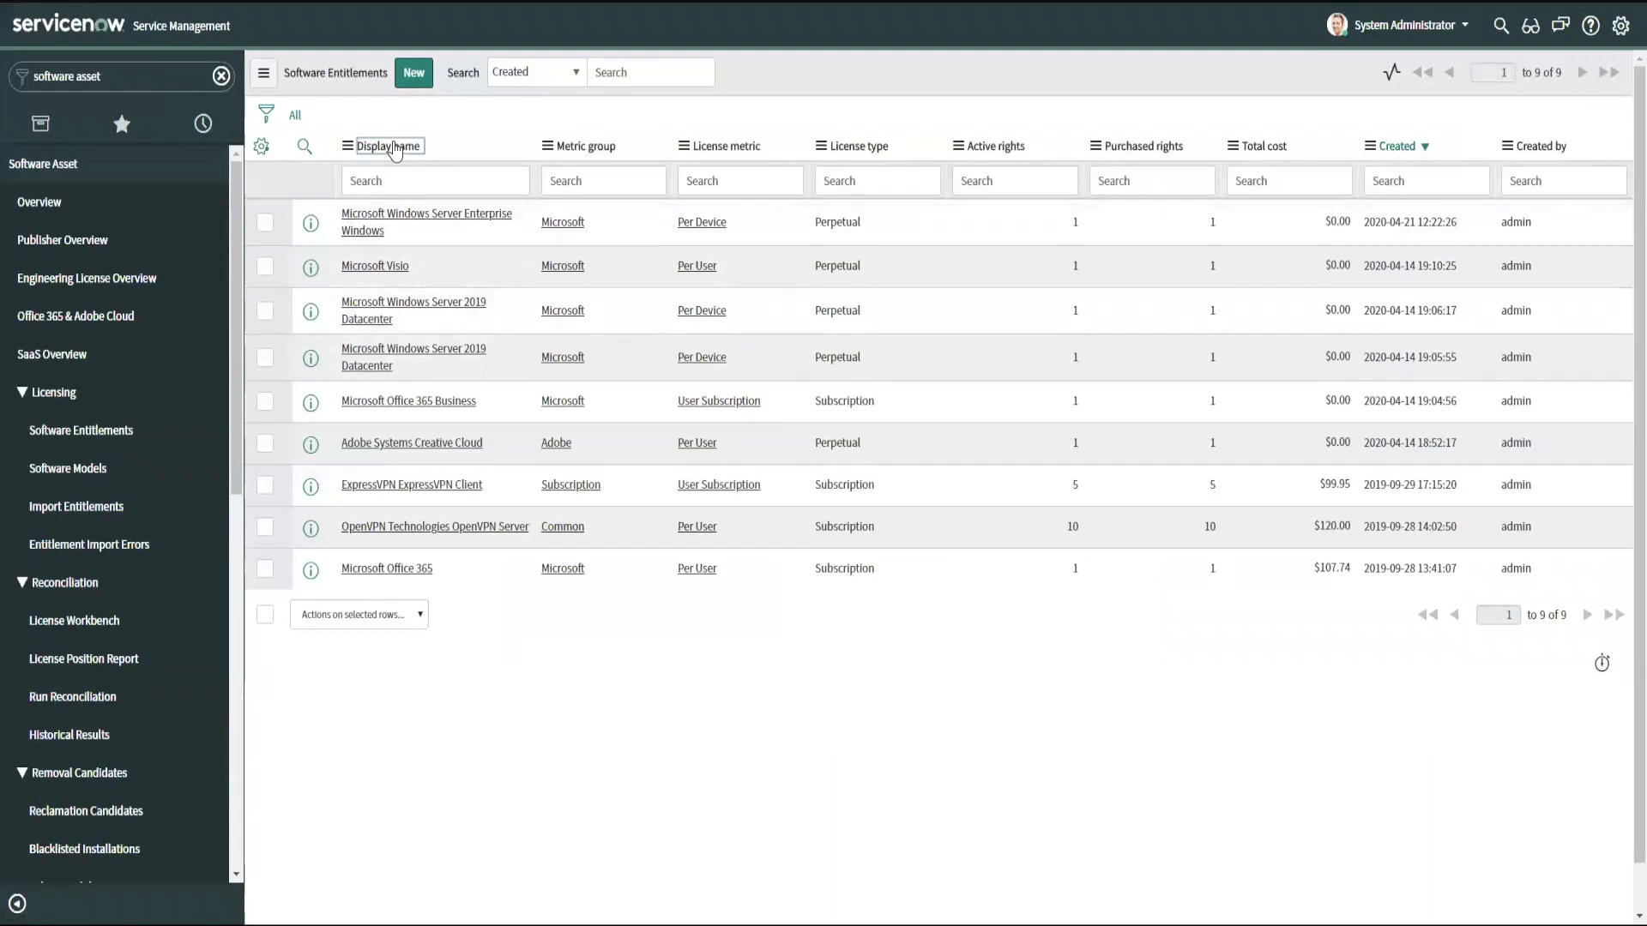
left_click(387, 145)
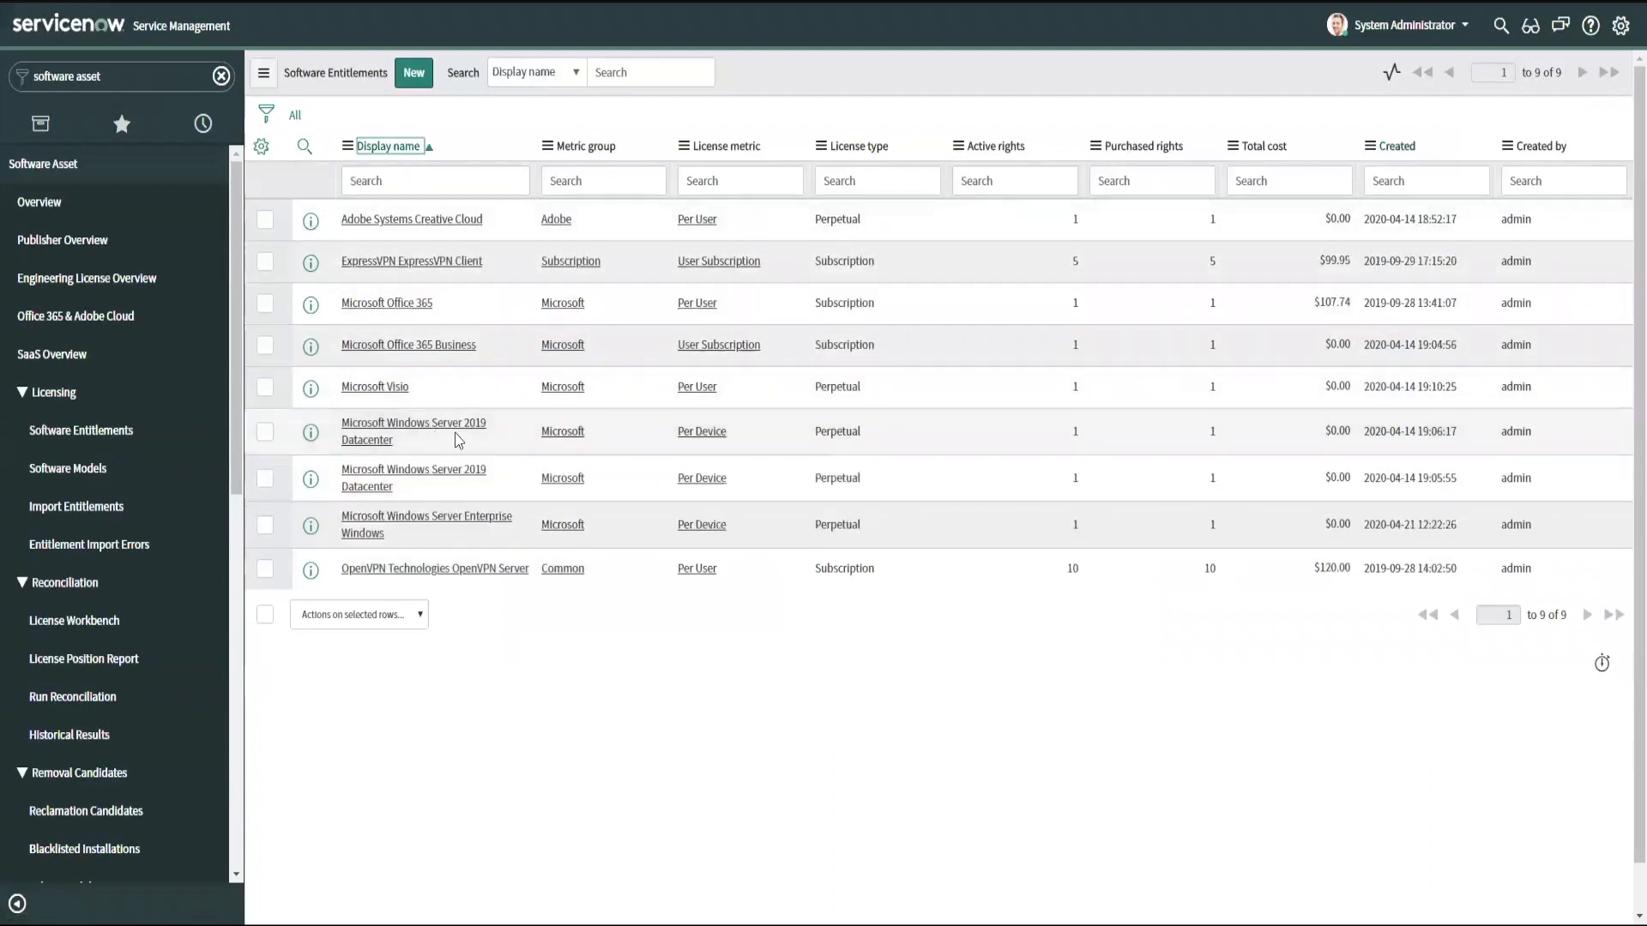
mouse_move(494, 481)
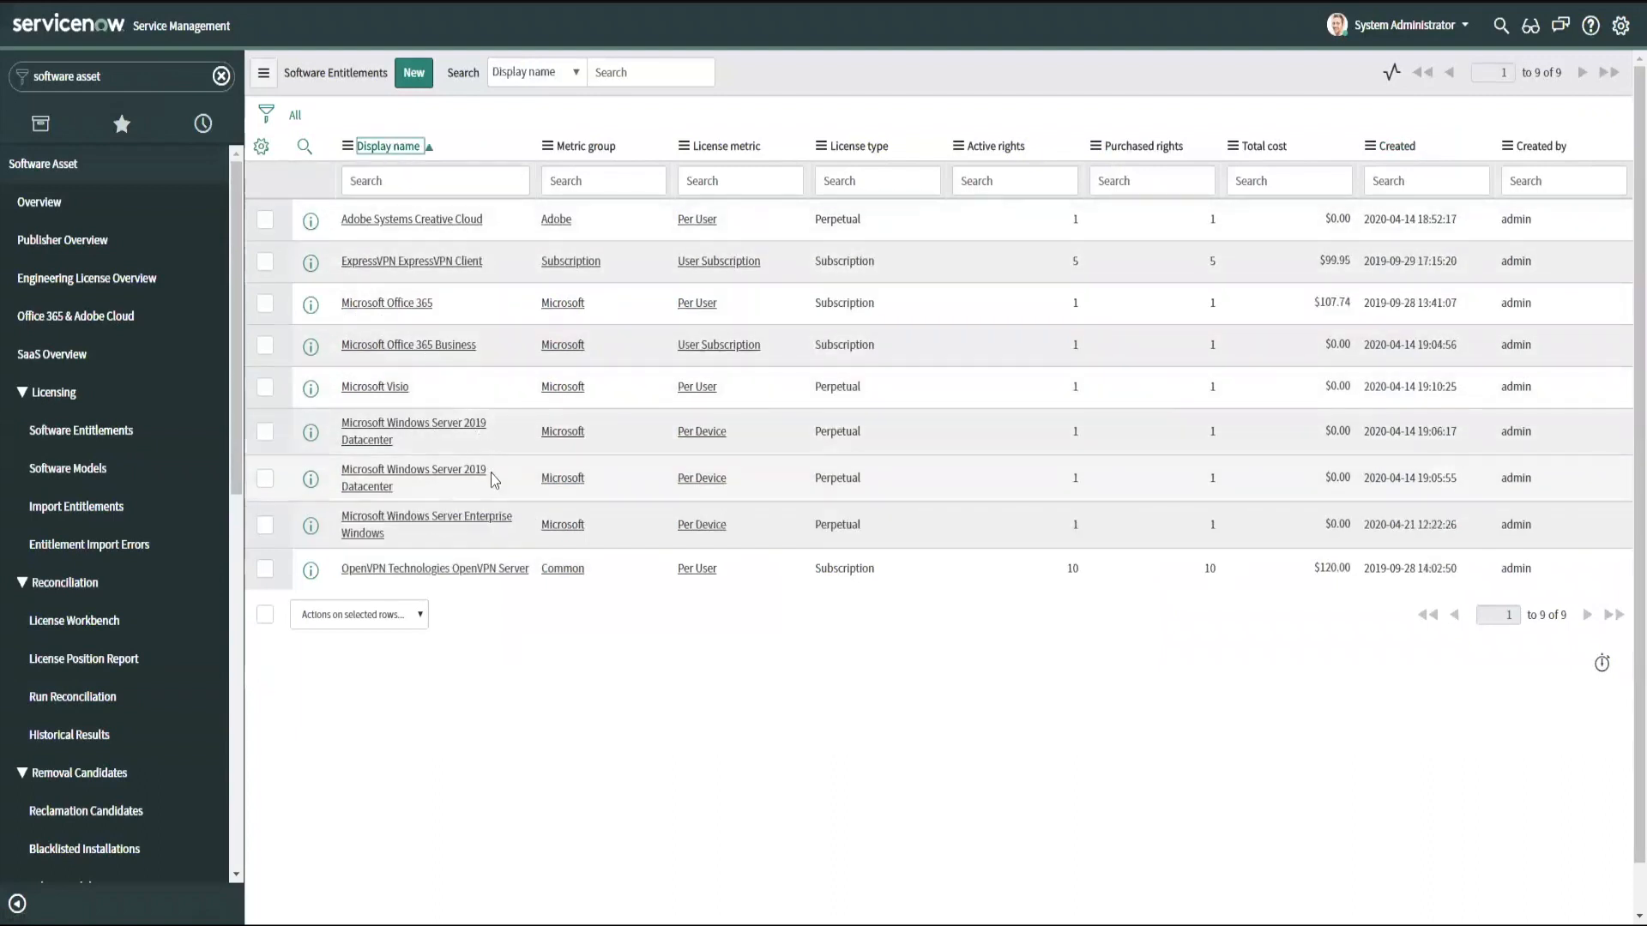
mouse_move(481, 540)
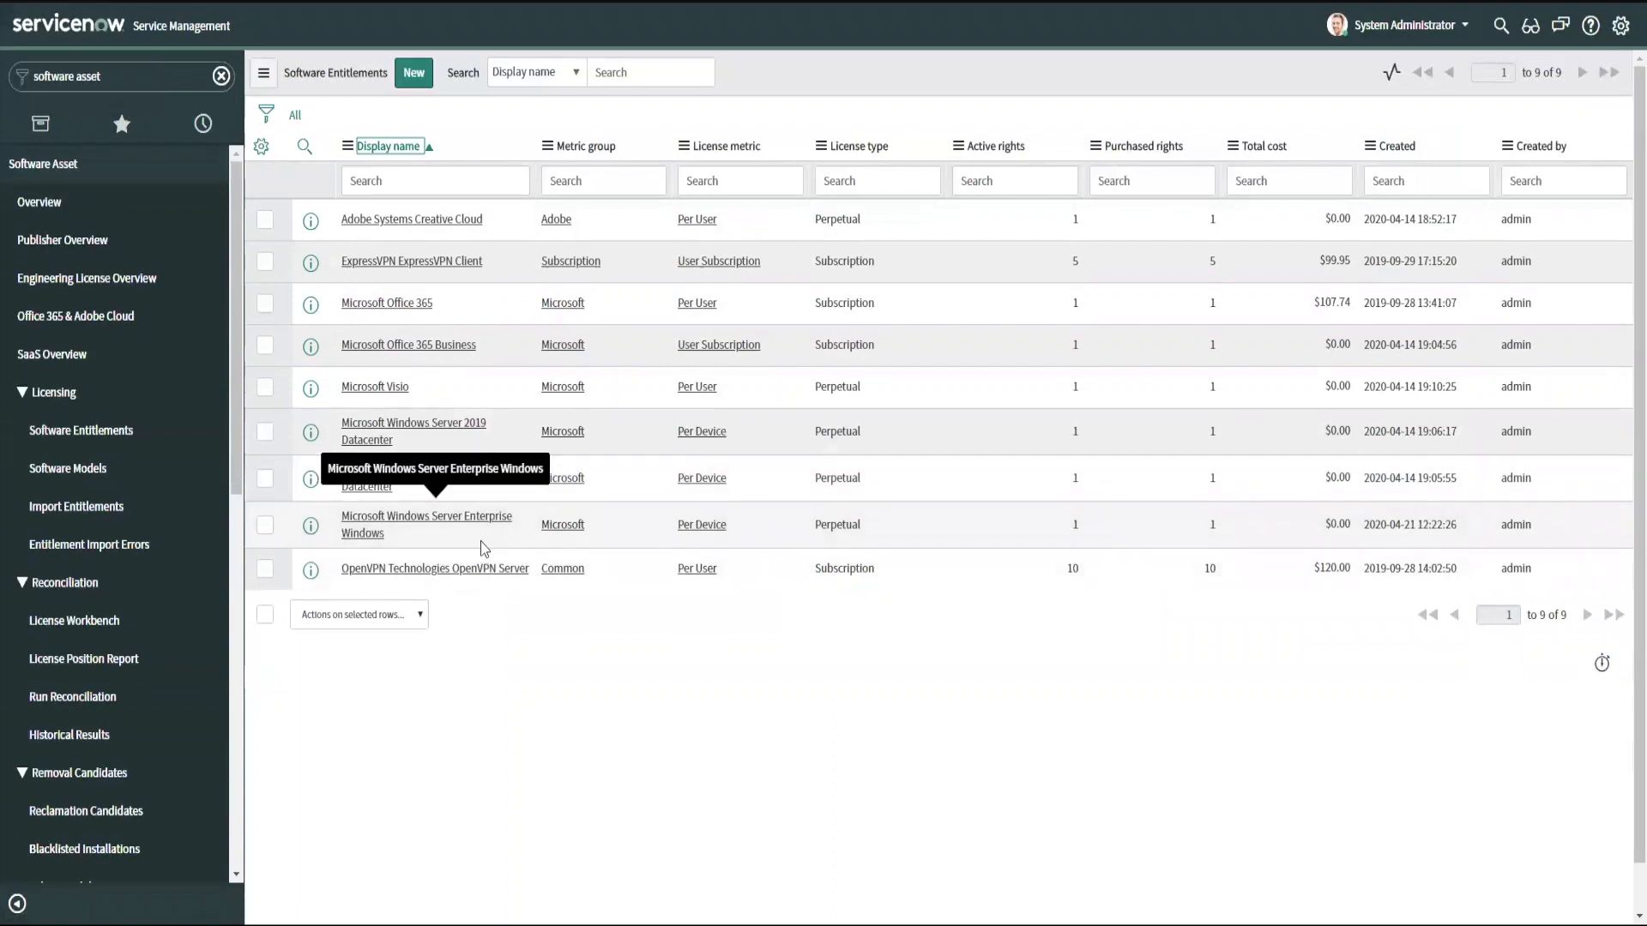
left_click(67, 467)
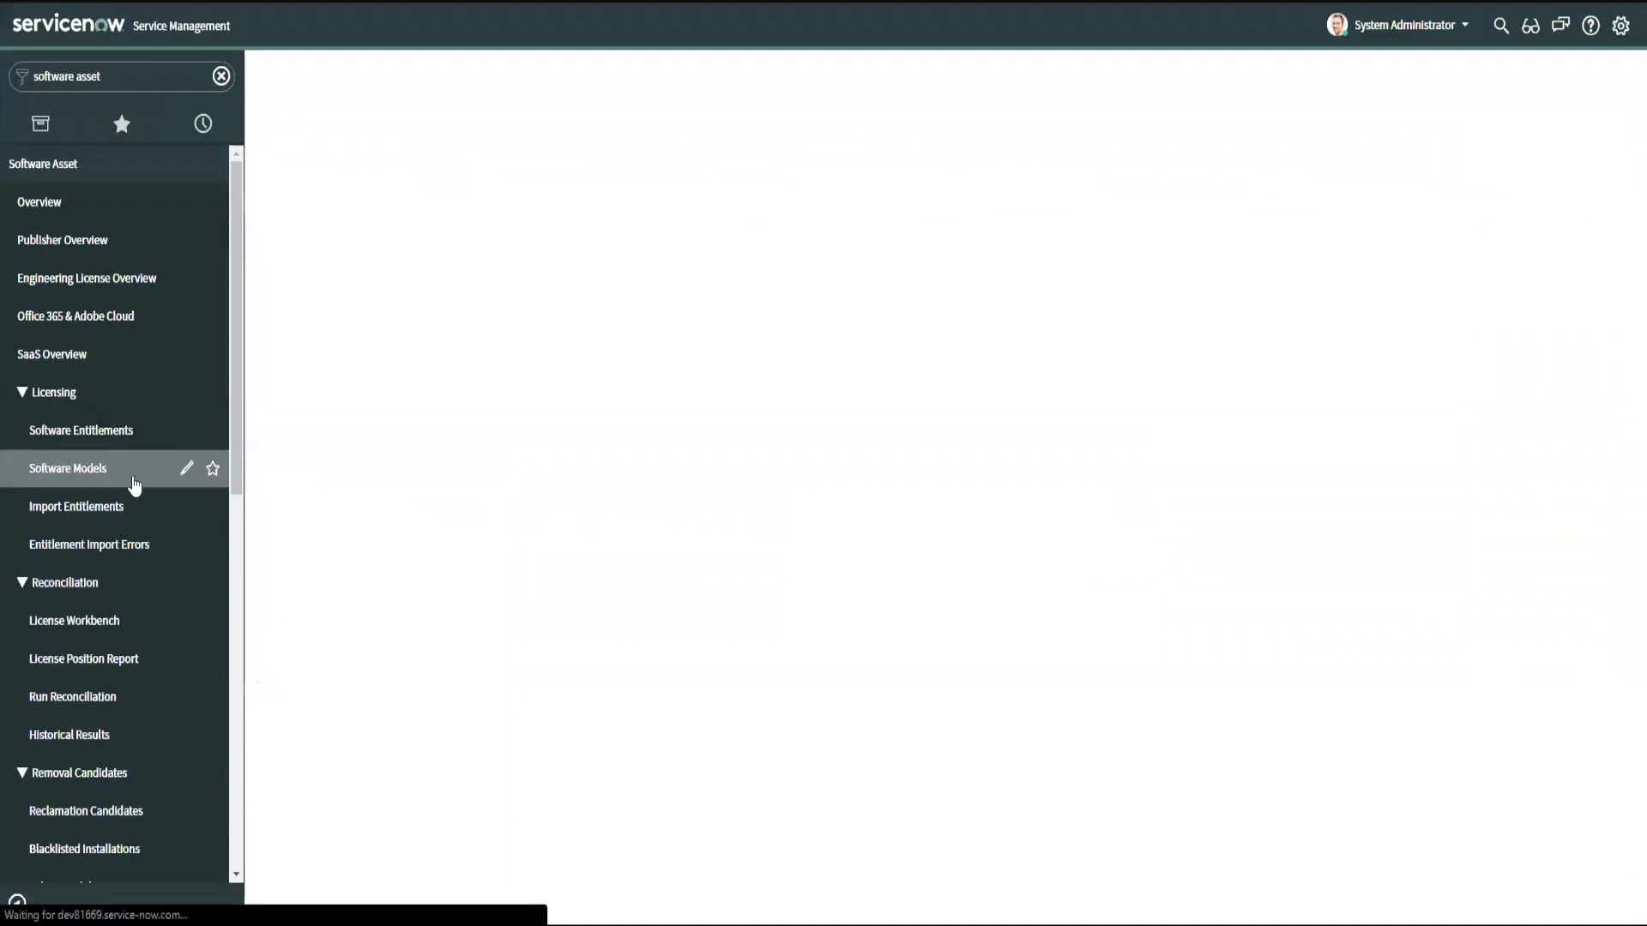
left_click(67, 469)
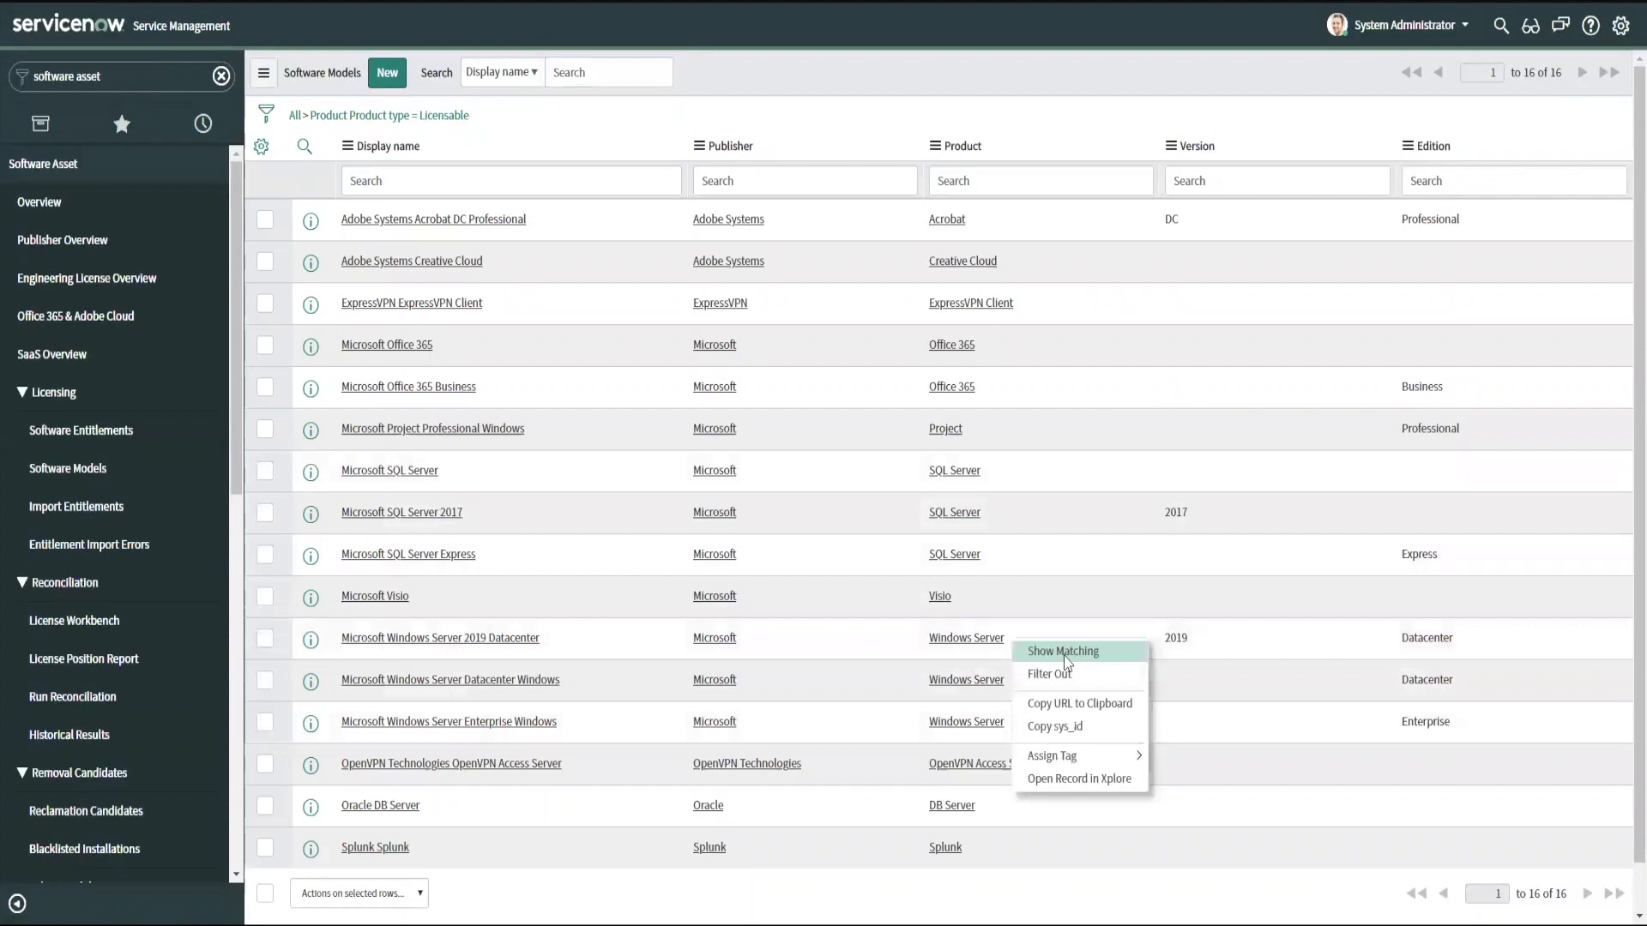
left_click(1062, 651)
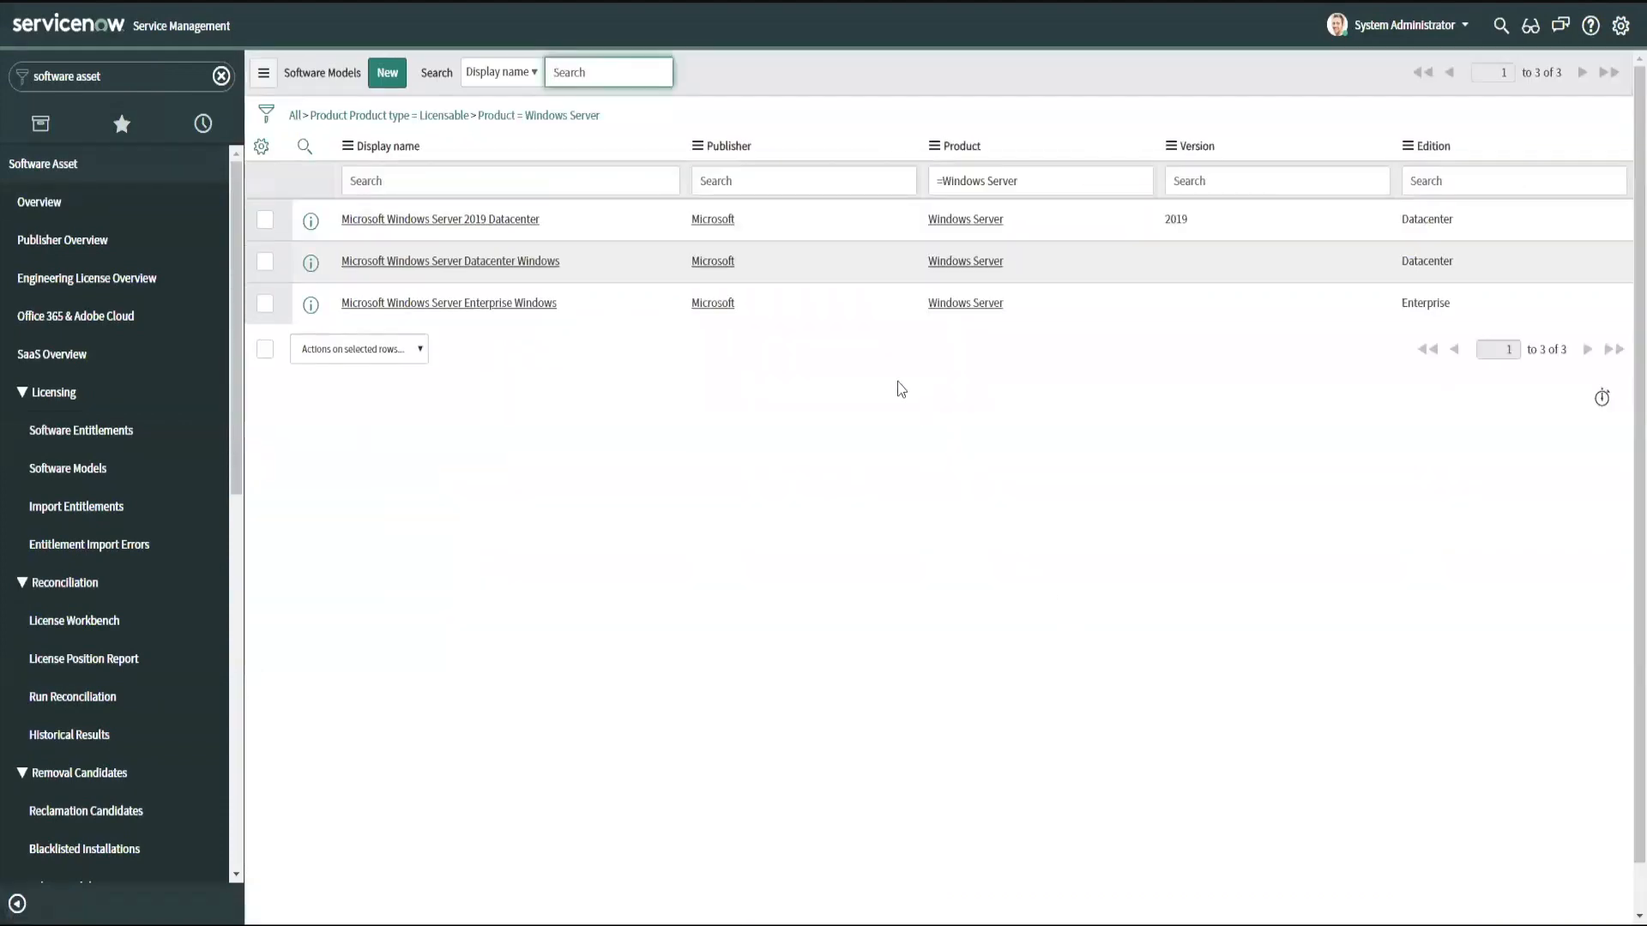
mouse_move(642, 349)
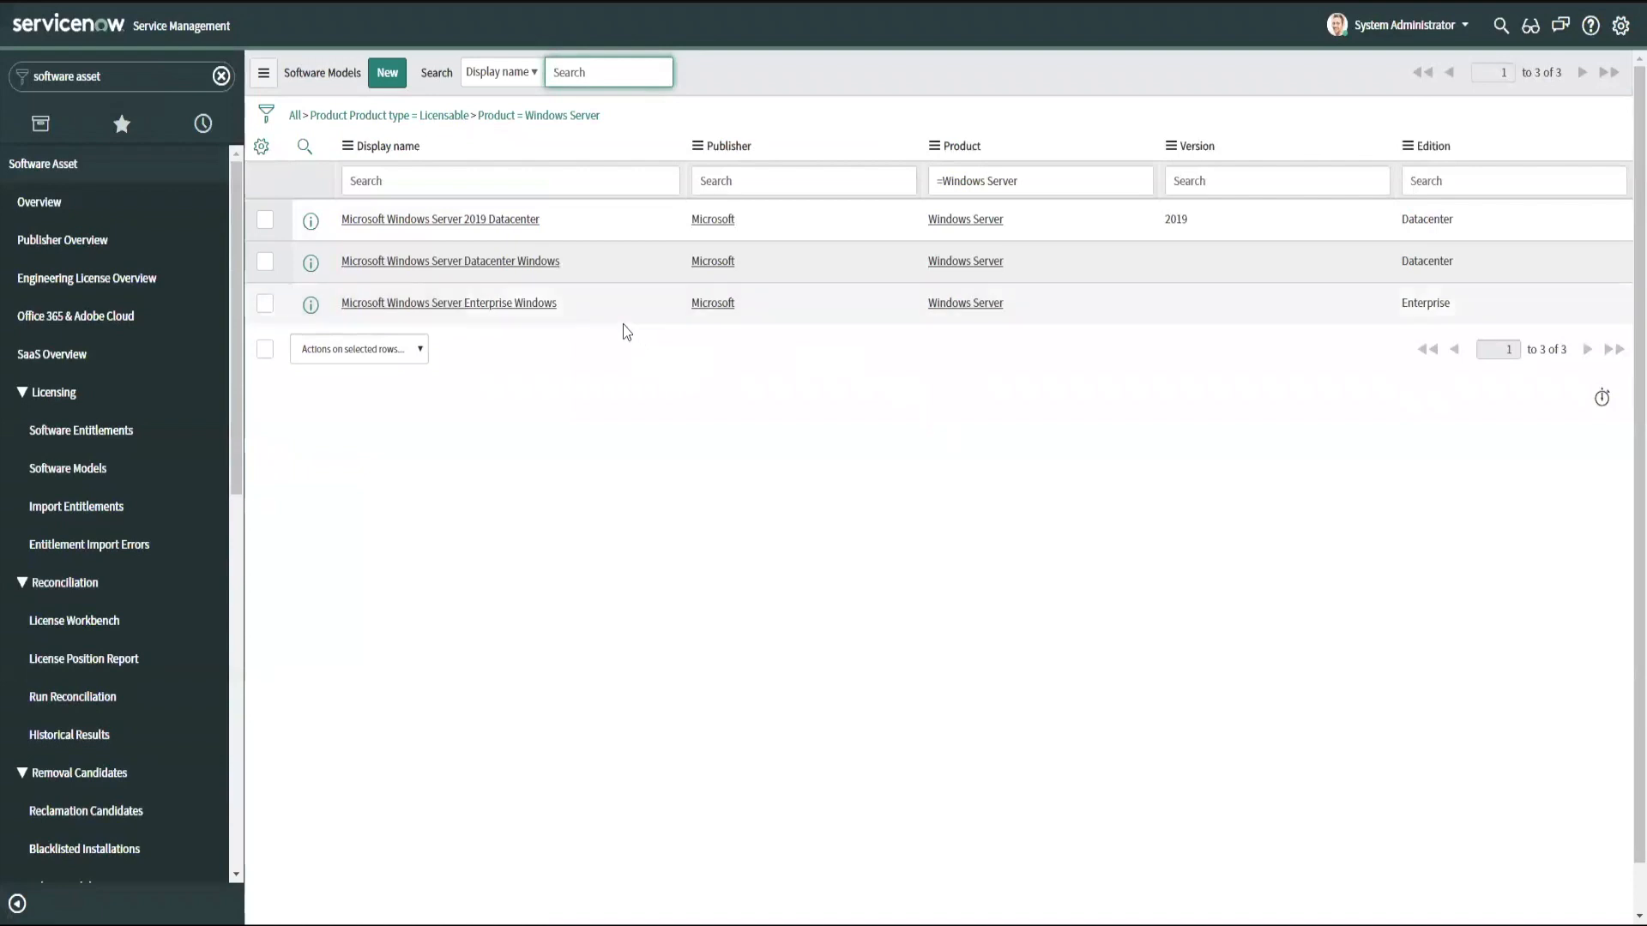
mouse_move(541, 315)
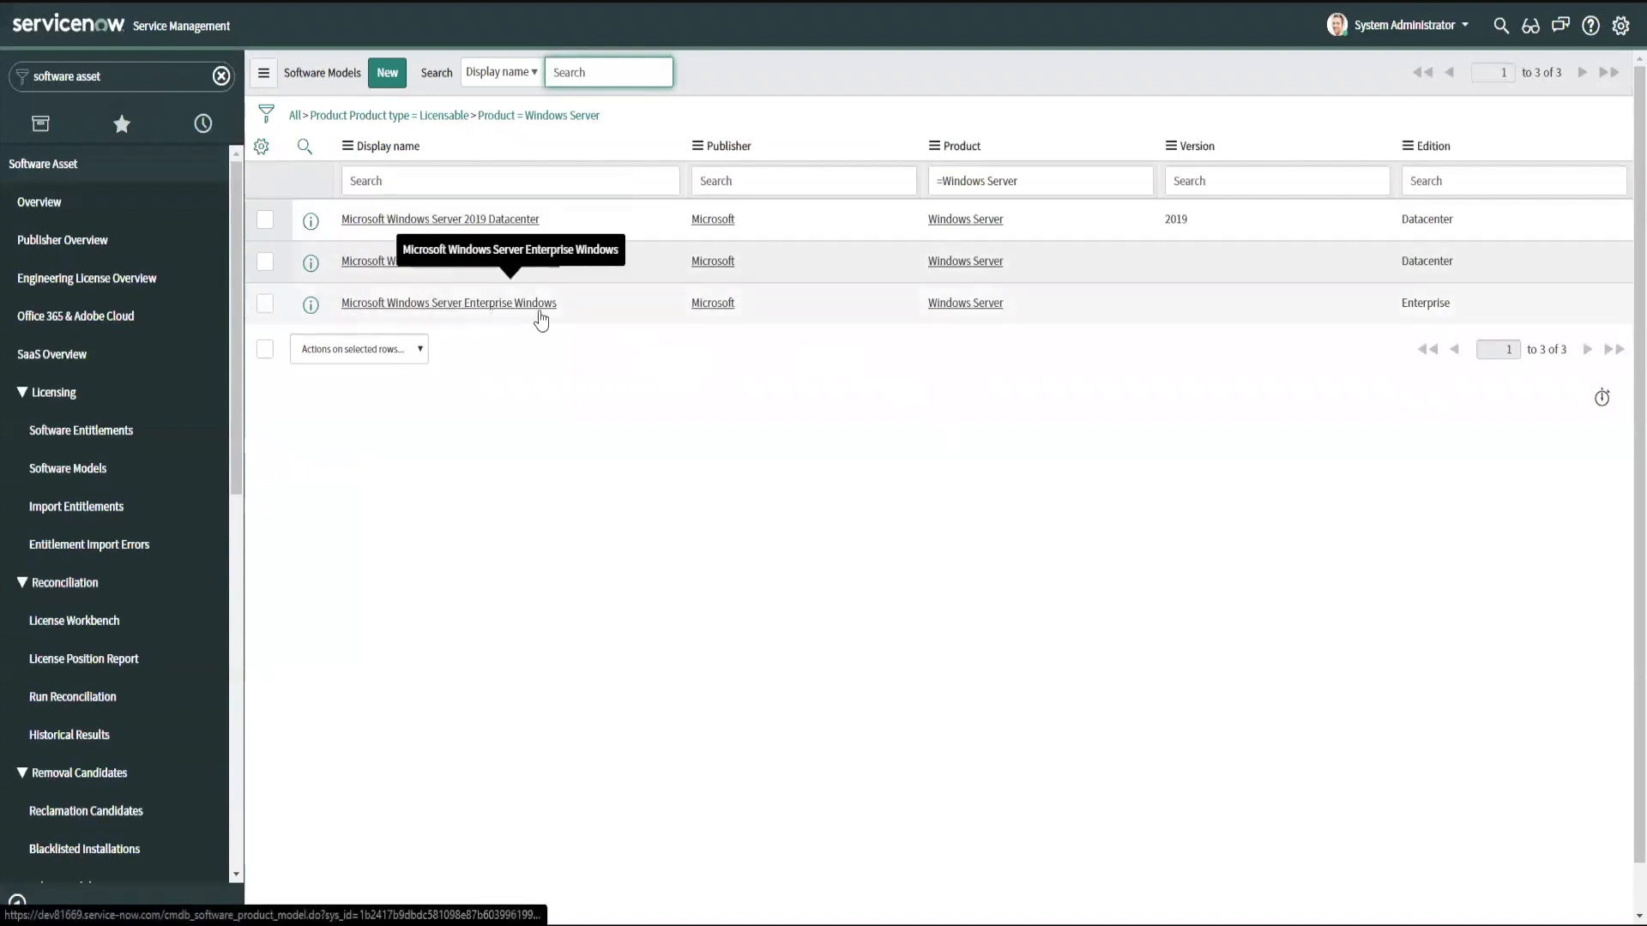
mouse_move(501, 315)
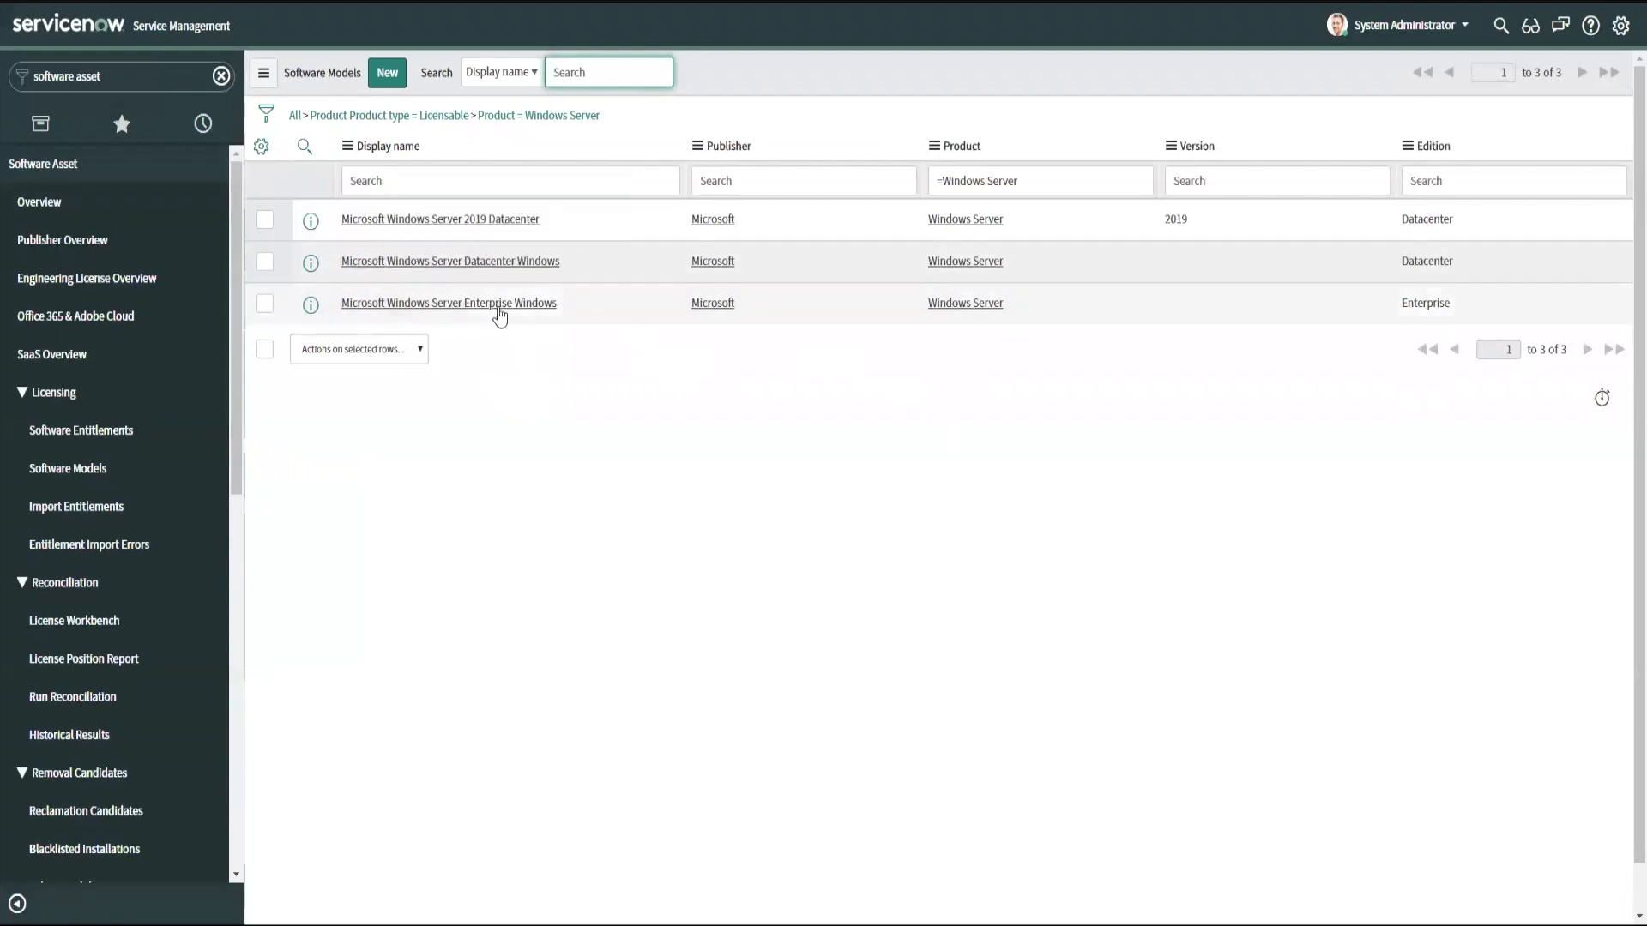
mouse_move(448, 303)
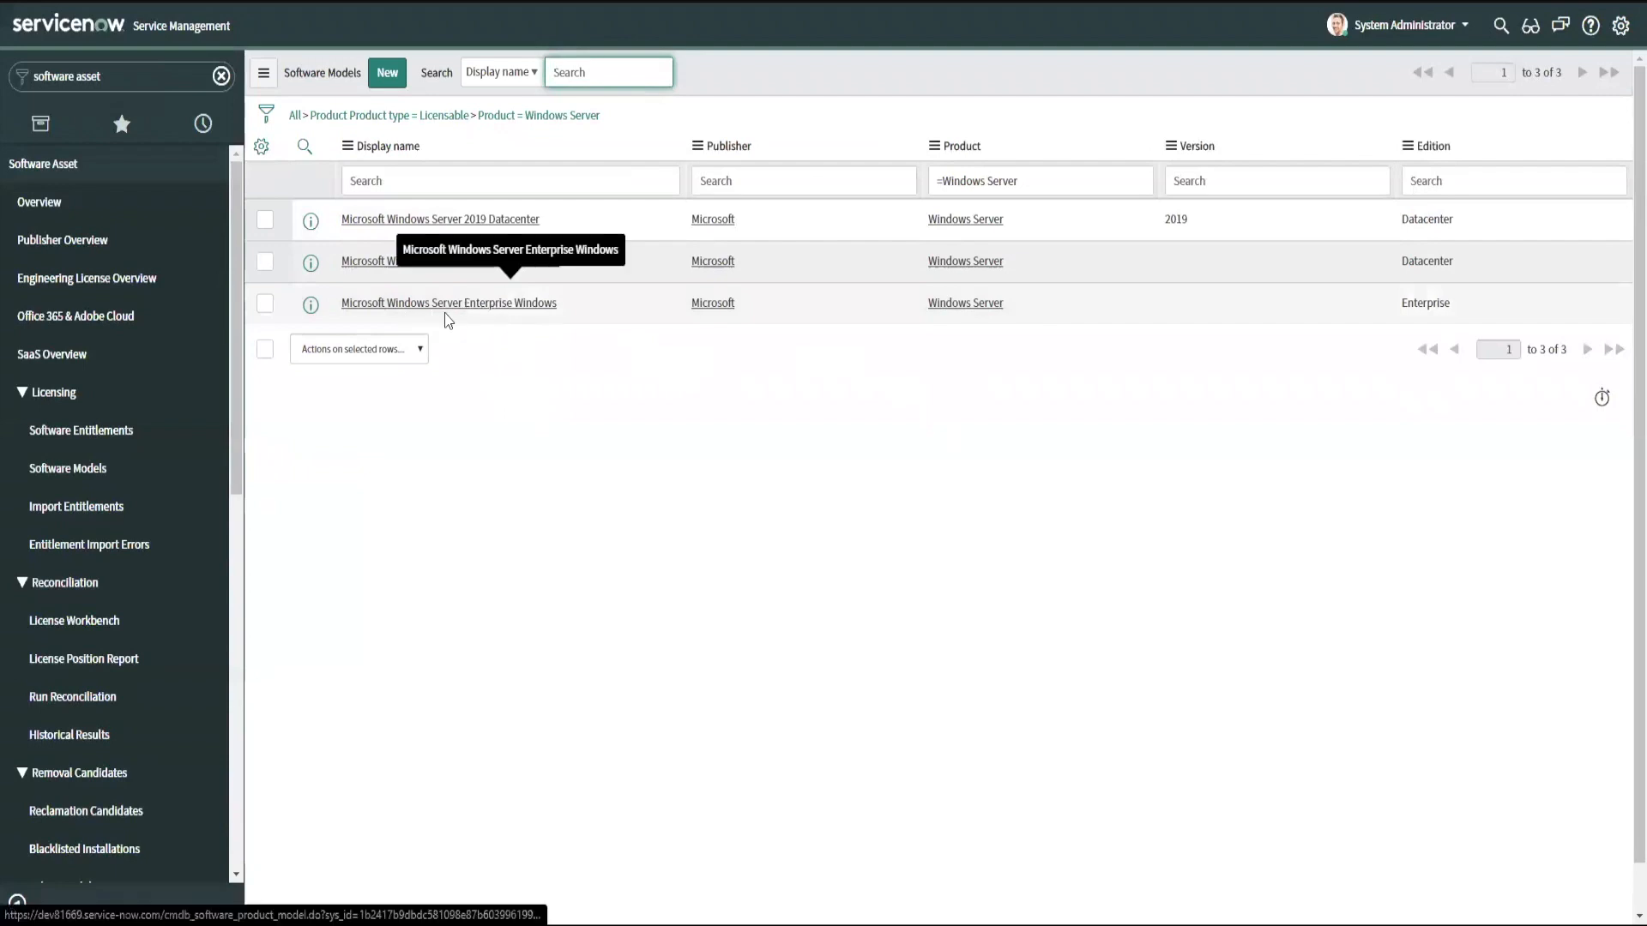
mouse_move(650, 192)
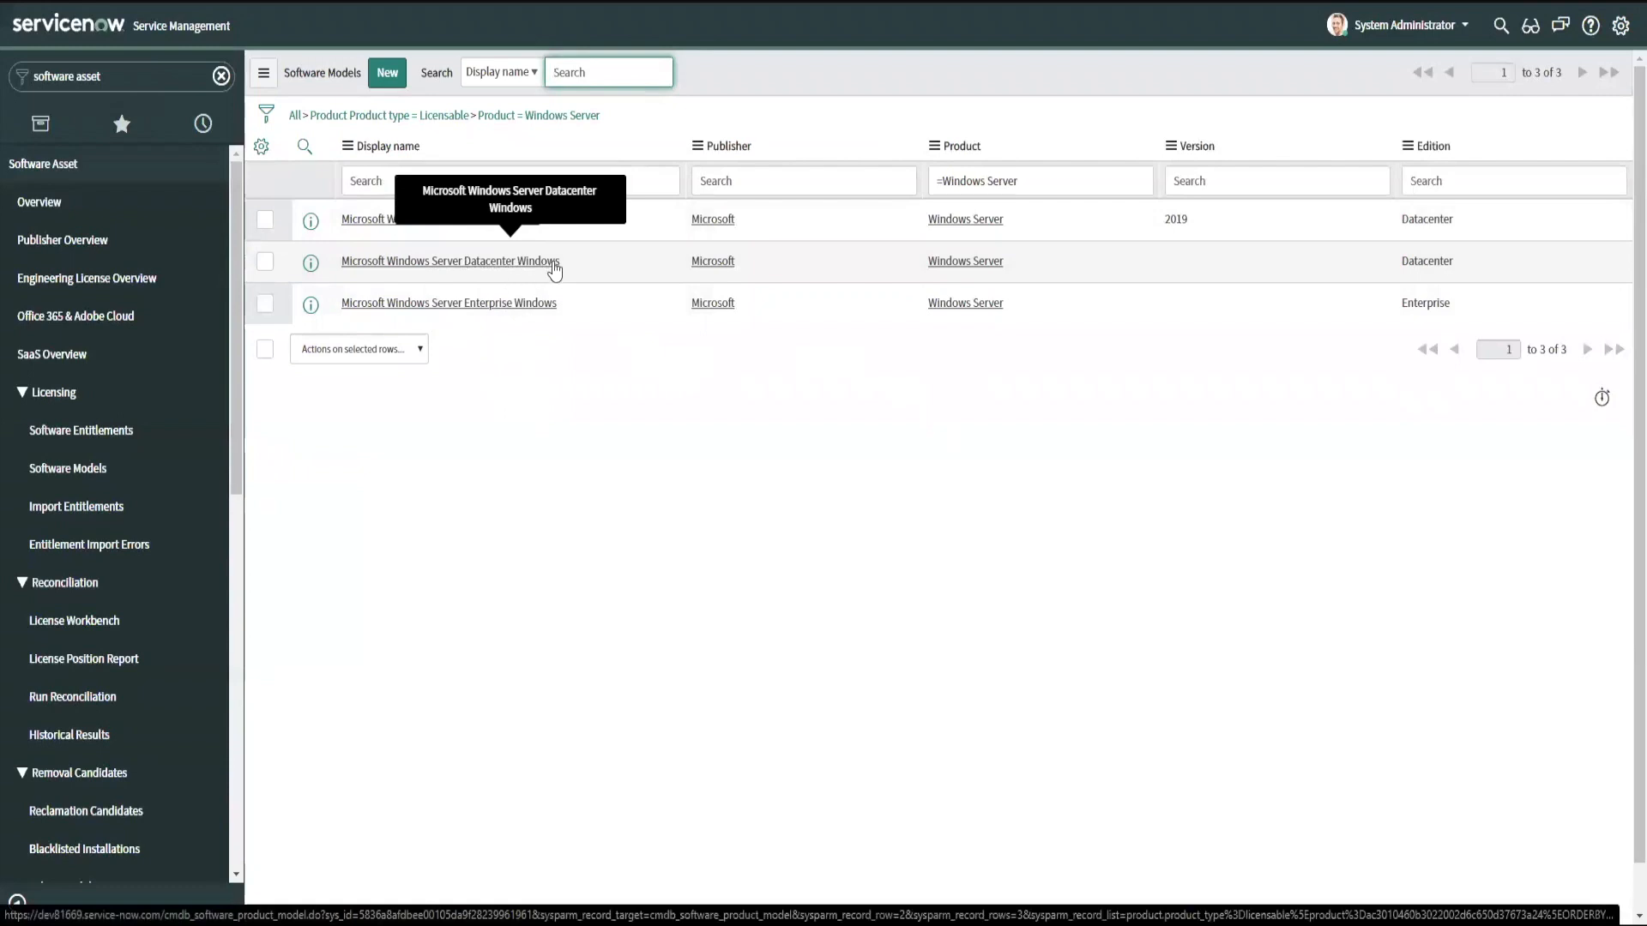
mouse_move(478, 317)
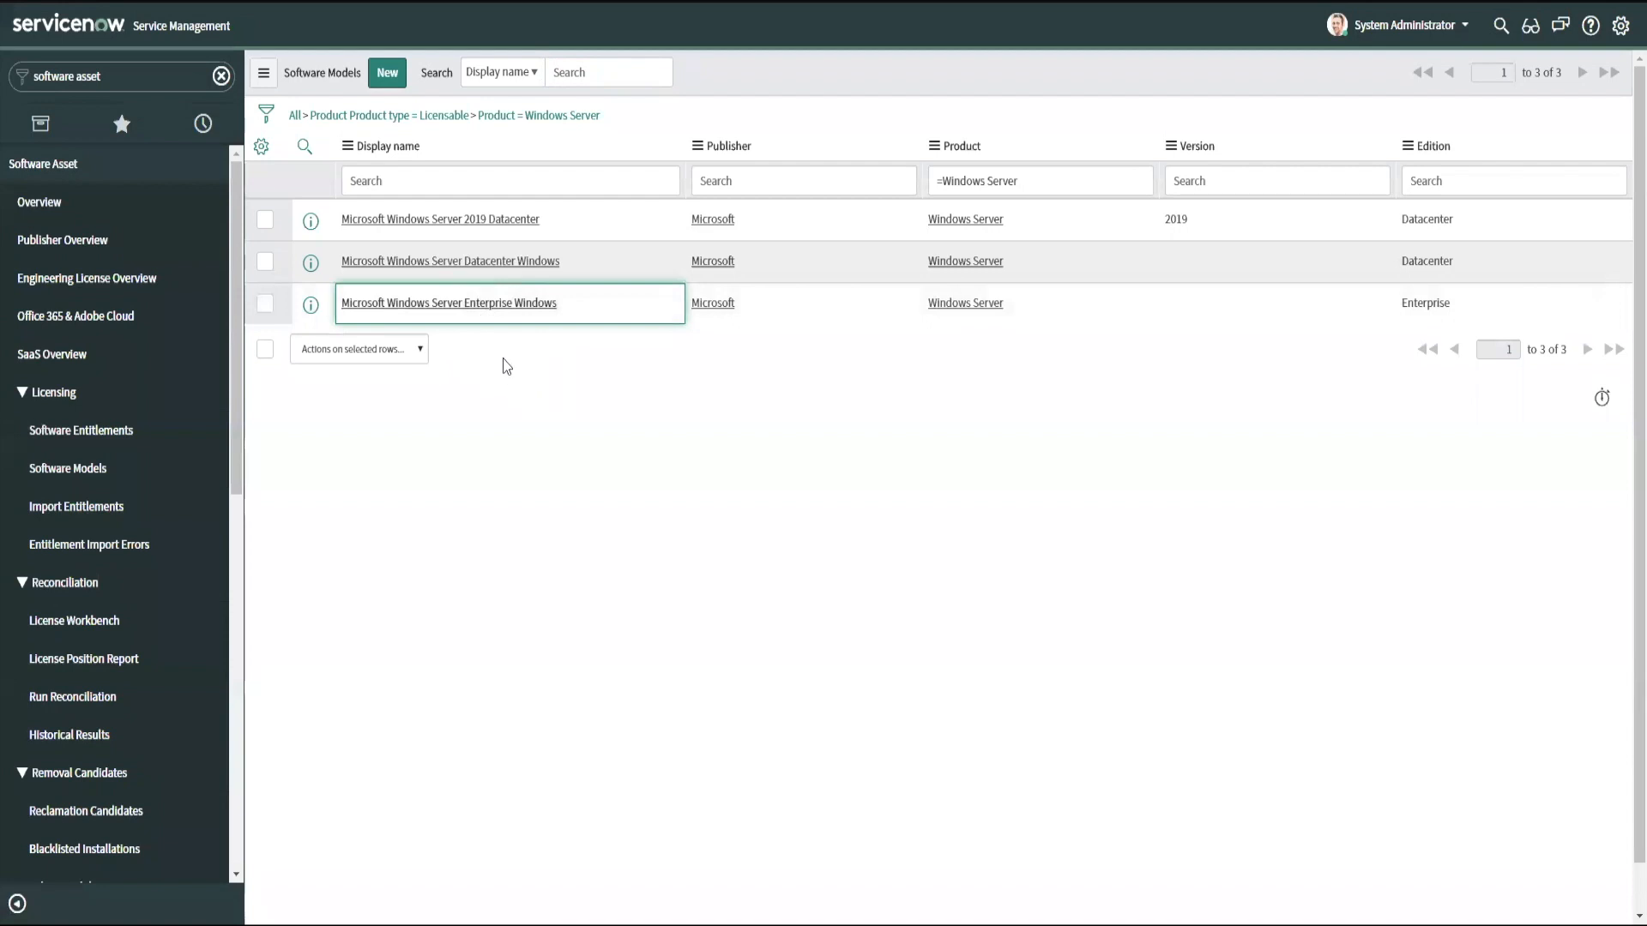
- Open the Microsoft Windows Server Enterprise Windows model to view publisher, product, edition and platform
left_click(448, 303)
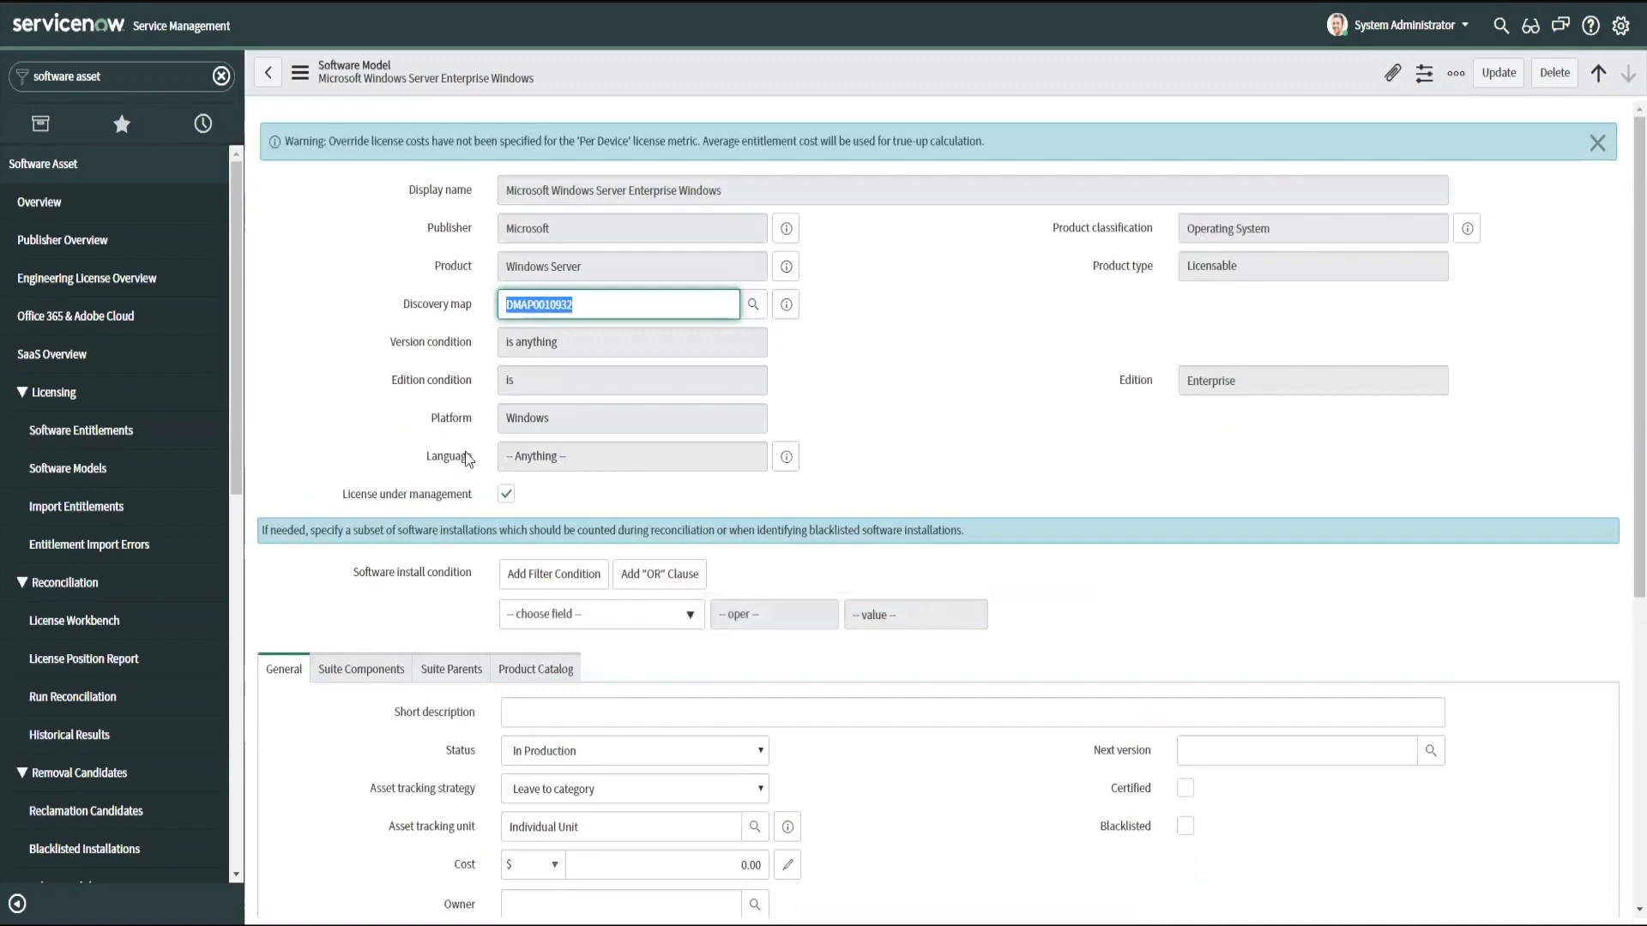
mouse_move(581, 509)
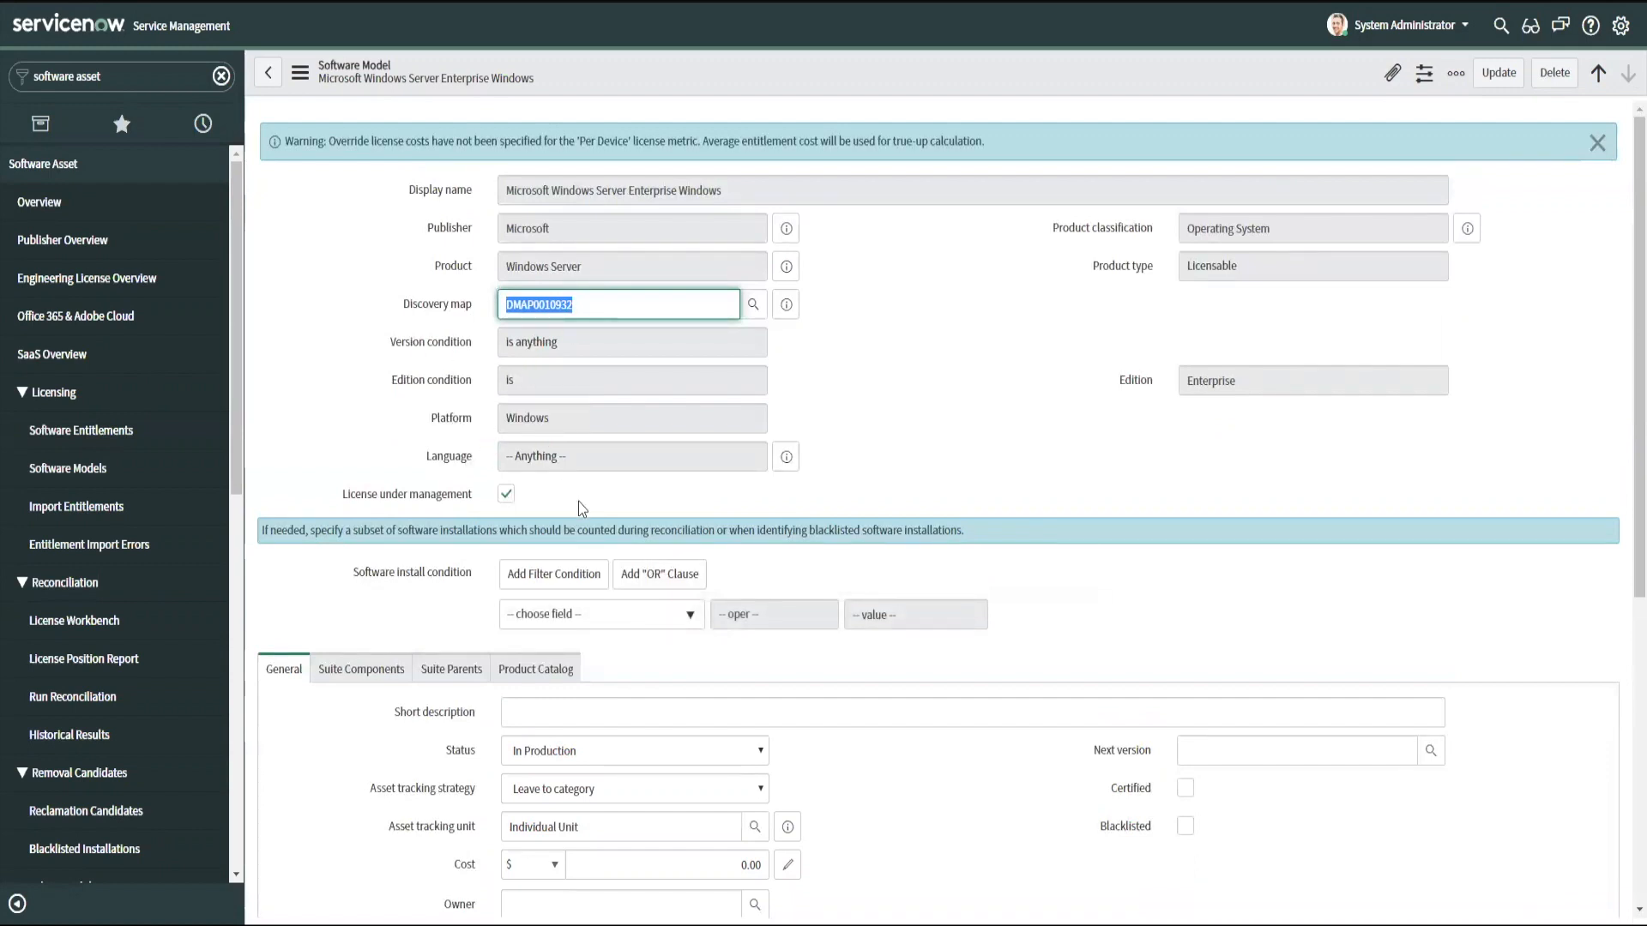
mouse_move(736, 403)
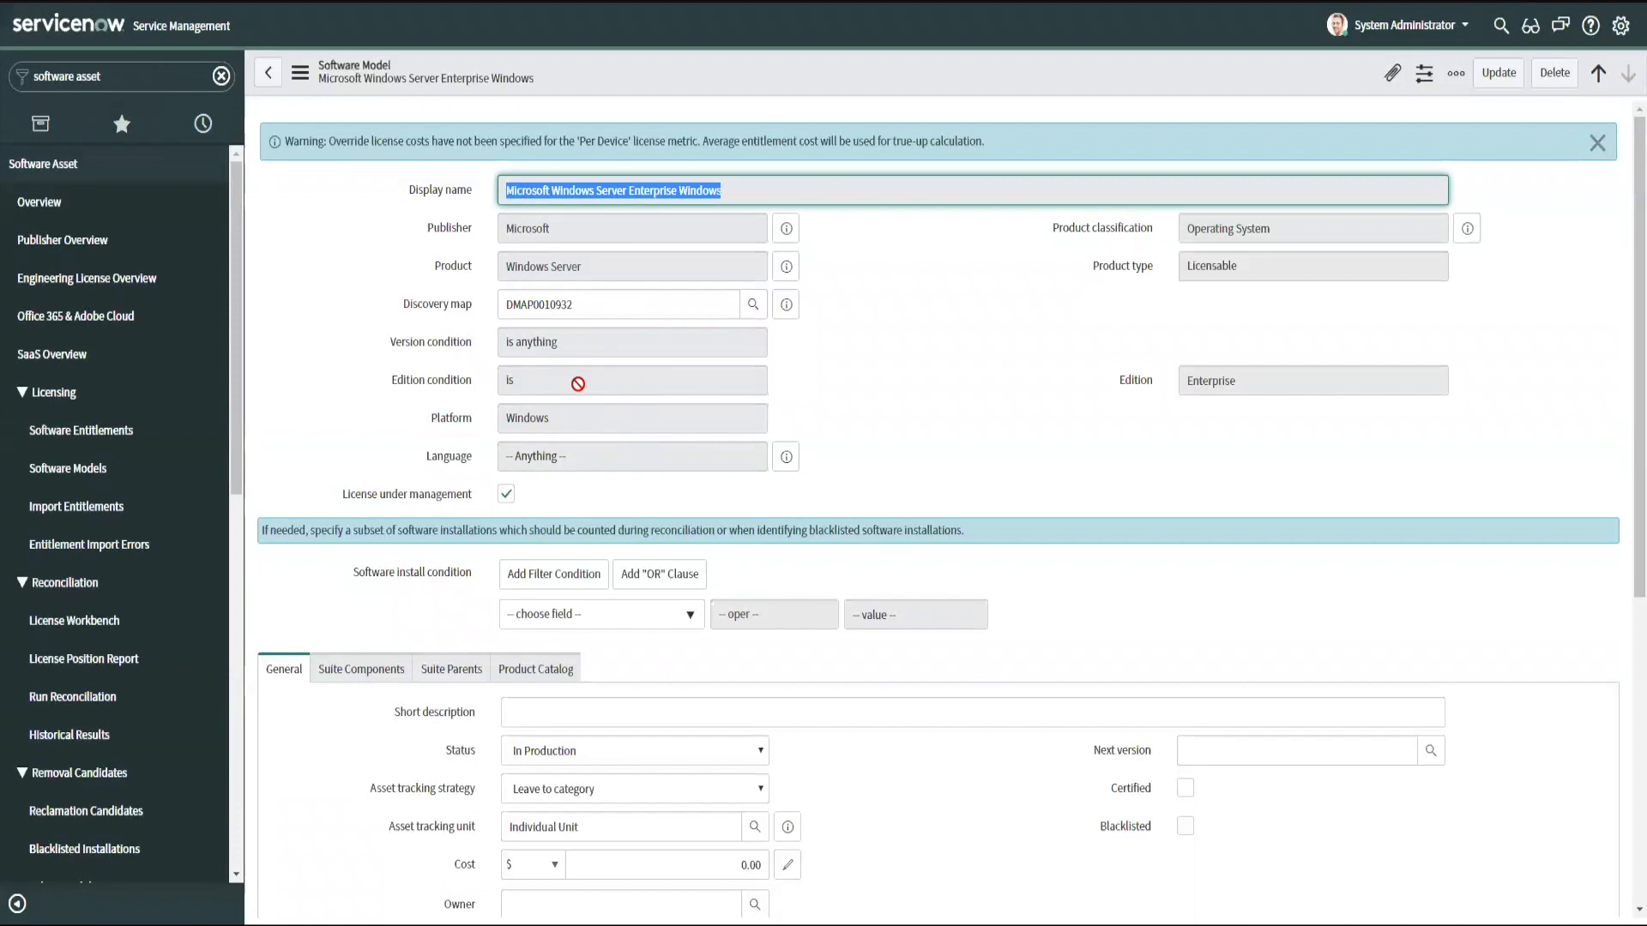
mouse_move(411, 394)
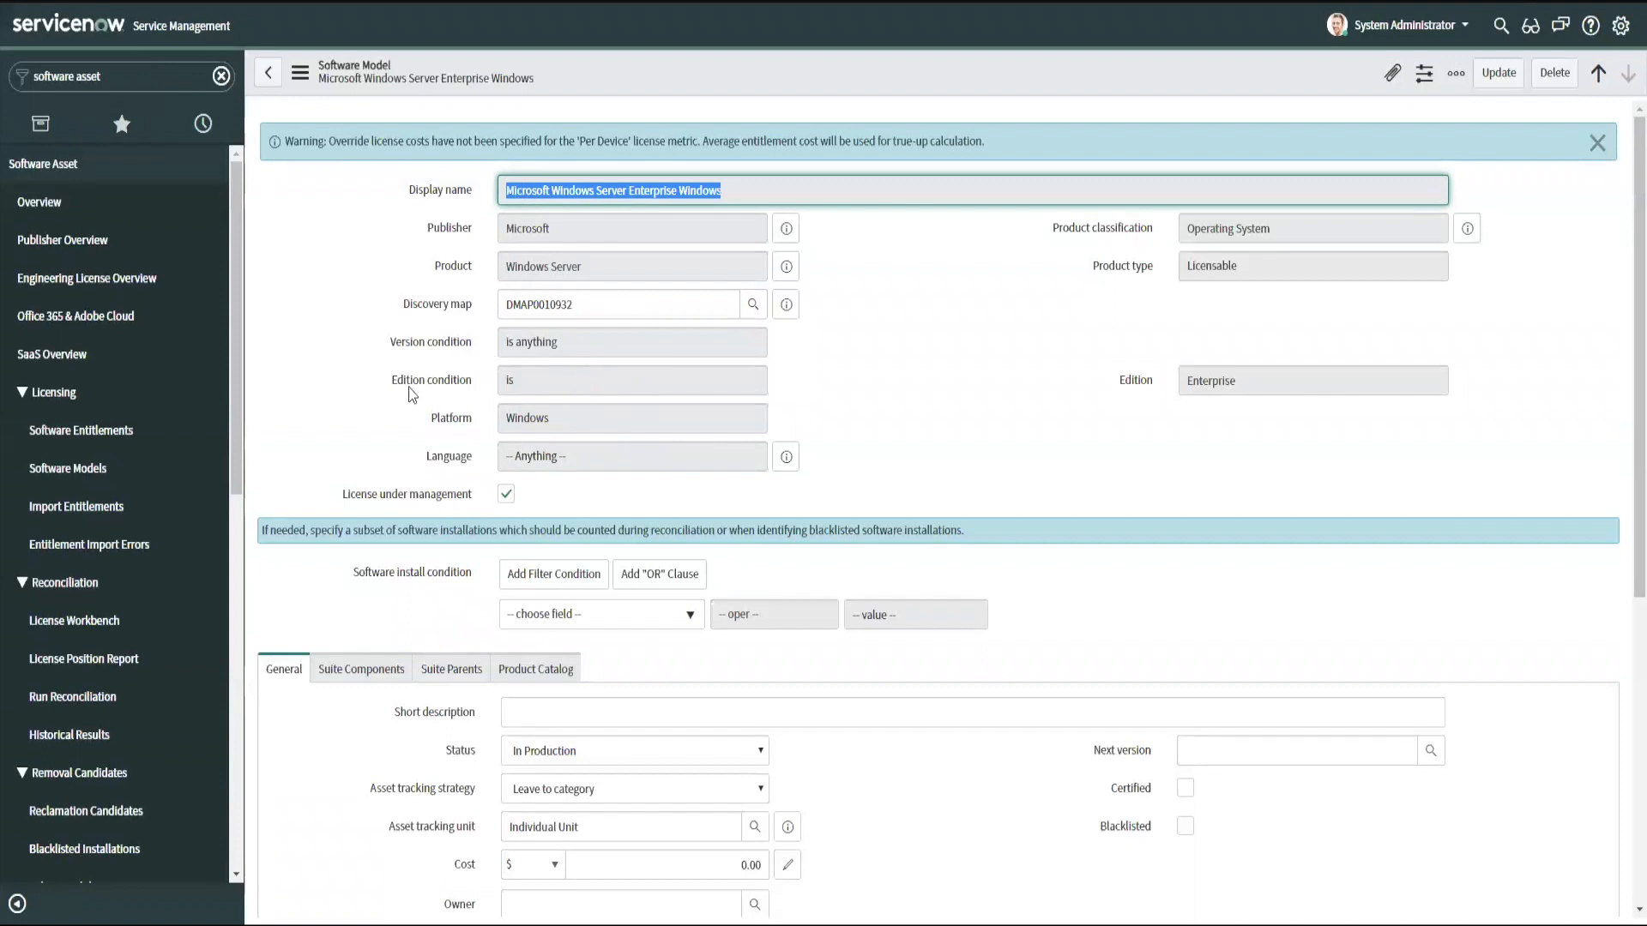
mouse_move(1005, 358)
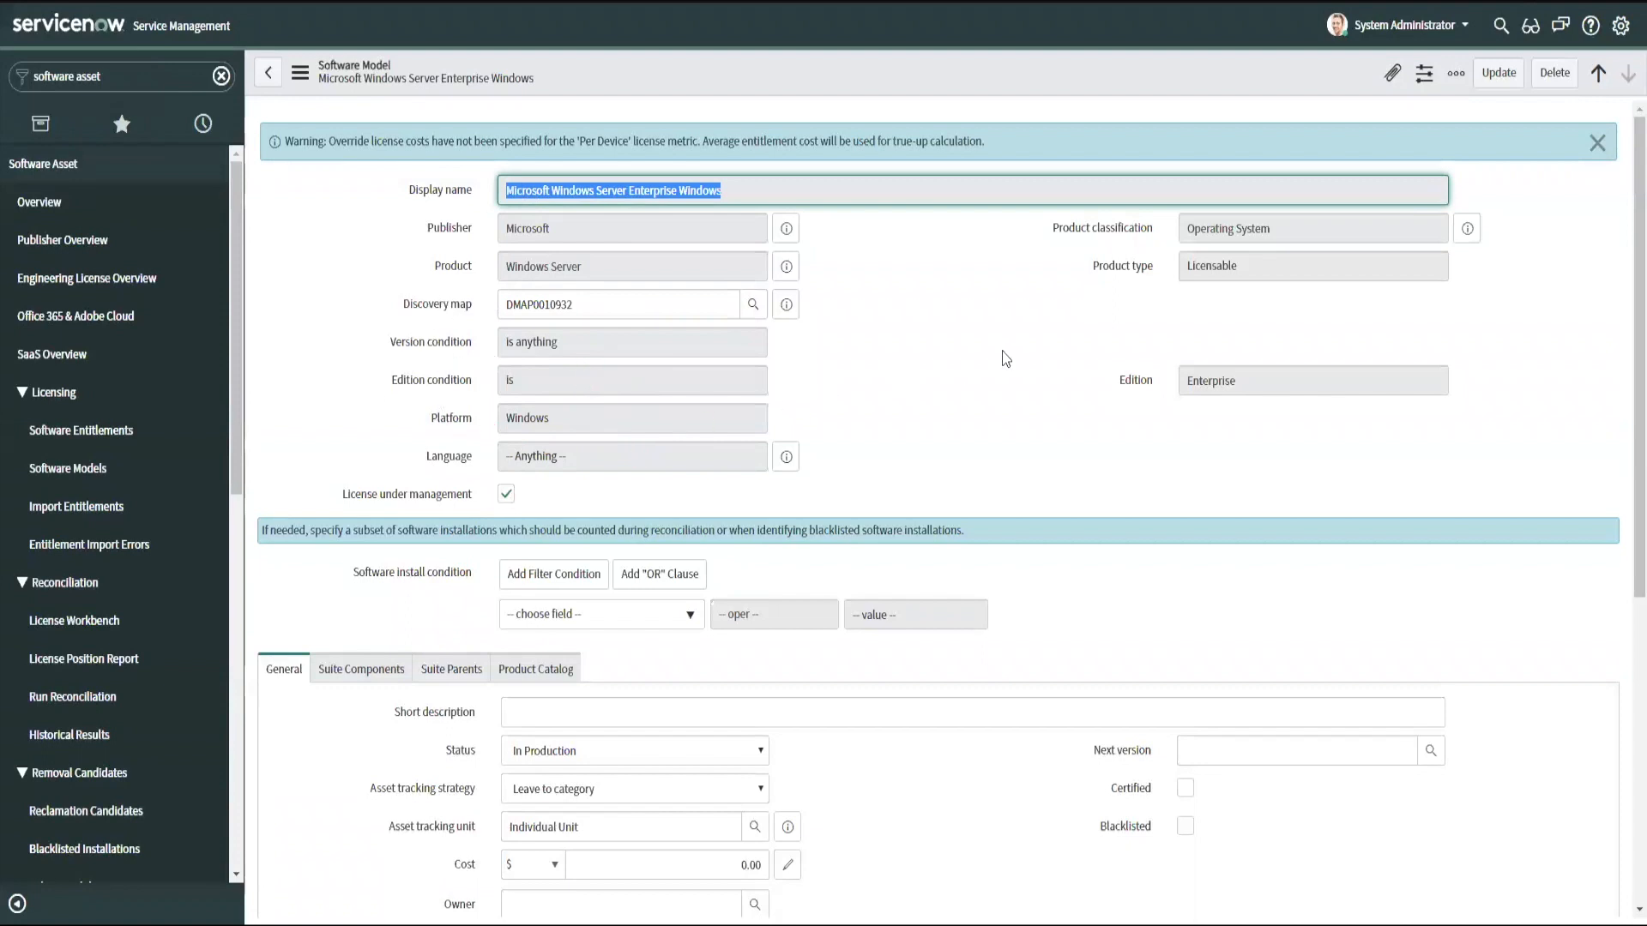
mouse_move(787, 399)
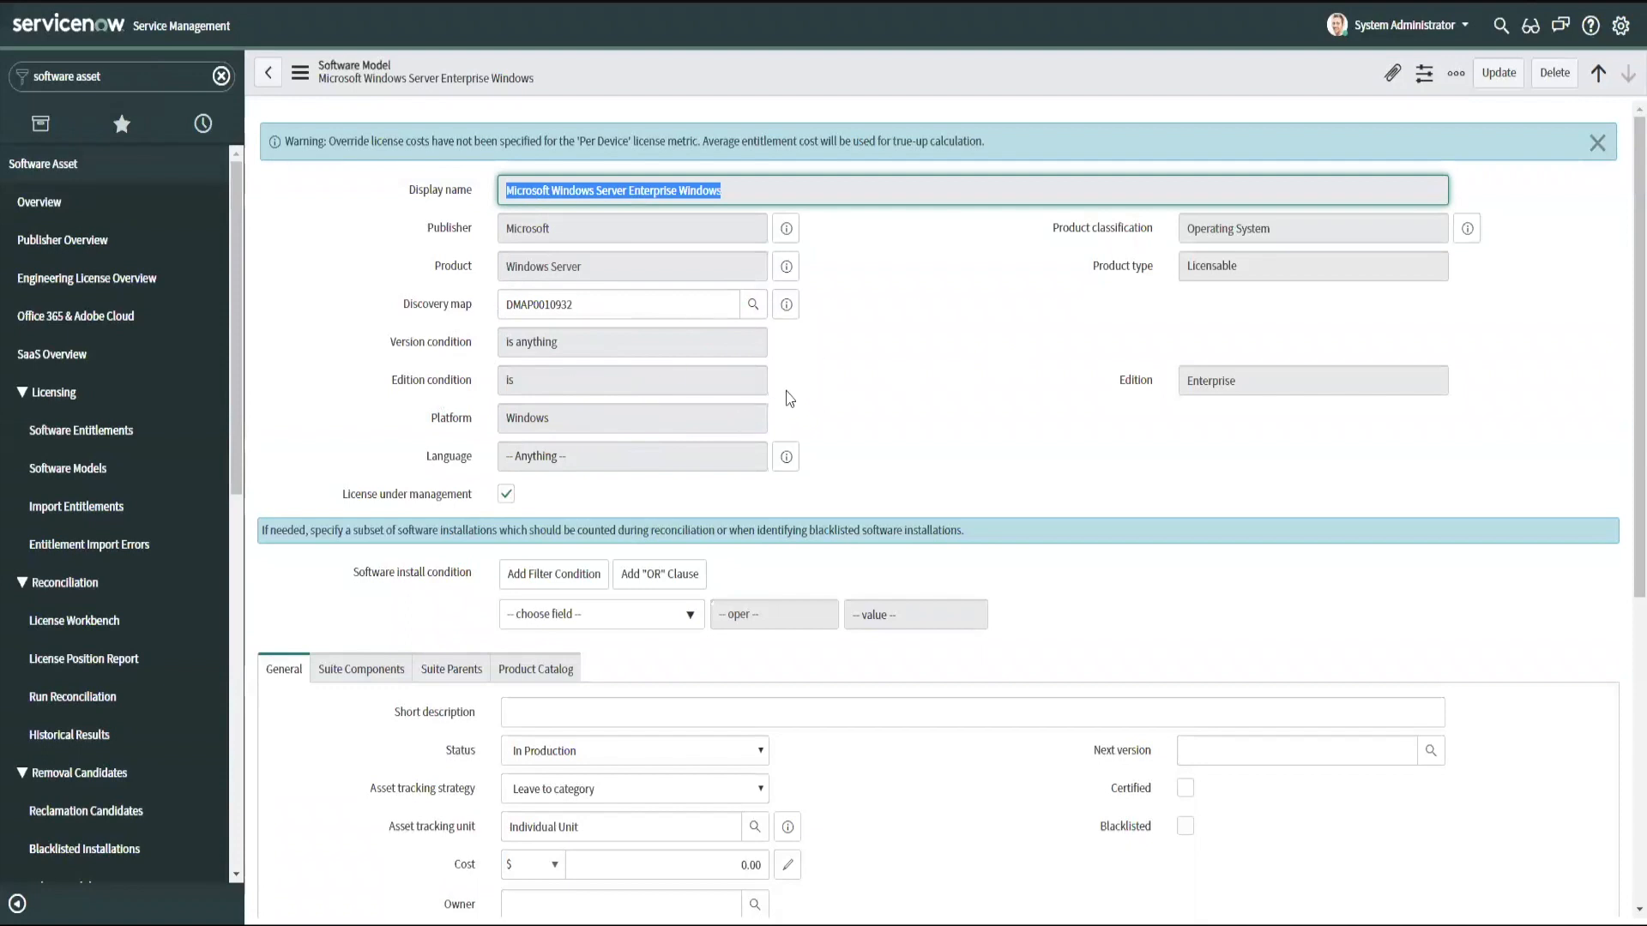
mouse_move(82, 429)
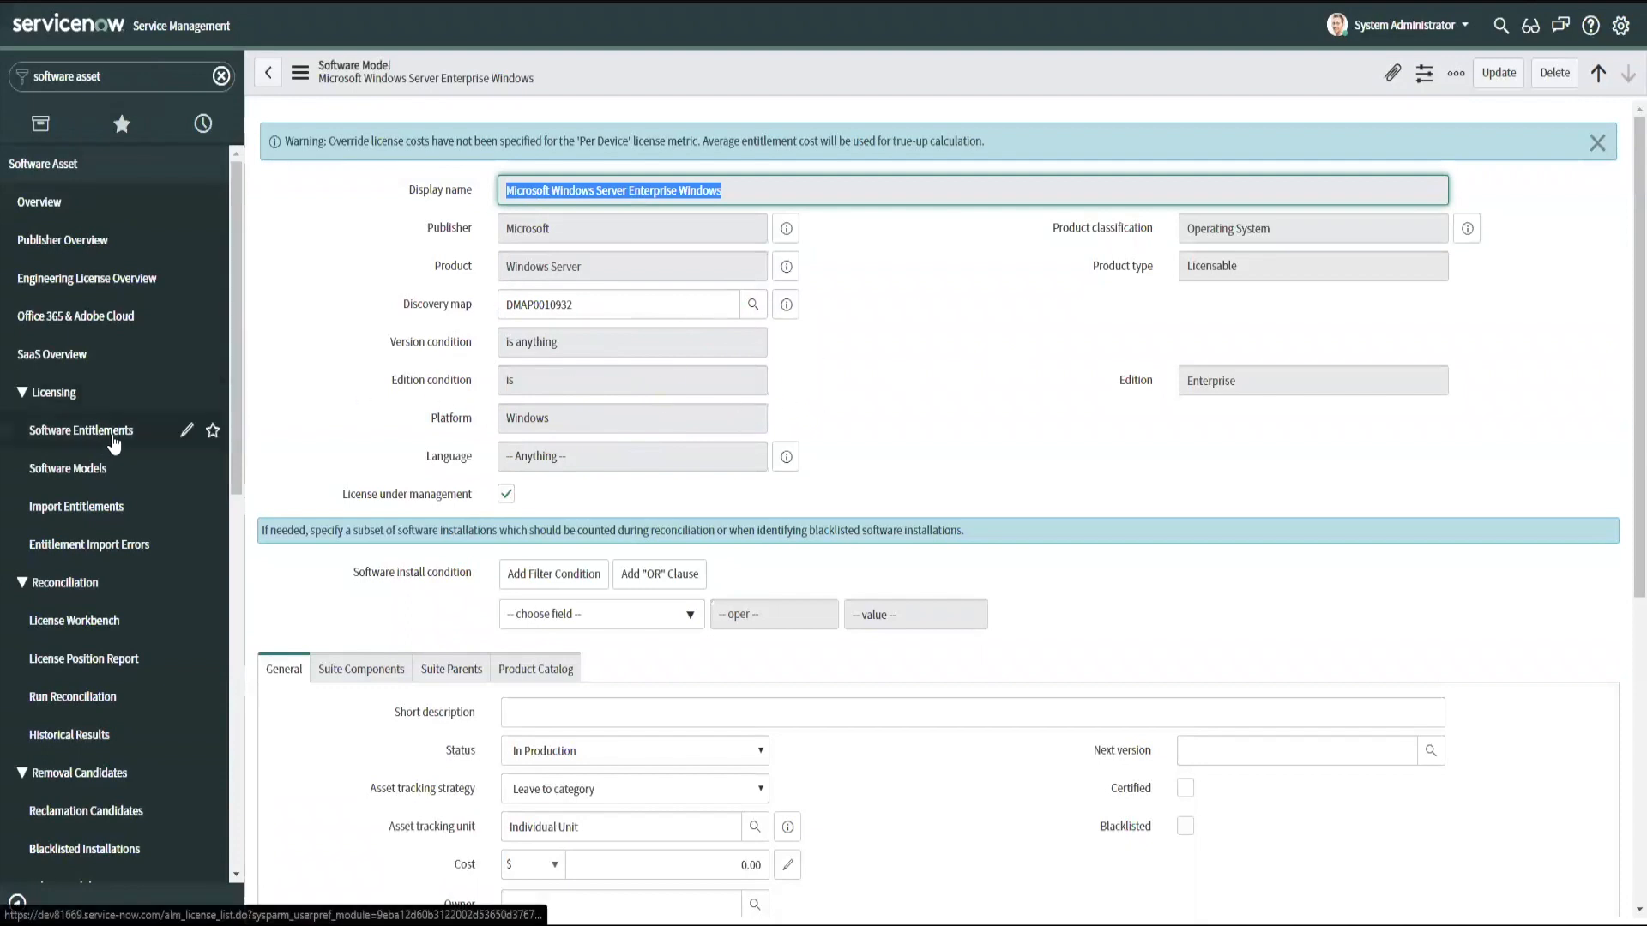
mouse_move(587, 230)
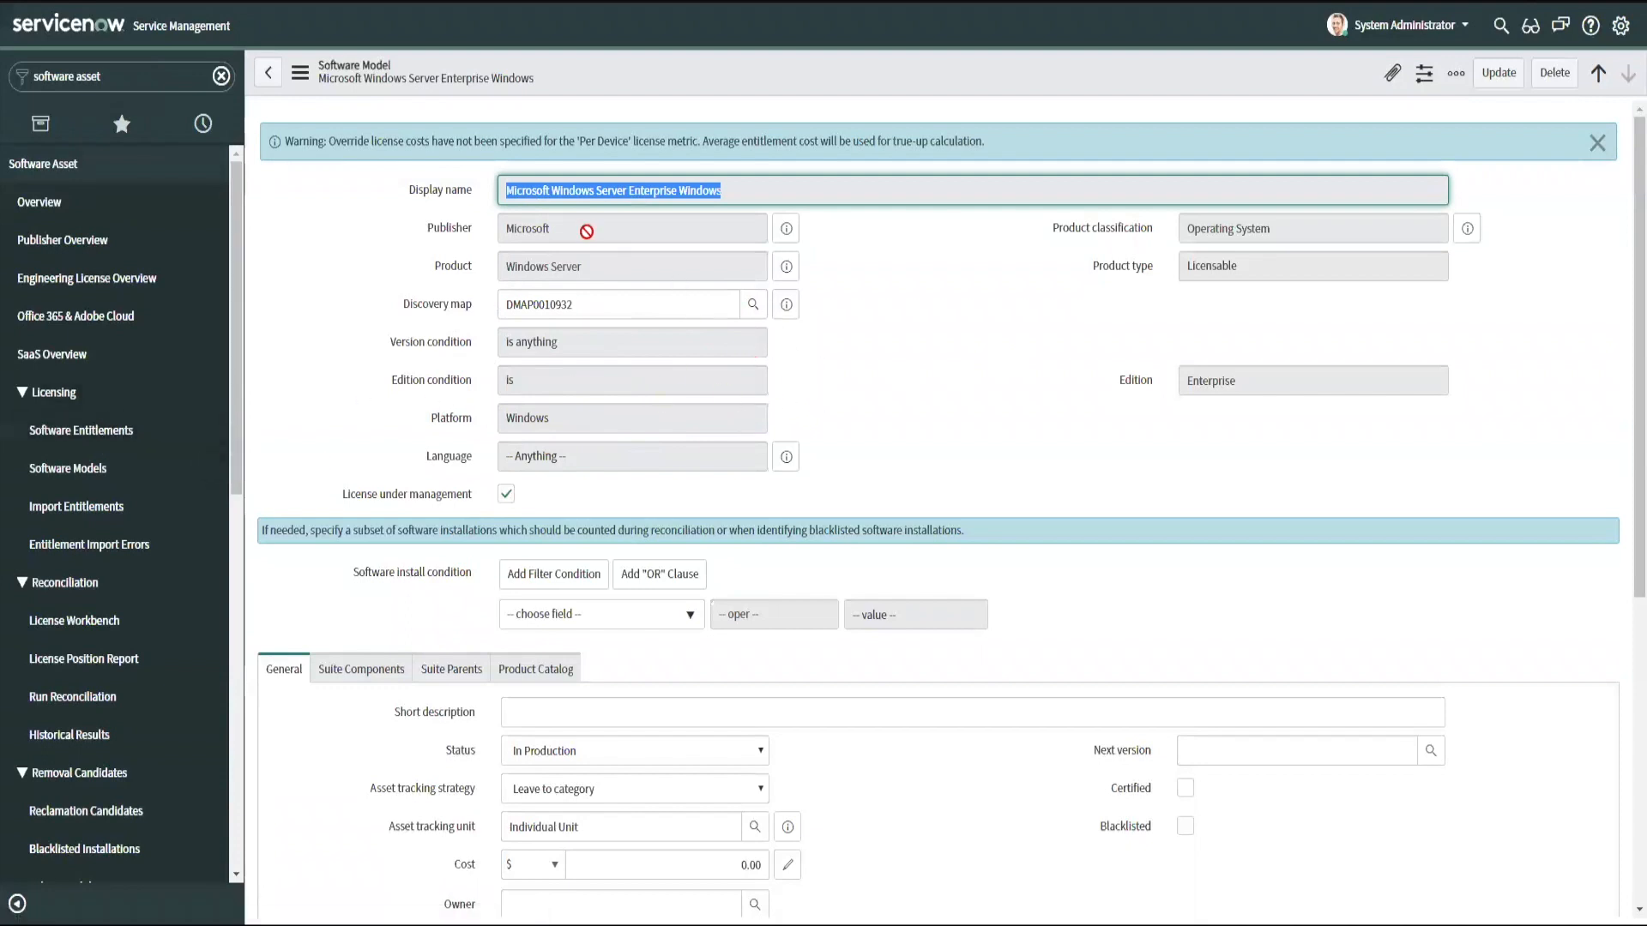
mouse_move(629, 411)
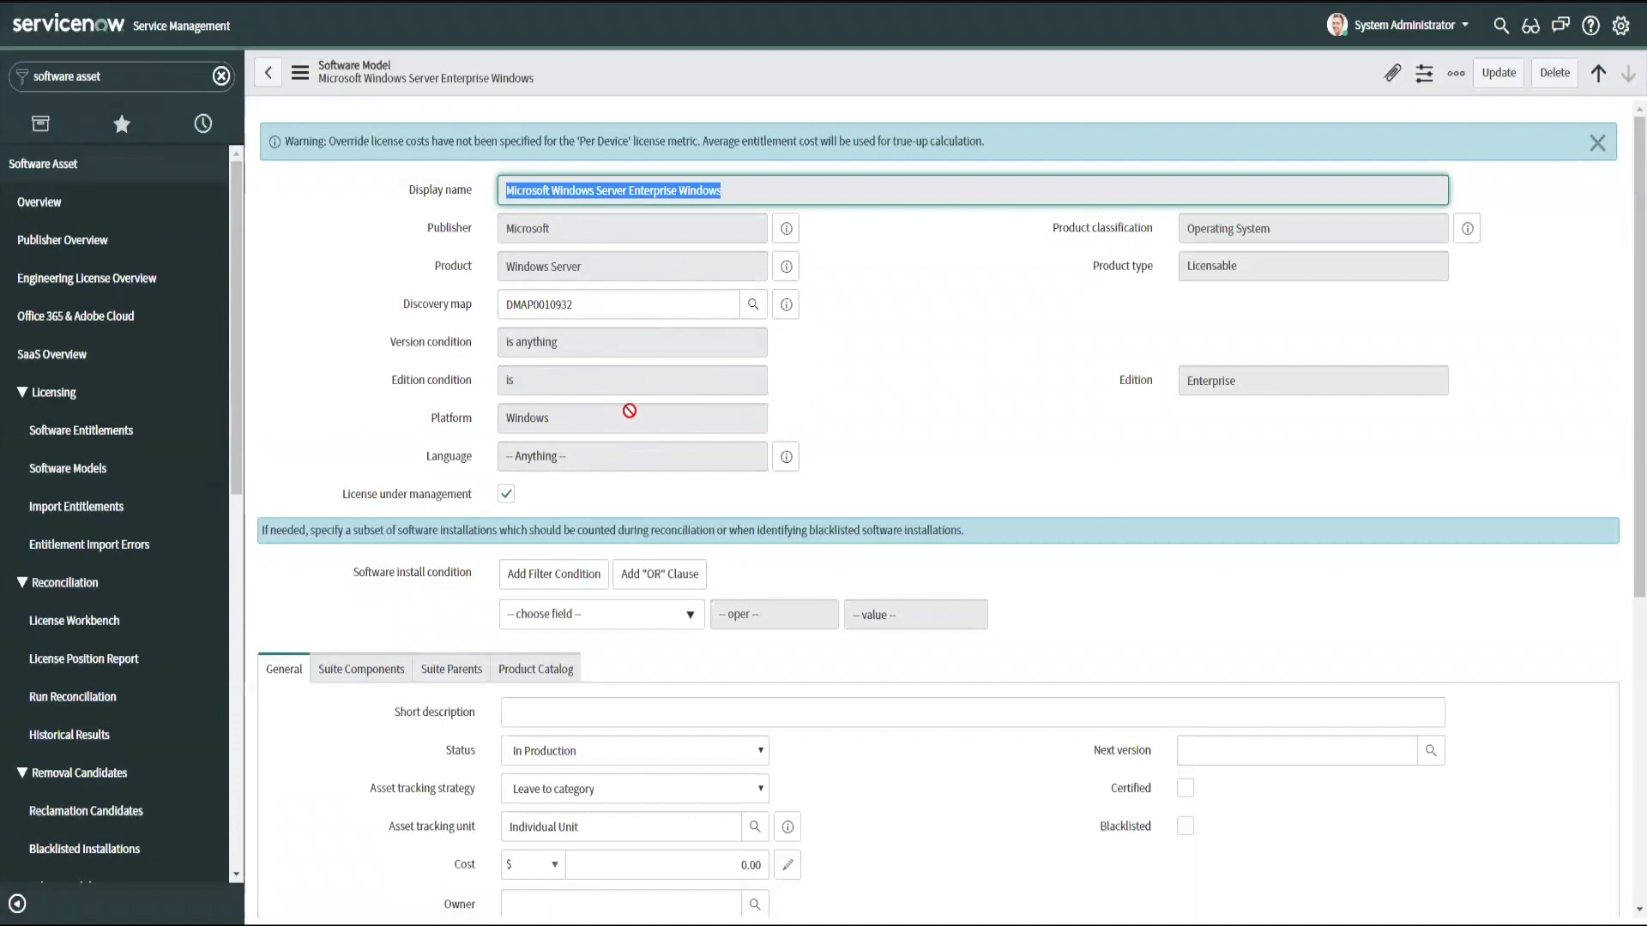
mouse_move(711, 355)
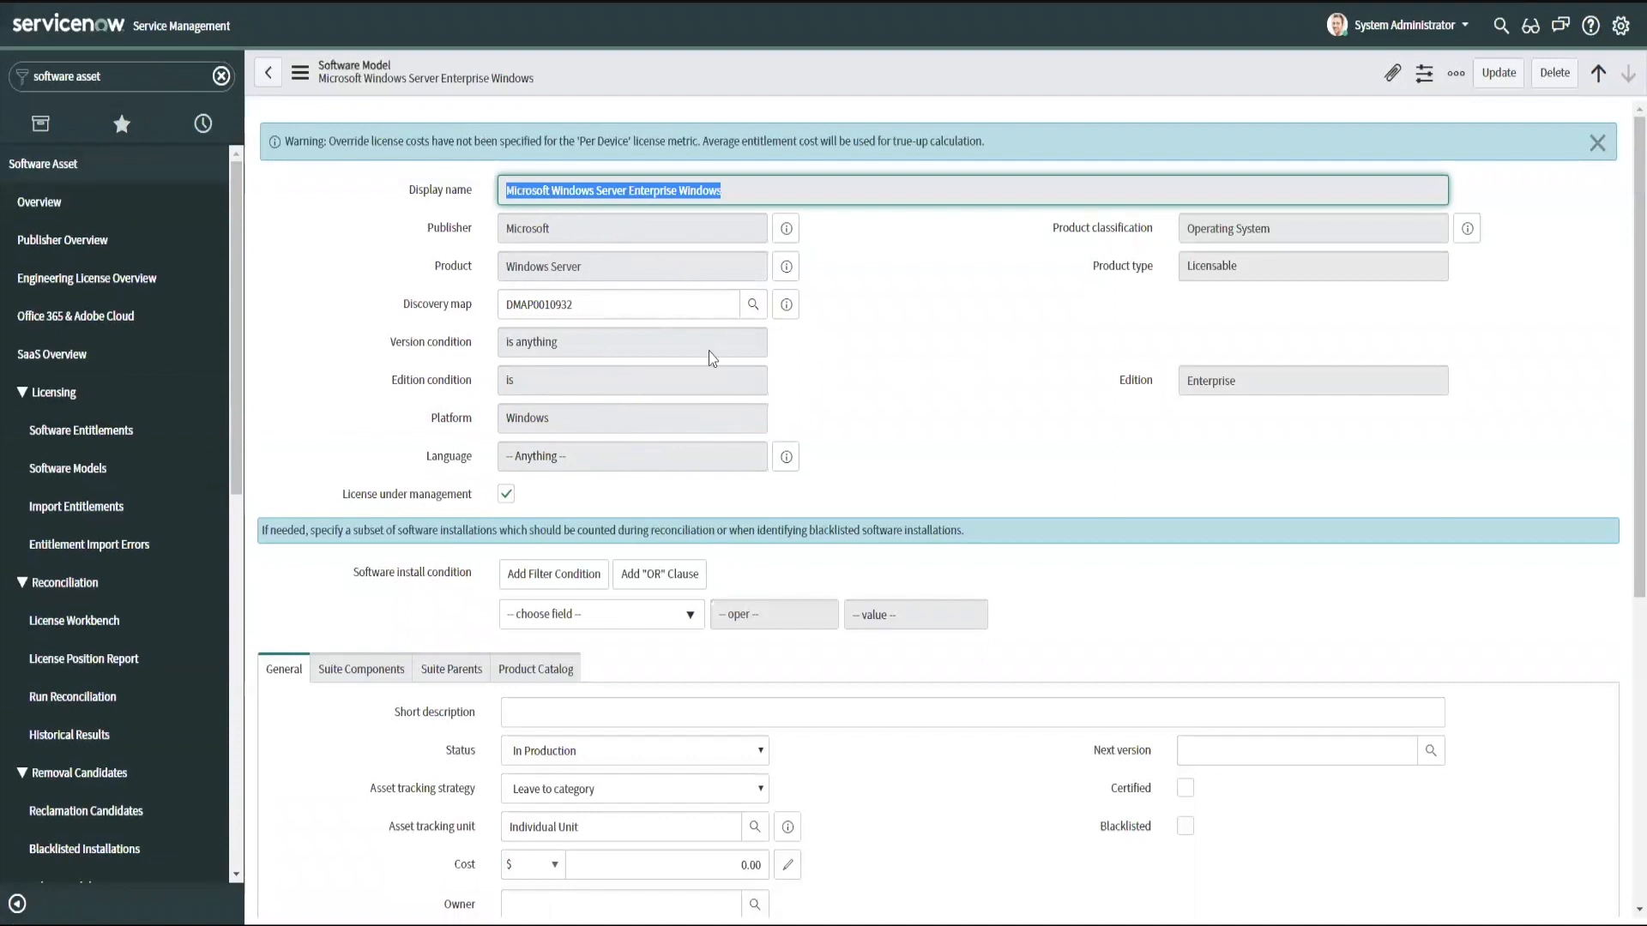
mouse_move(624, 294)
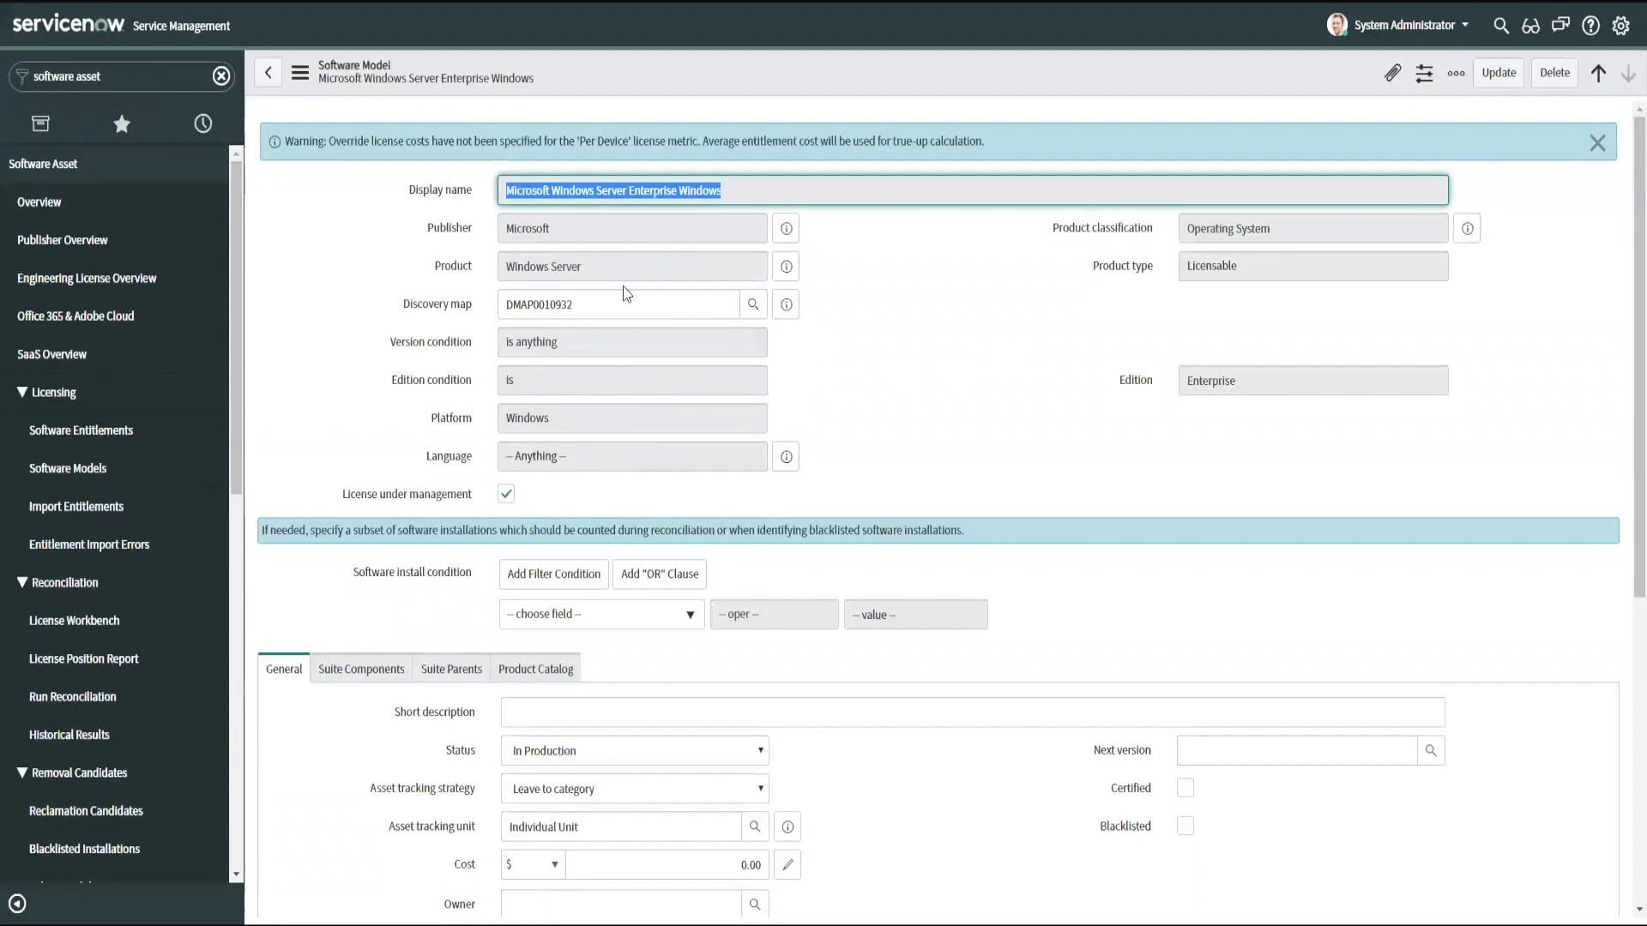
mouse_move(549, 387)
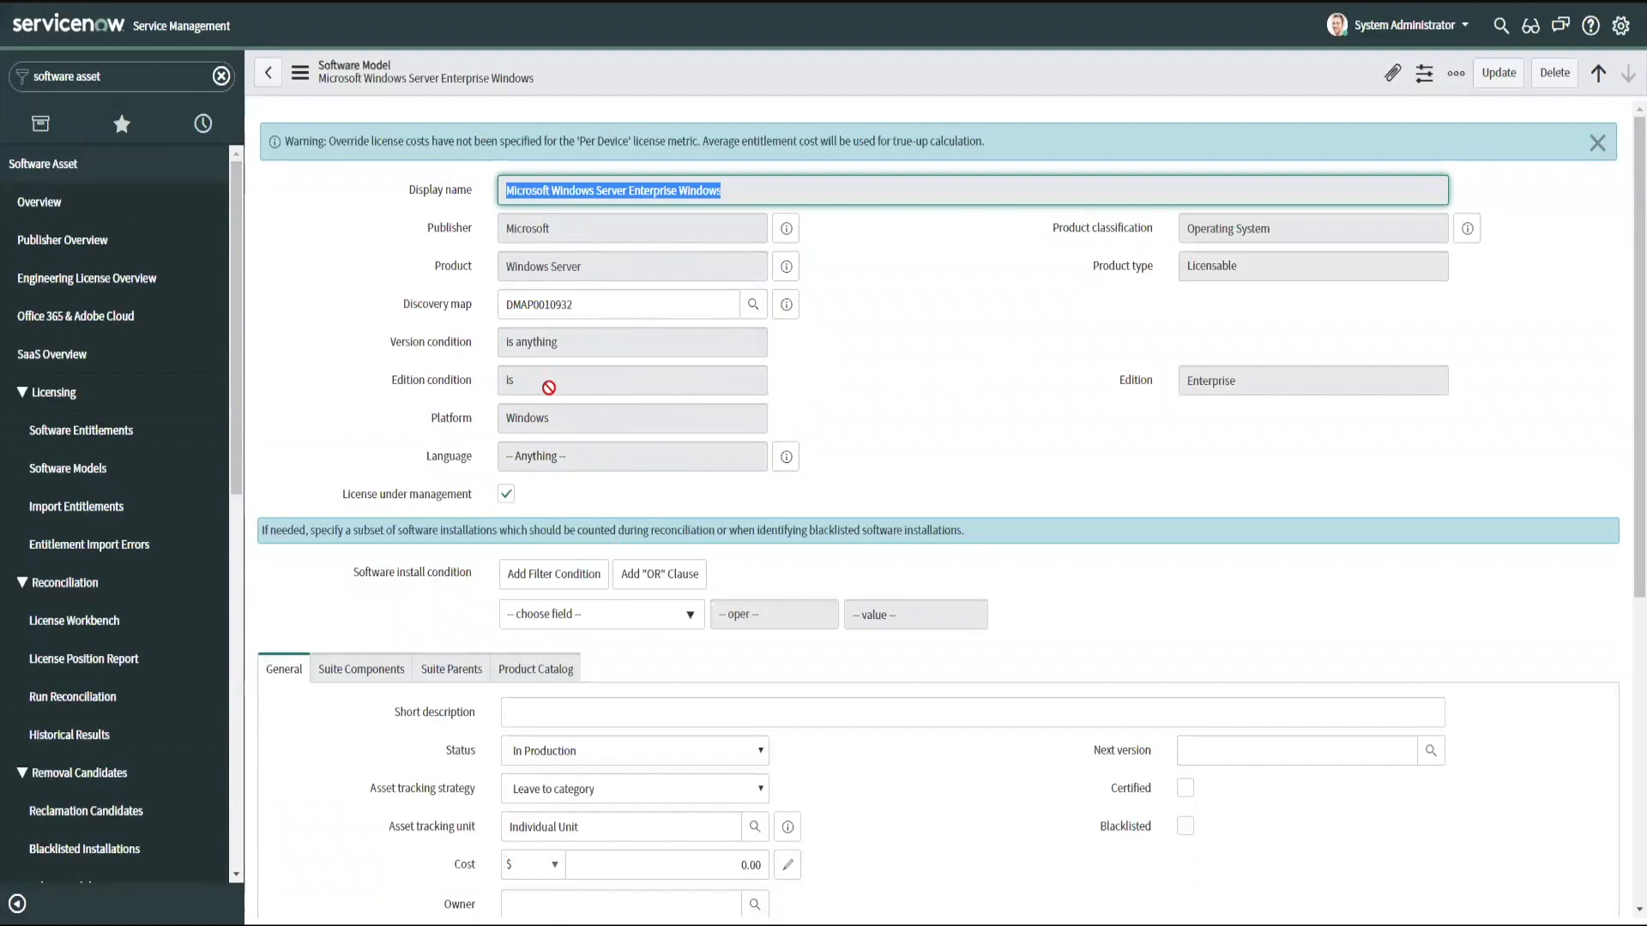
mouse_move(556, 329)
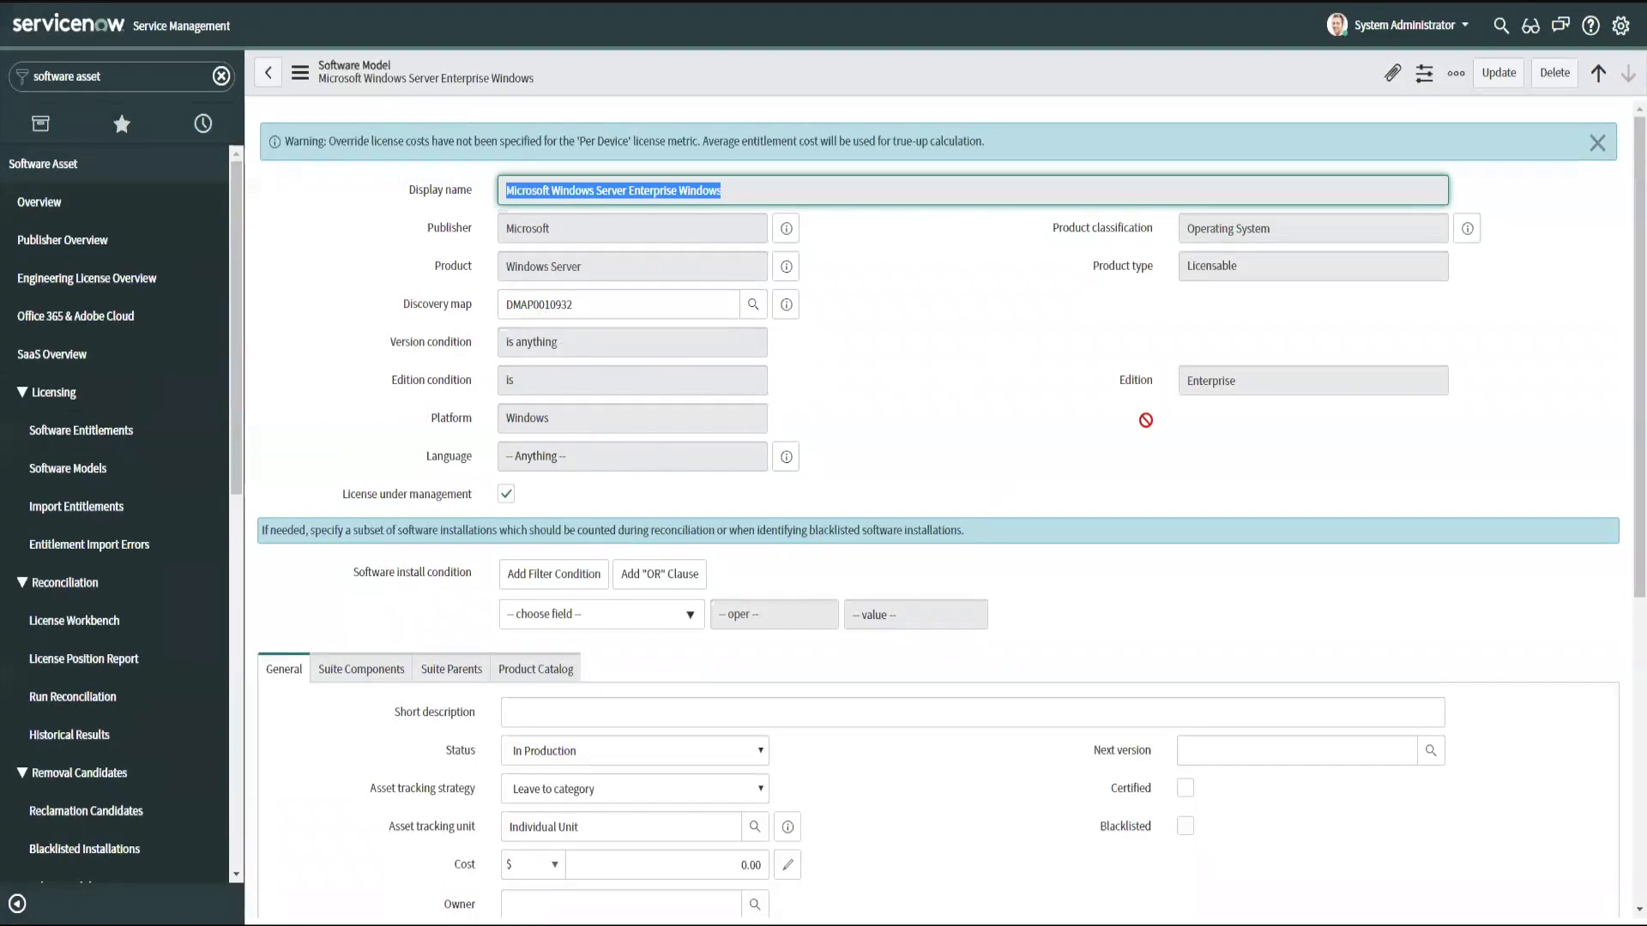
mouse_move(566, 430)
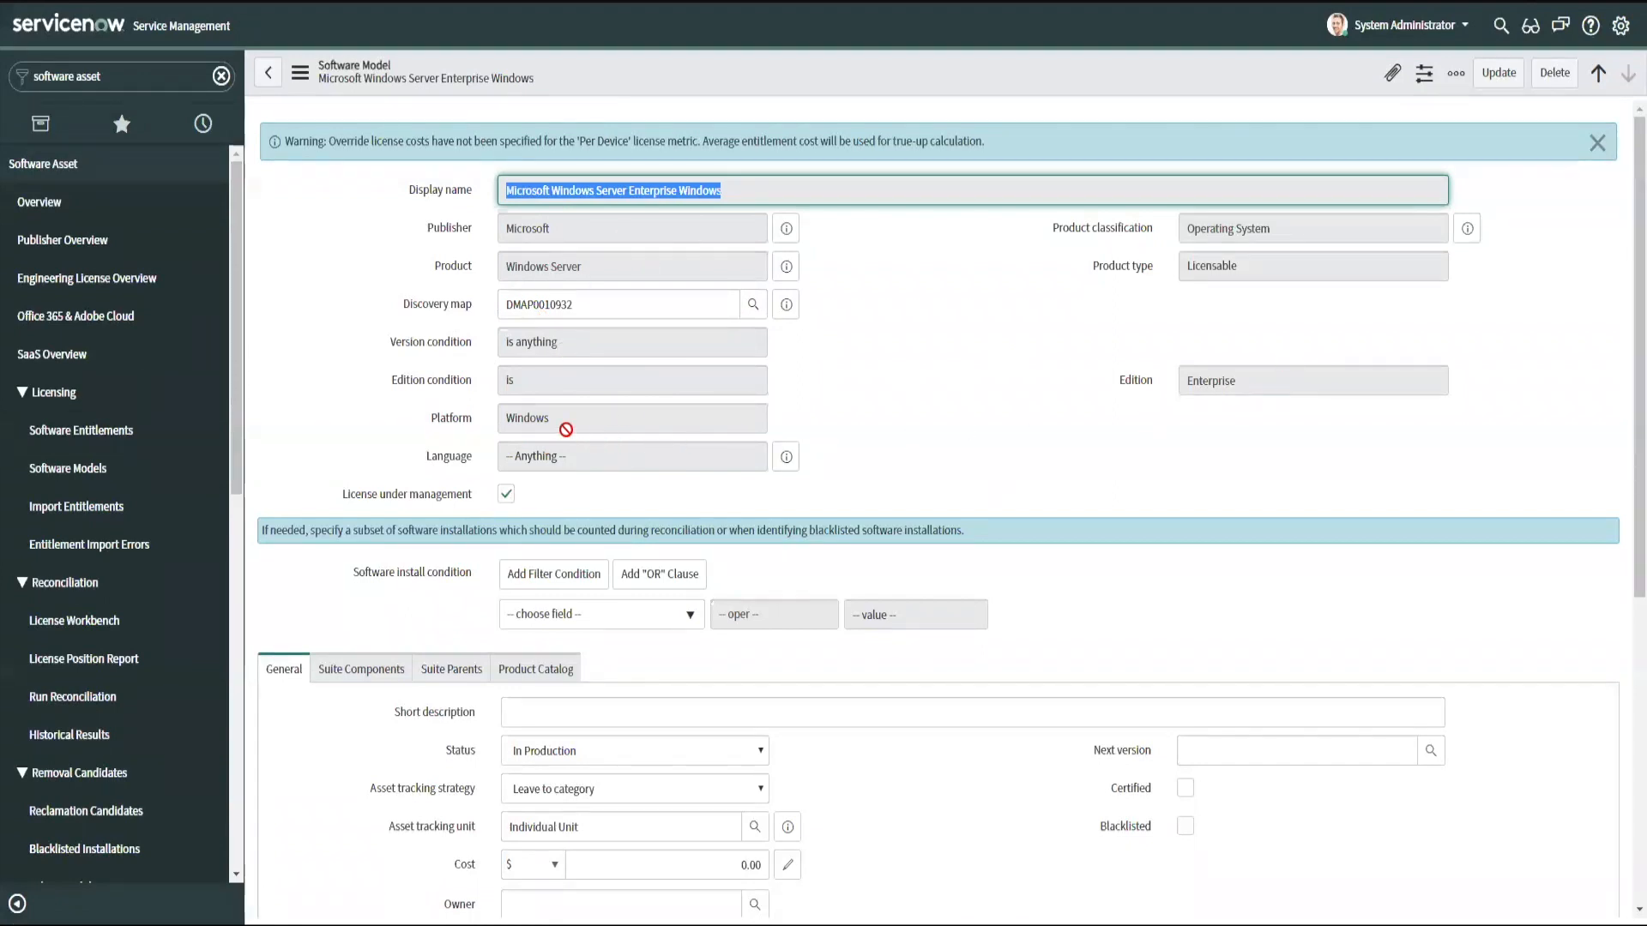
left_click(632, 416)
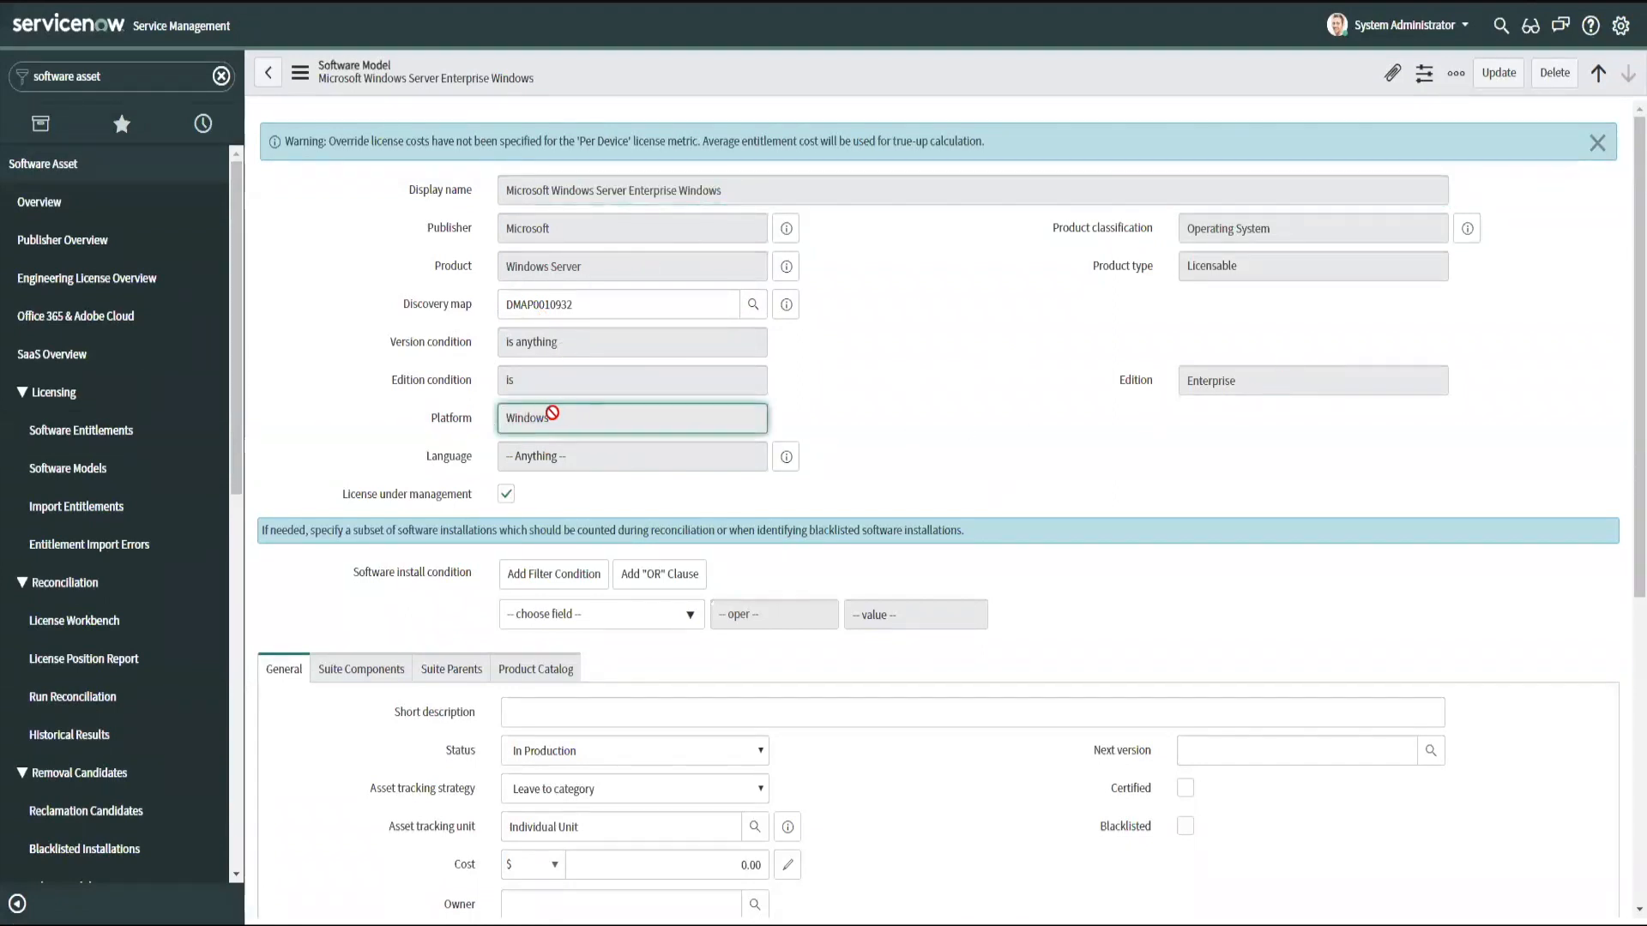
mouse_move(482, 422)
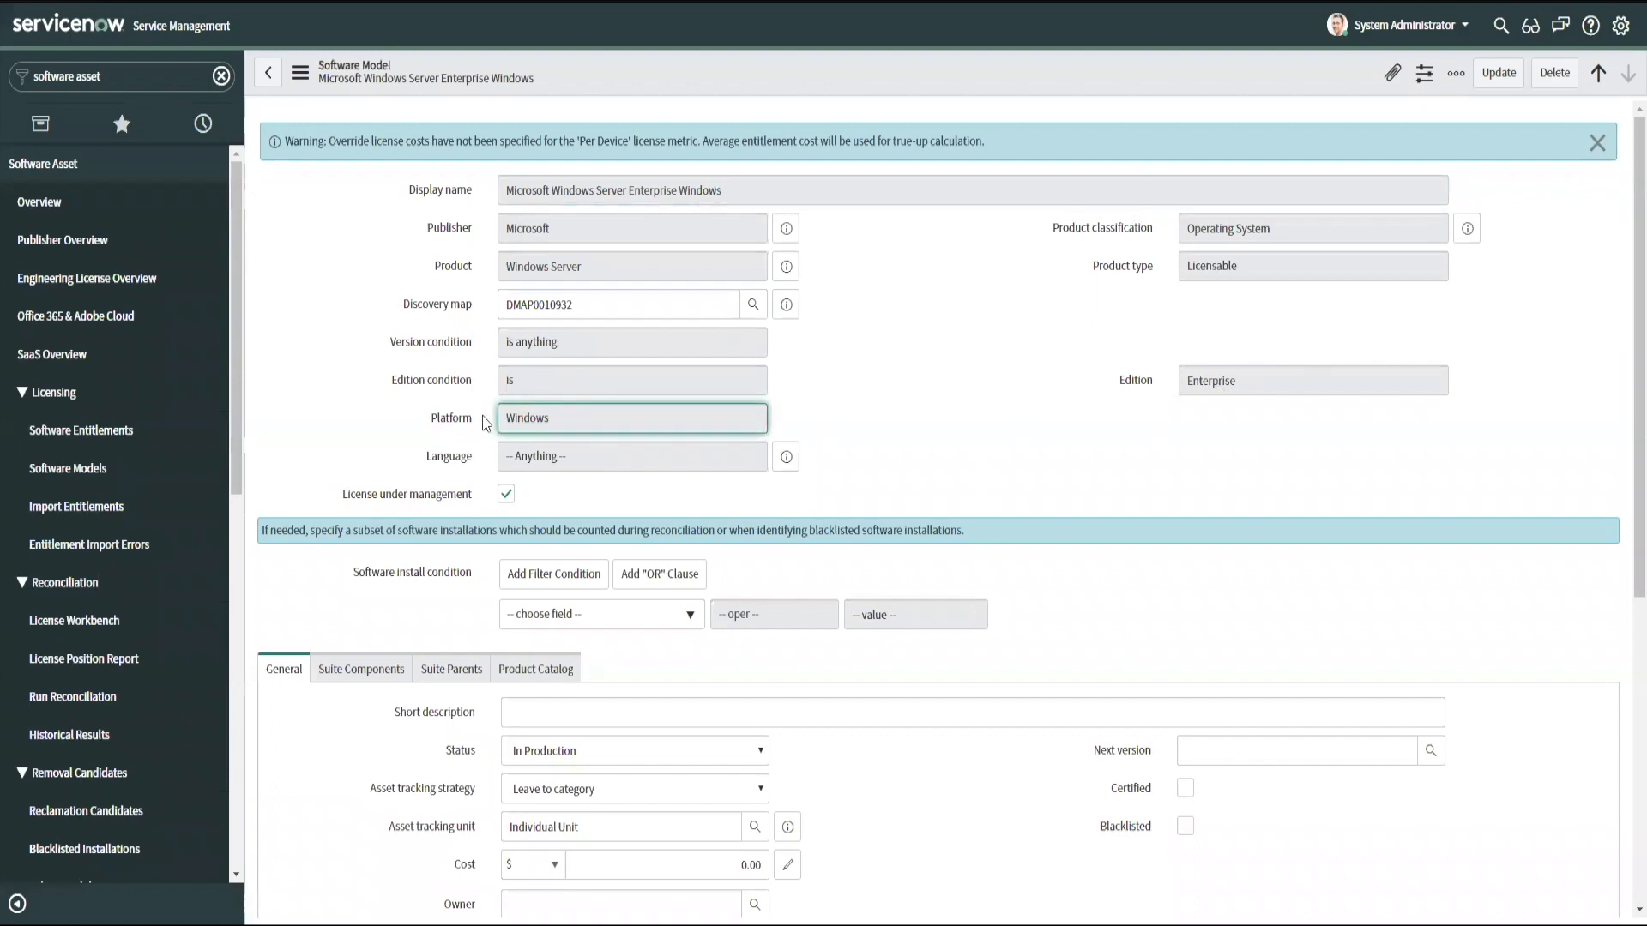
mouse_move(609, 208)
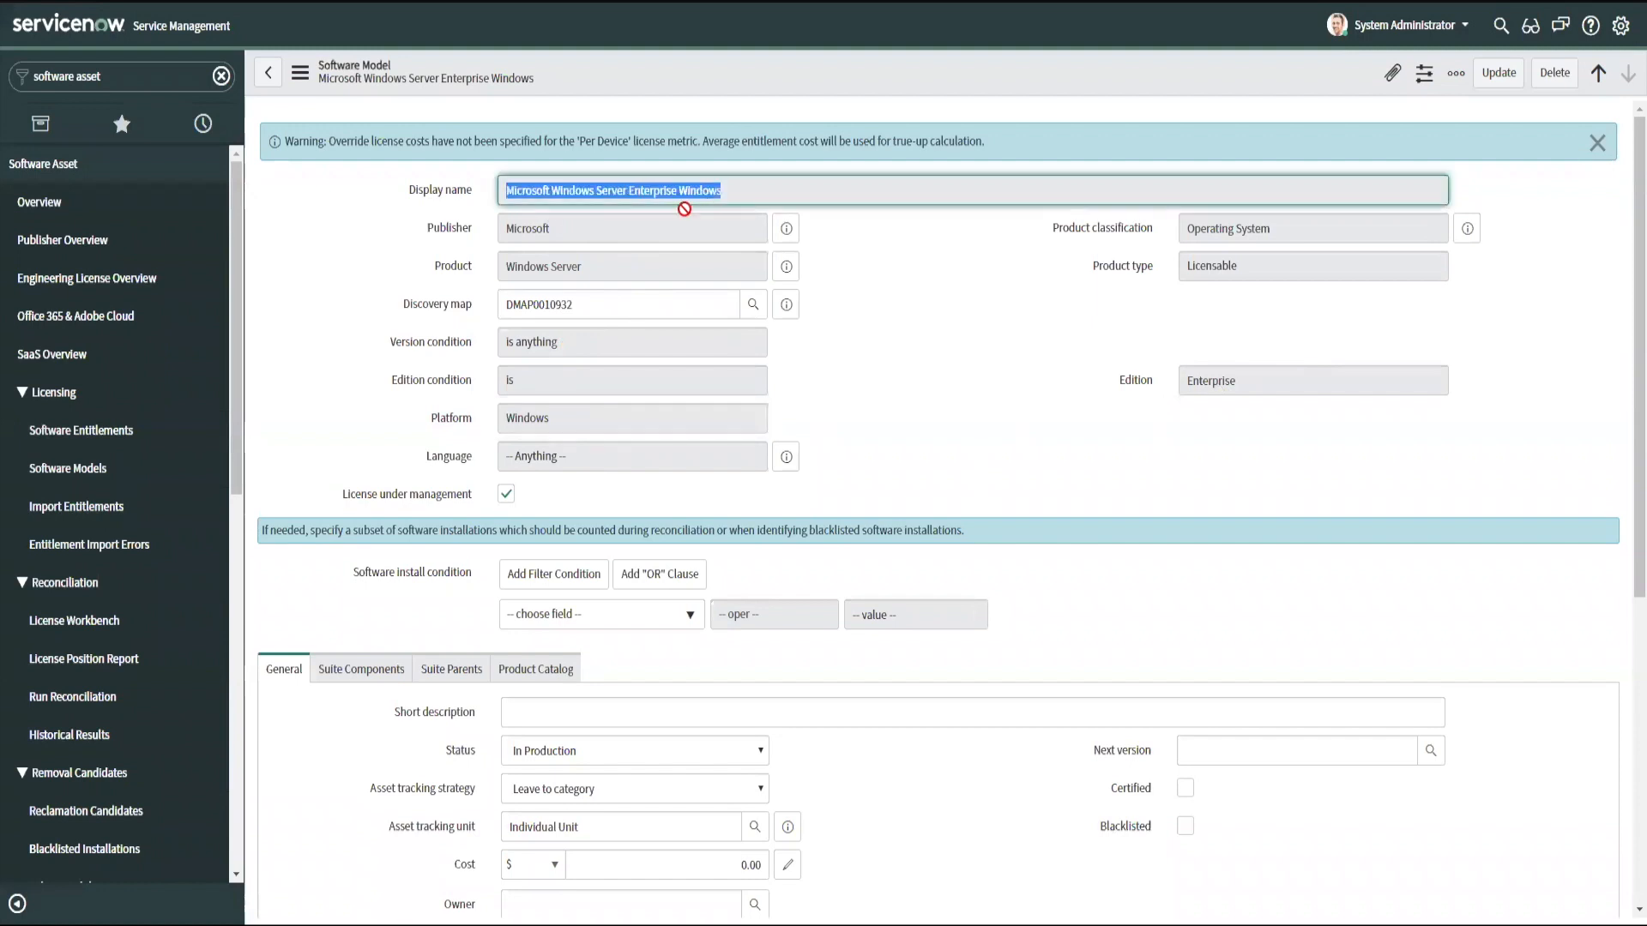
mouse_move(597, 310)
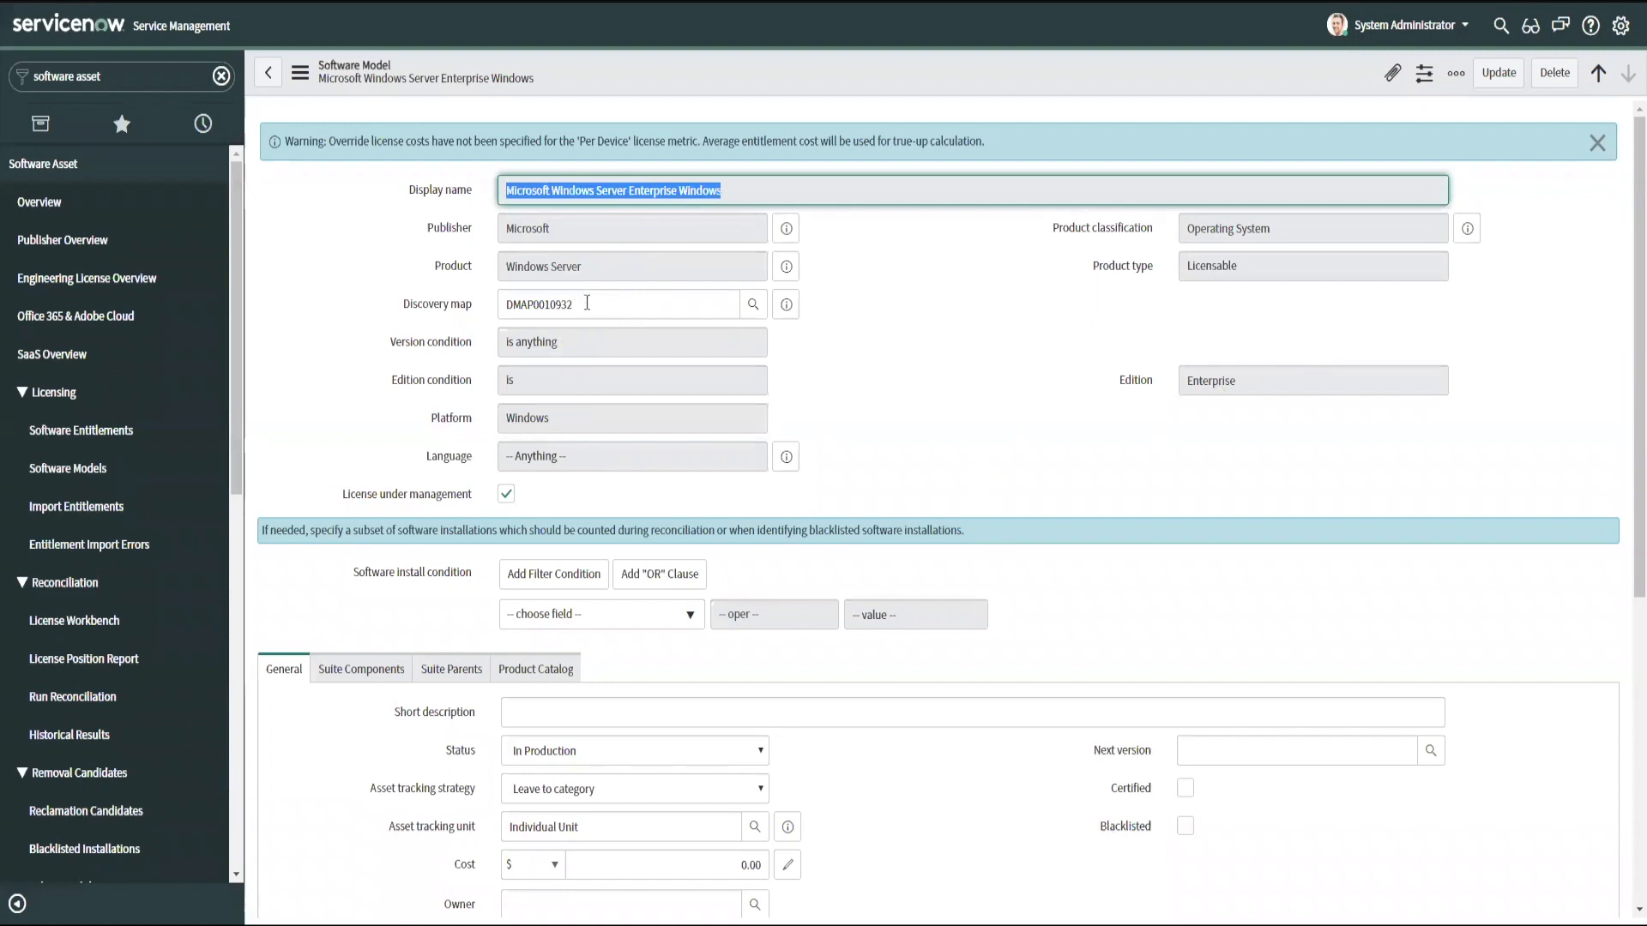
- Clear the Enterprise Windows model's discovery map and navigate back to Software Models
left_click(618, 304)
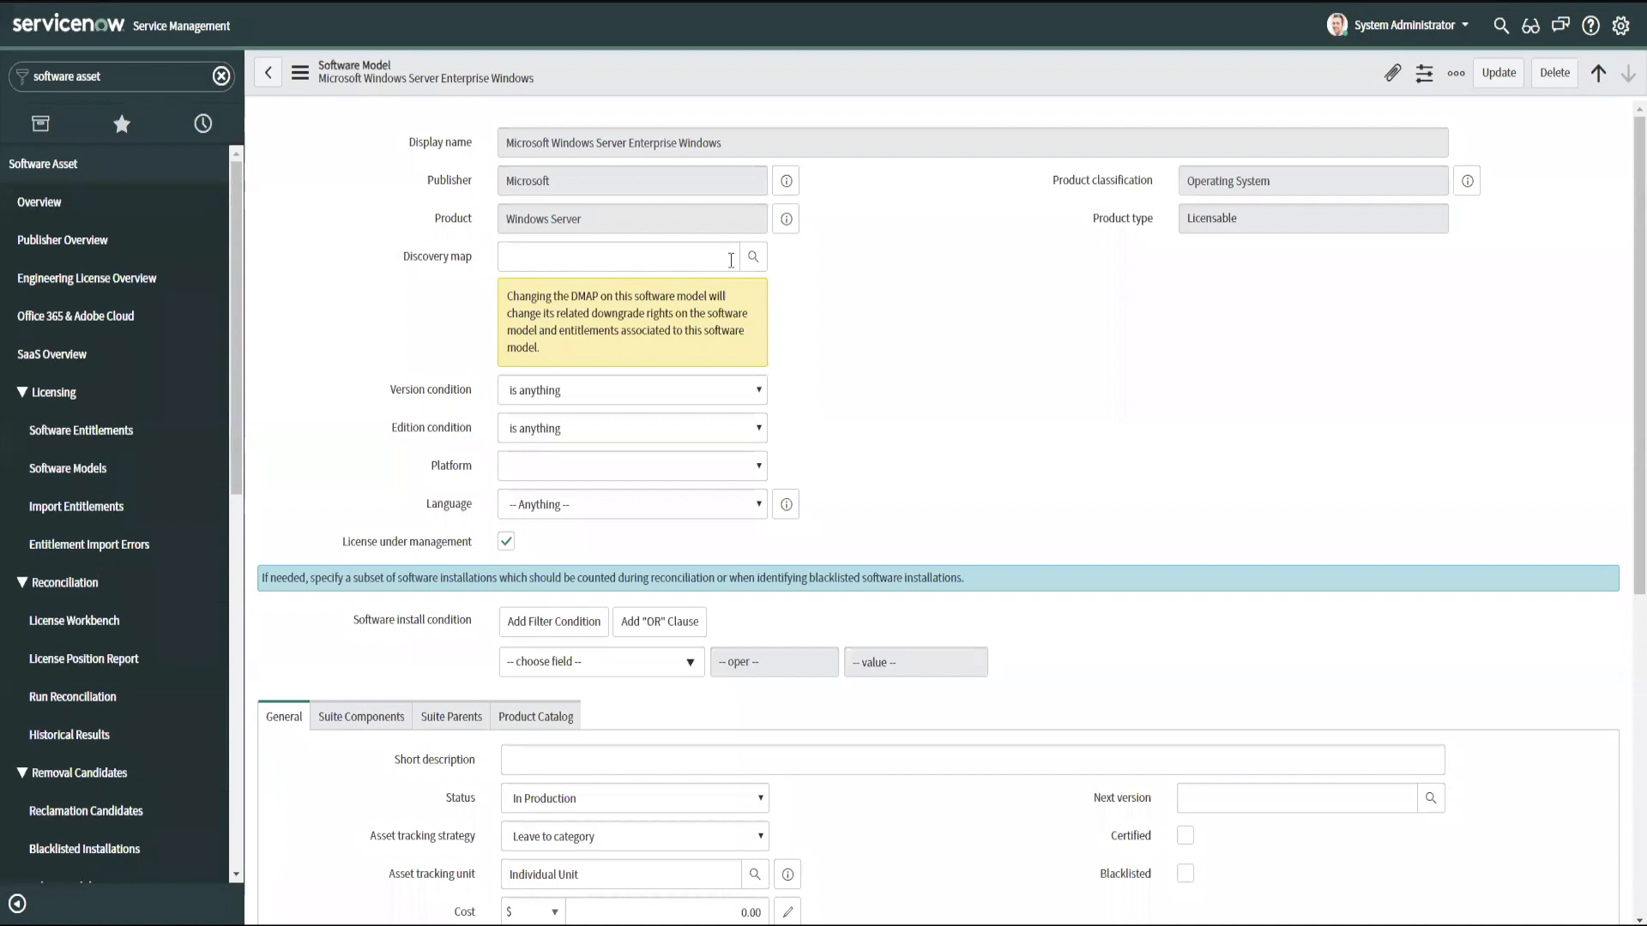
mouse_move(753, 256)
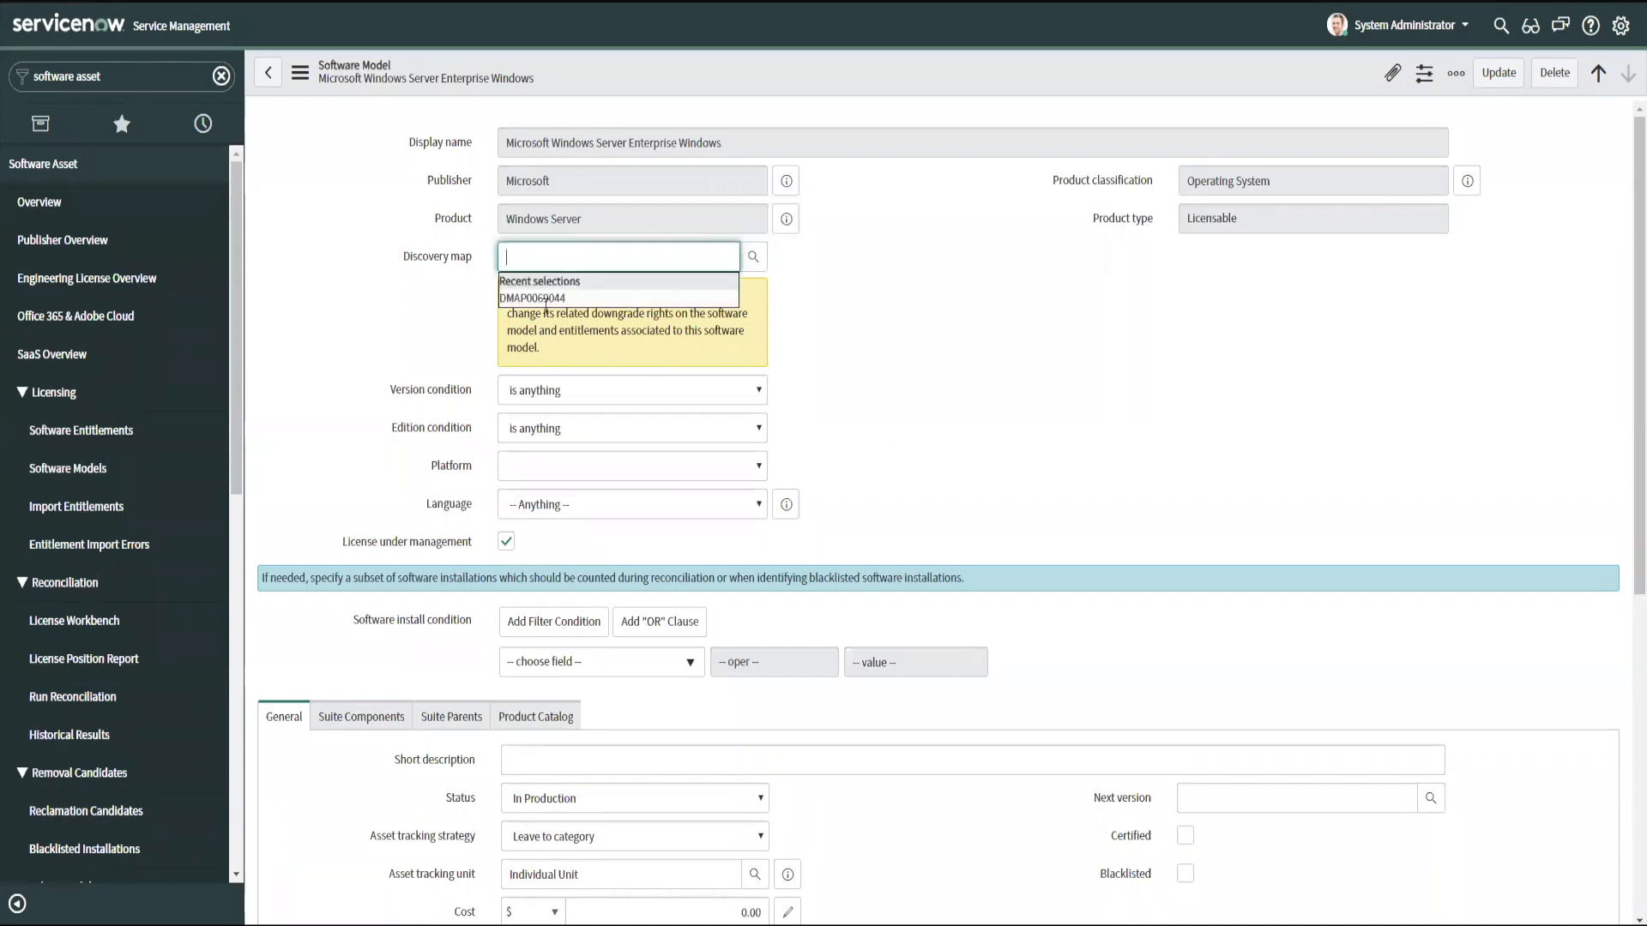
mouse_move(105, 472)
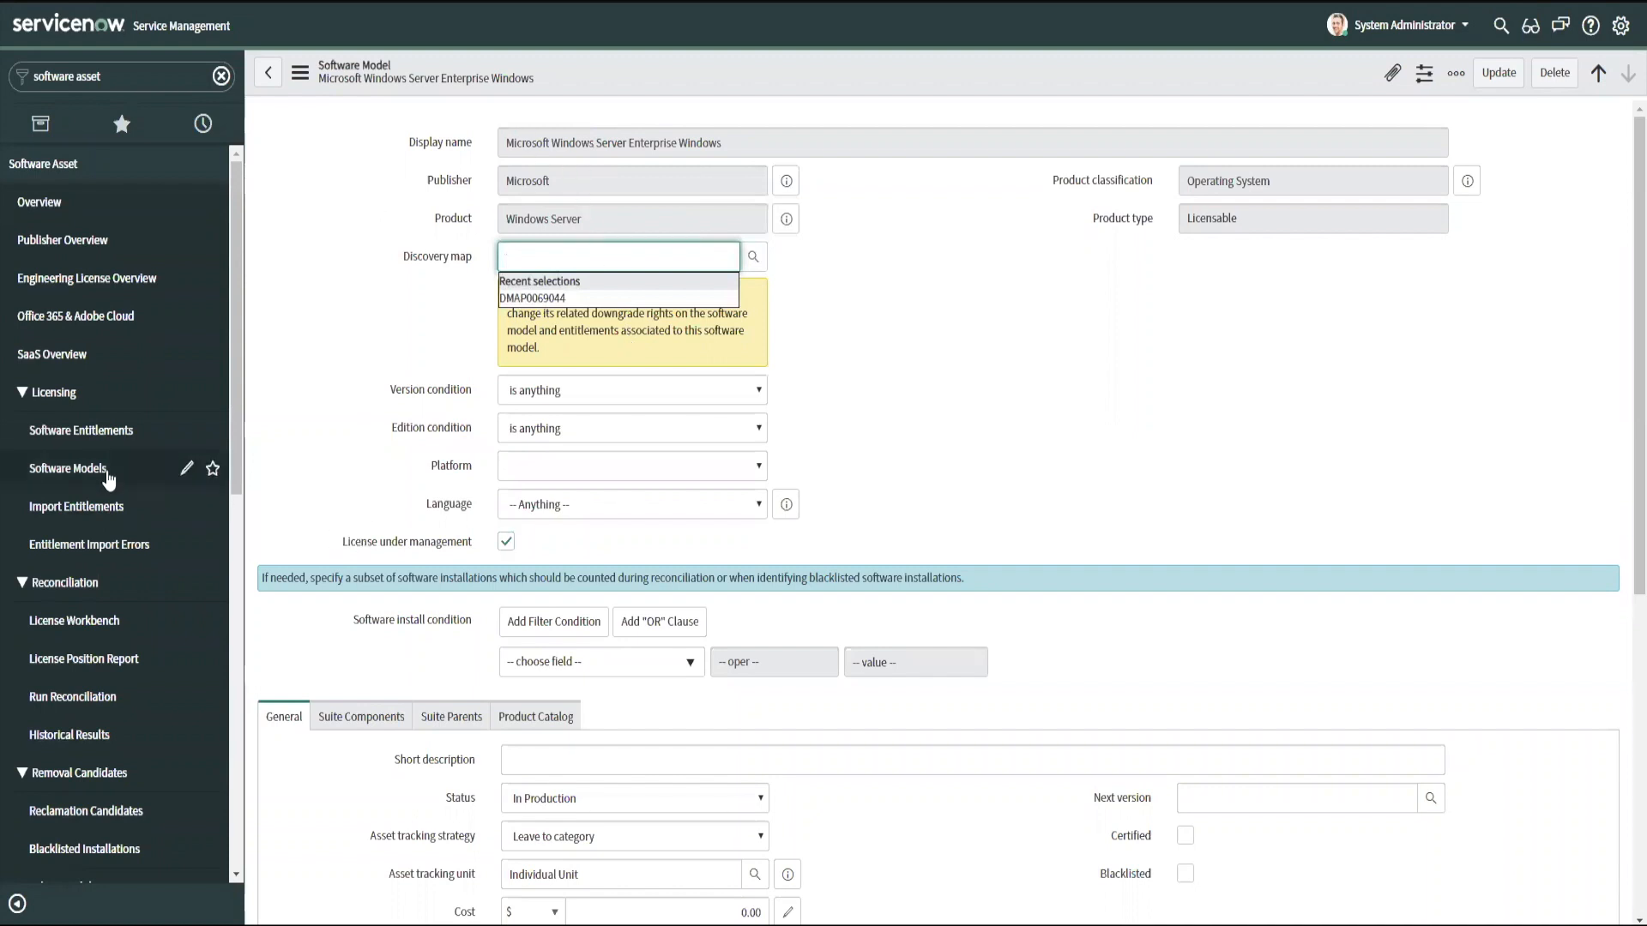
left_click(69, 467)
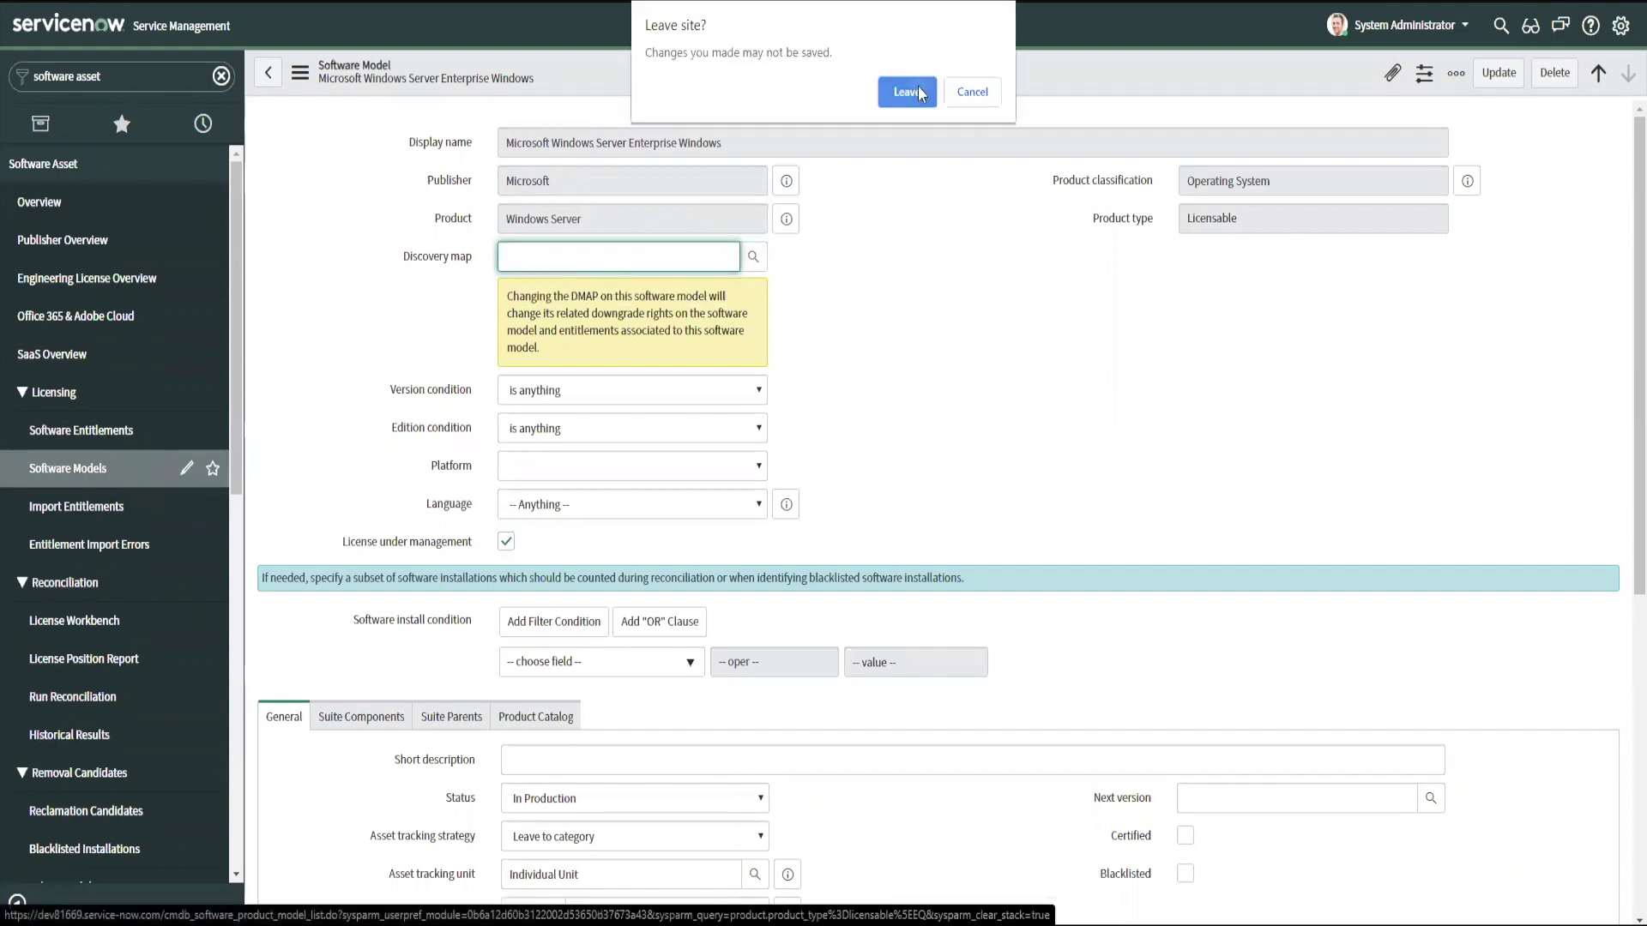
- Leave without saving and filter the models to Product = Windows Server via Show Matching
left_click(906, 92)
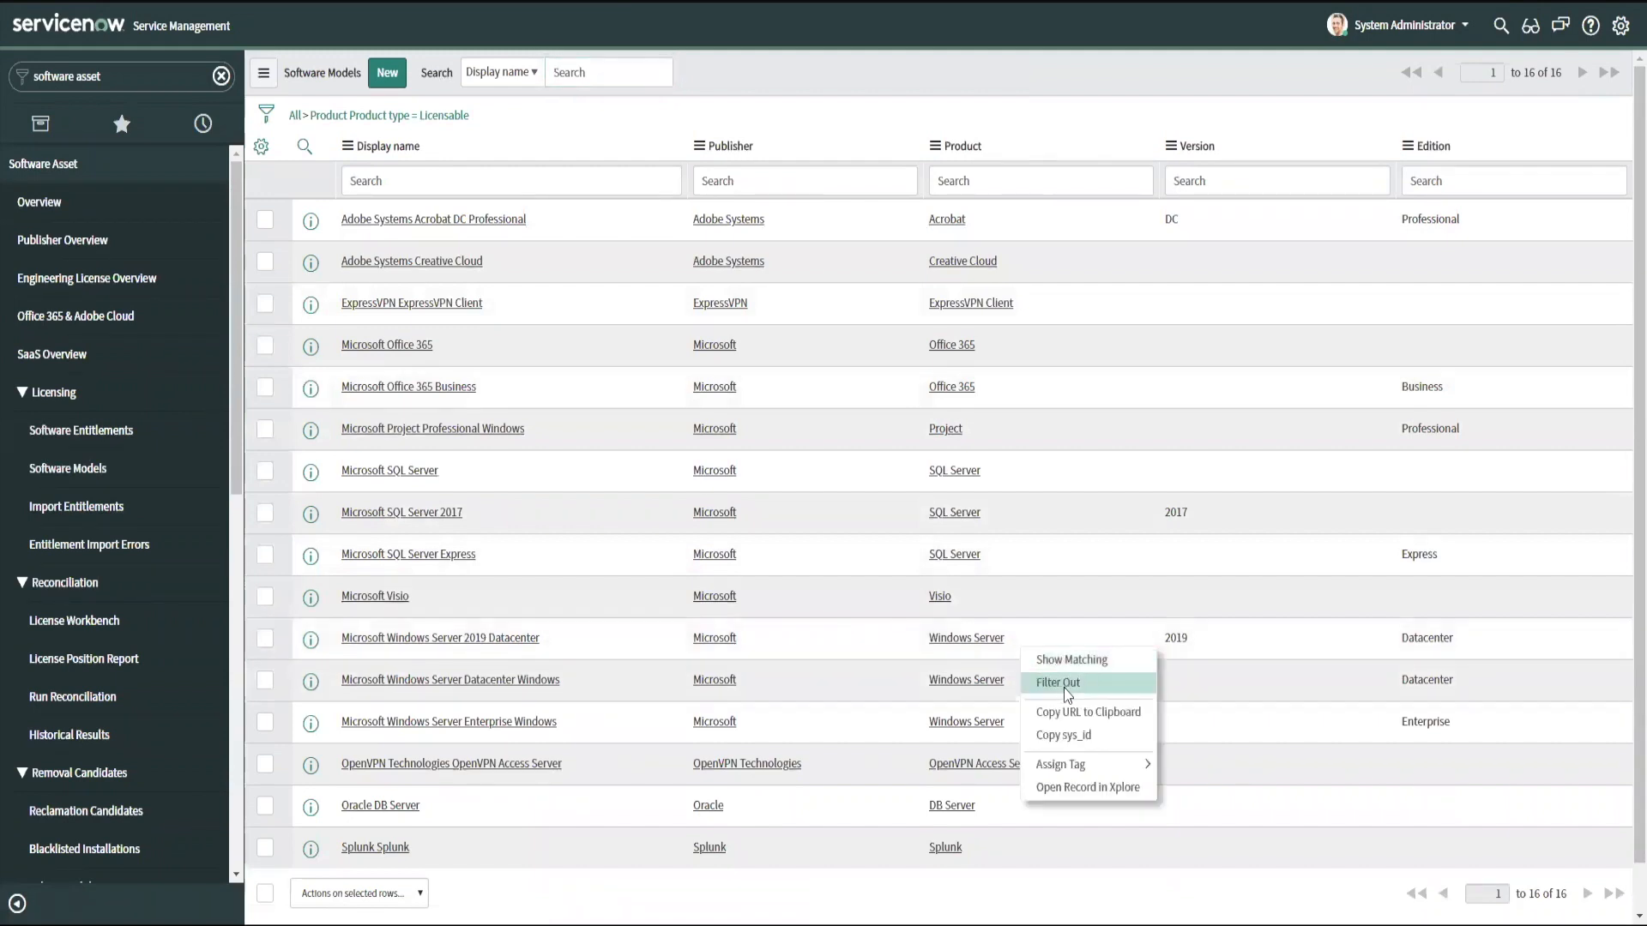
left_click(1071, 659)
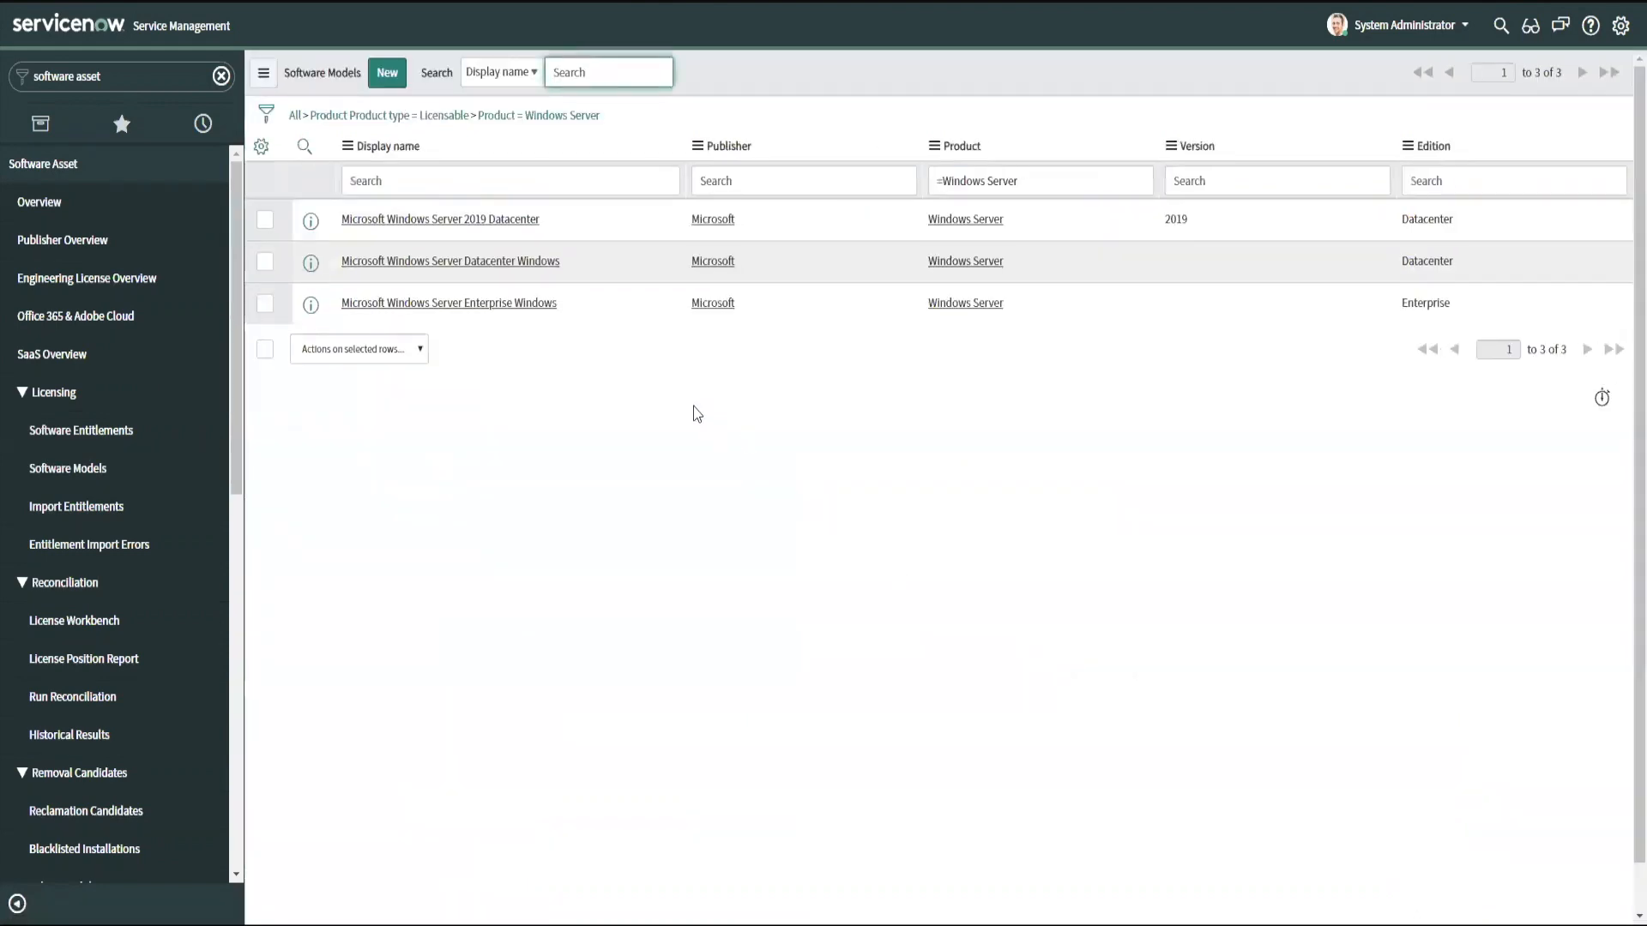
mouse_move(509, 234)
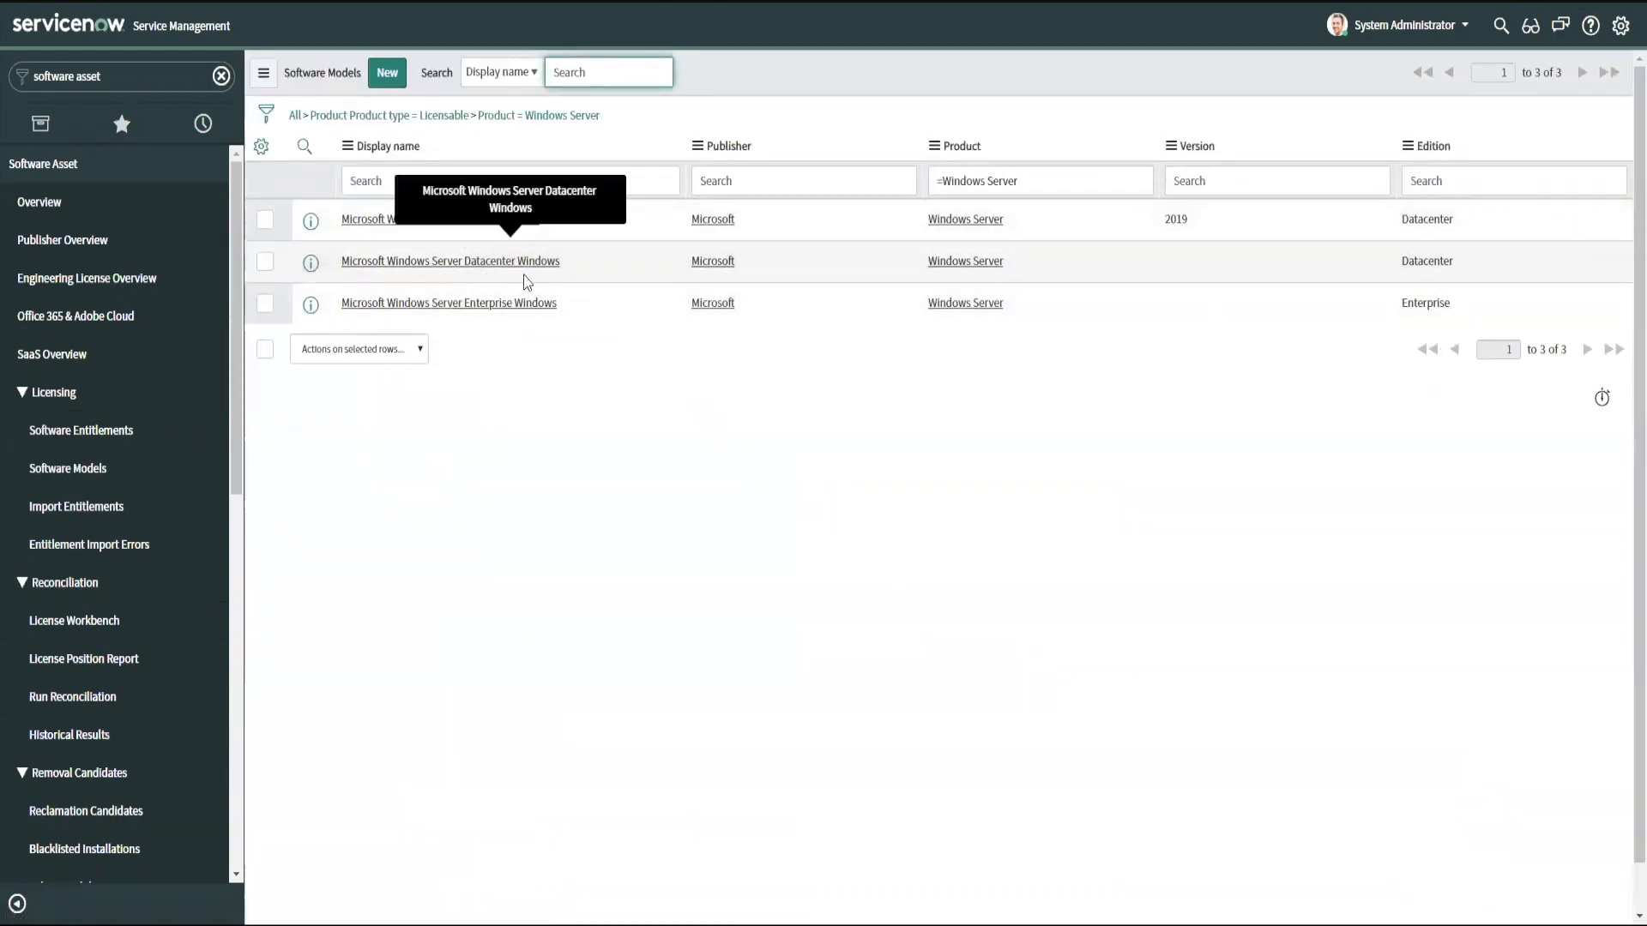
mouse_move(452, 275)
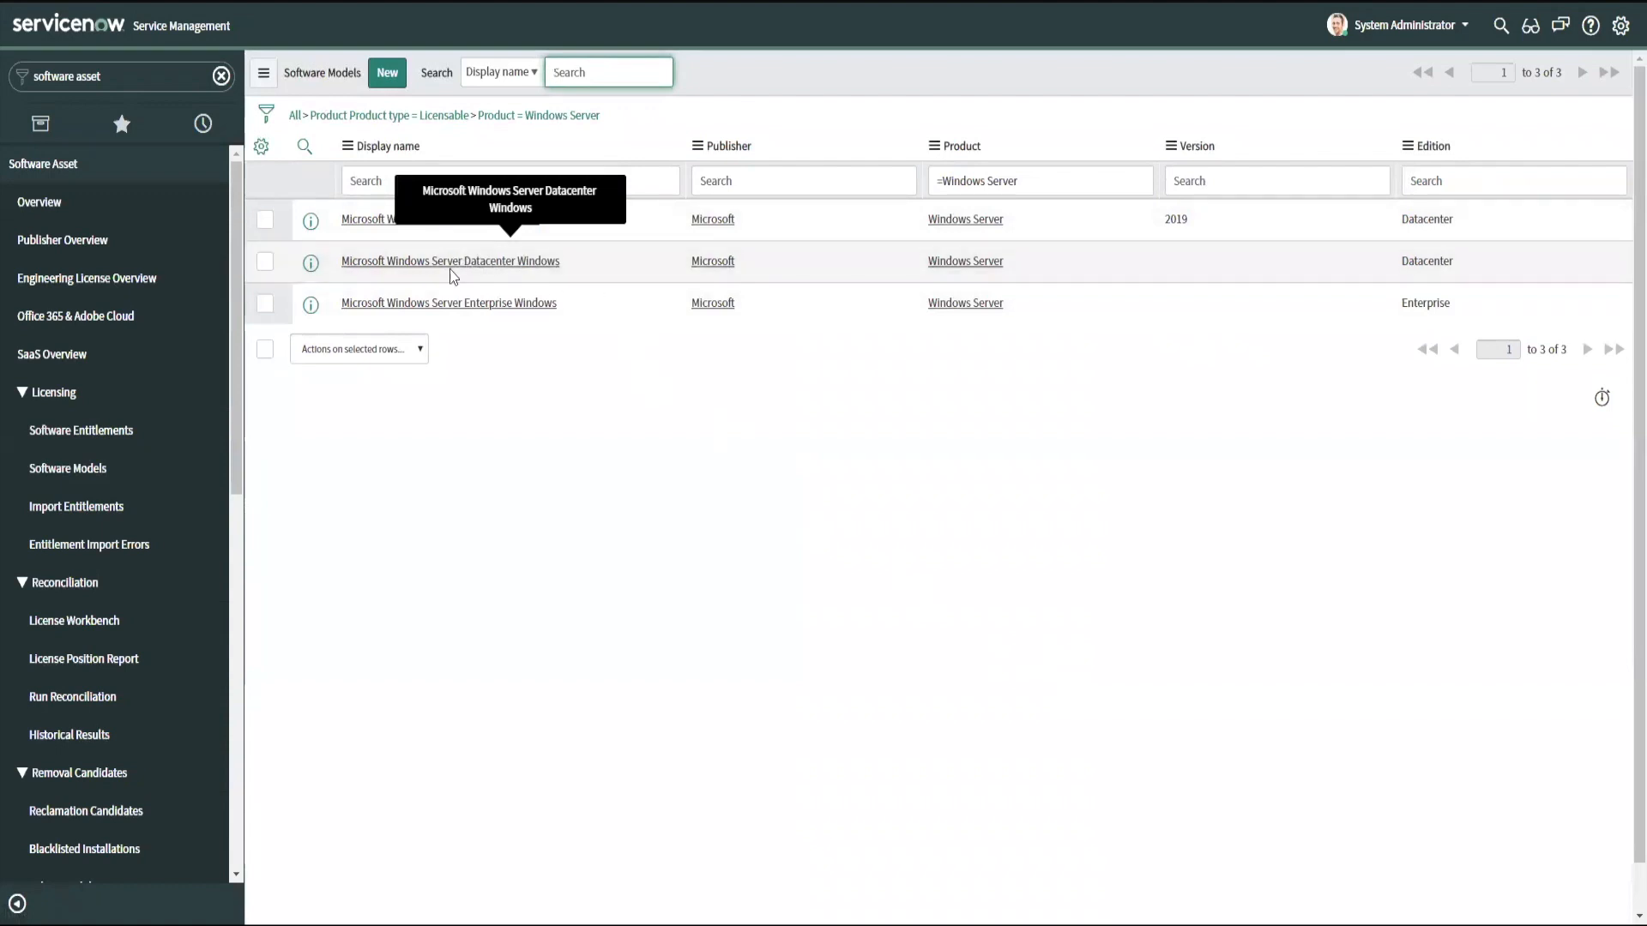
mouse_move(575, 277)
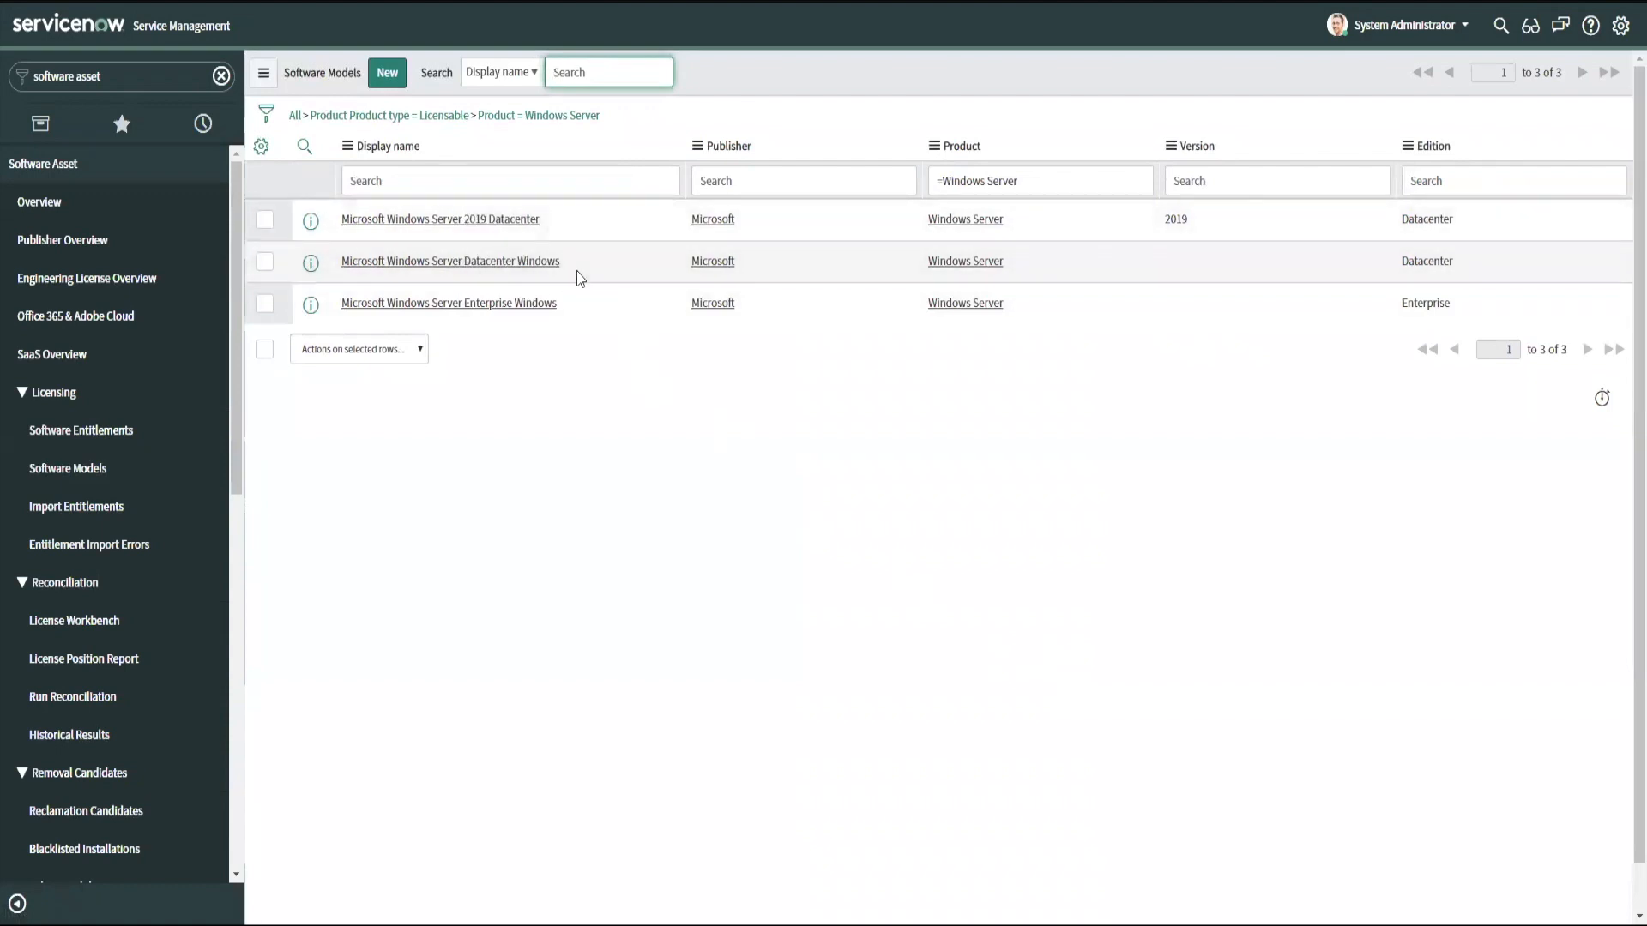
mouse_move(585, 274)
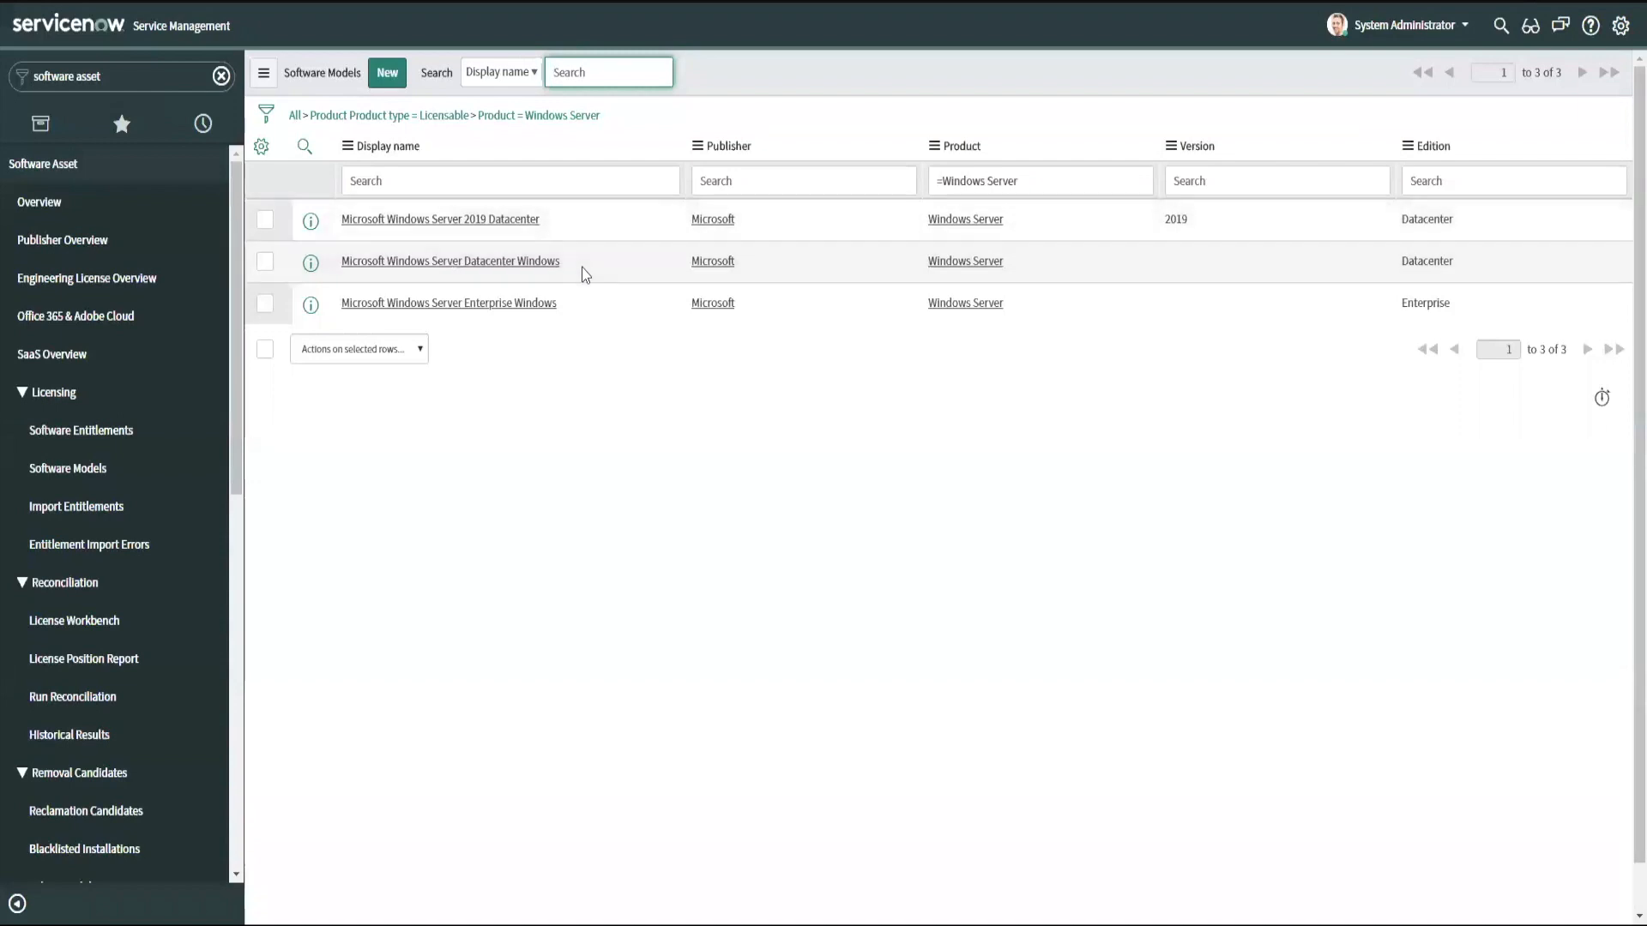
mouse_move(450, 261)
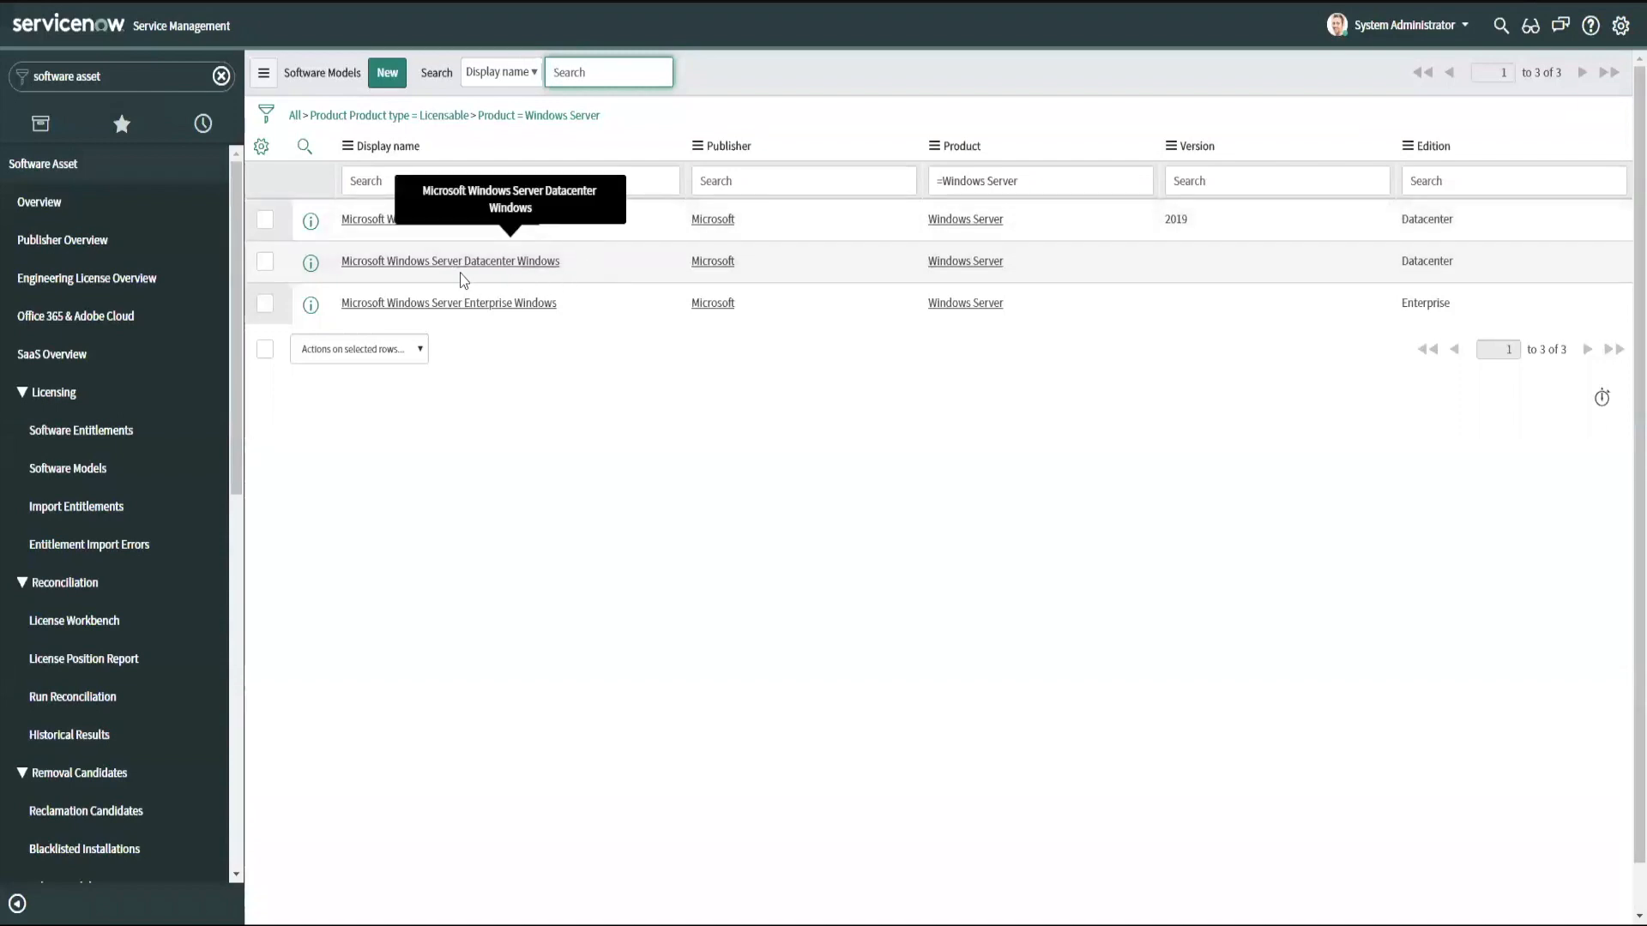
mouse_move(494, 272)
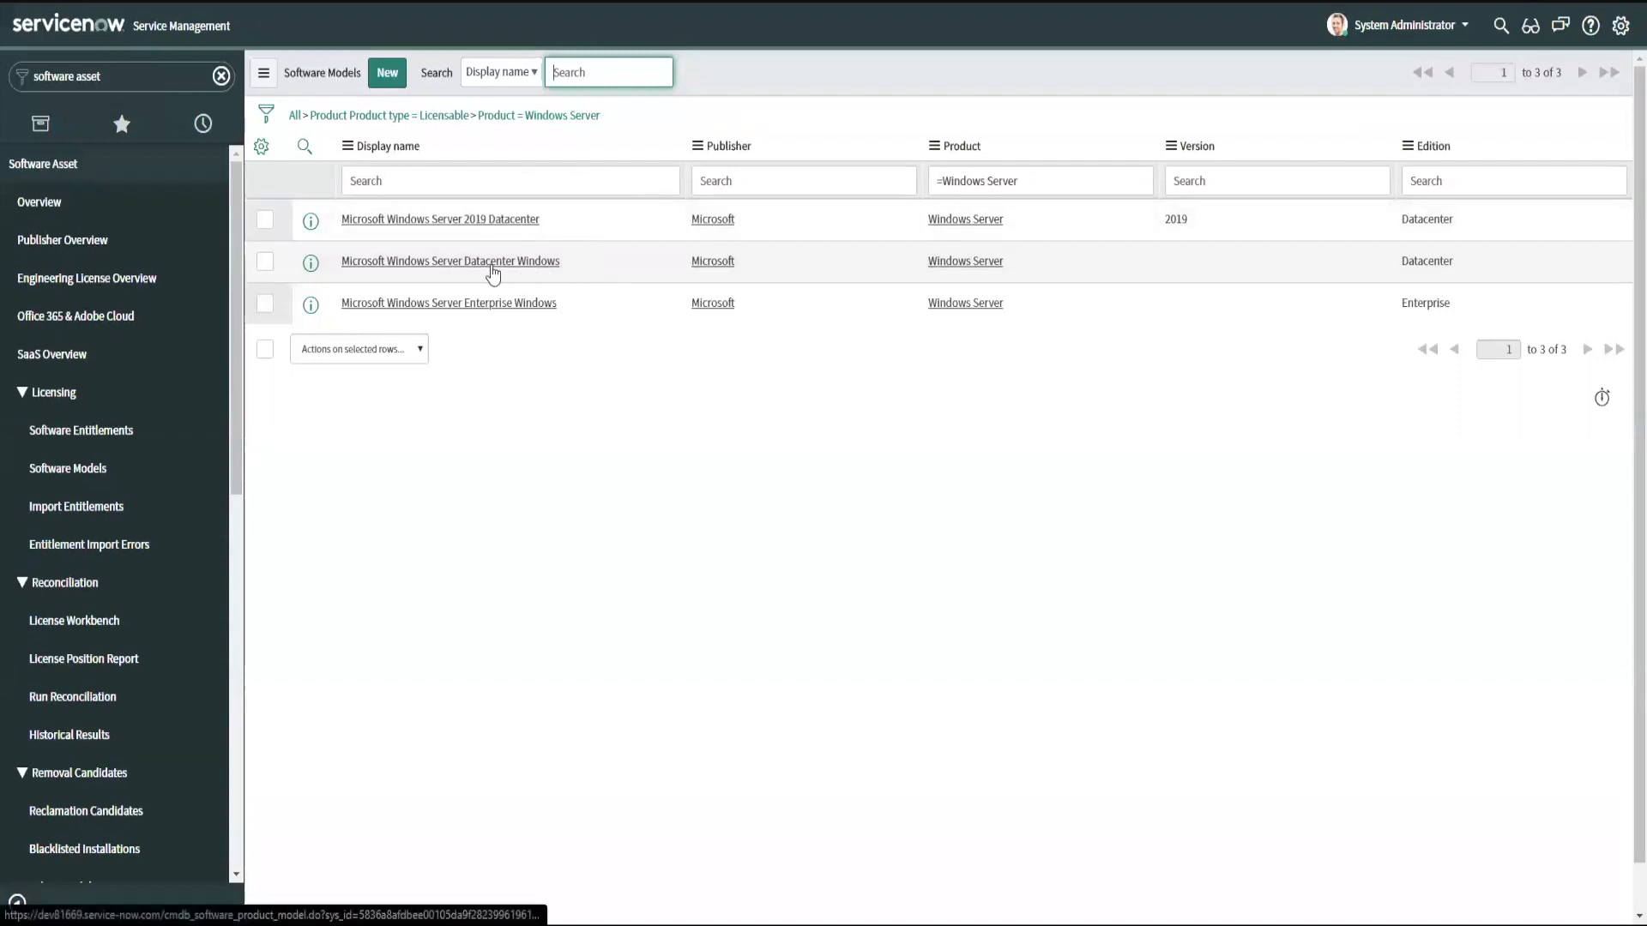
mouse_move(495, 223)
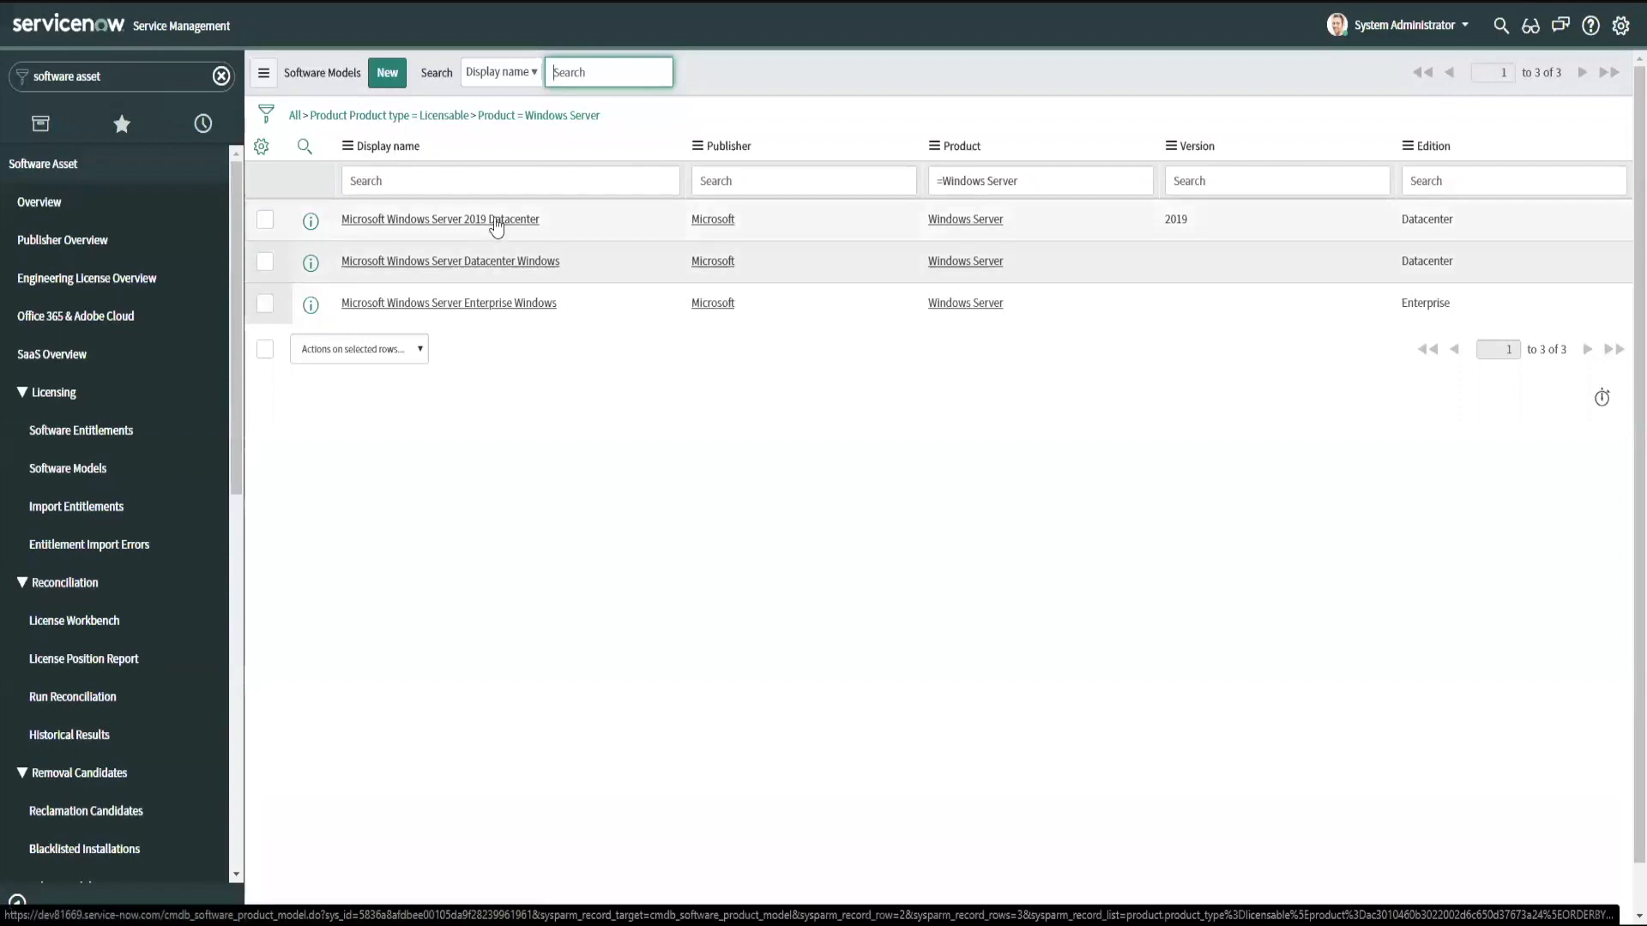
- Open the Microsoft Windows Server 2019 Datacenter model from the filtered list
left_click(440, 219)
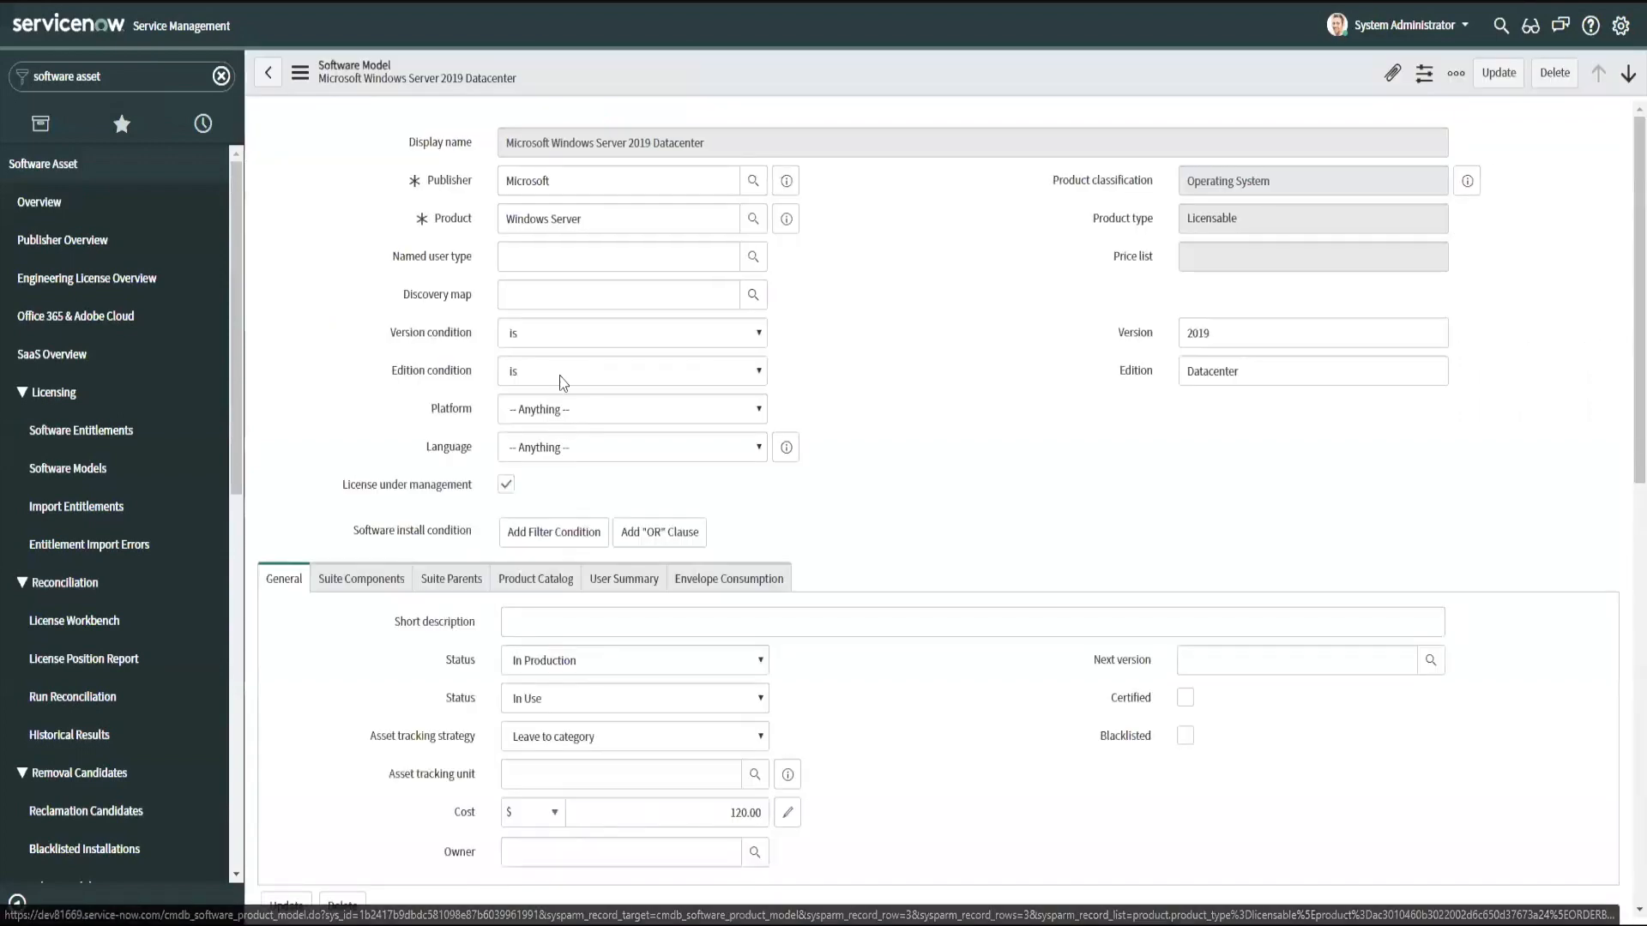
left_click(552, 531)
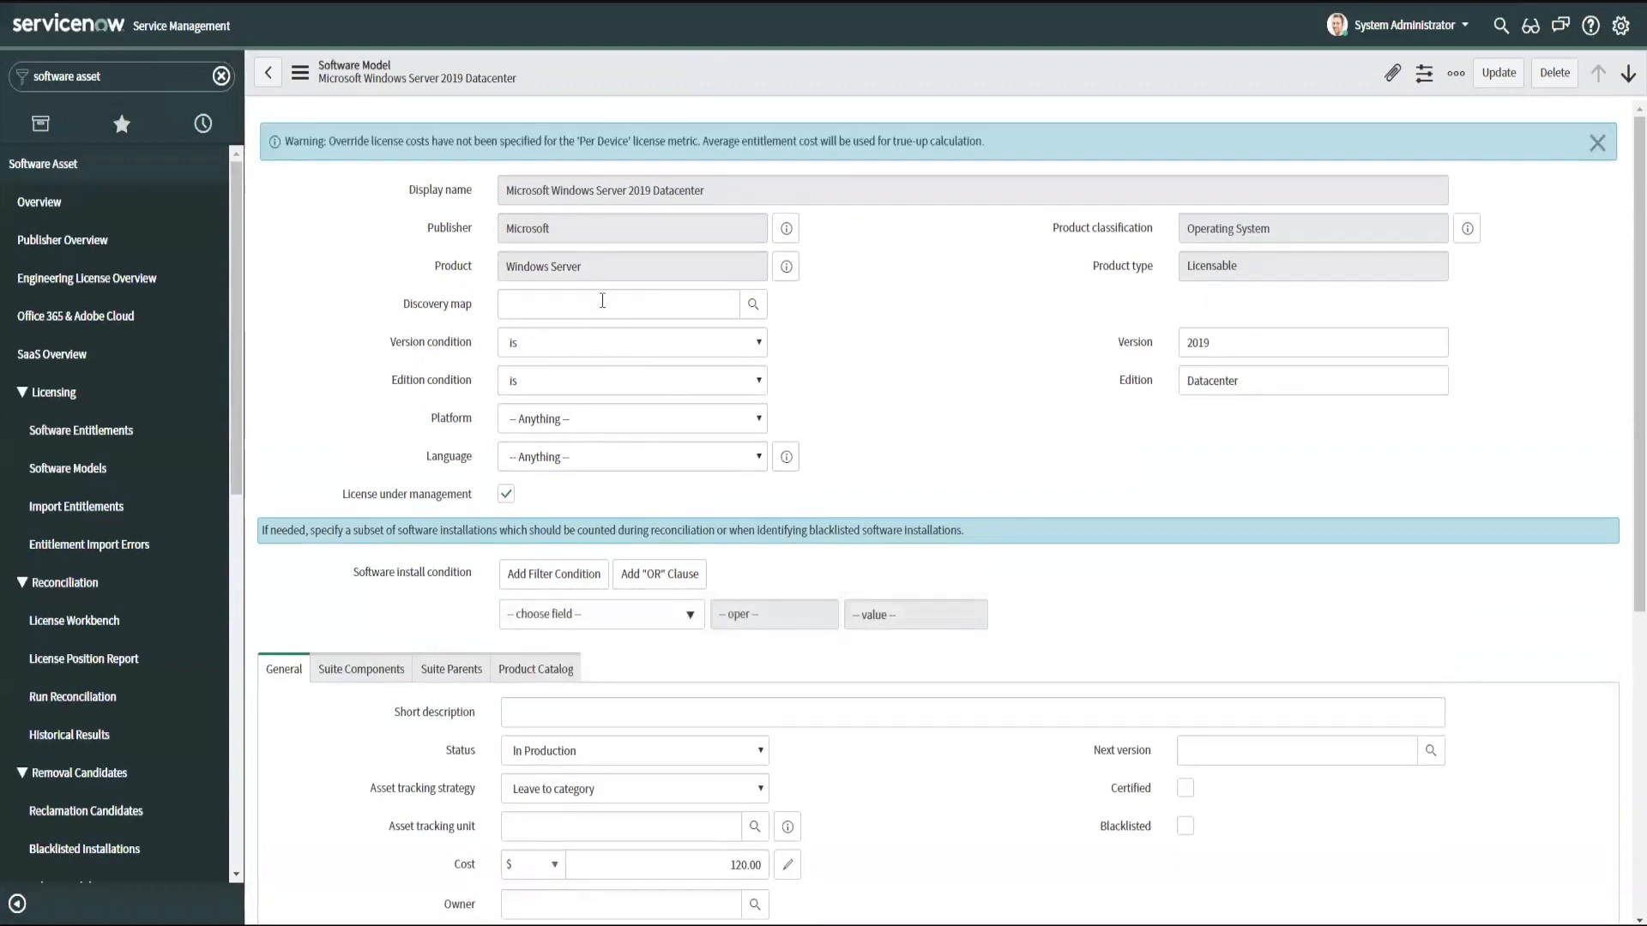
mouse_move(616, 352)
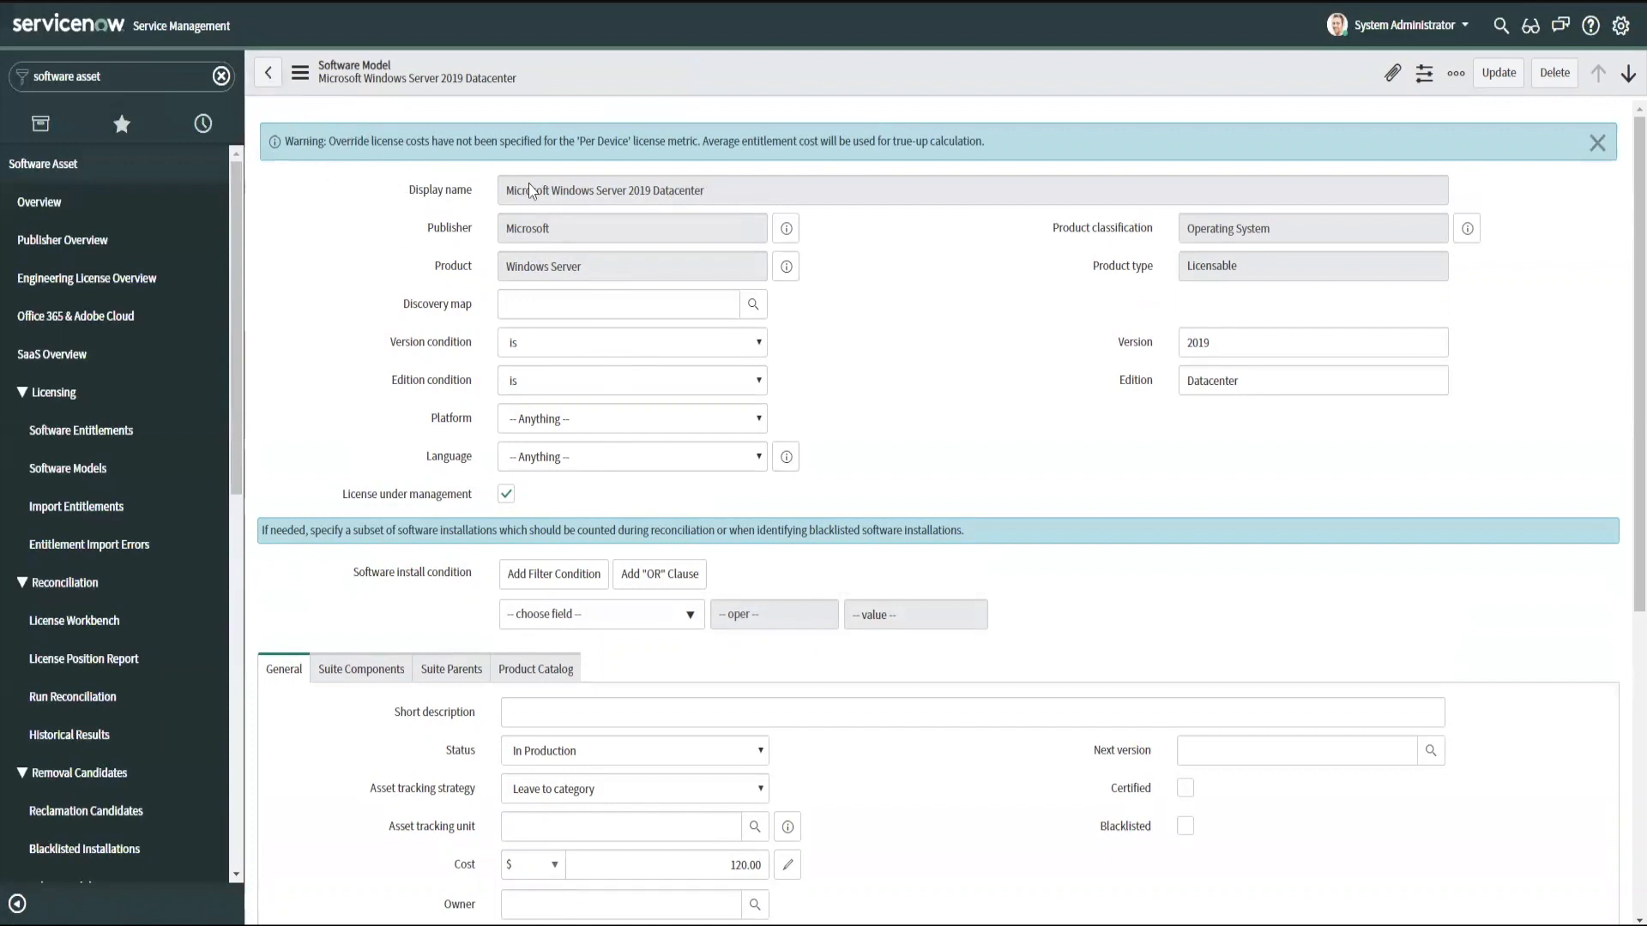
mouse_move(289, 76)
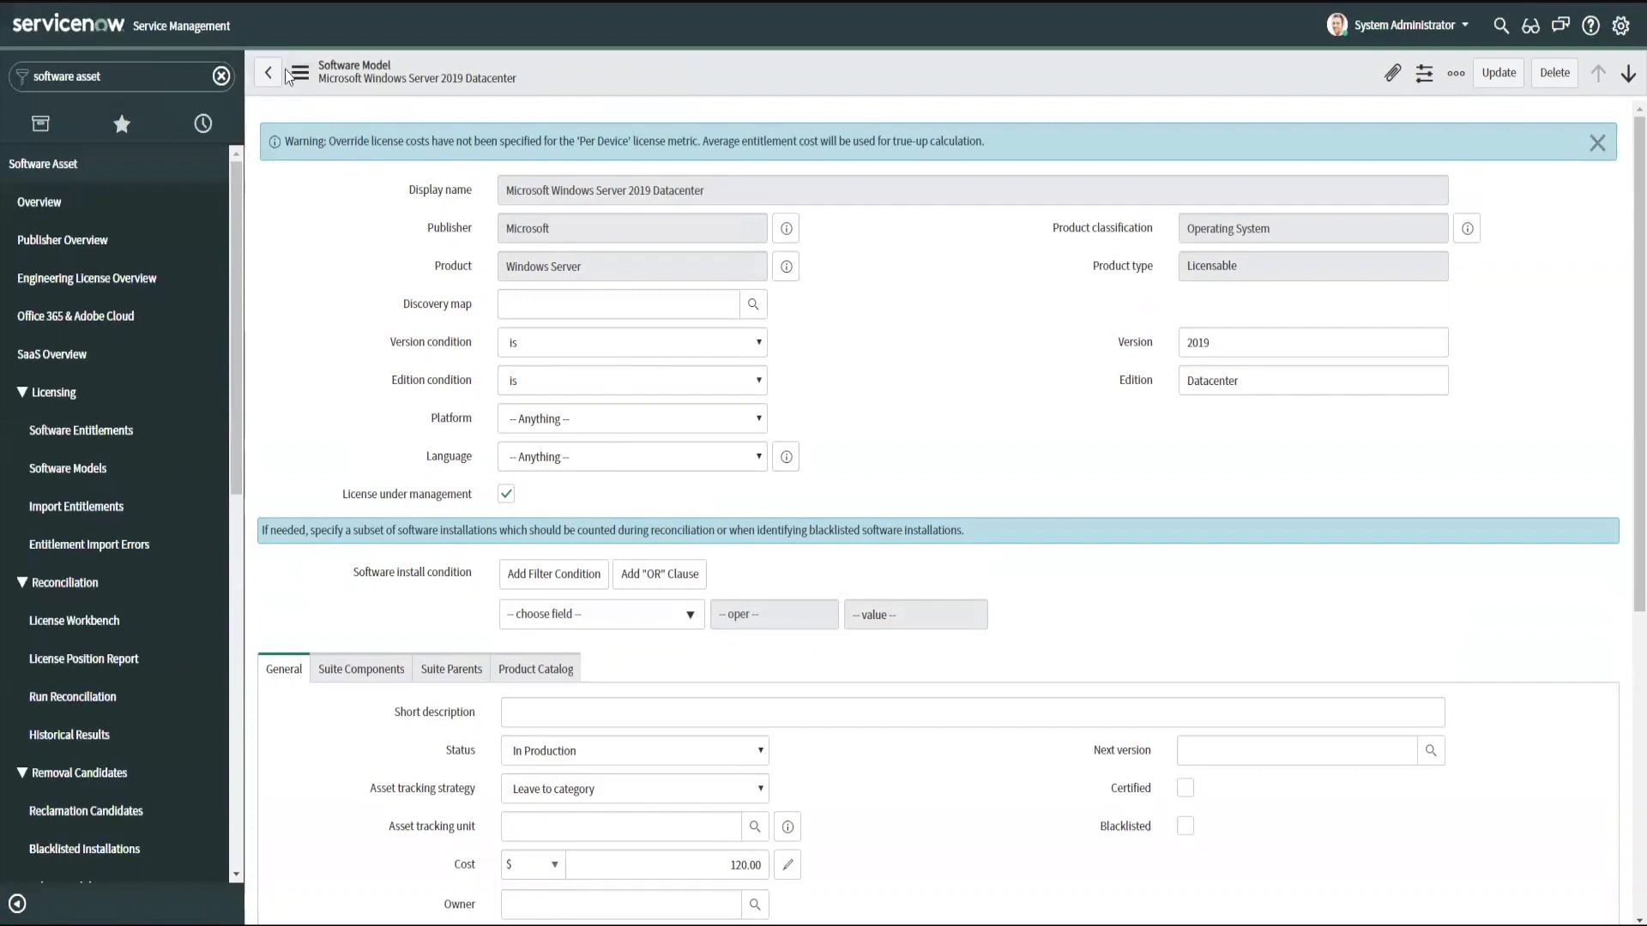
mouse_move(384, 244)
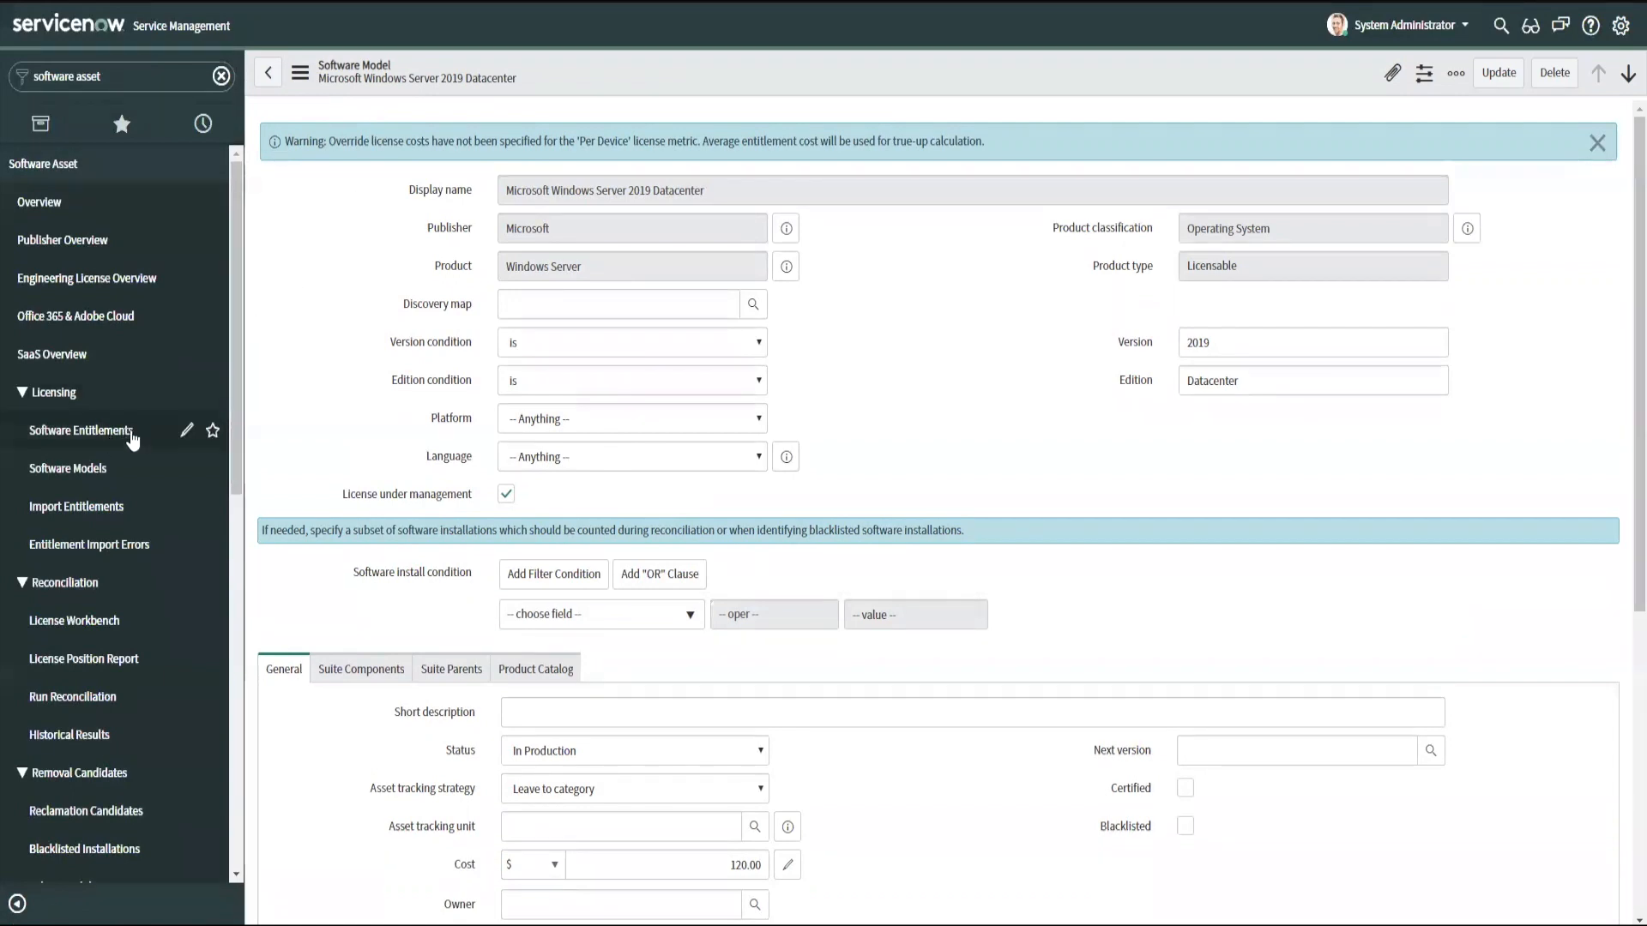
mouse_move(104, 452)
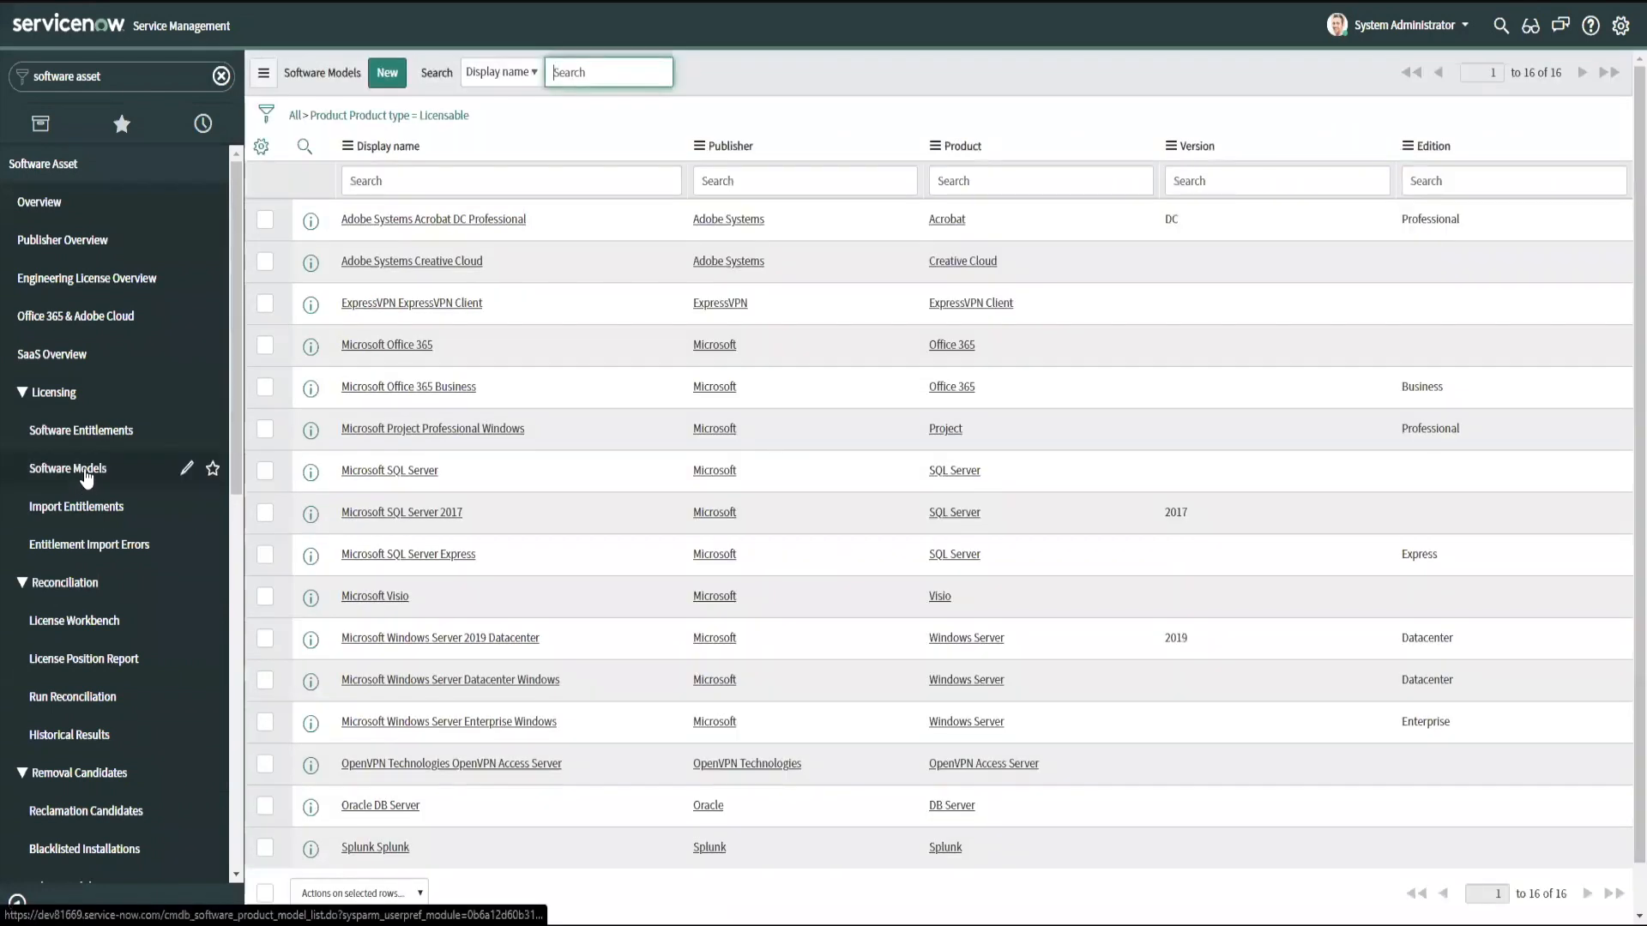
mouse_move(528, 757)
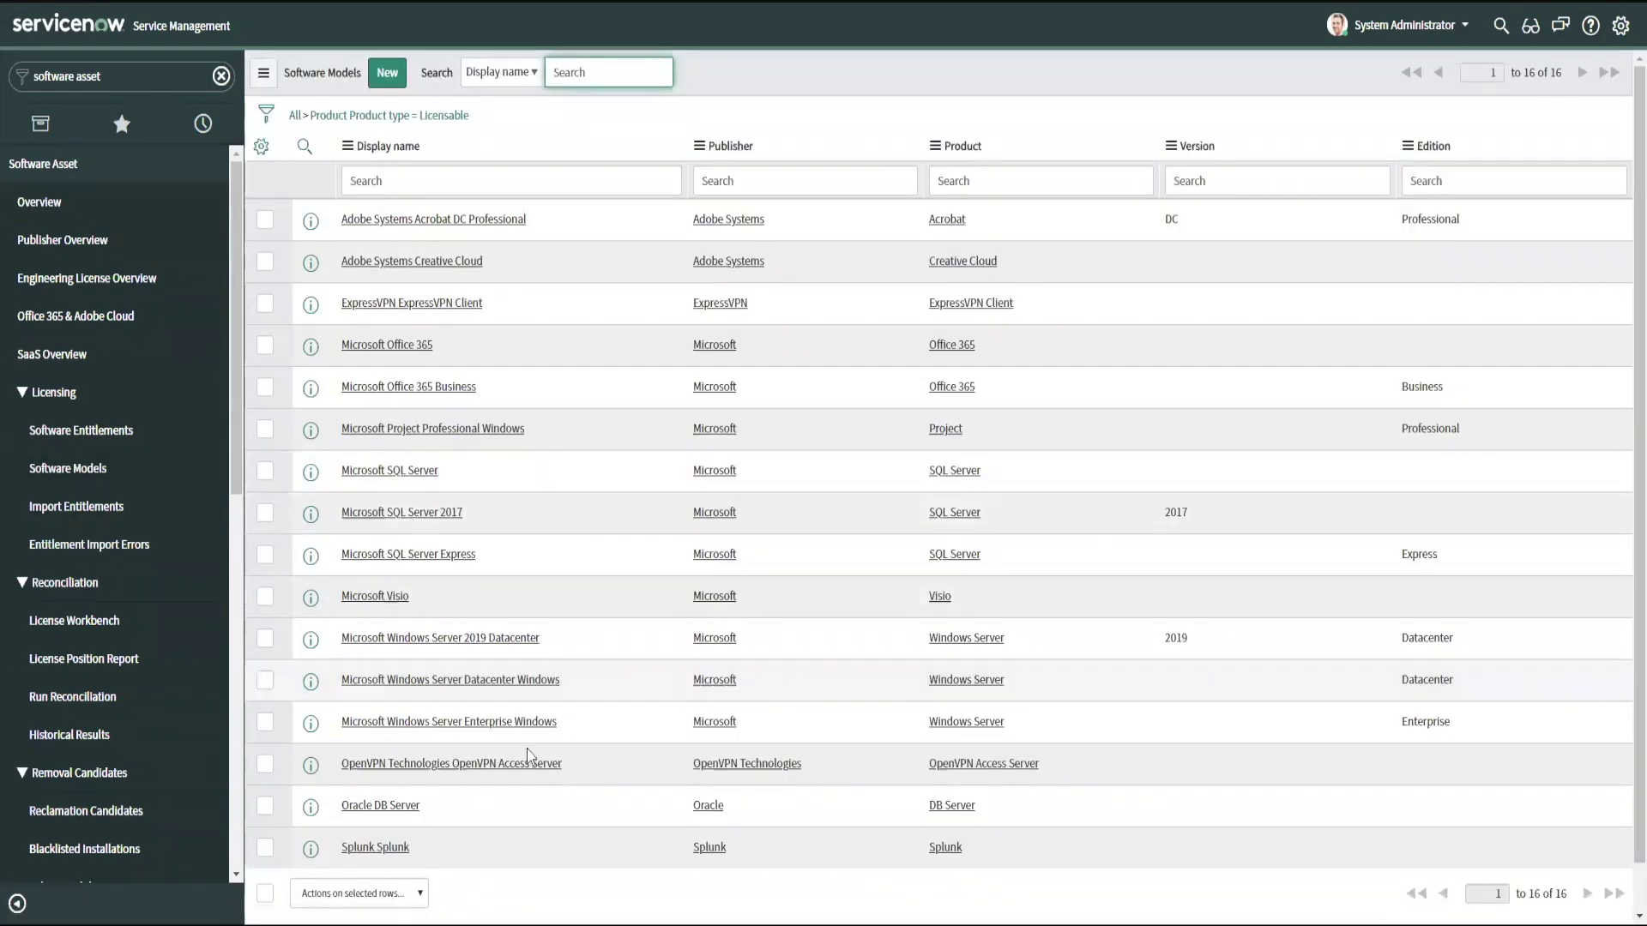
mouse_move(572, 769)
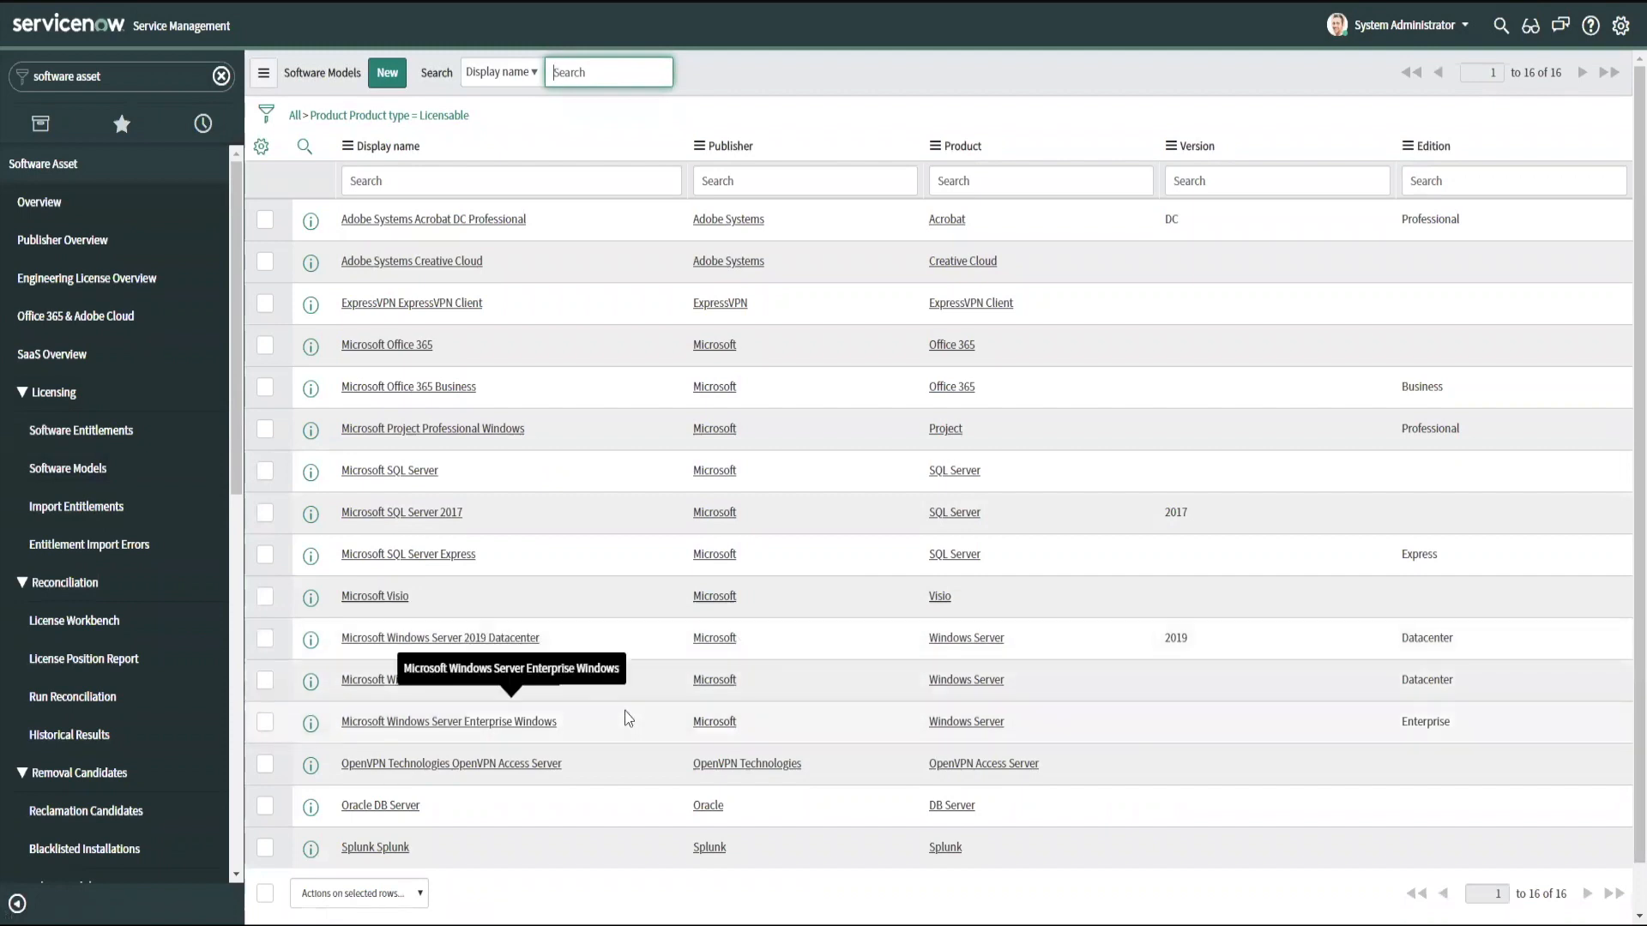
mouse_move(627, 658)
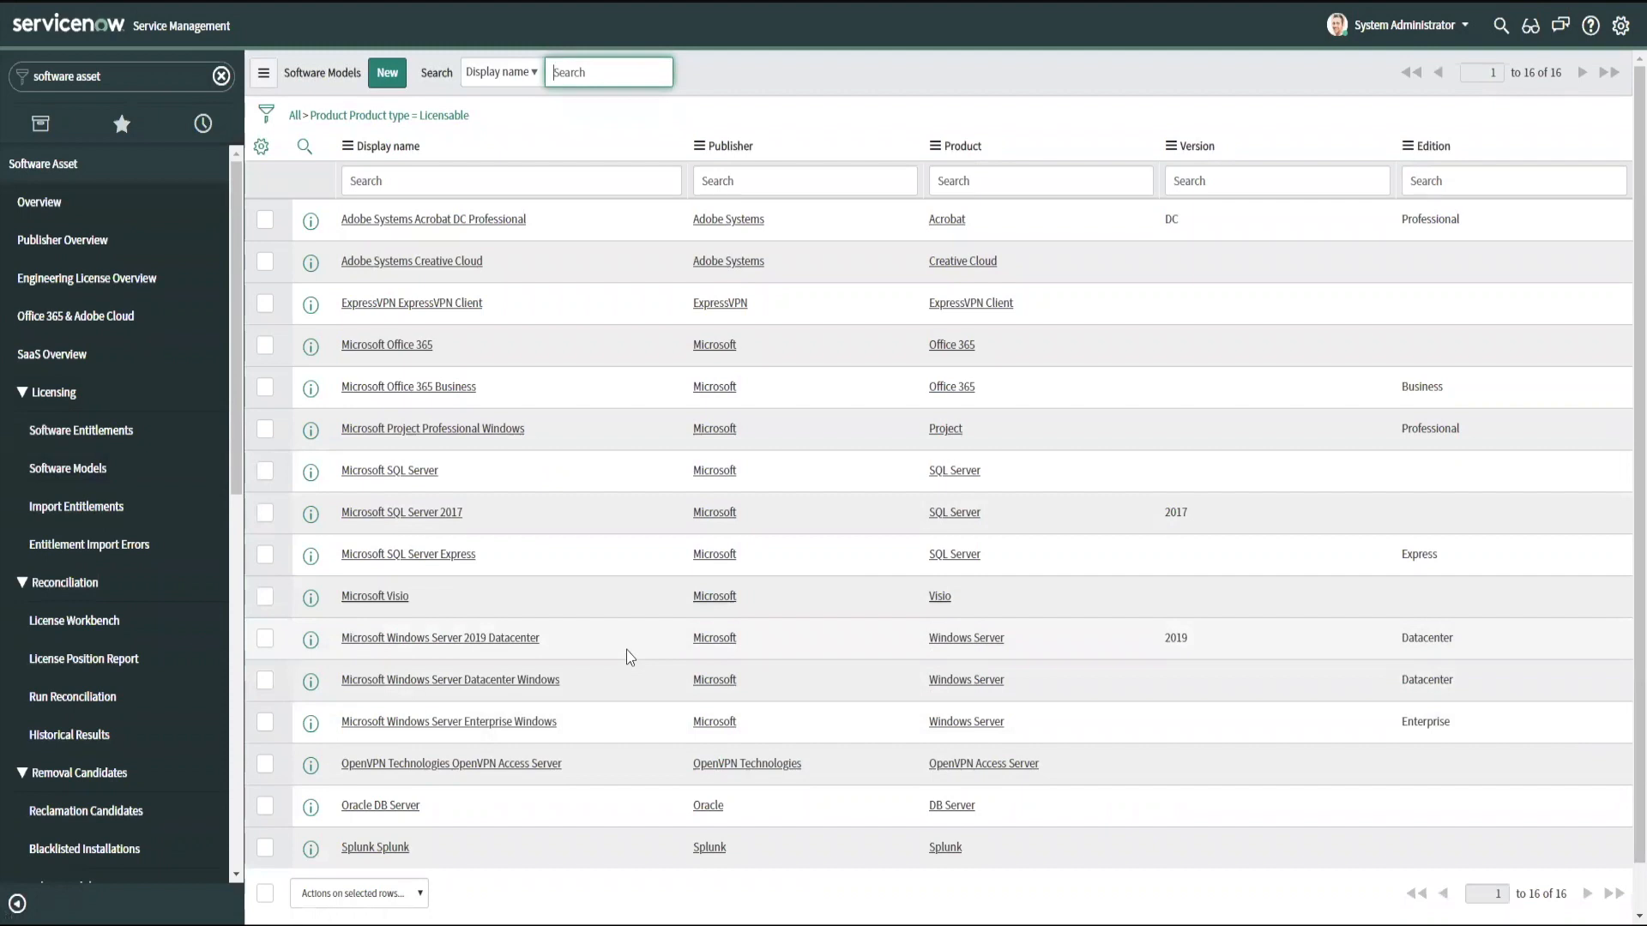
mouse_move(594, 647)
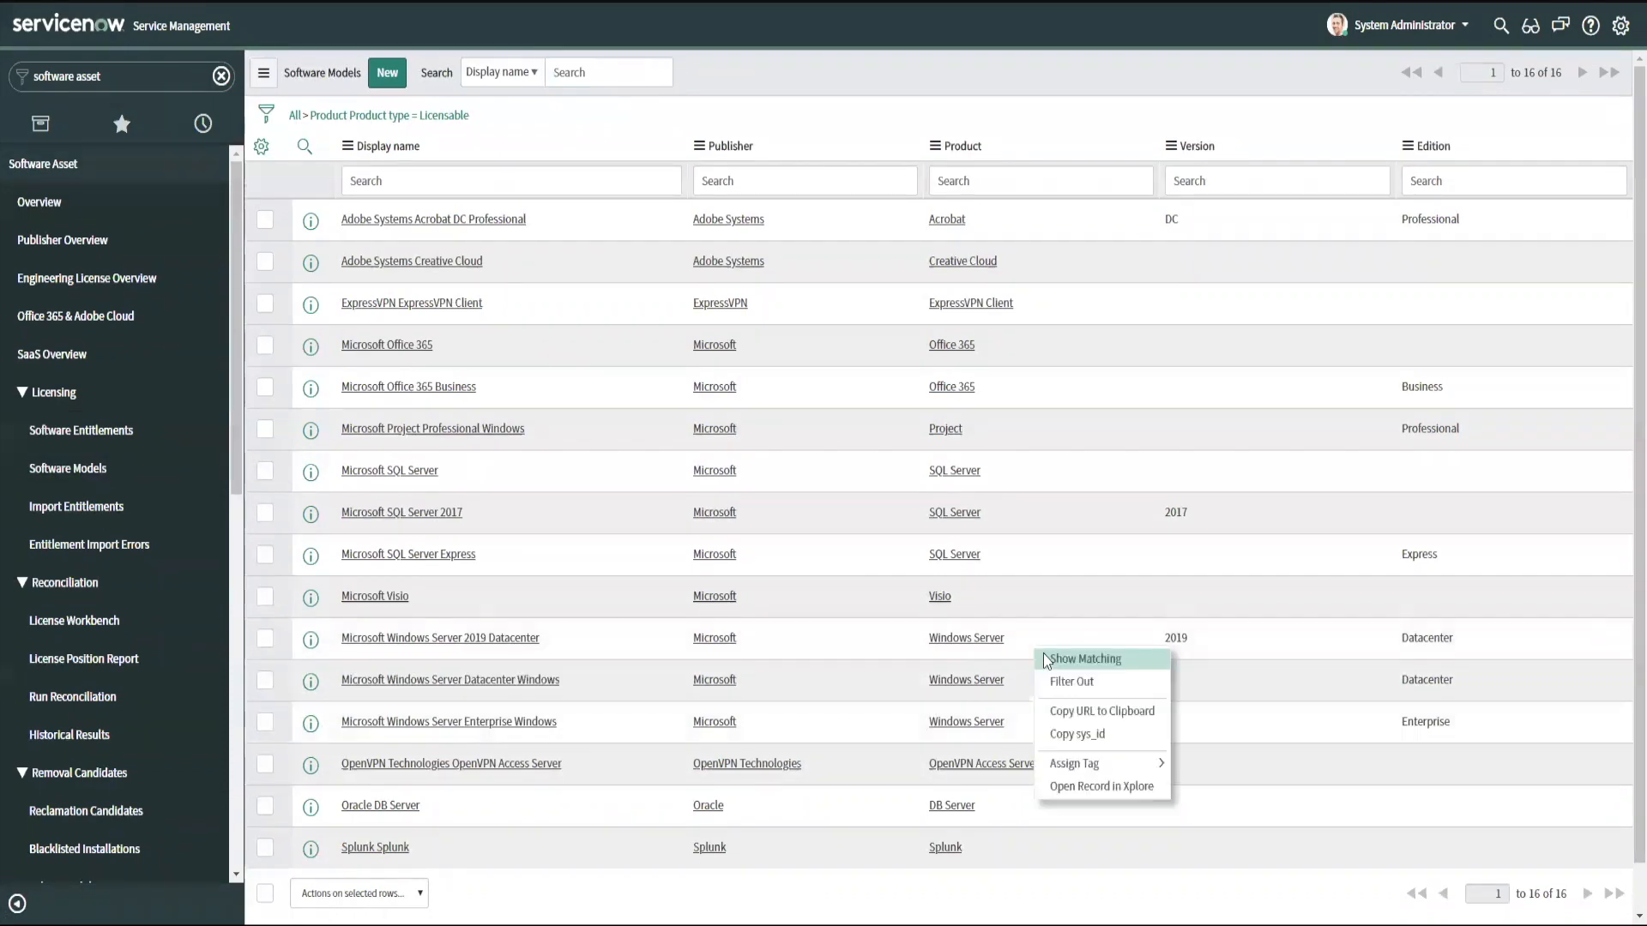
- Filter to Windows Server models, open 2019 Datacenter, and scroll to its two entitlements
left_click(1083, 658)
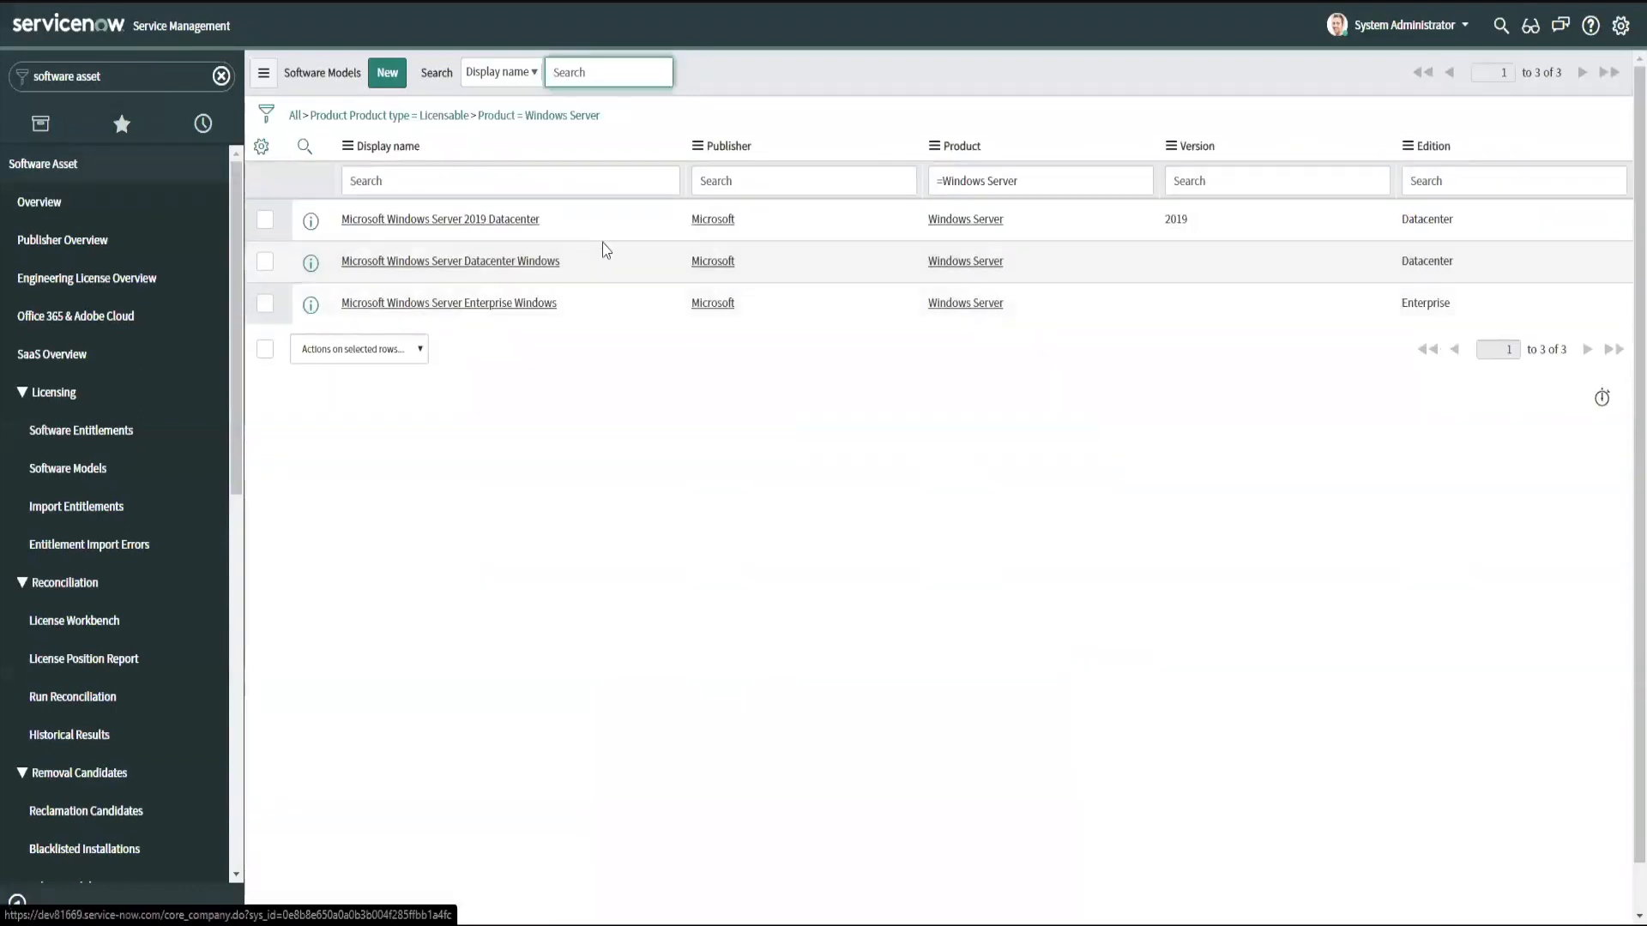
mouse_move(449, 261)
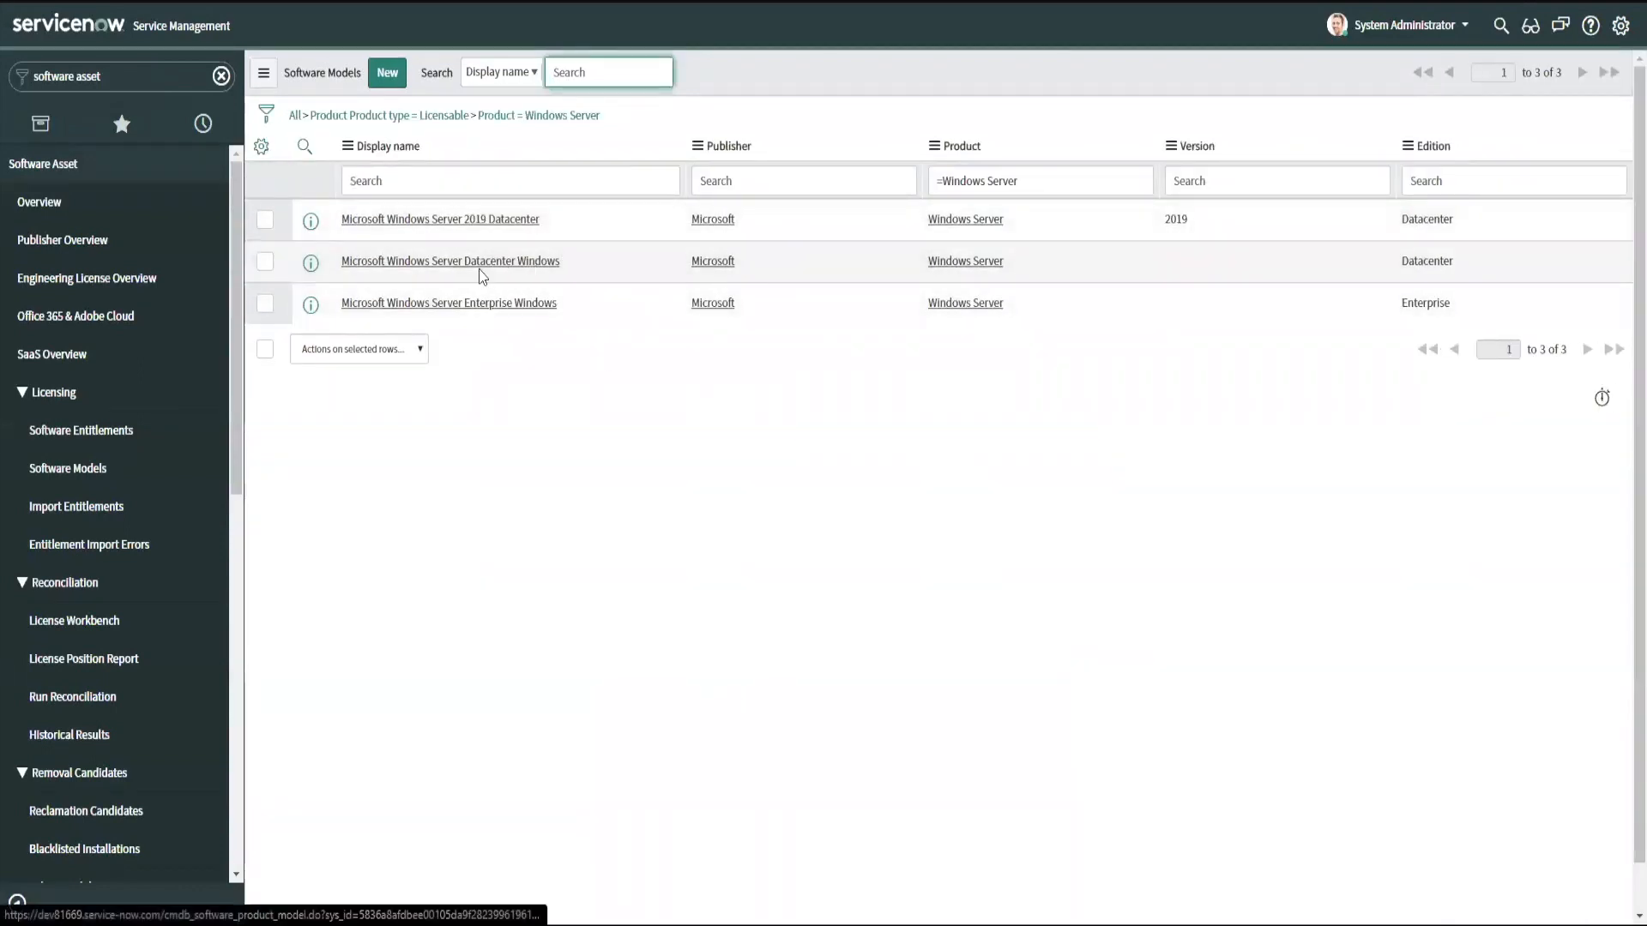
mouse_move(486, 229)
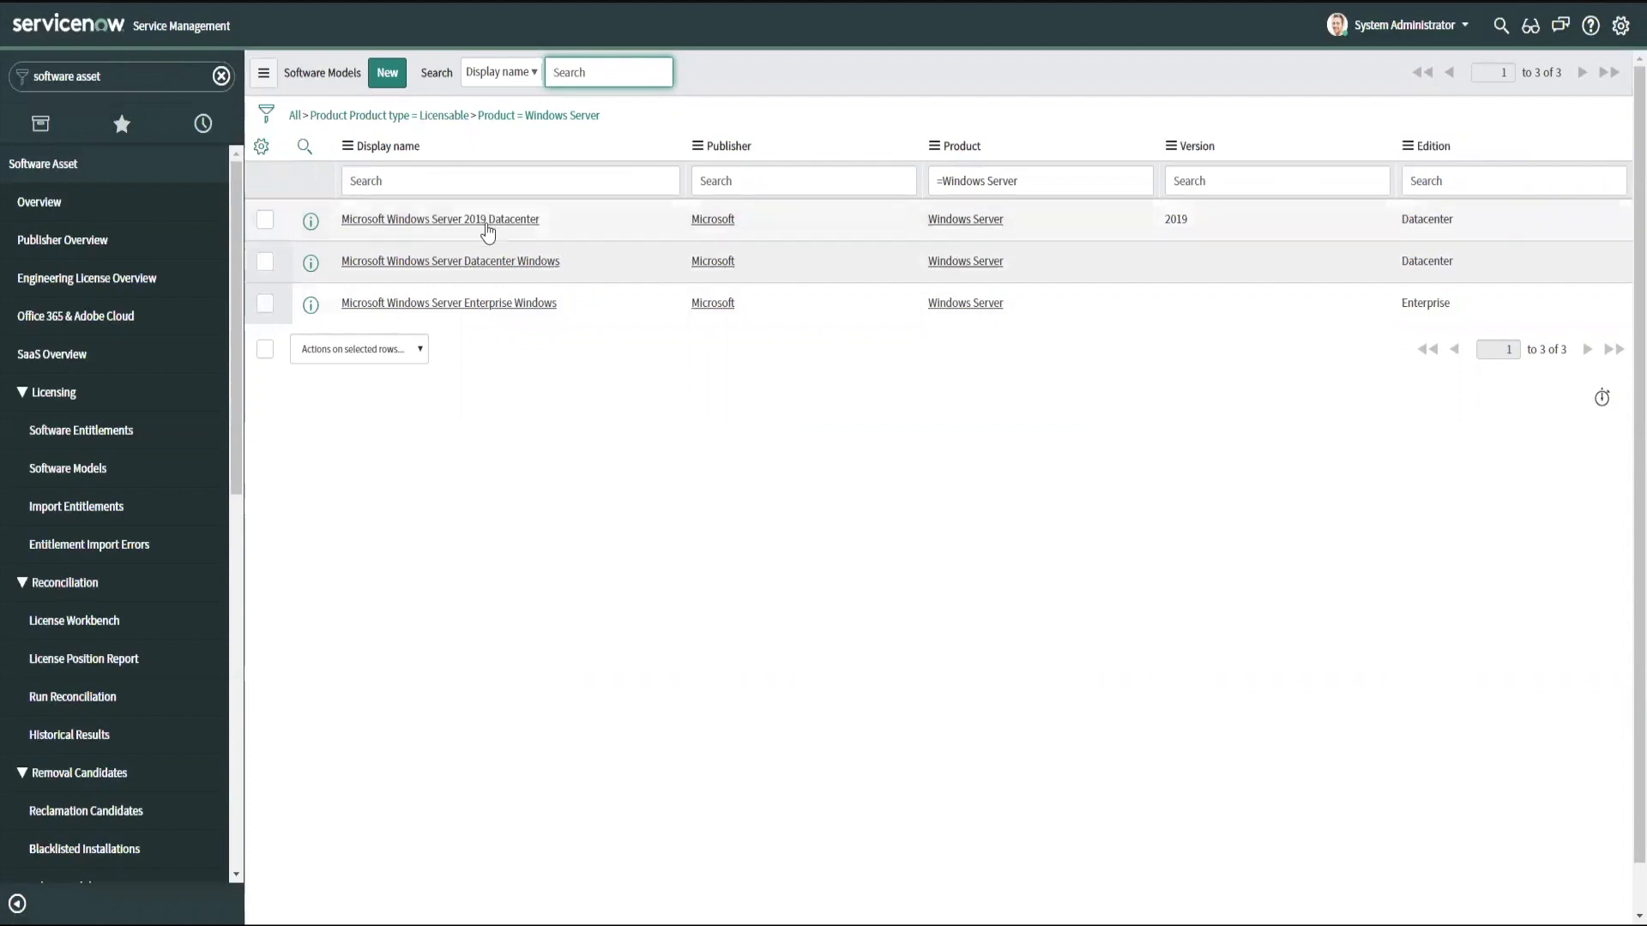
left_click(440, 219)
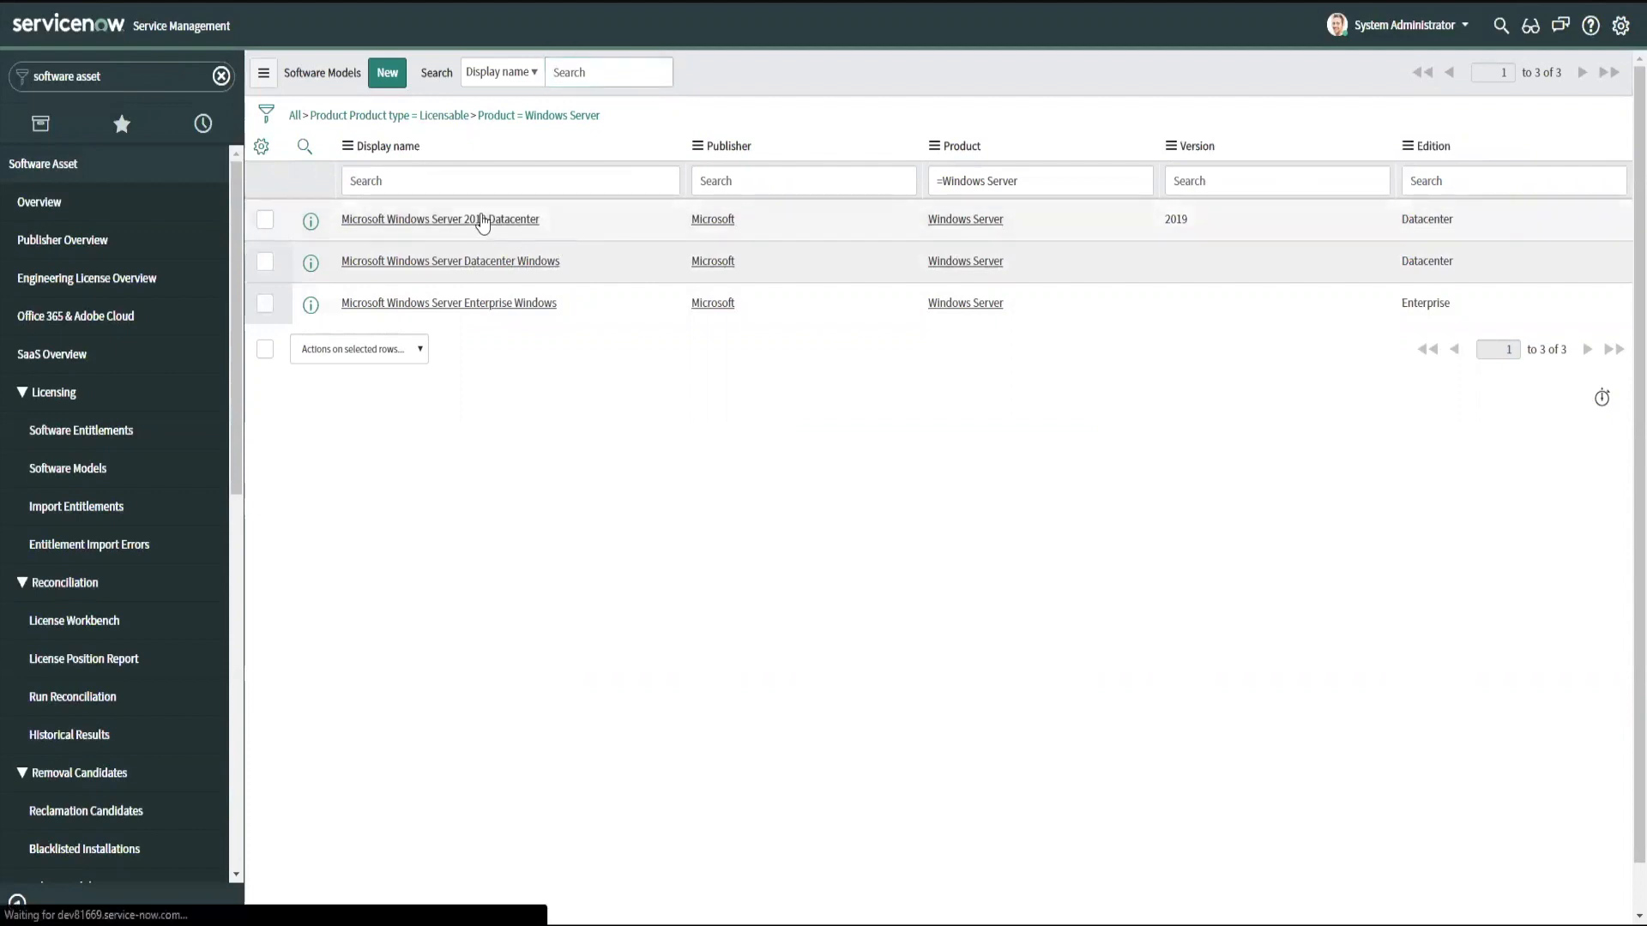
left_click(440, 219)
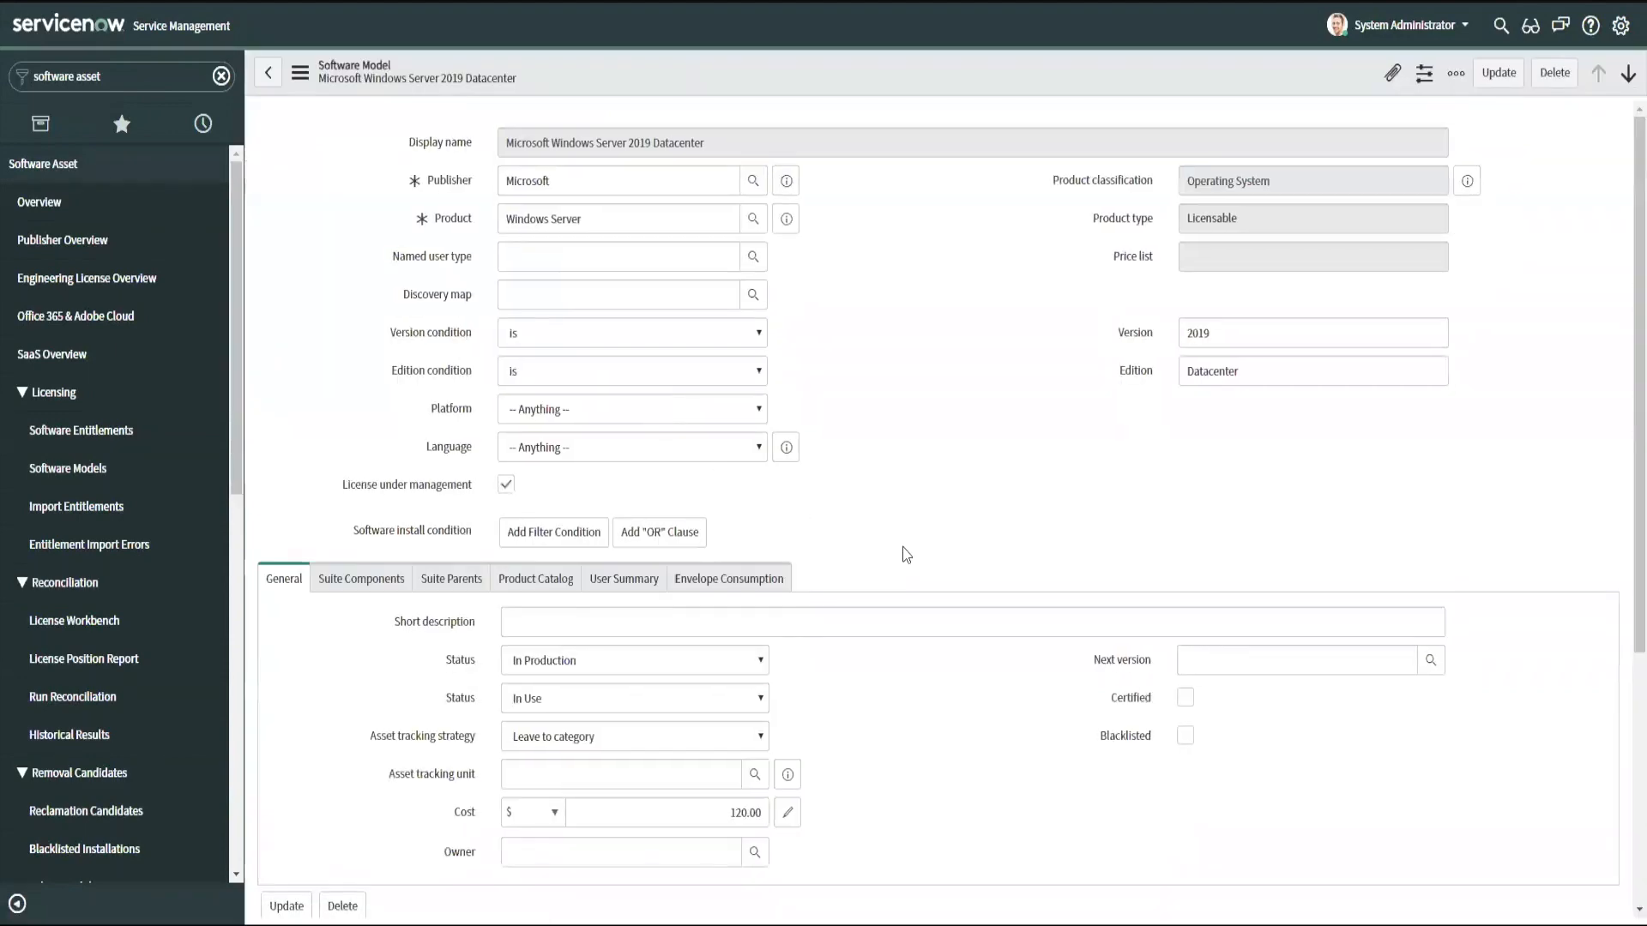
left_click(551, 531)
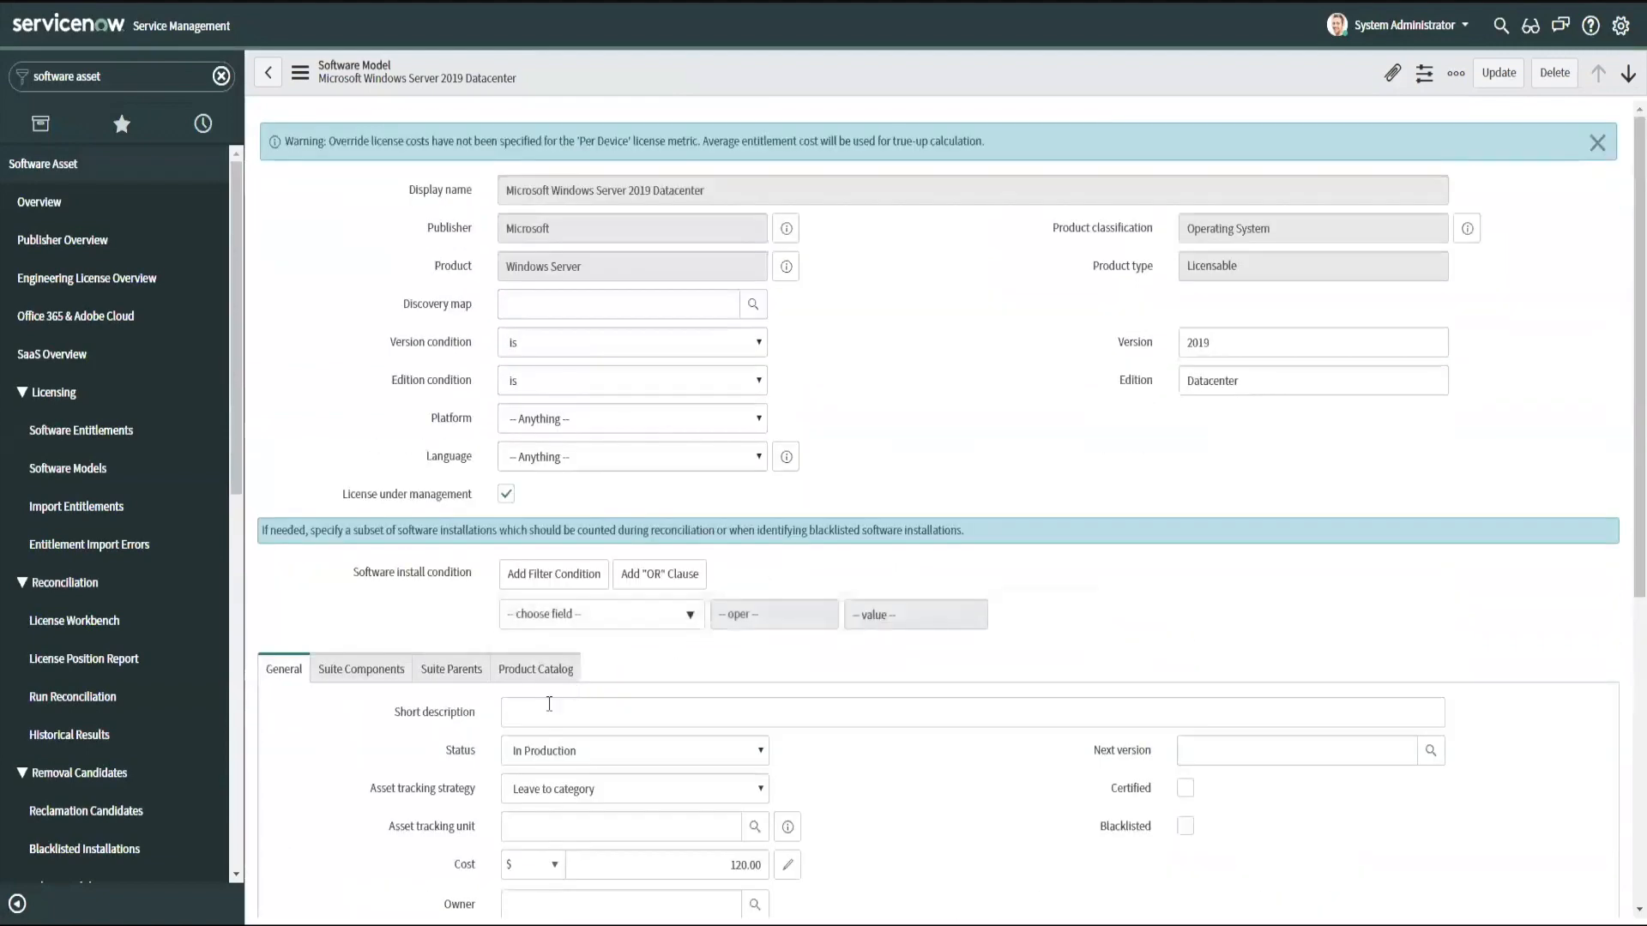
scroll("down", 3)
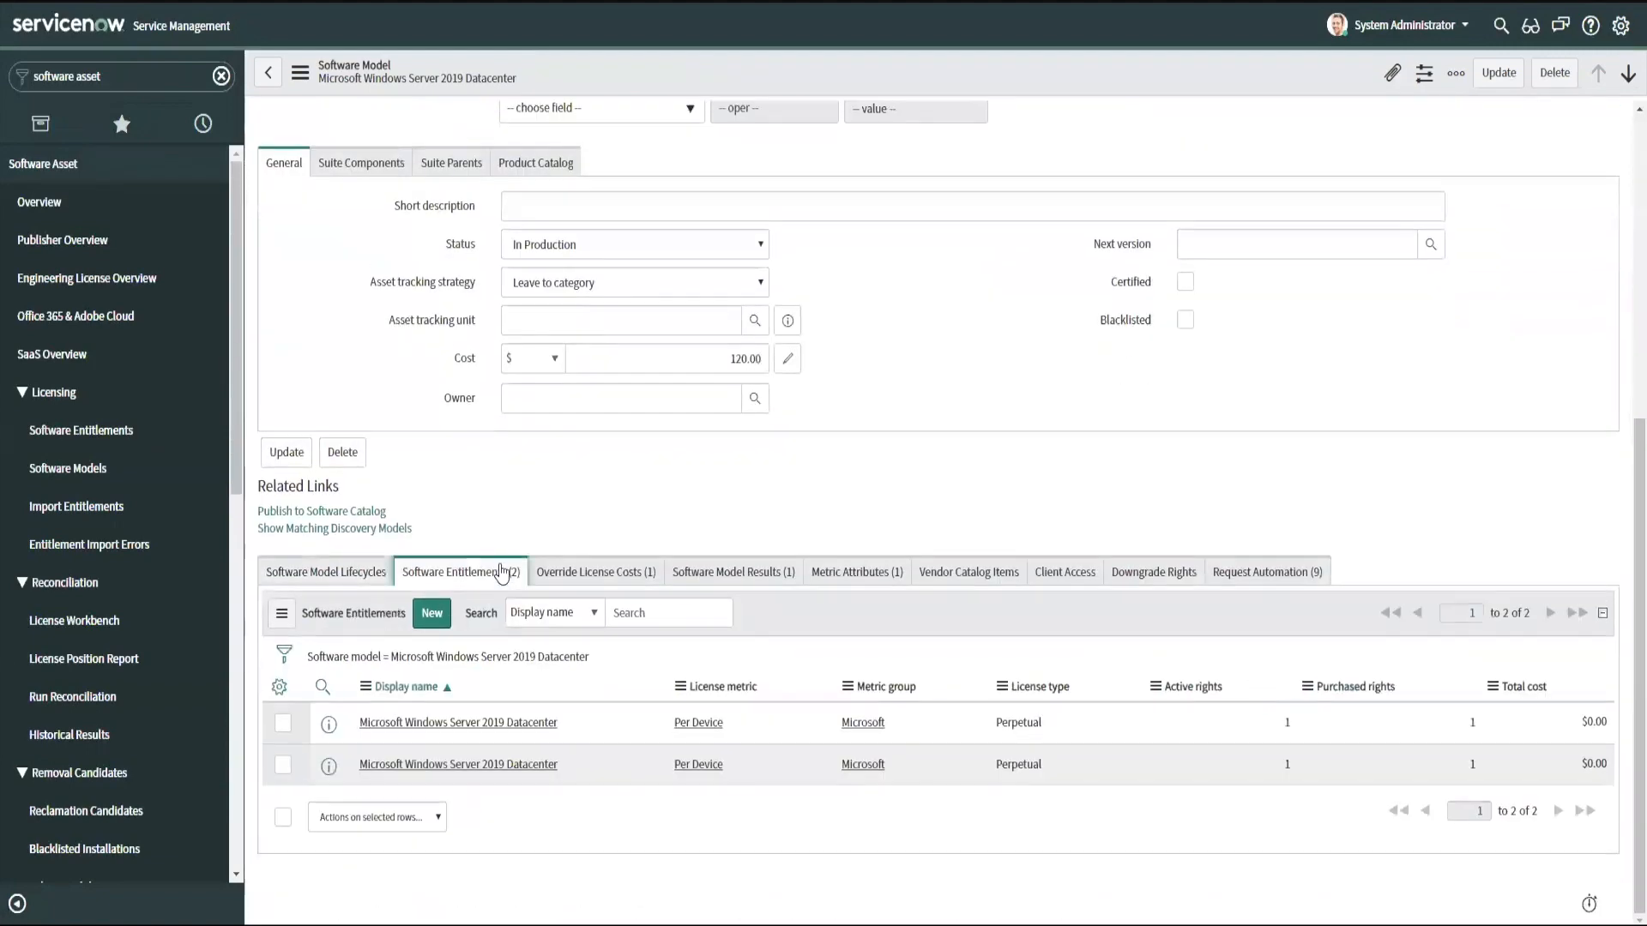
mouse_move(1478, 233)
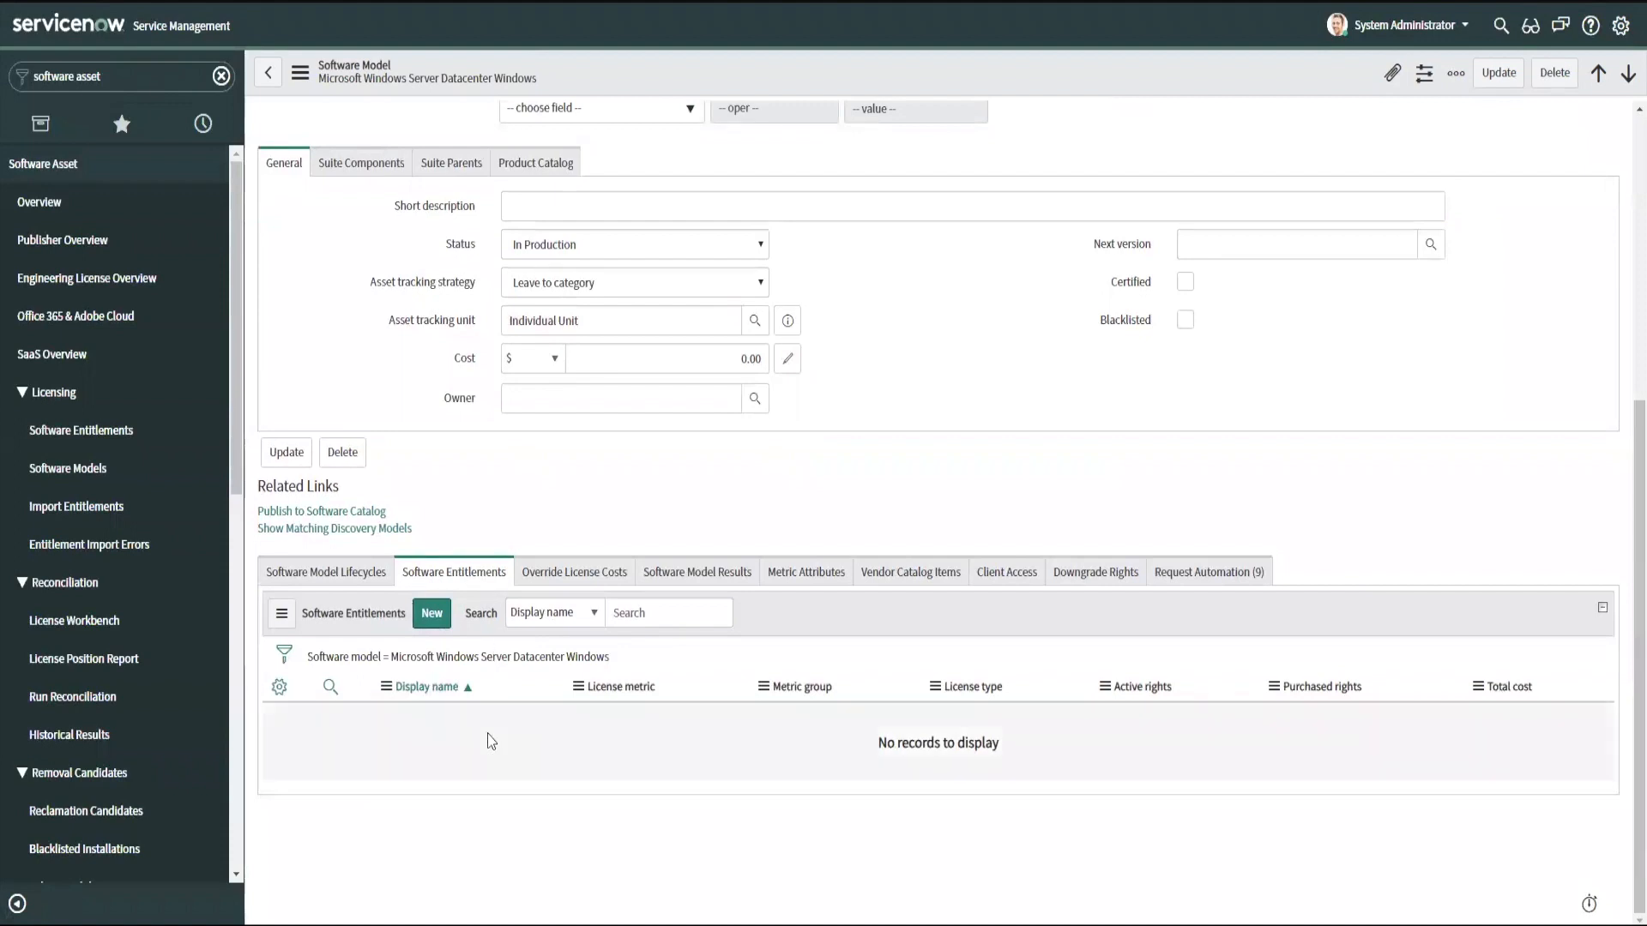
- Scroll back up on the 2019 Datacenter model and begin editing its cost value
scroll("up", 3)
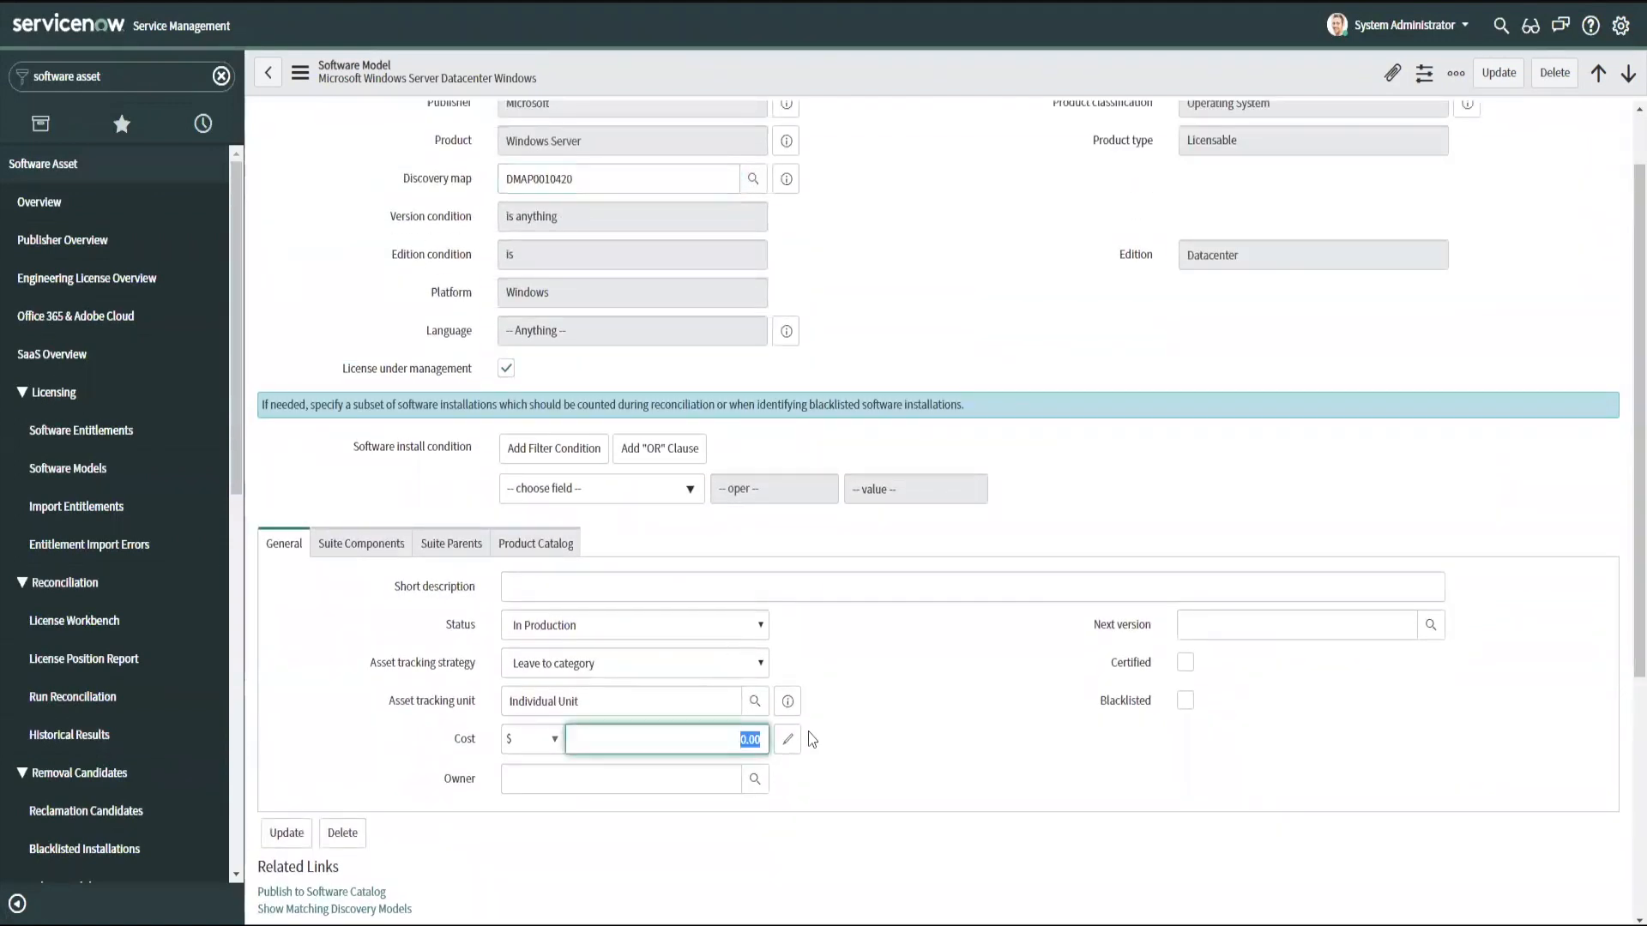
left_click(535, 543)
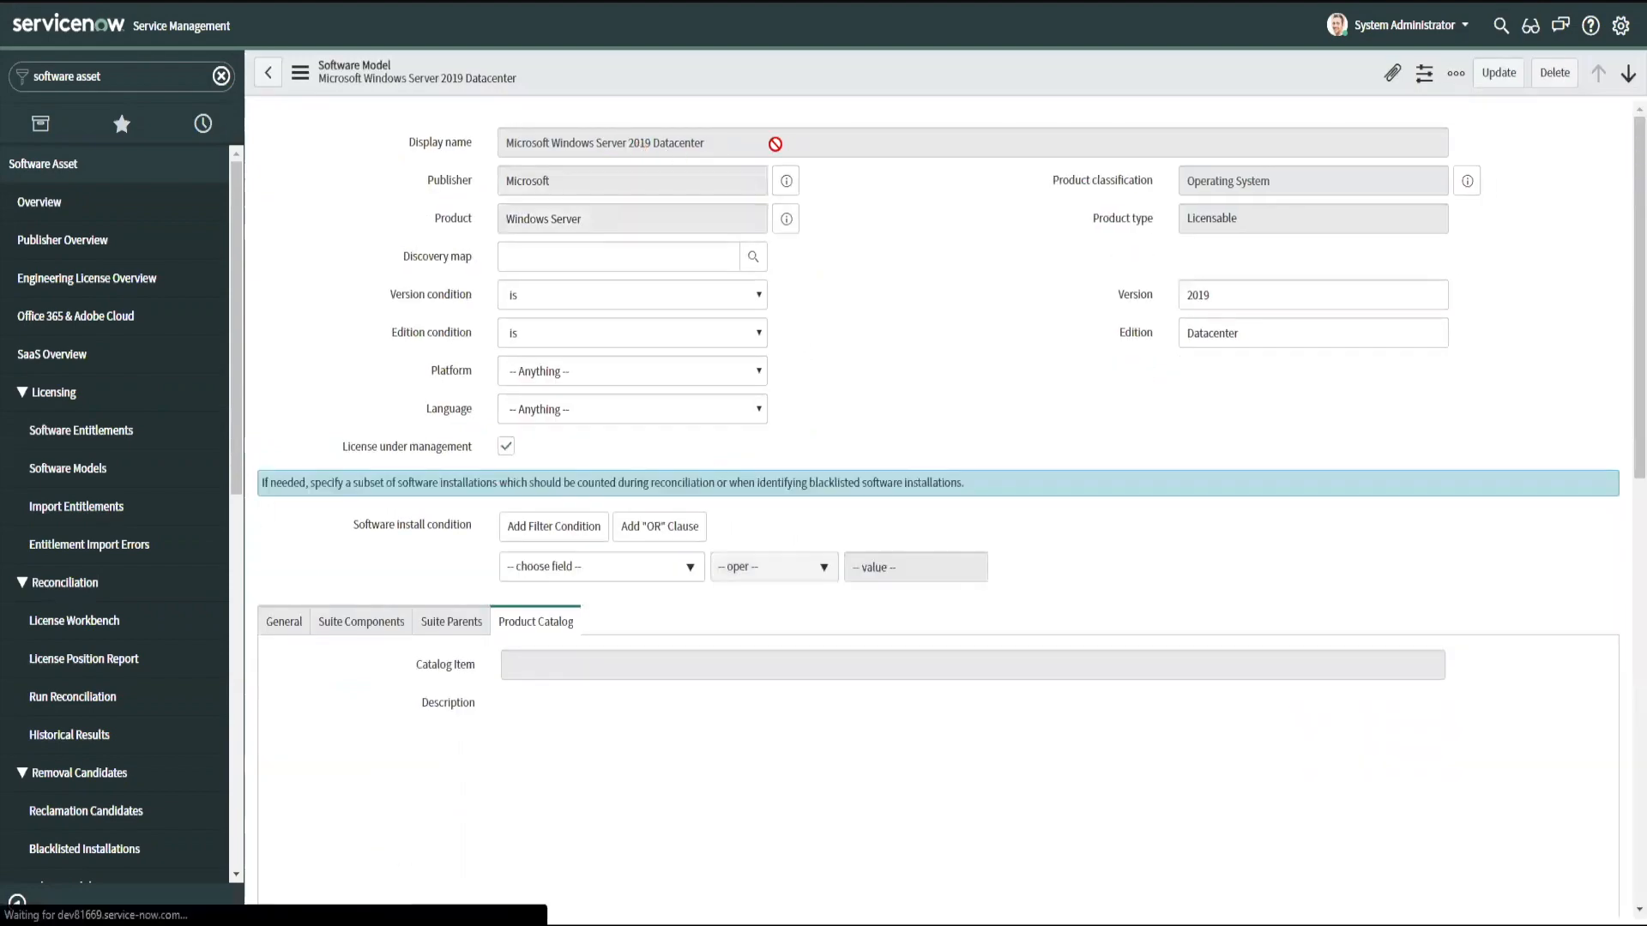
scroll("down", 3)
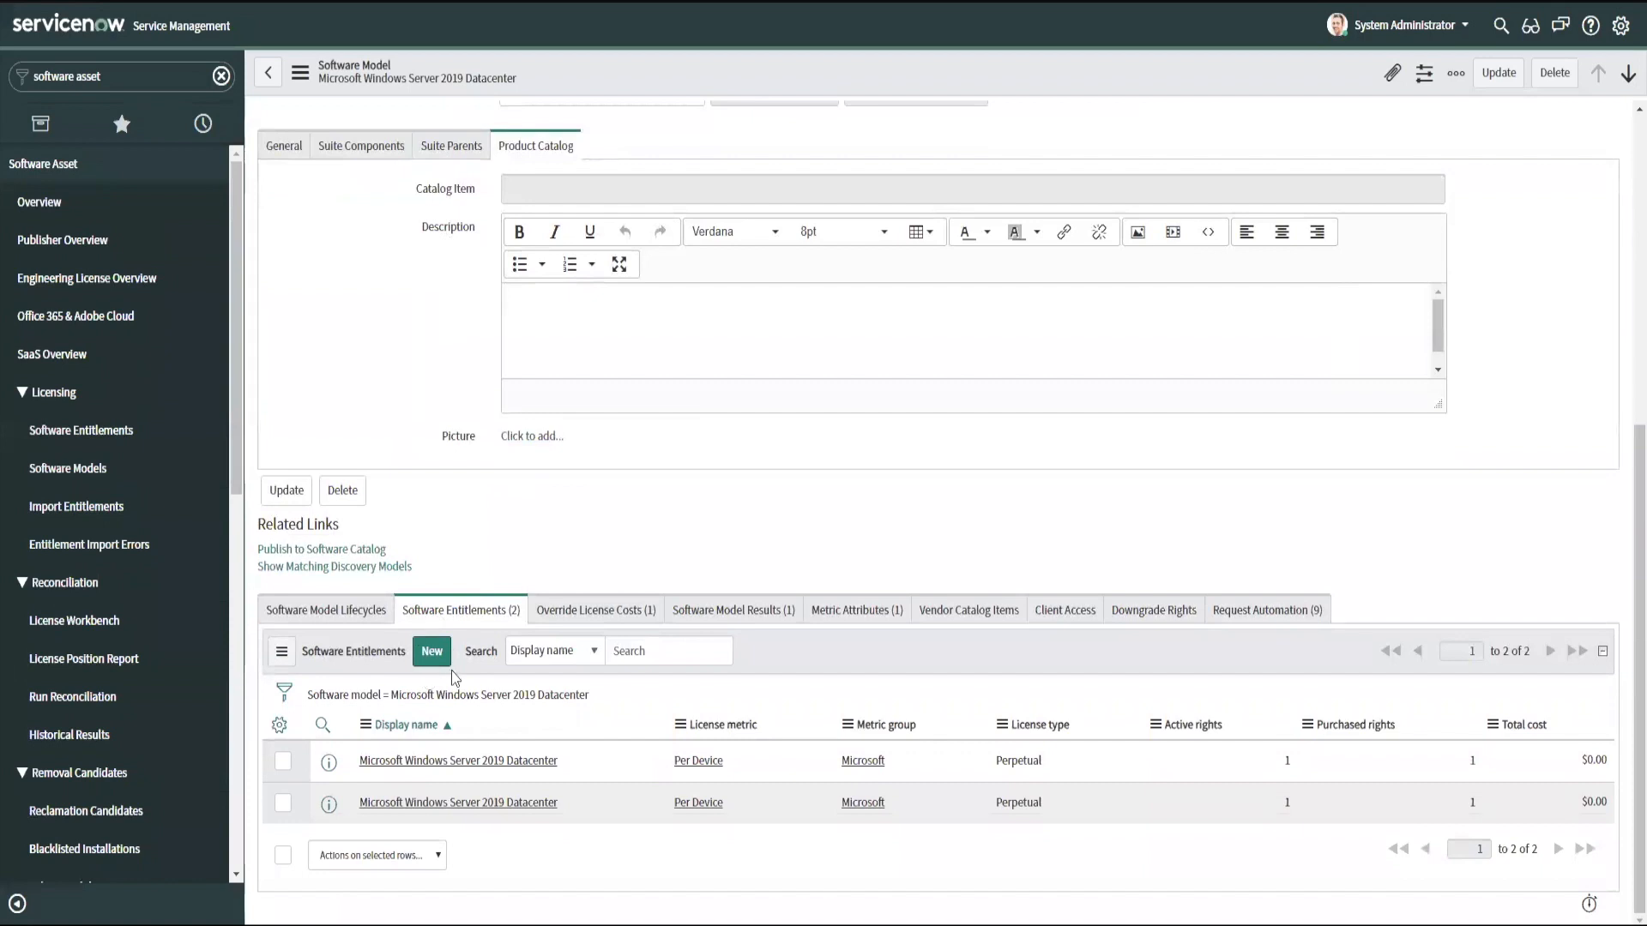
mouse_move(438, 670)
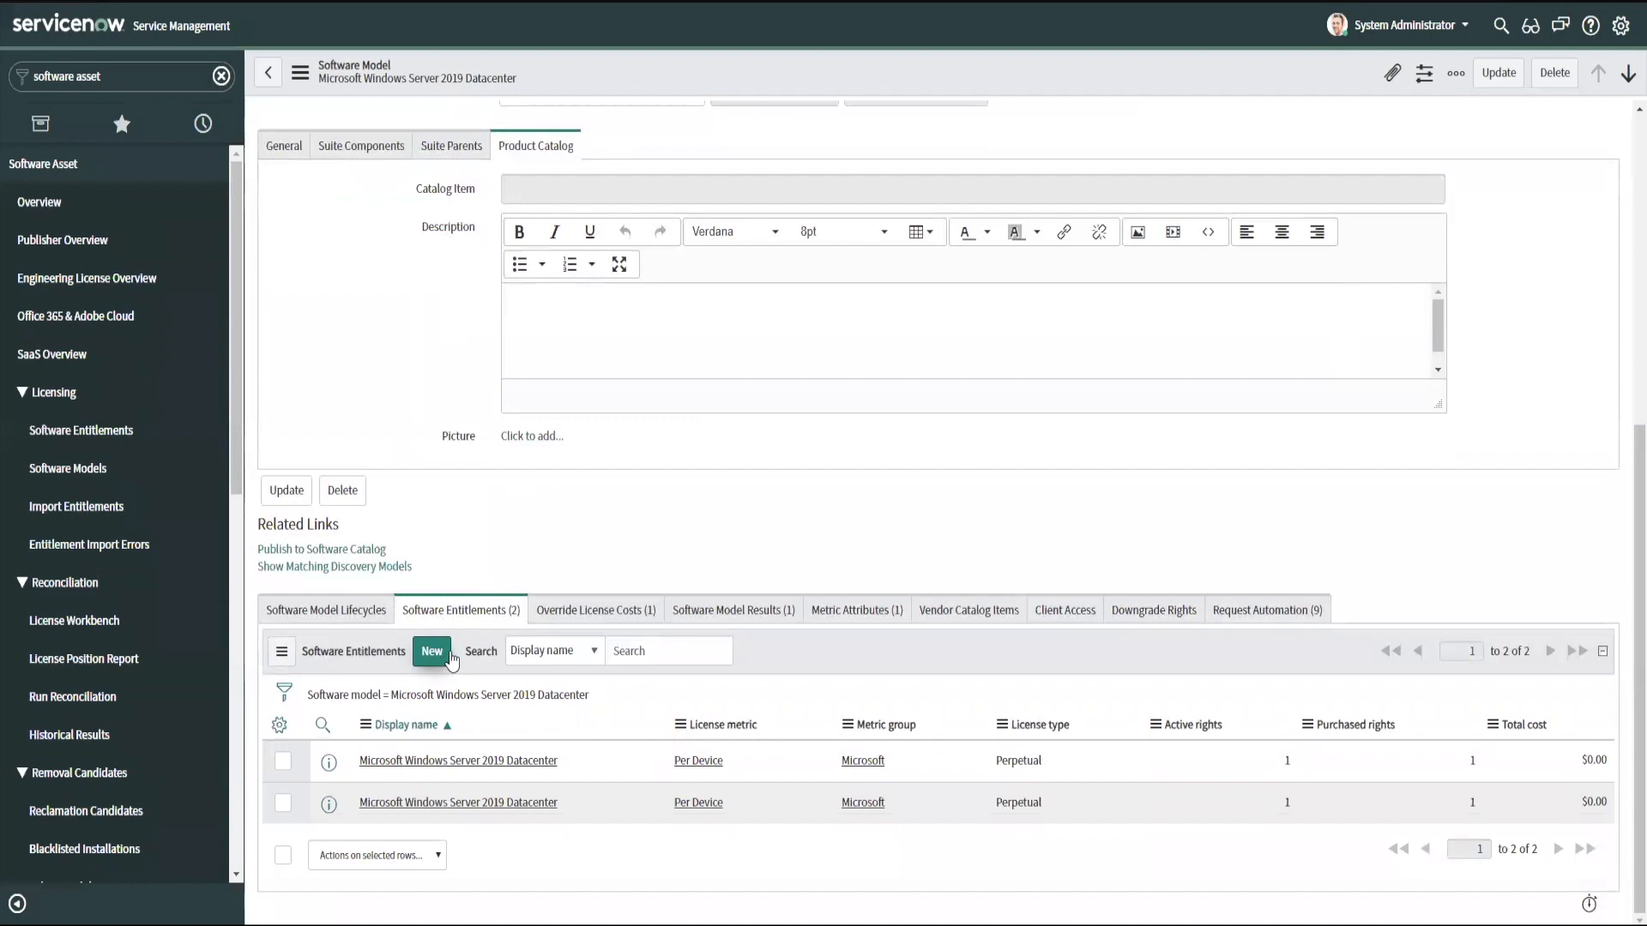
mouse_move(457, 655)
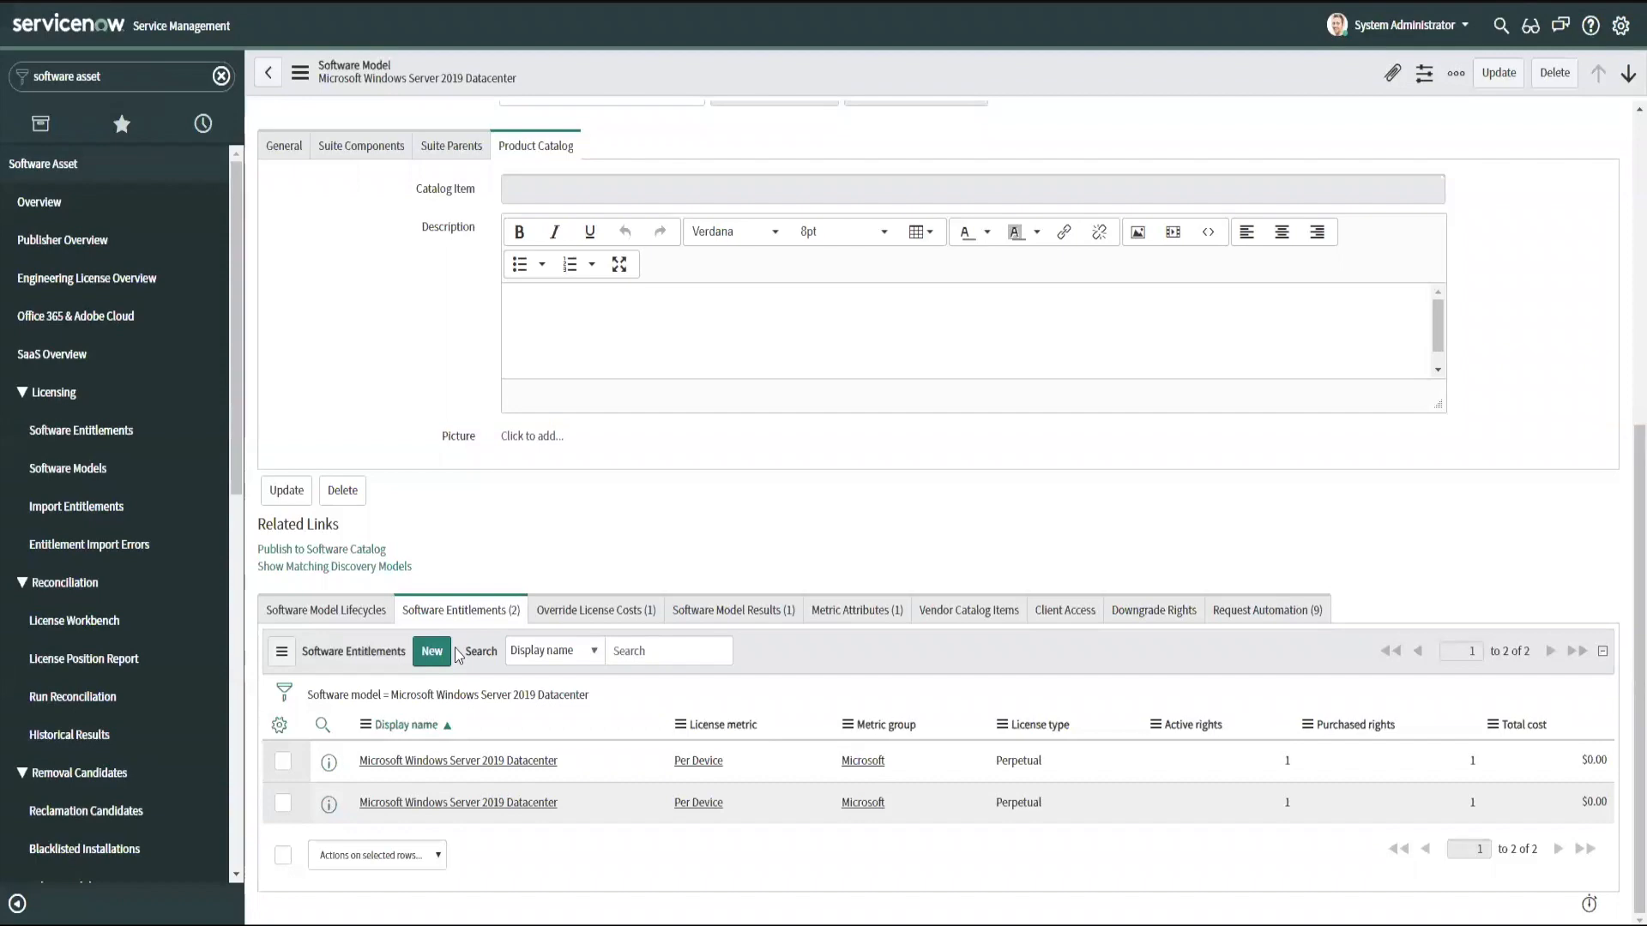
scroll("up", 3)
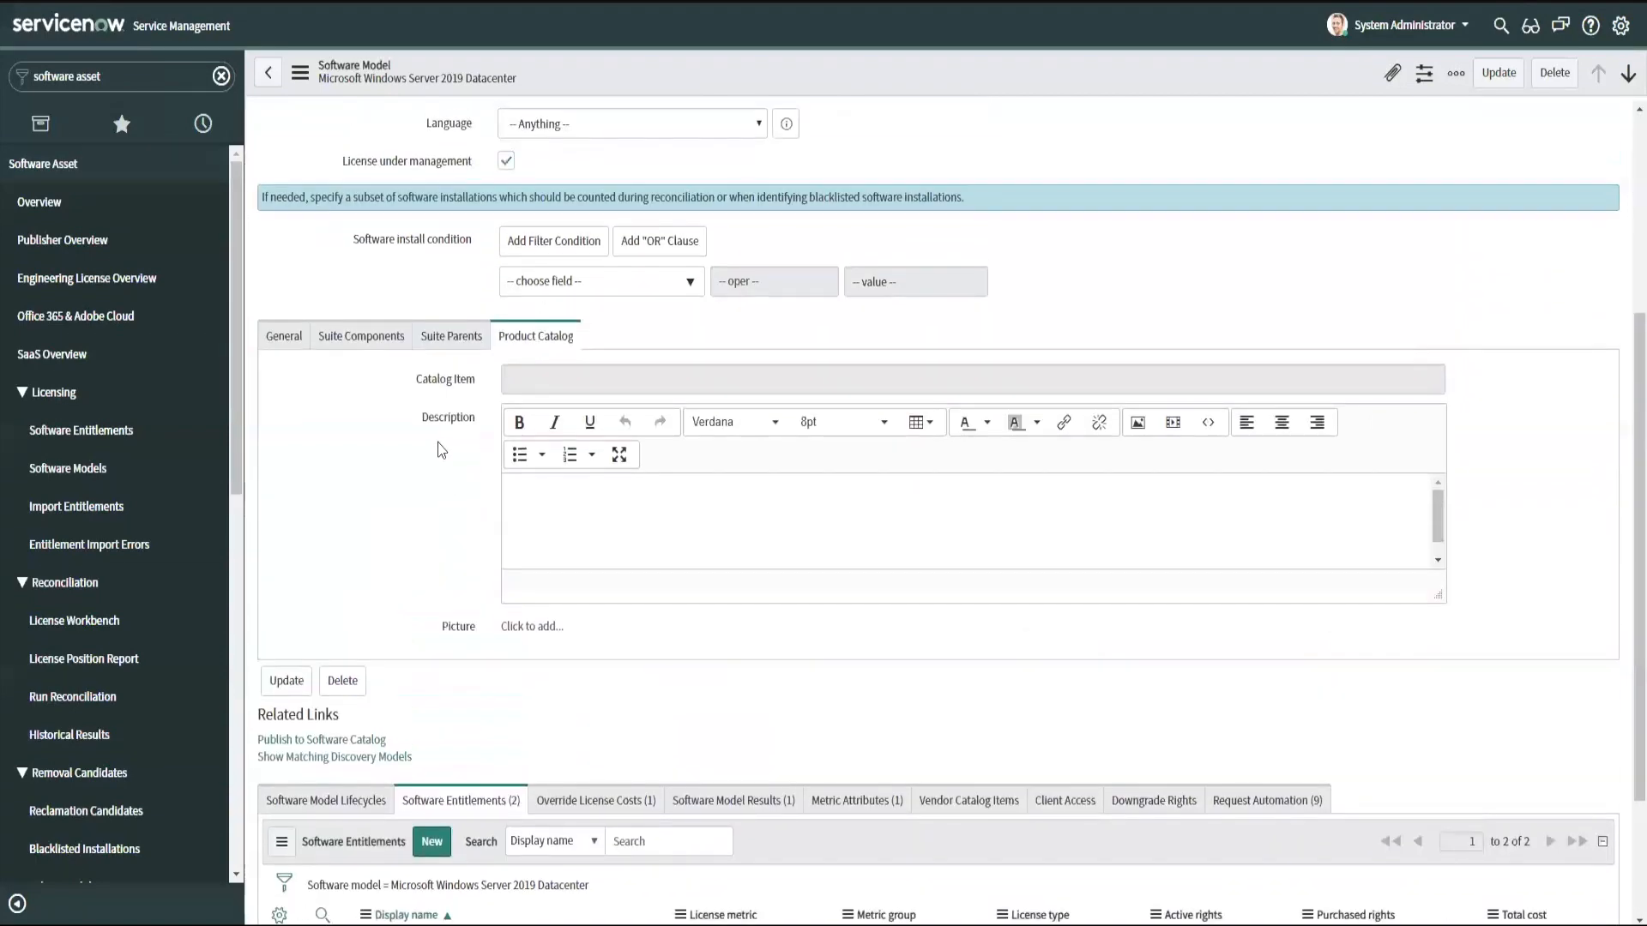
scroll("up", 3)
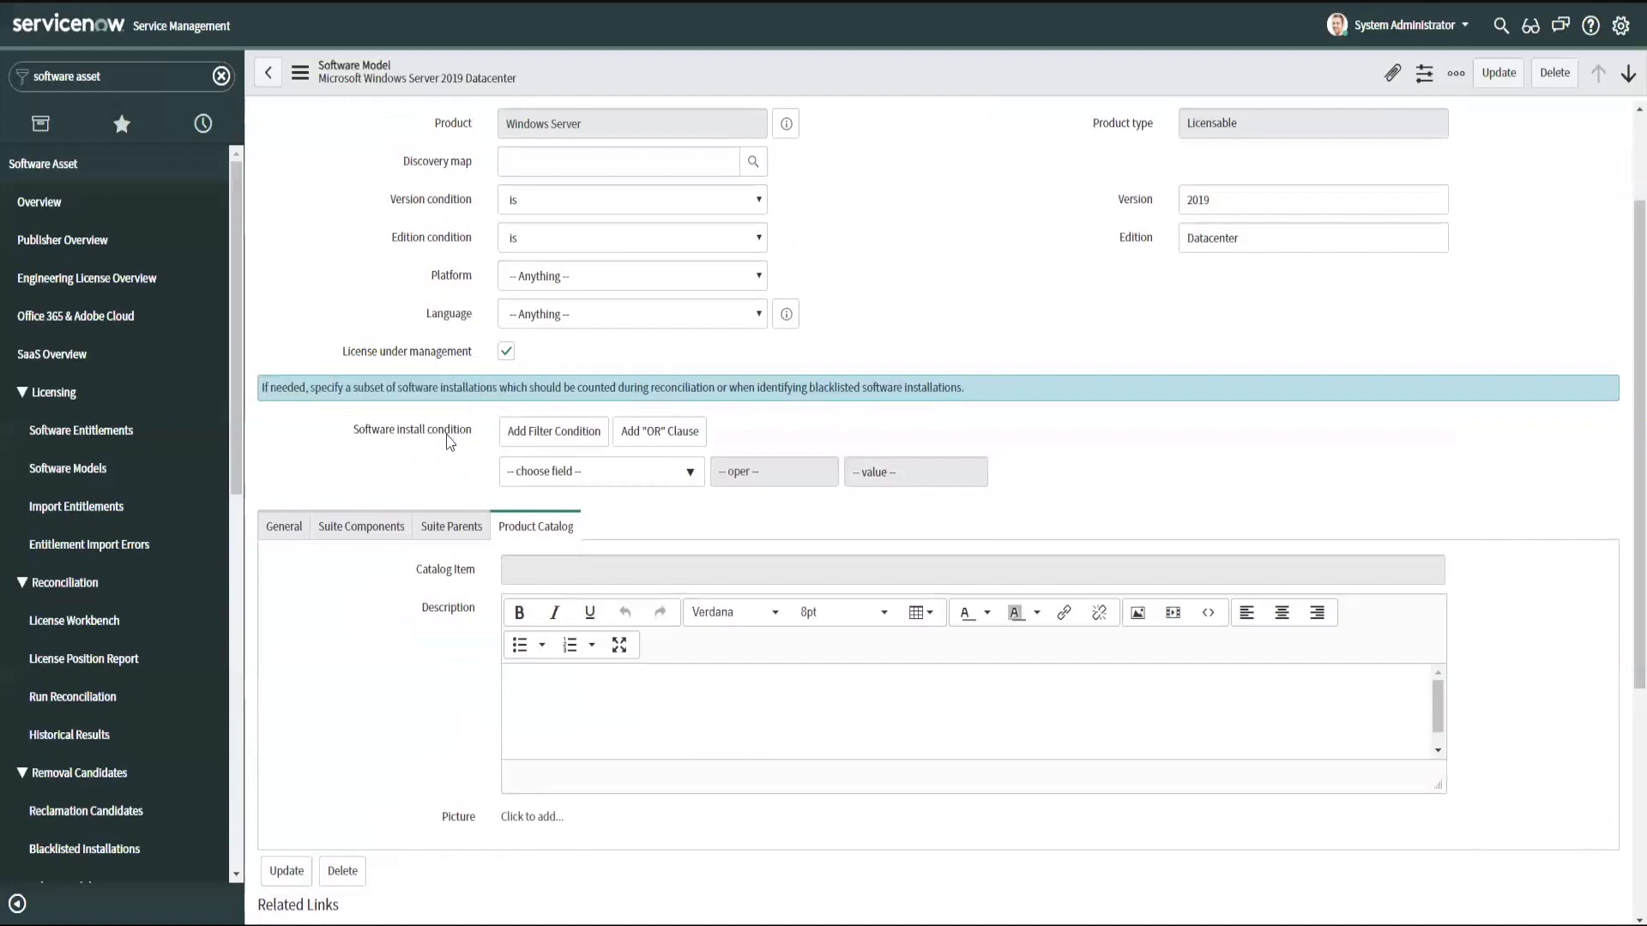
mouse_move(398, 449)
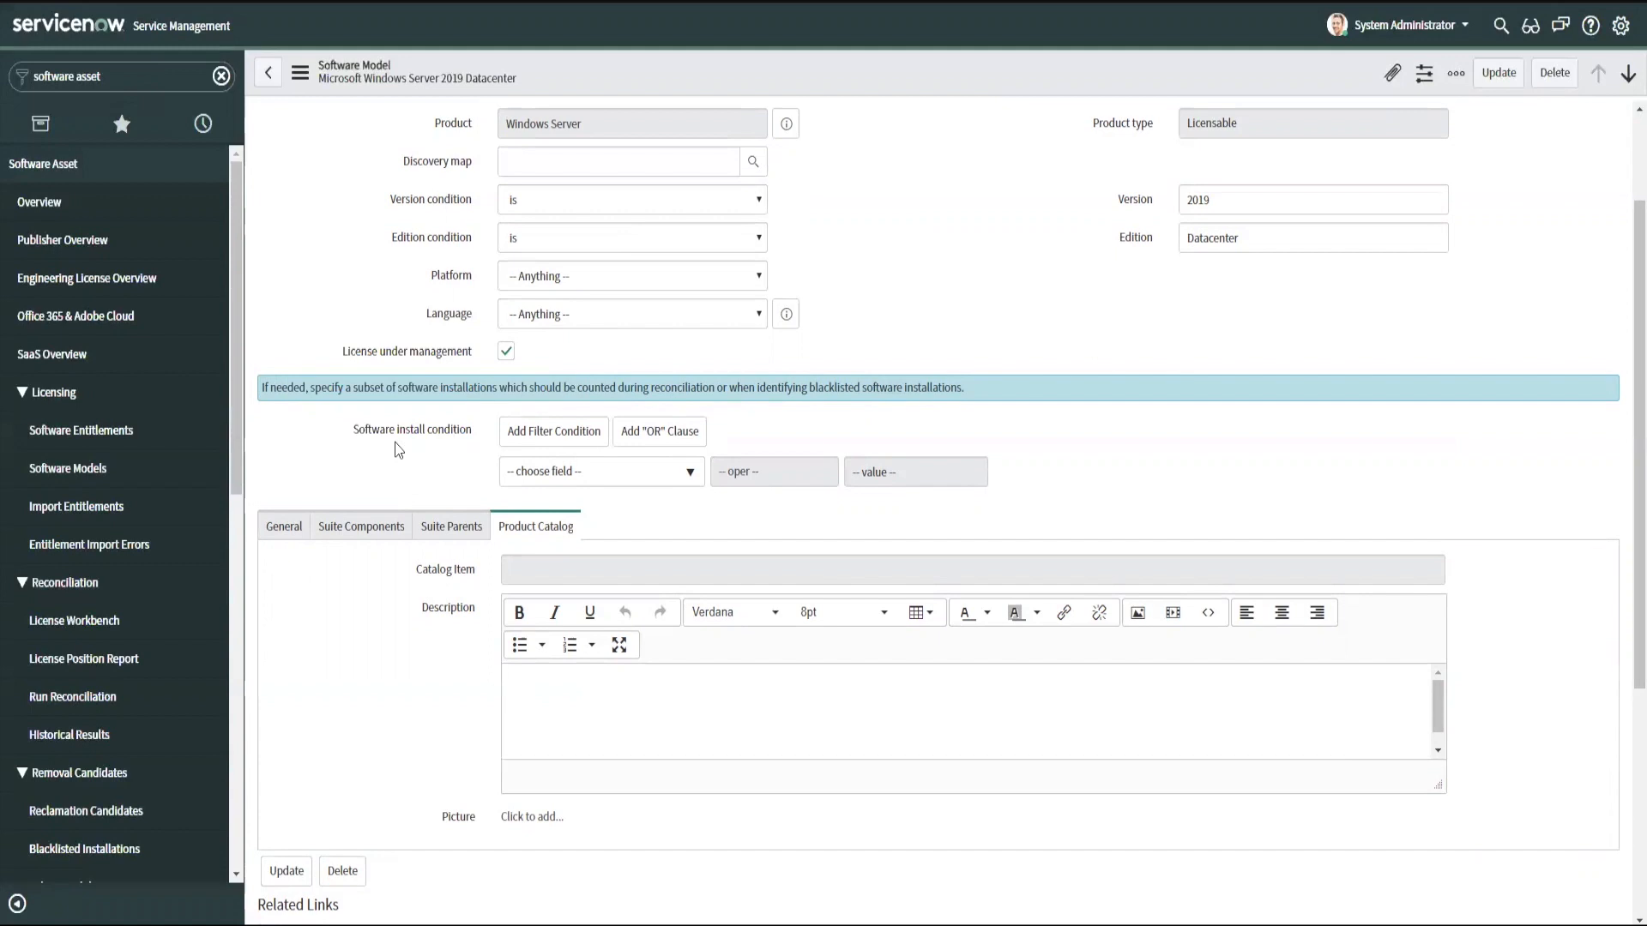
scroll("down", 3)
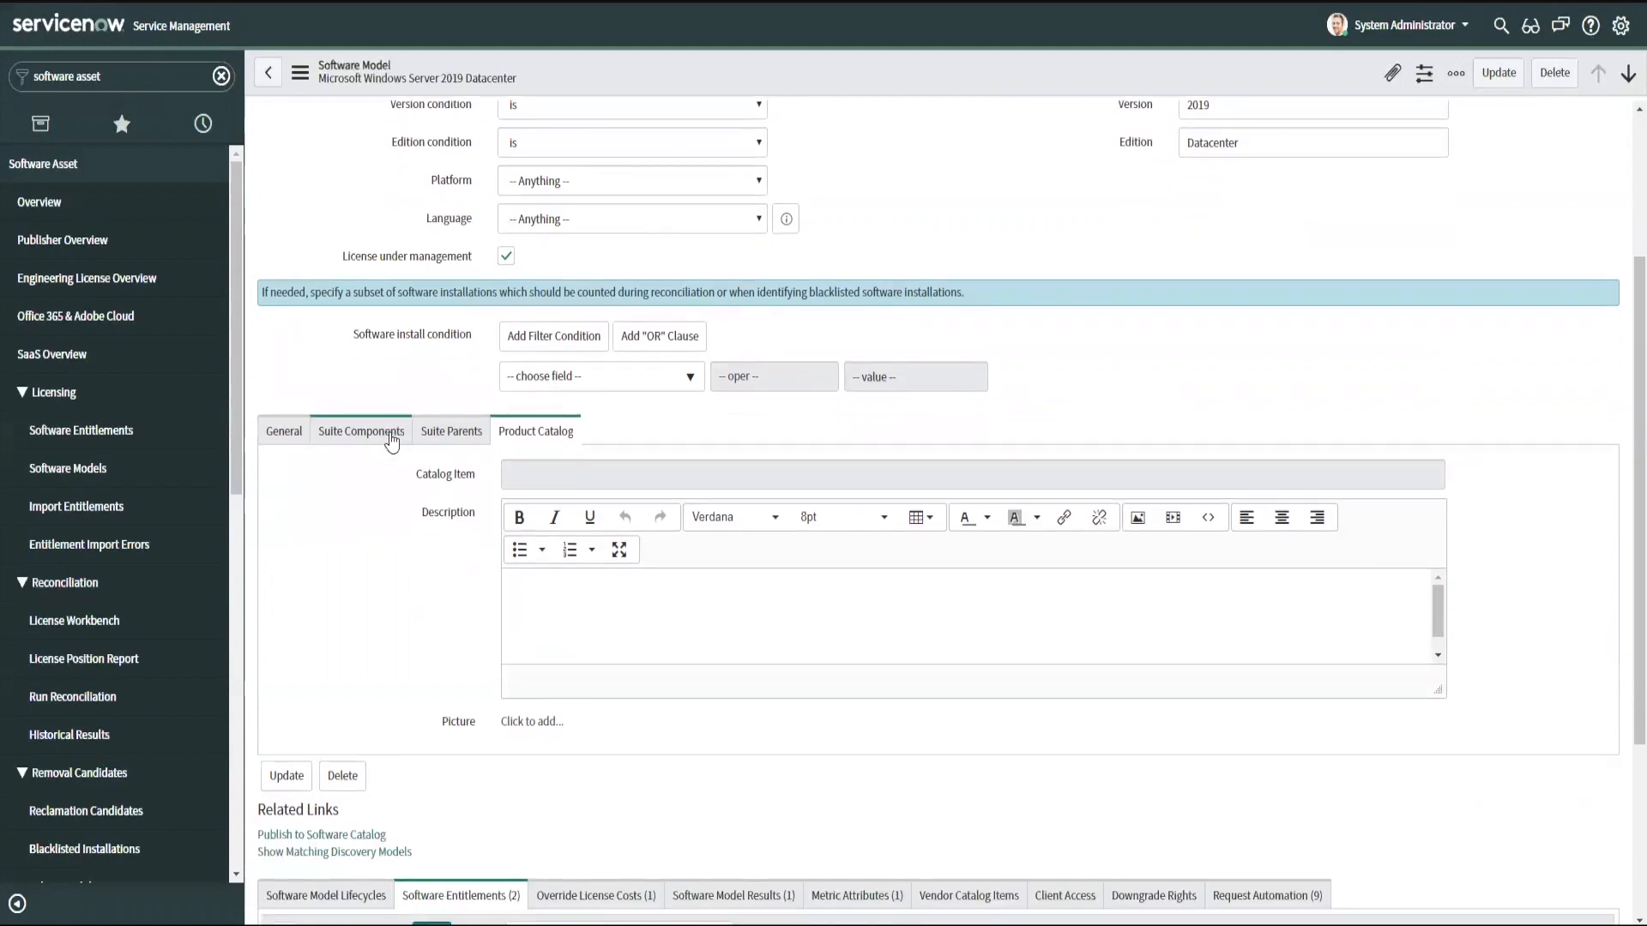
- Create a new entitlement from the related list and inspect its prefilled 2019 Datacenter model field
scroll("down", 3)
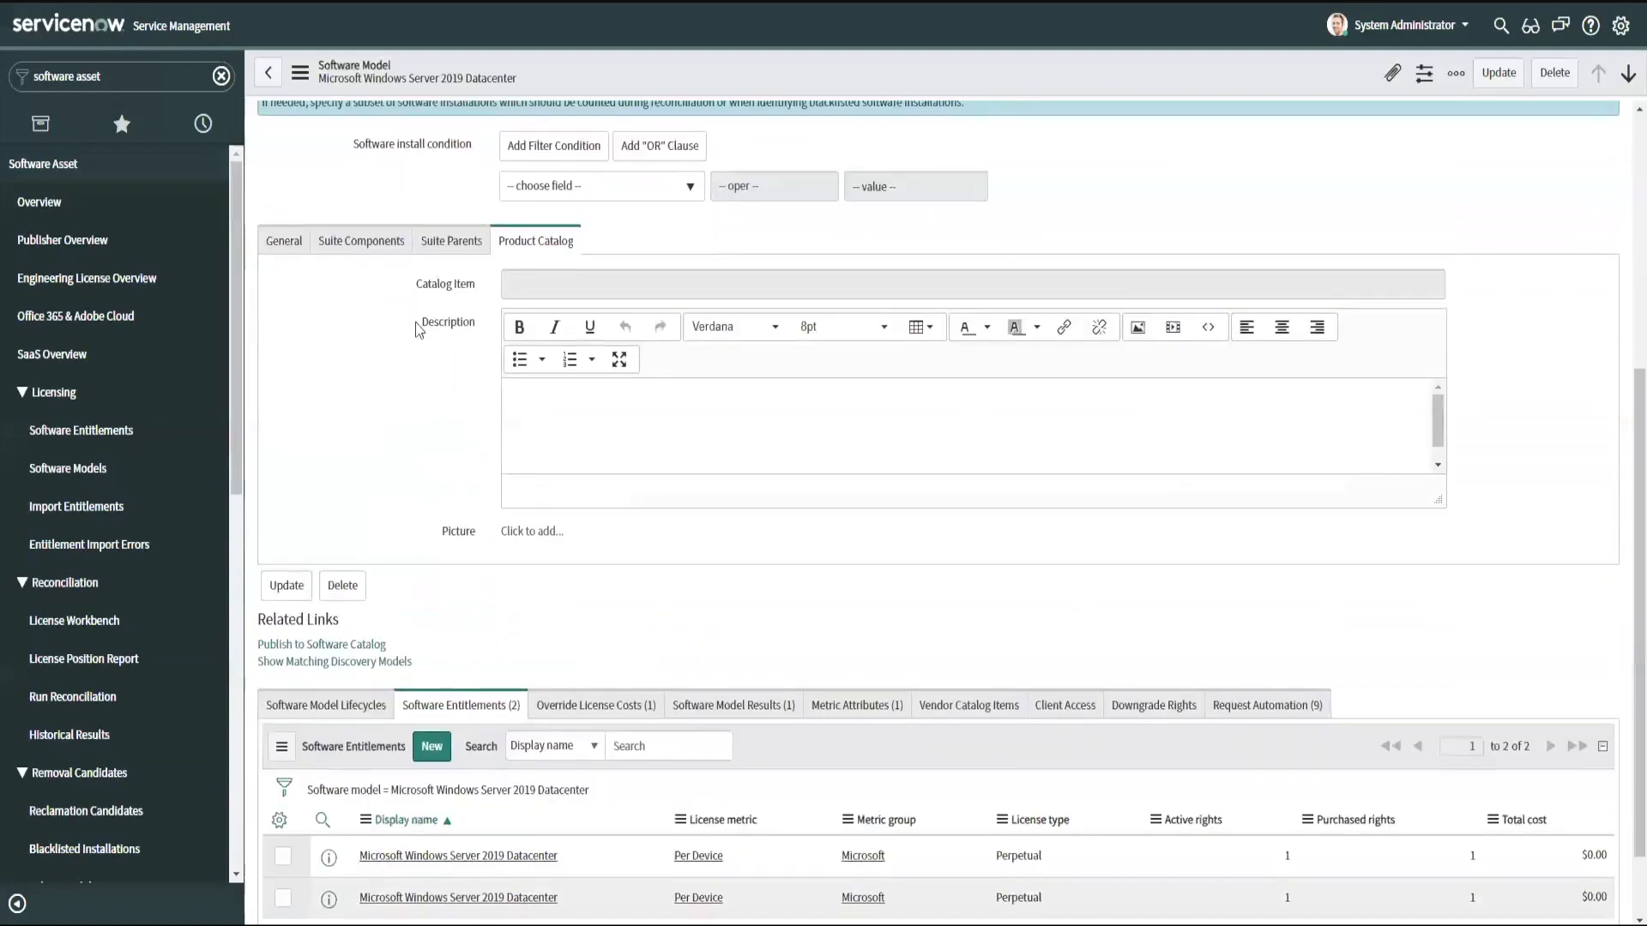
scroll("down", 3)
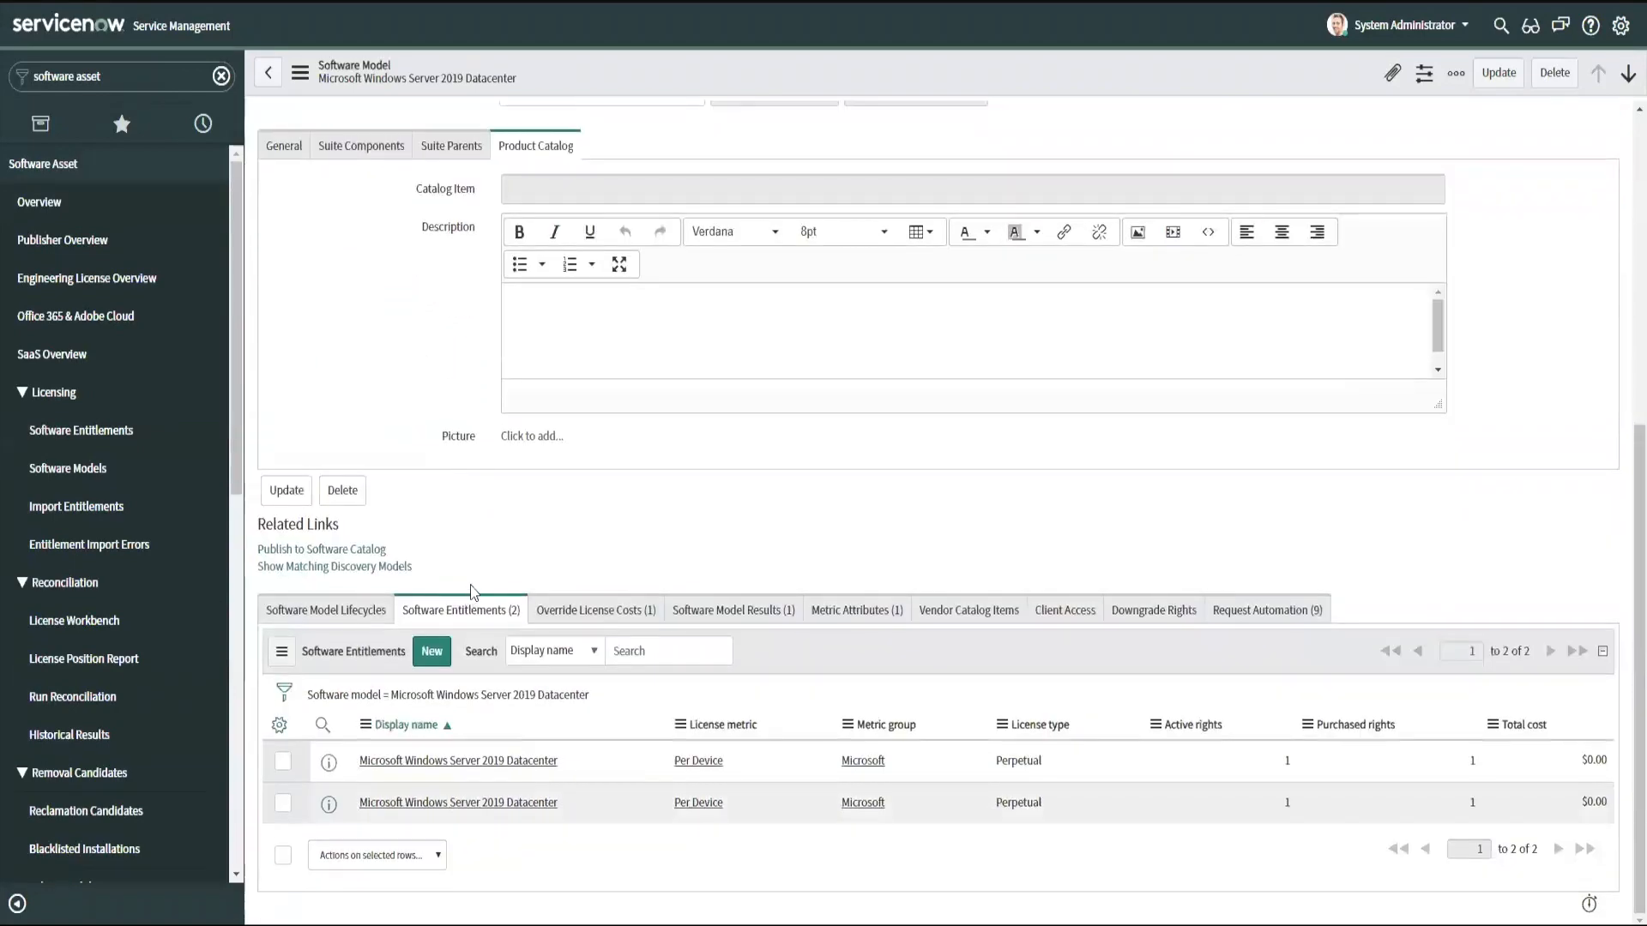
left_click(431, 651)
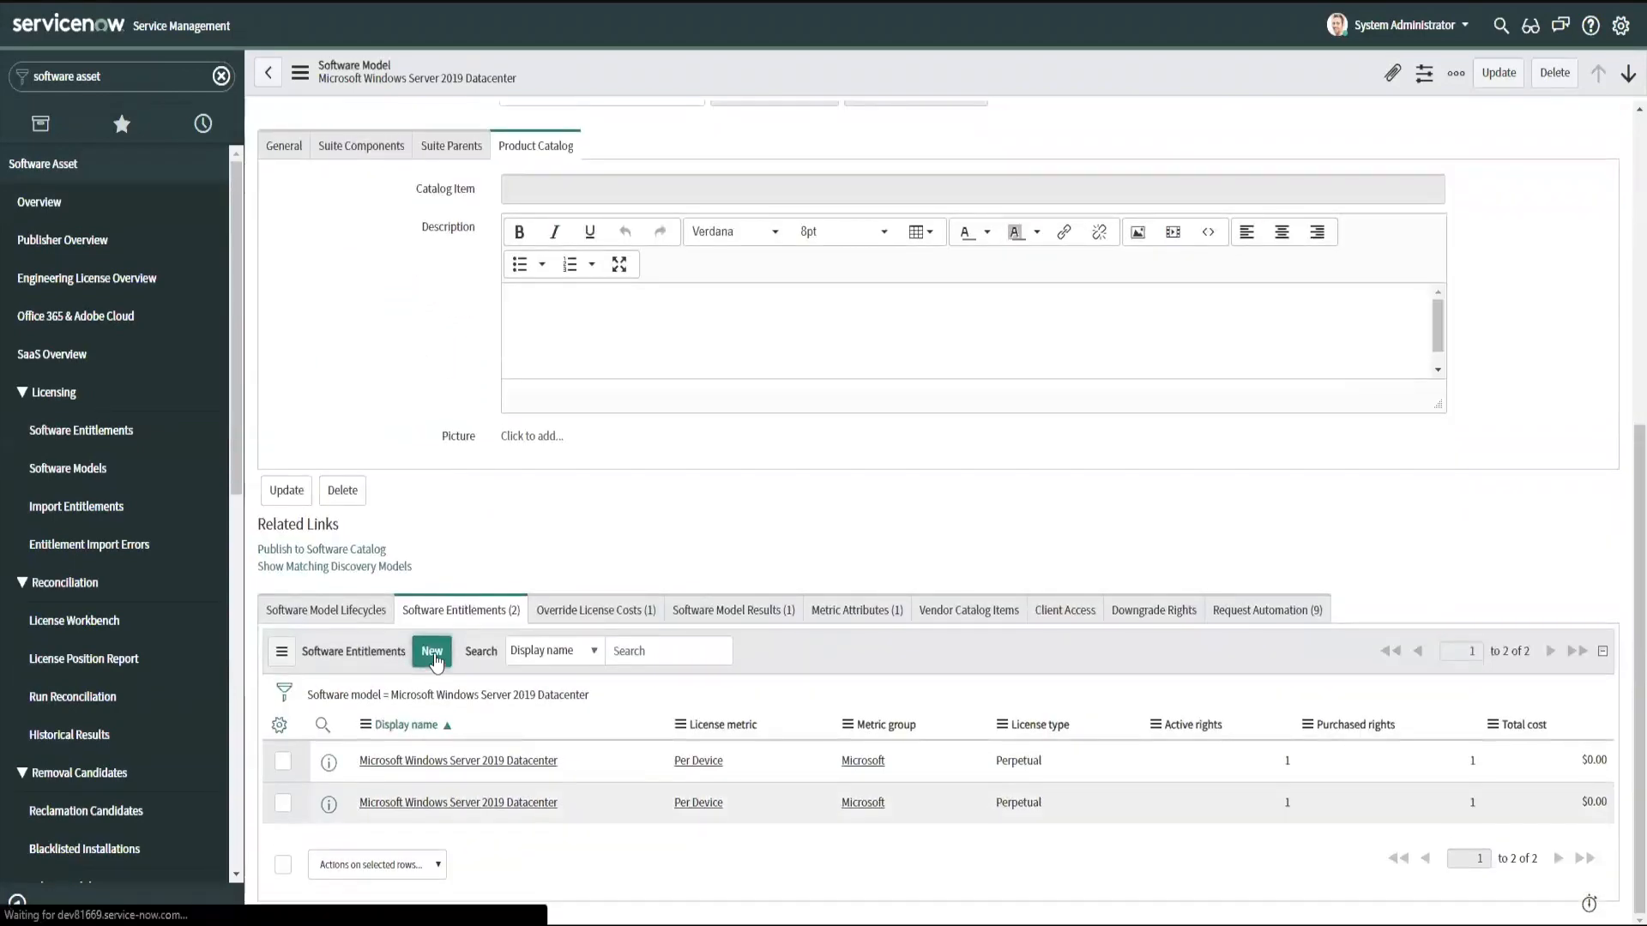
left_click(430, 651)
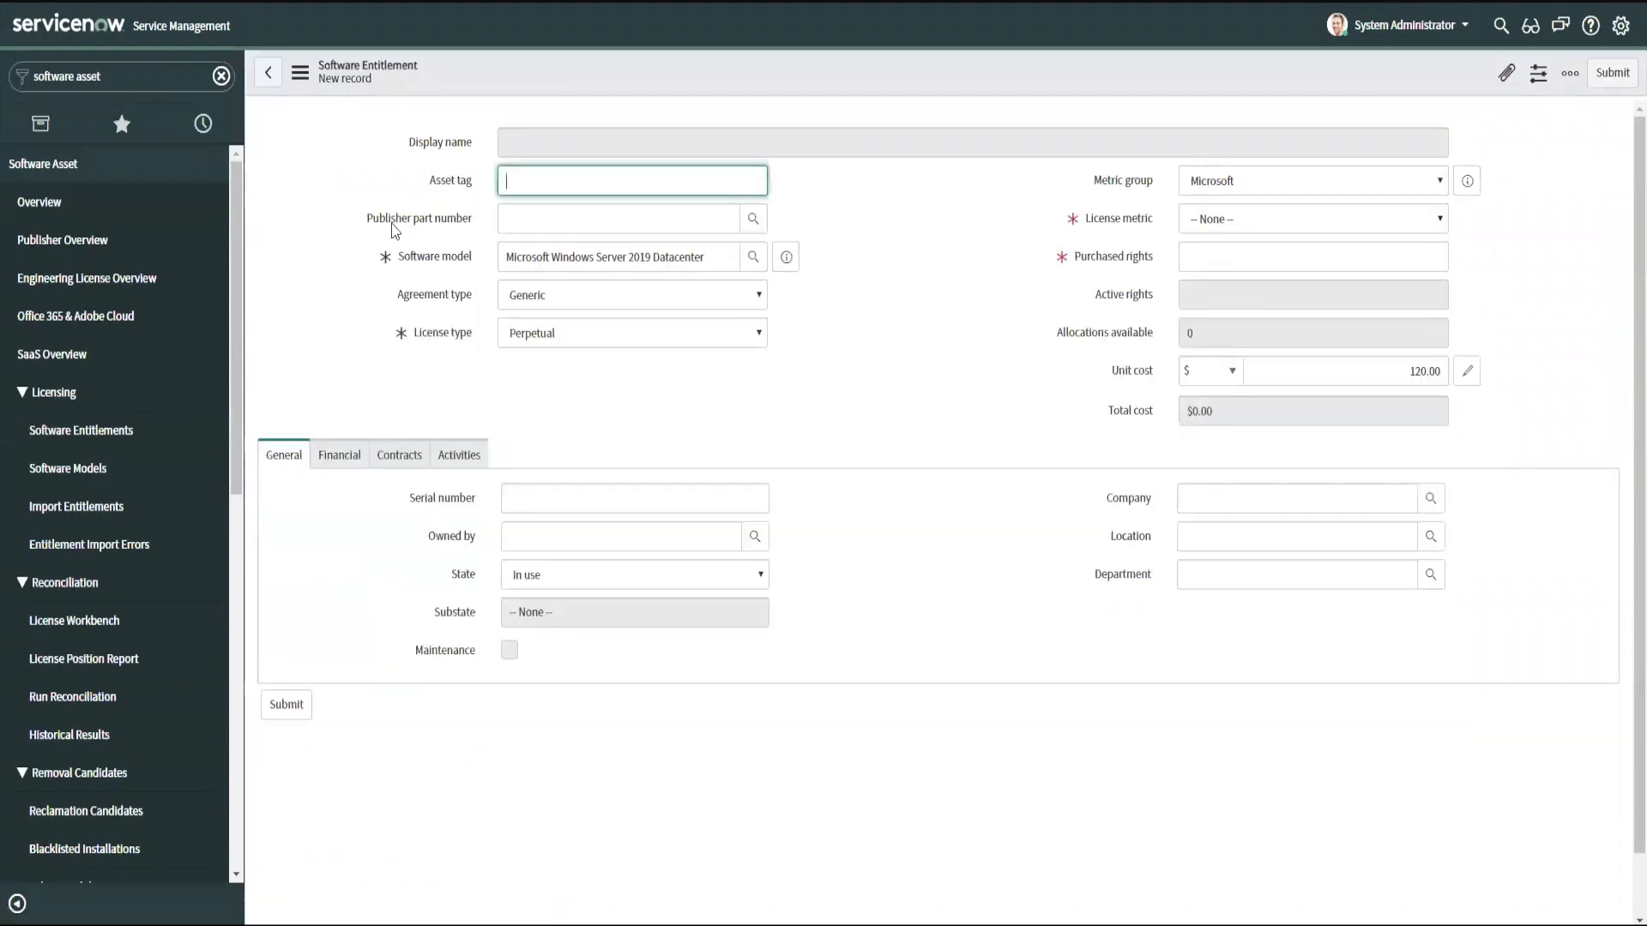
left_click(619, 219)
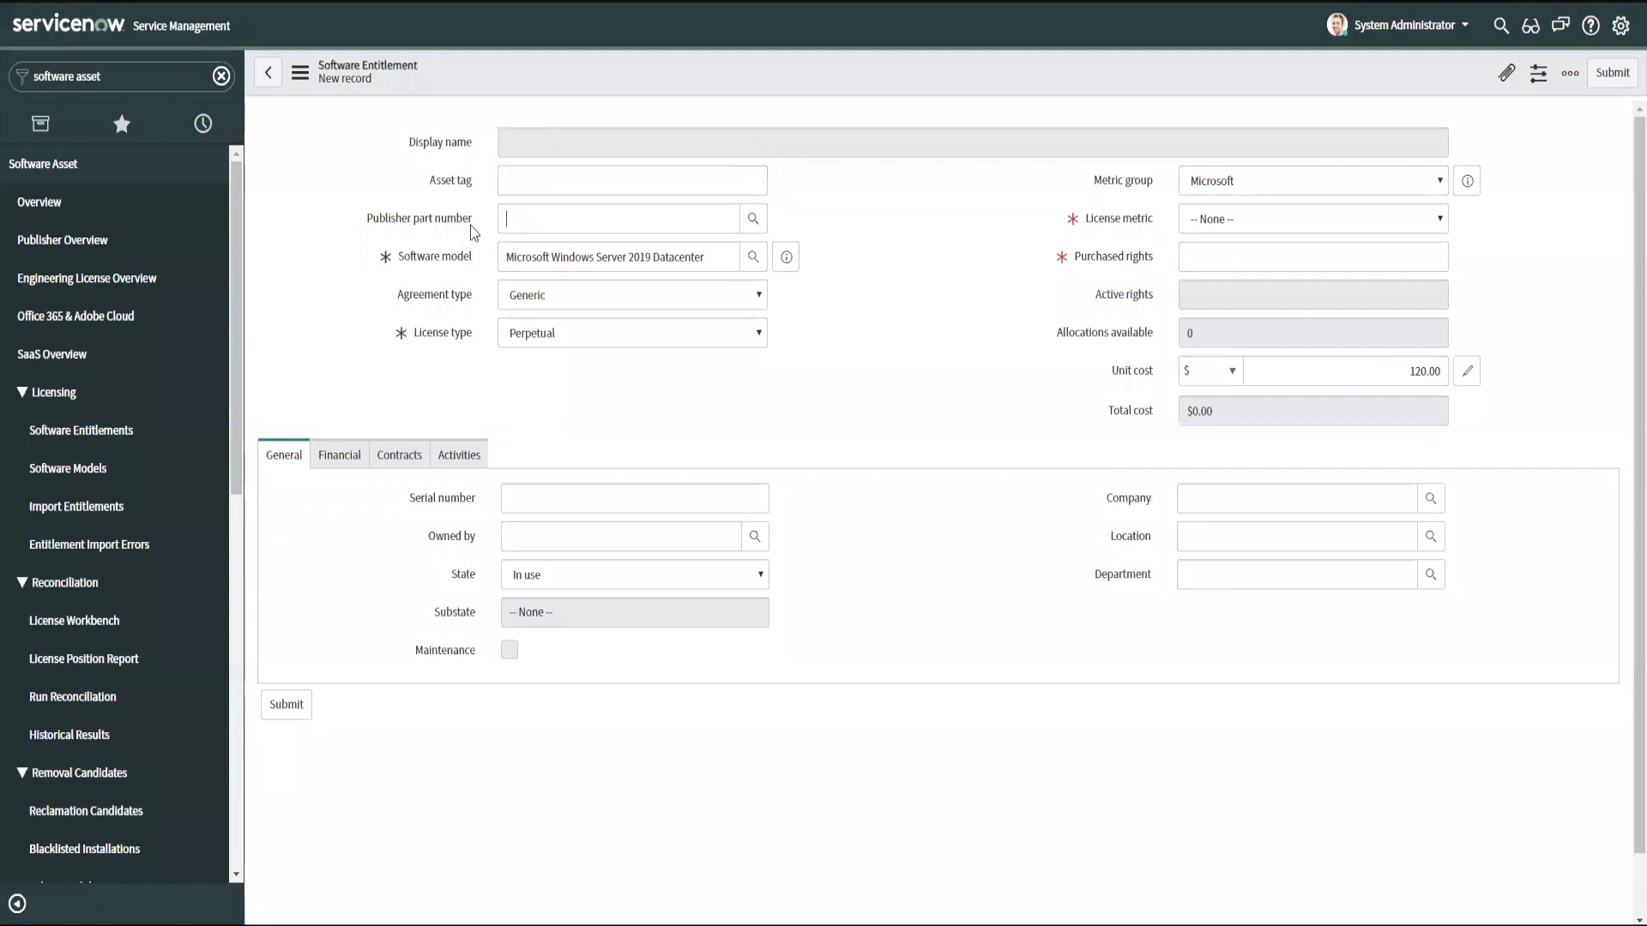
left_click(618, 219)
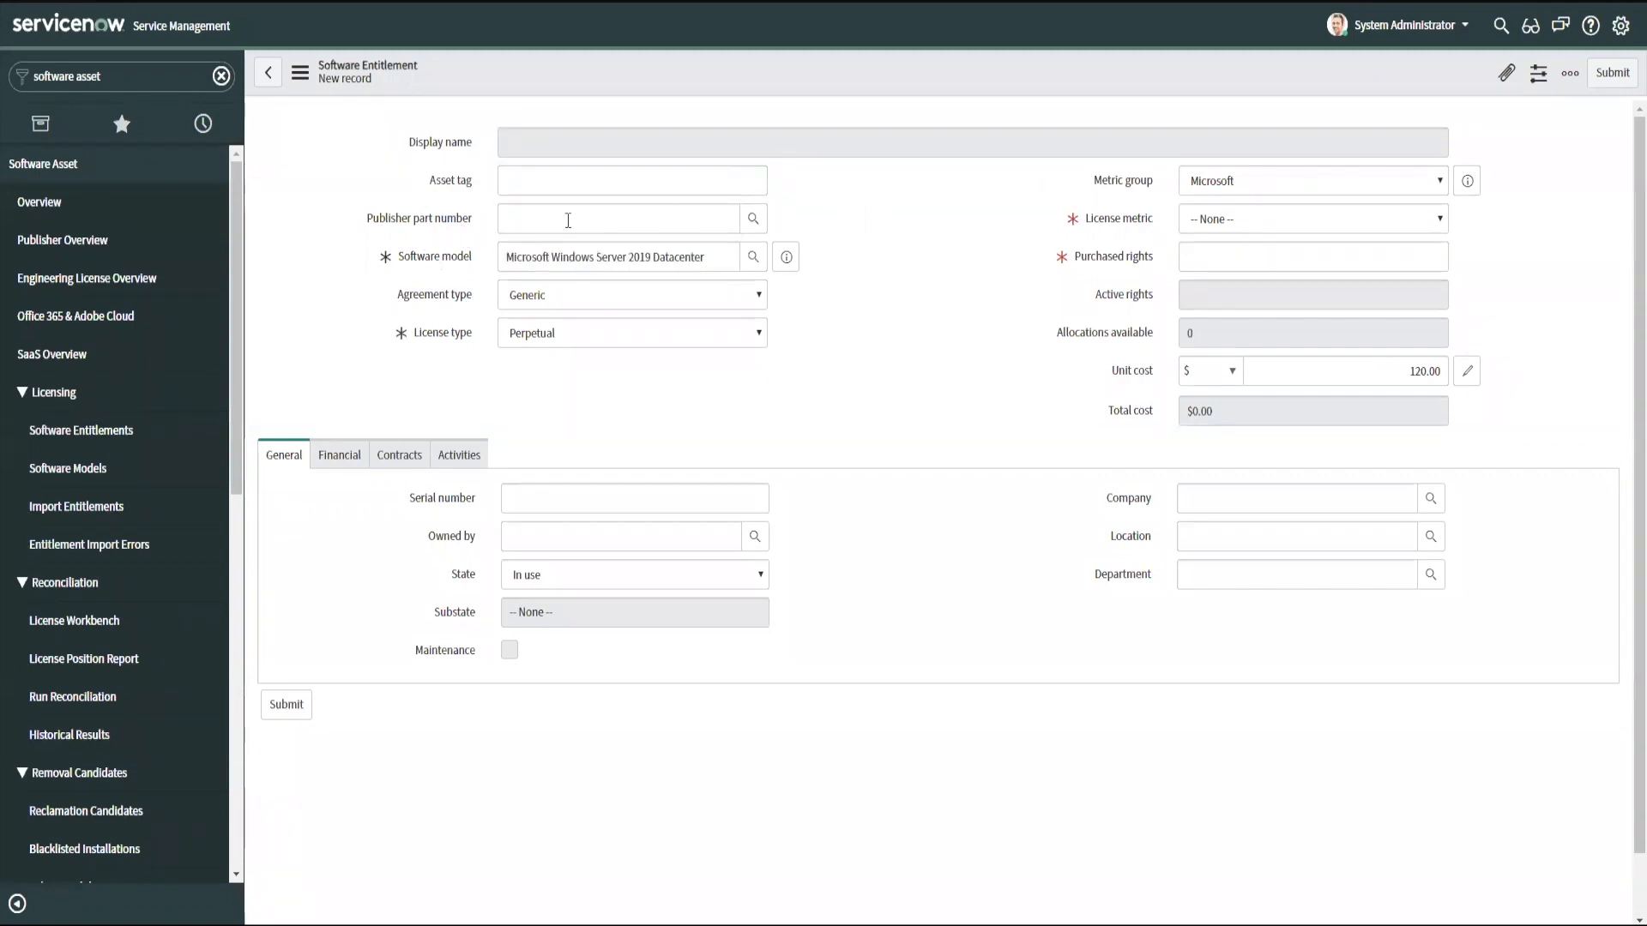
mouse_move(576, 278)
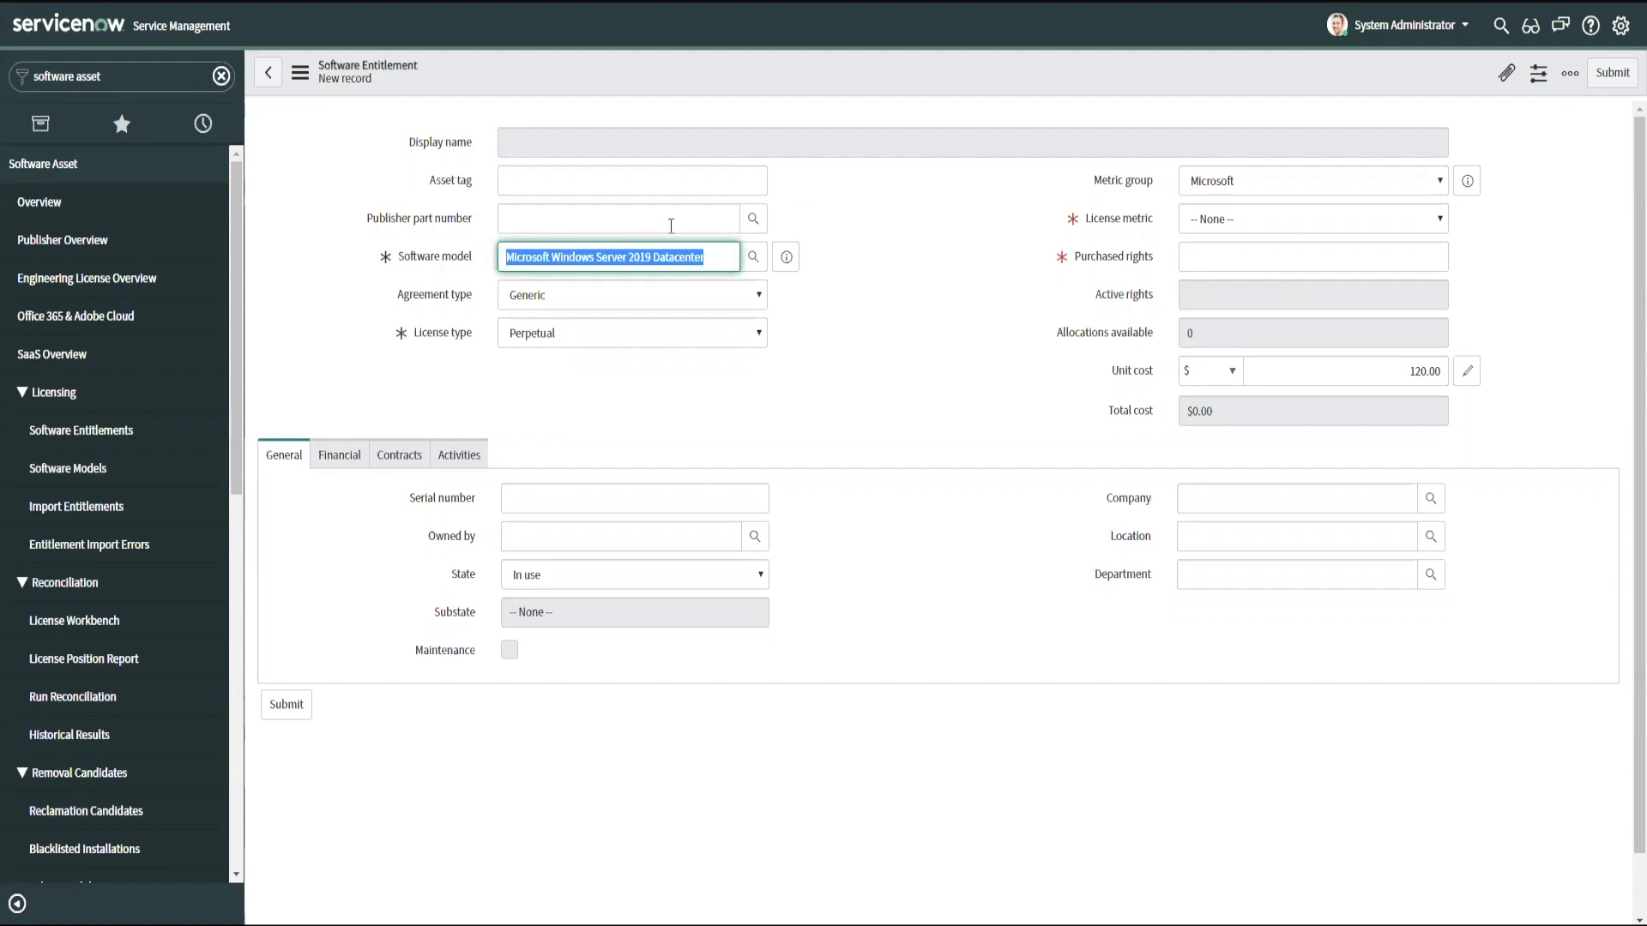
left_click(618, 218)
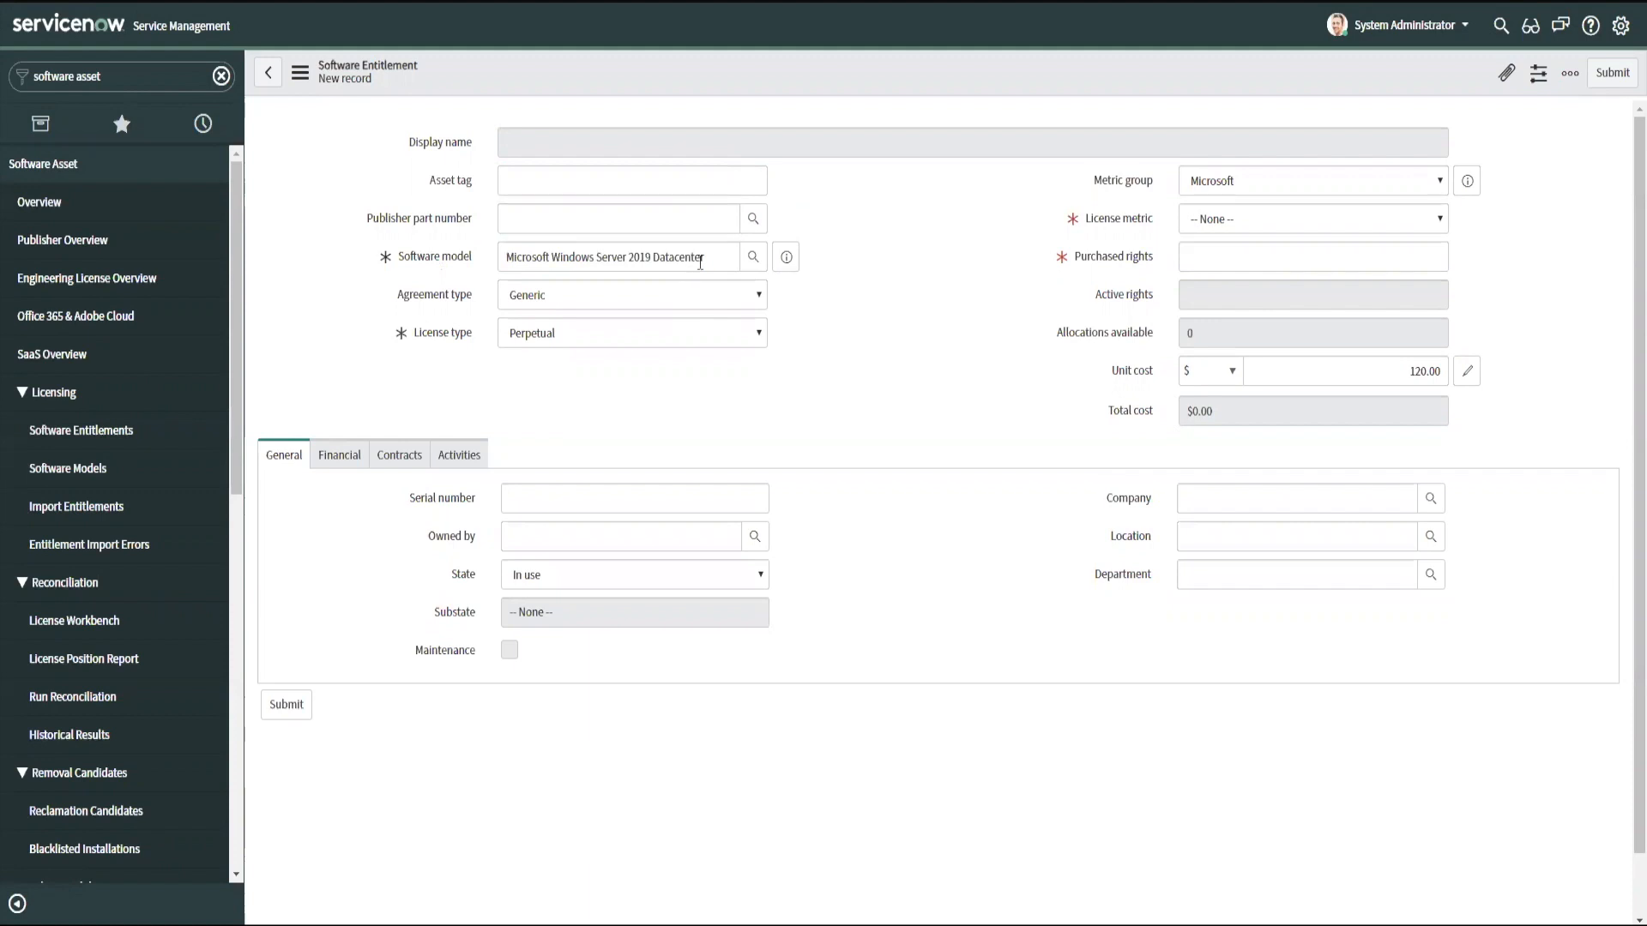
left_click(620, 256)
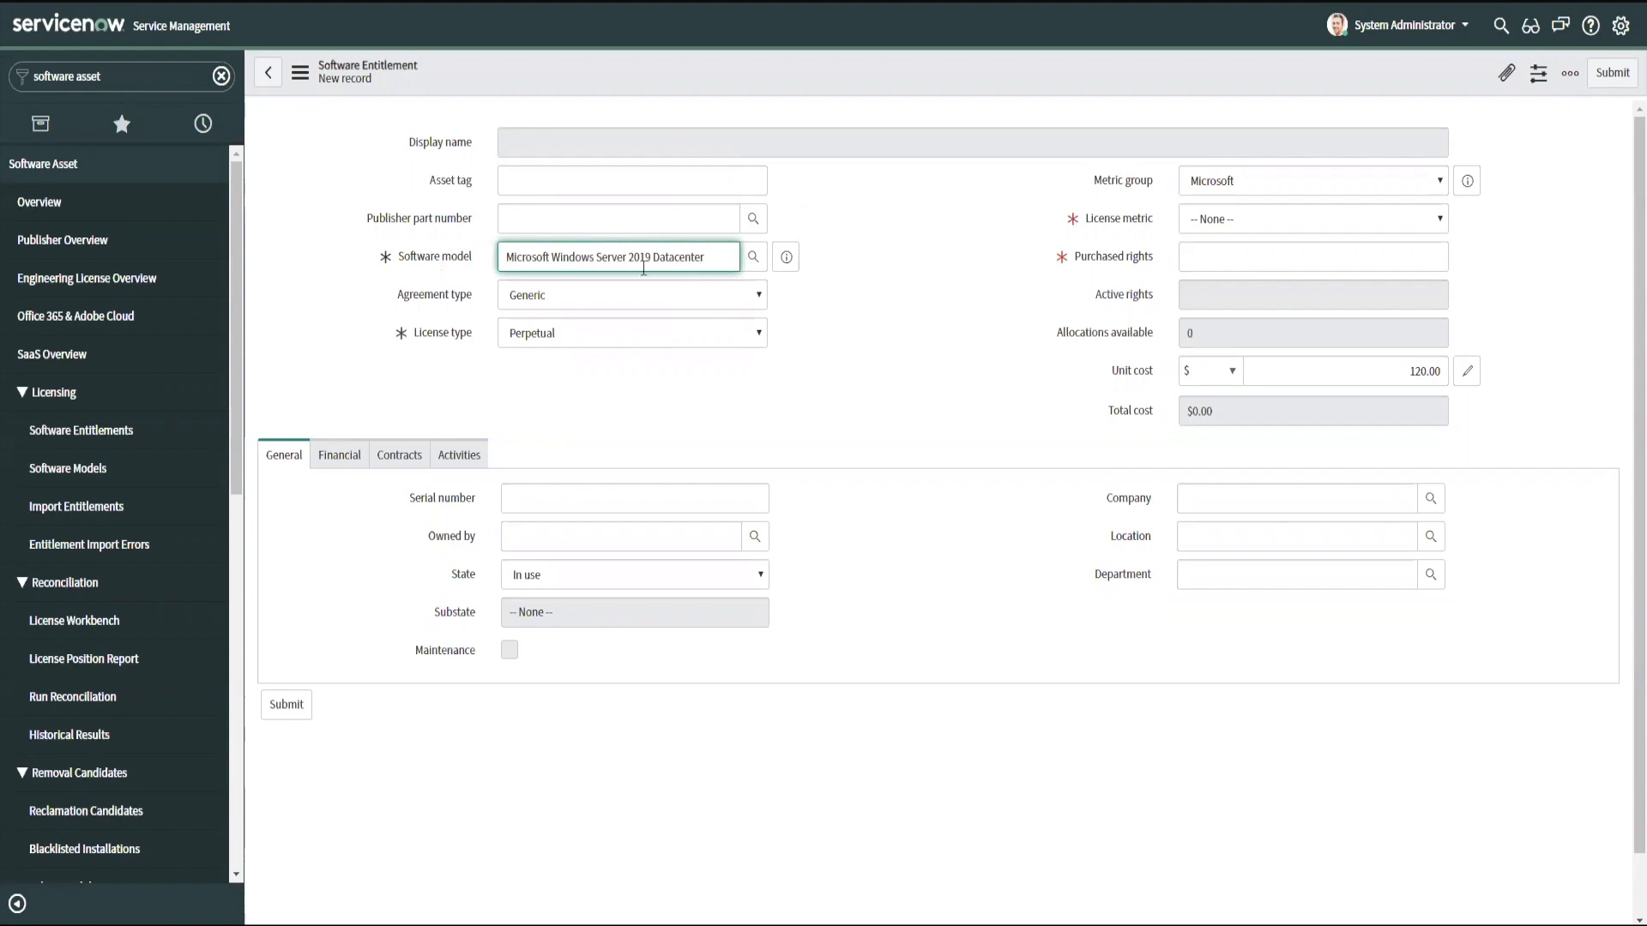
mouse_move(626, 280)
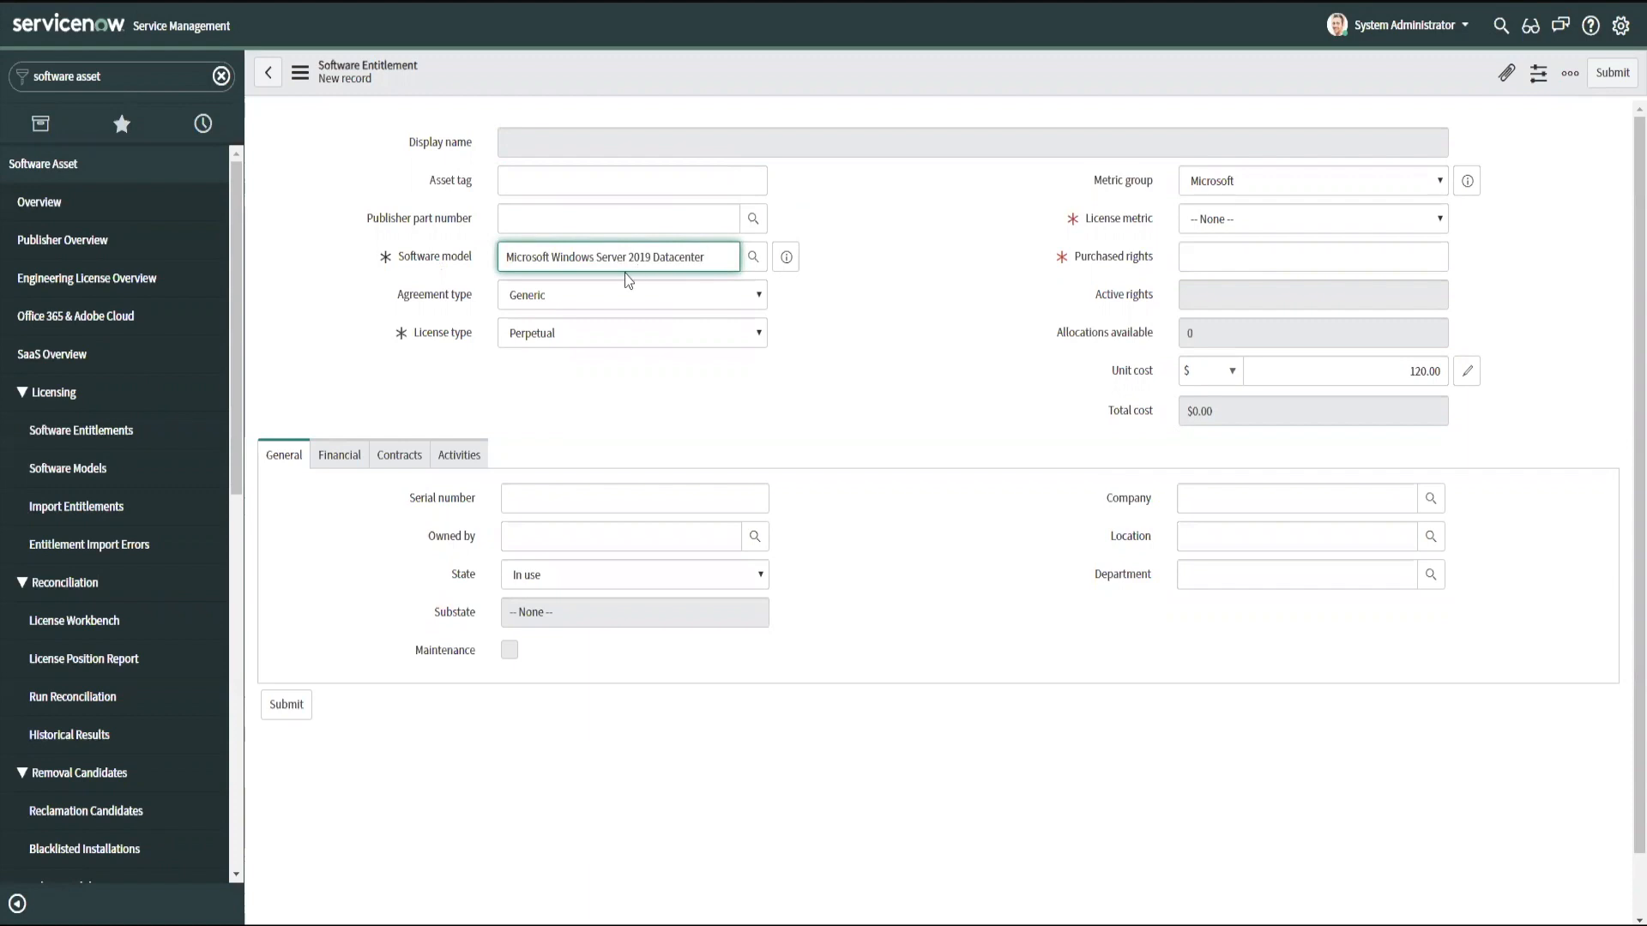
mouse_move(67, 468)
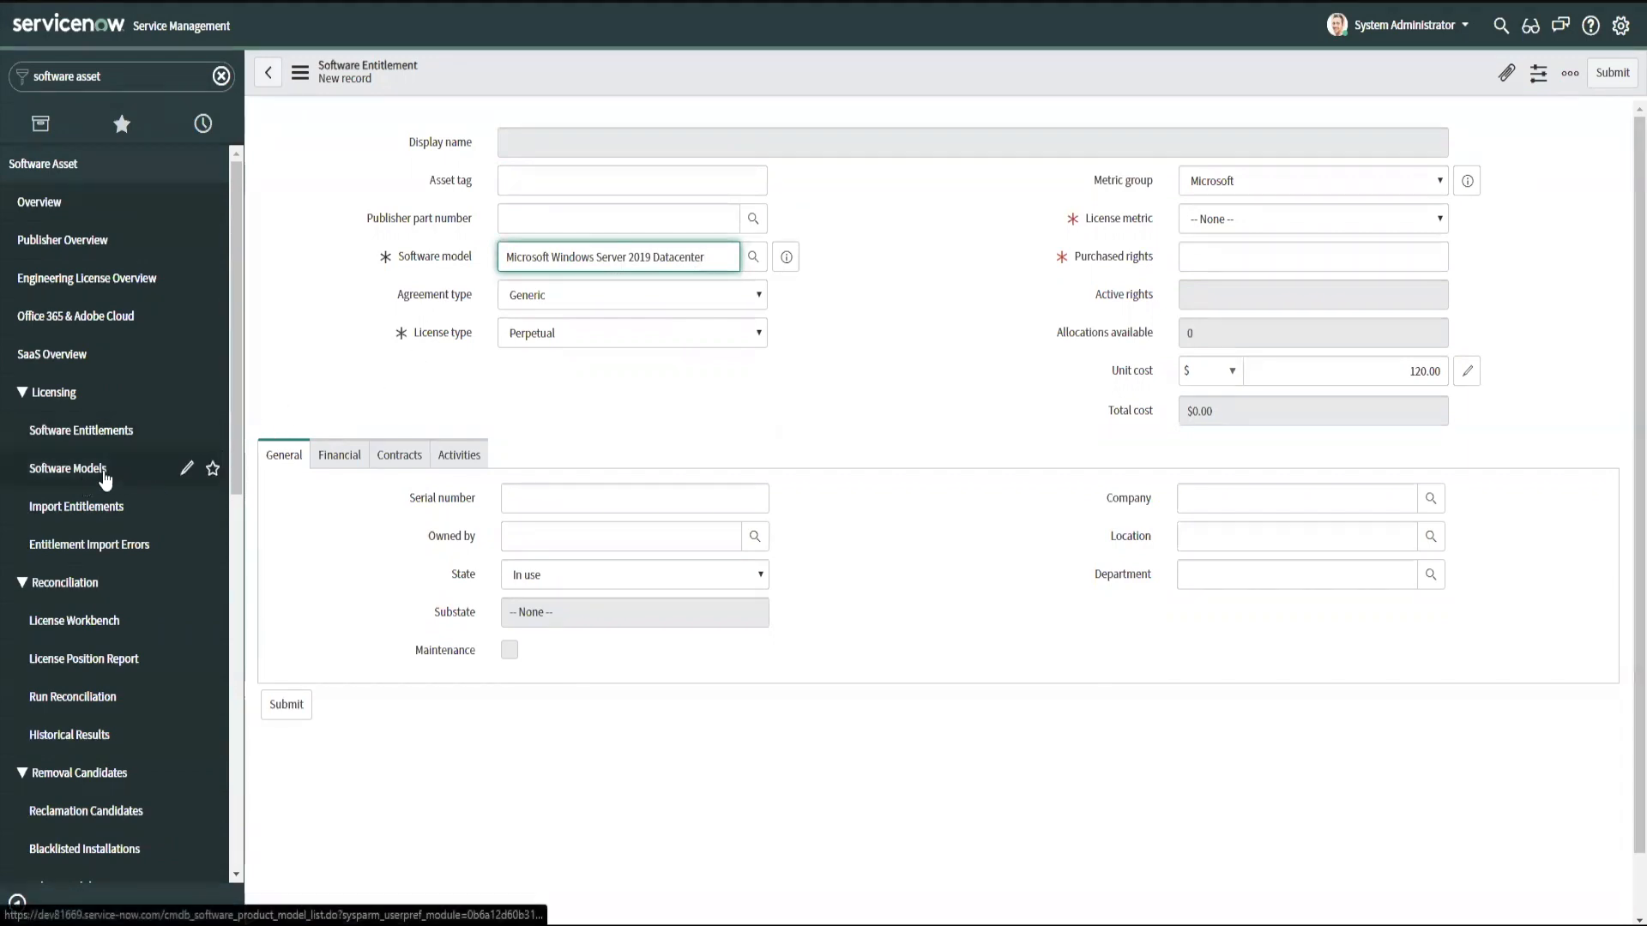
mouse_move(672, 345)
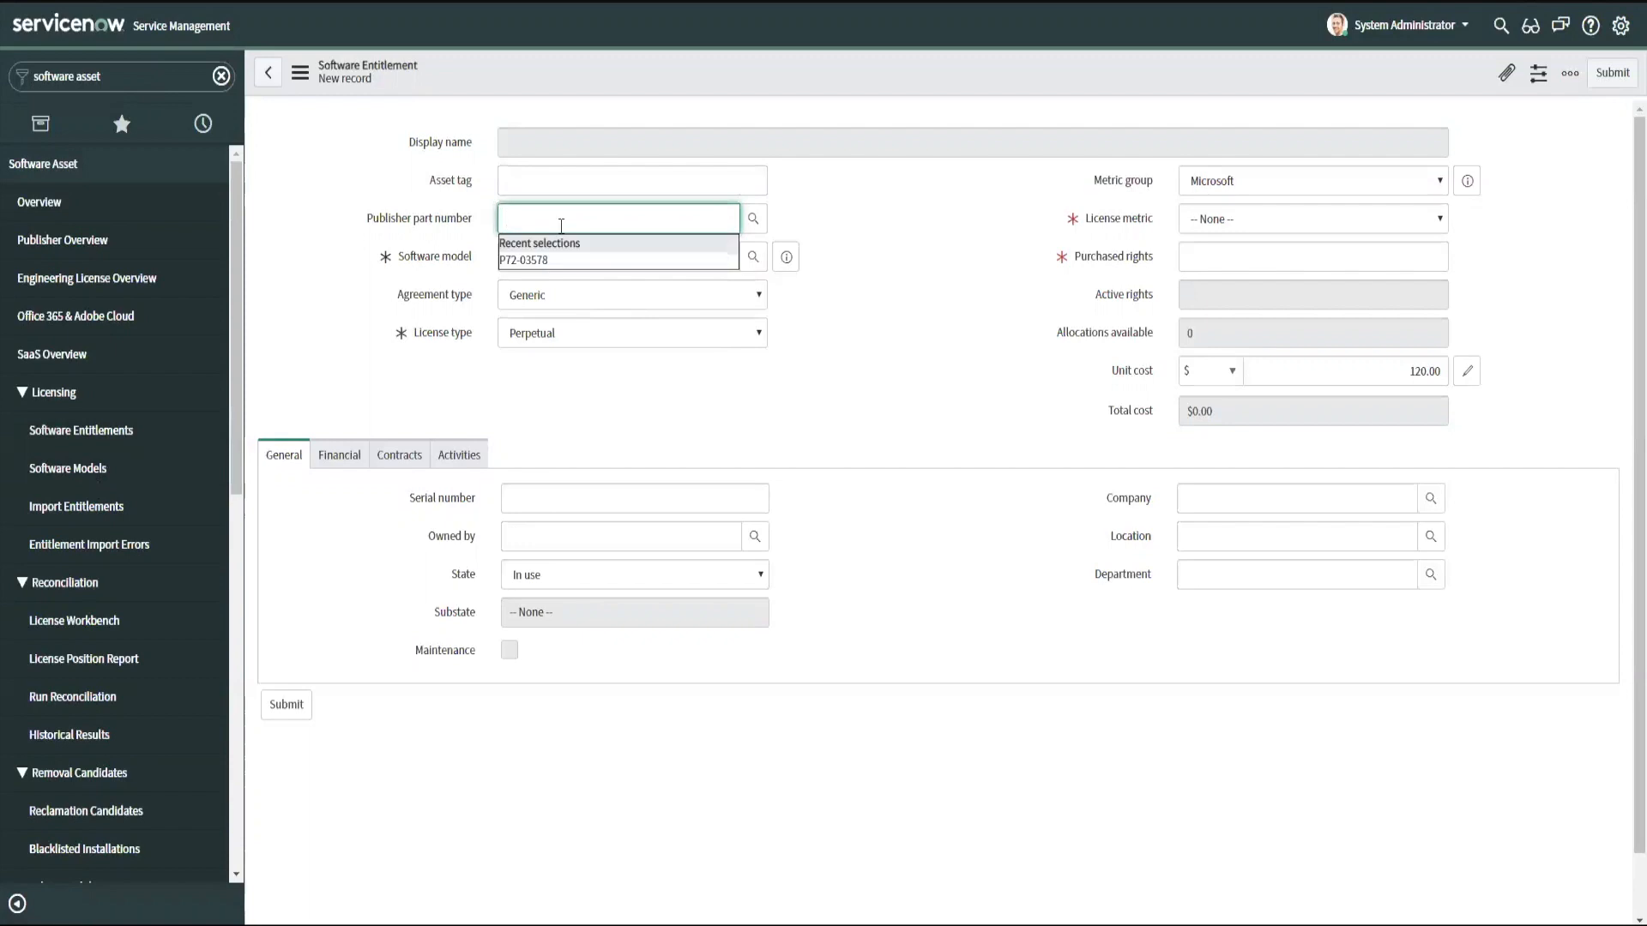
mouse_move(145, 482)
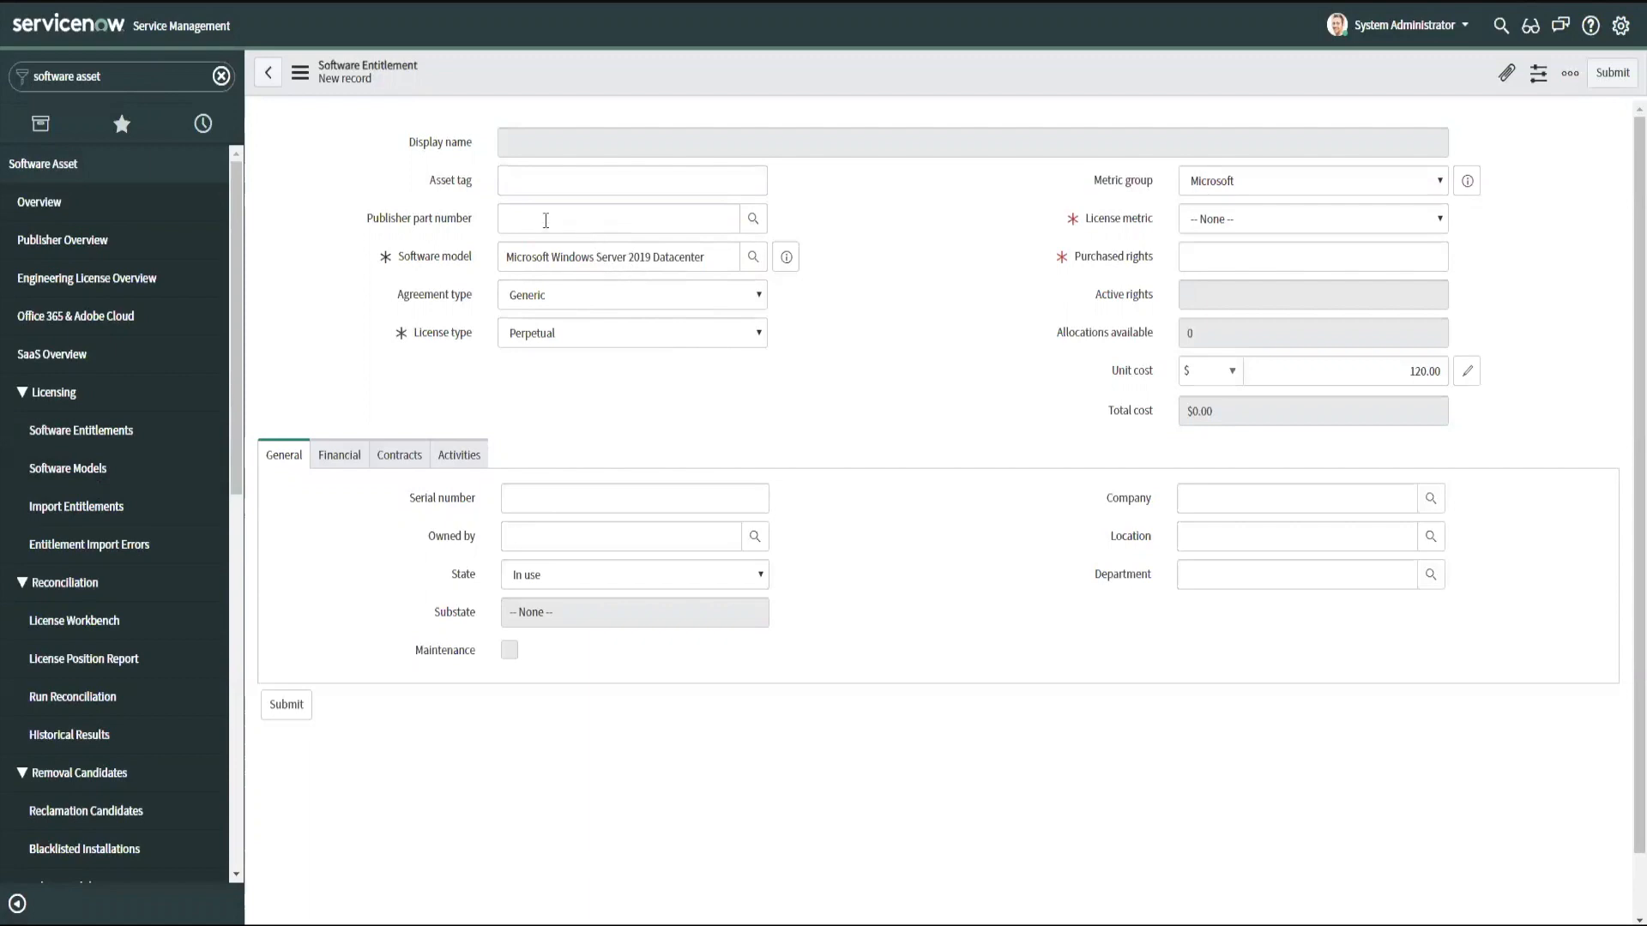
- Enter part number P72-03578, check the filled-in model, then discard the unsaved entitlement
type("P72-03578")
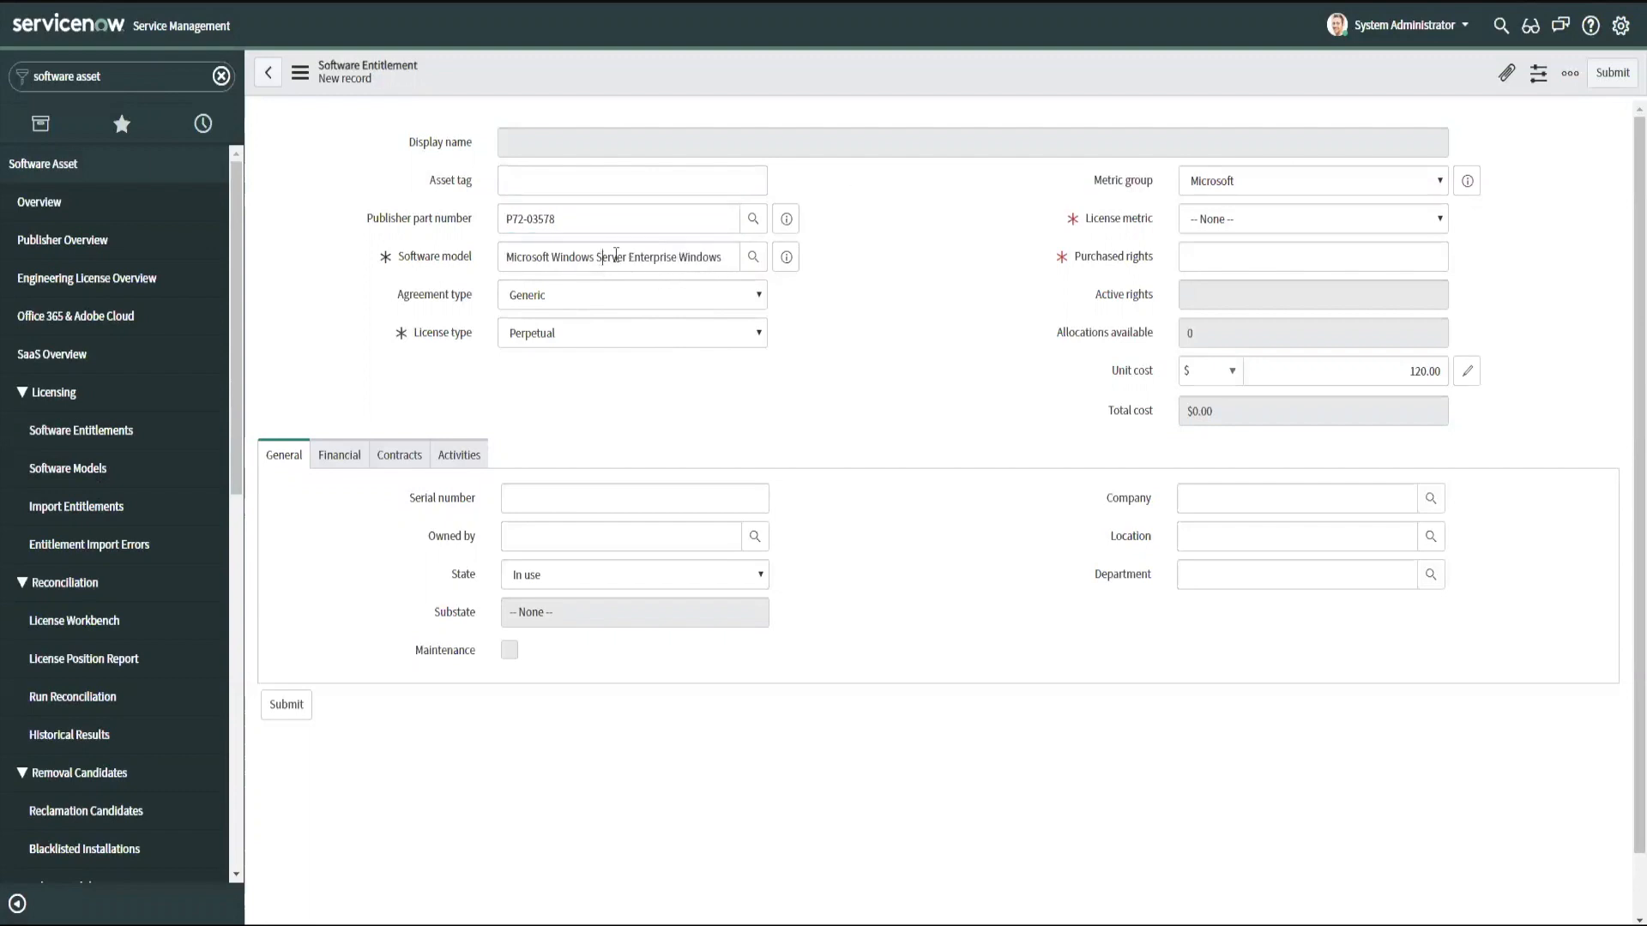
left_click(618, 256)
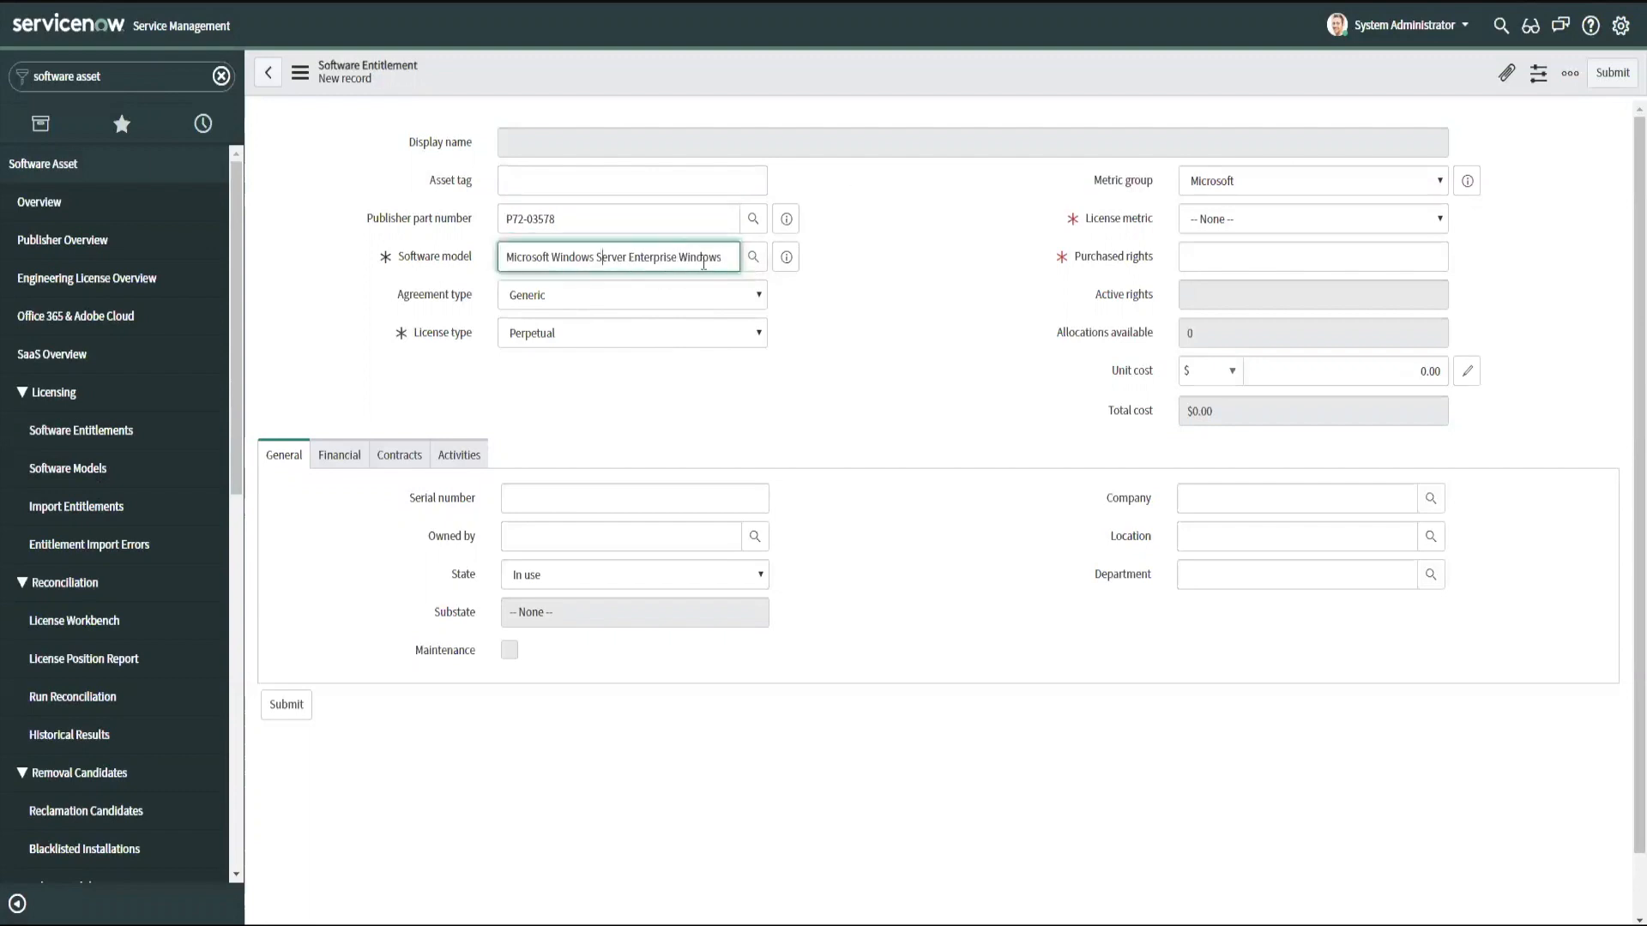
mouse_move(641, 309)
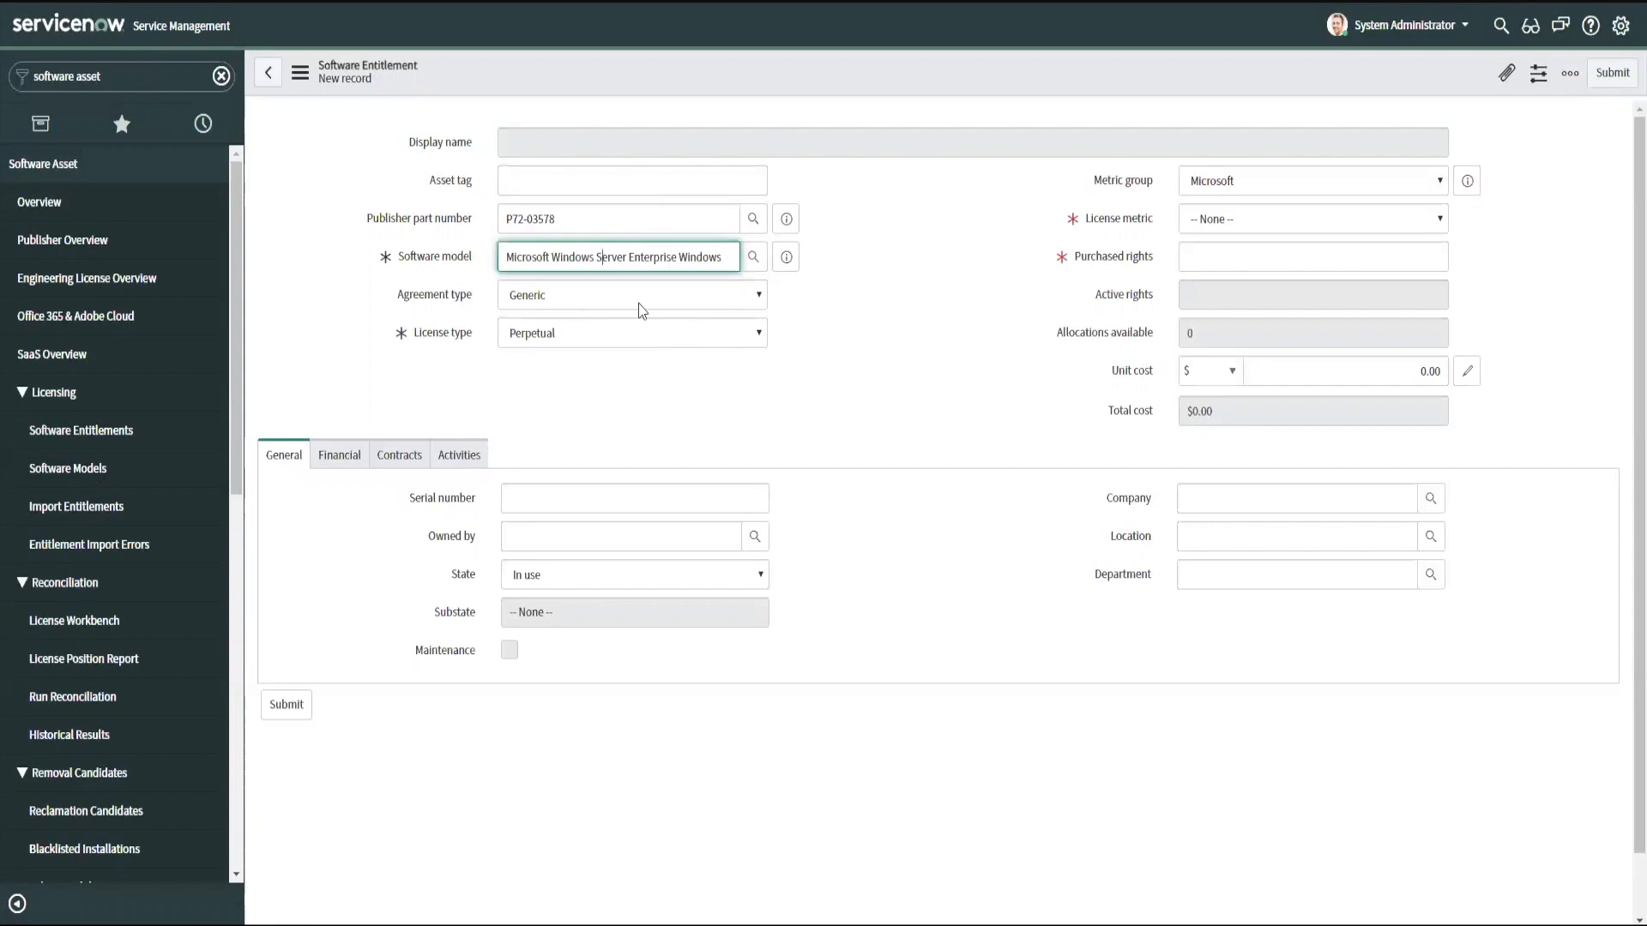
mouse_move(267, 72)
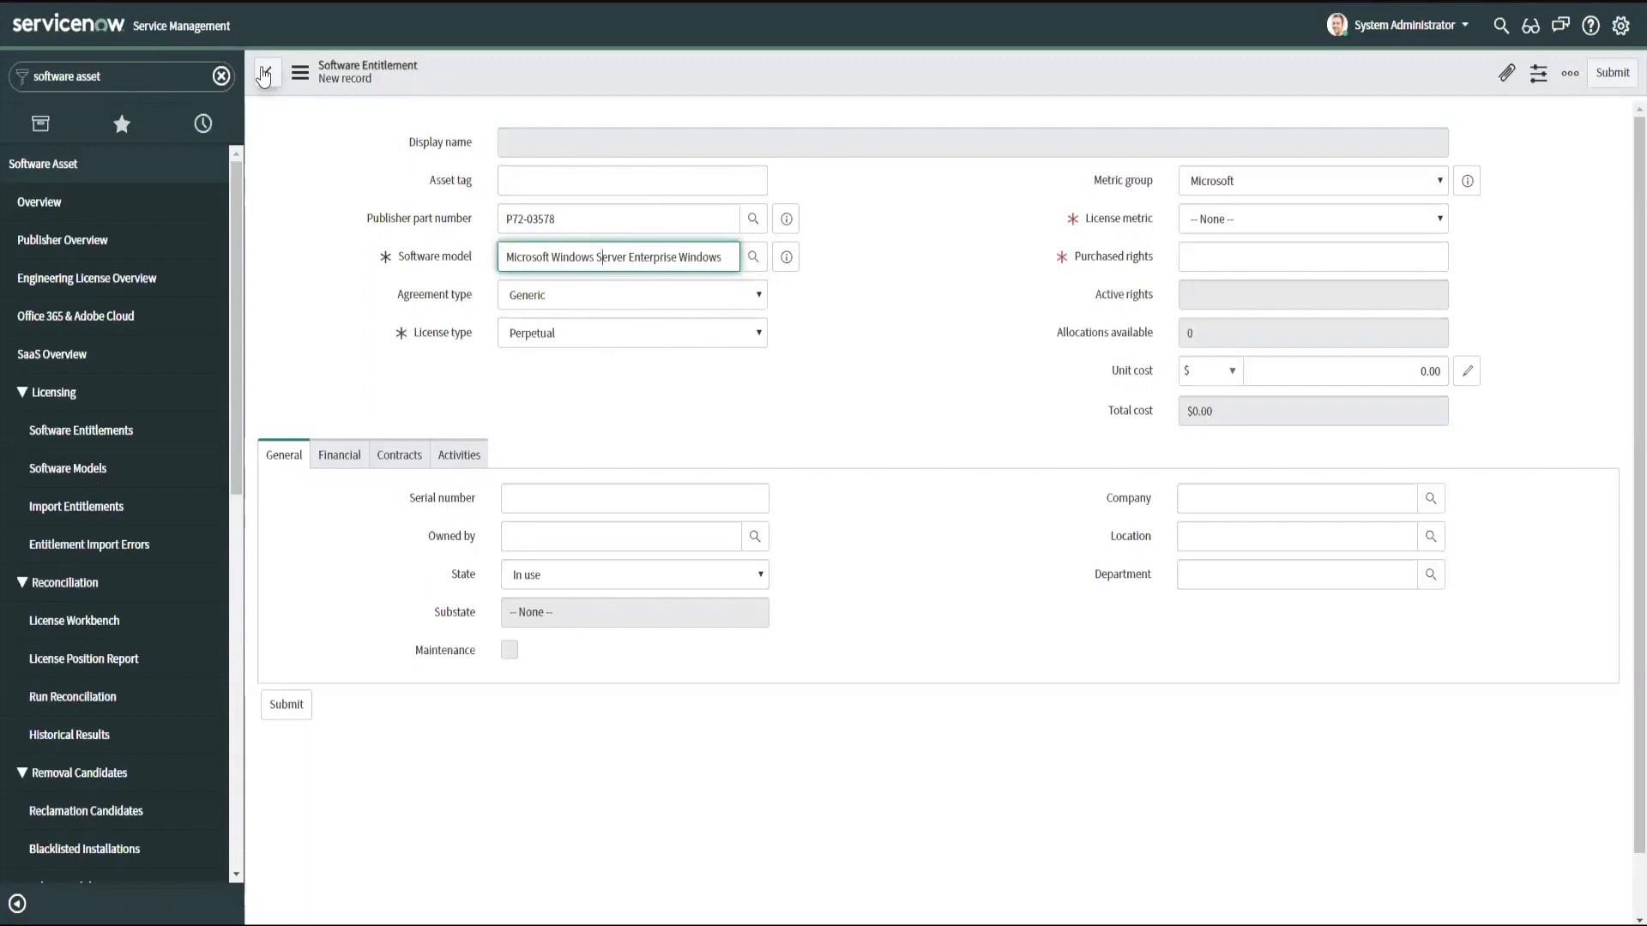
left_click(265, 71)
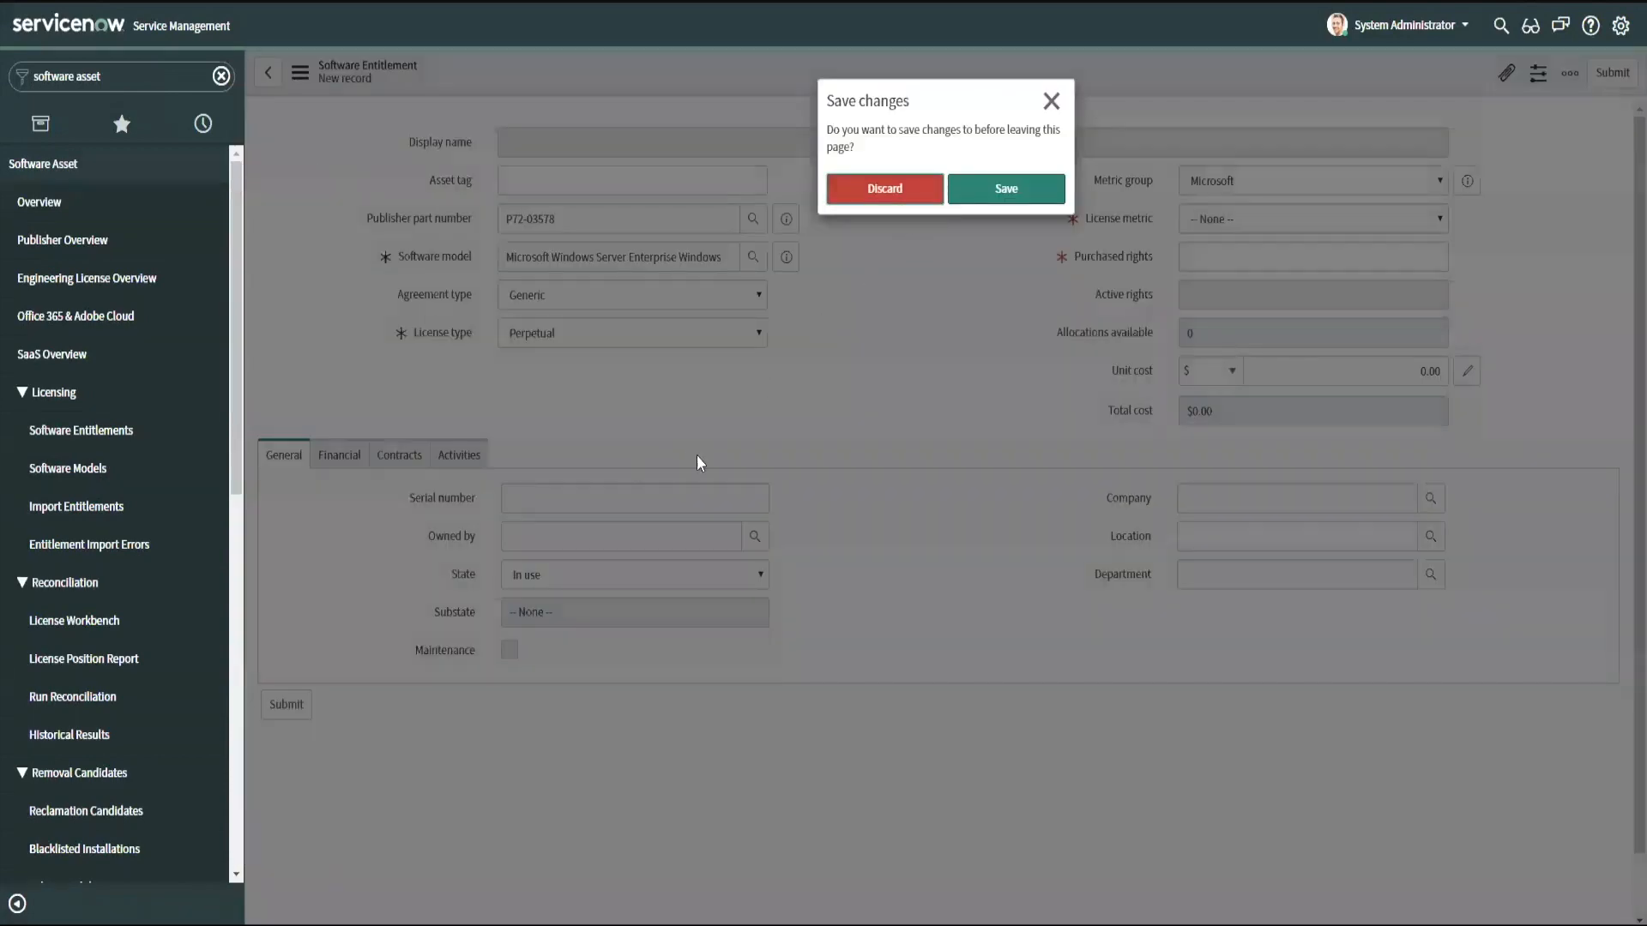
left_click(884, 188)
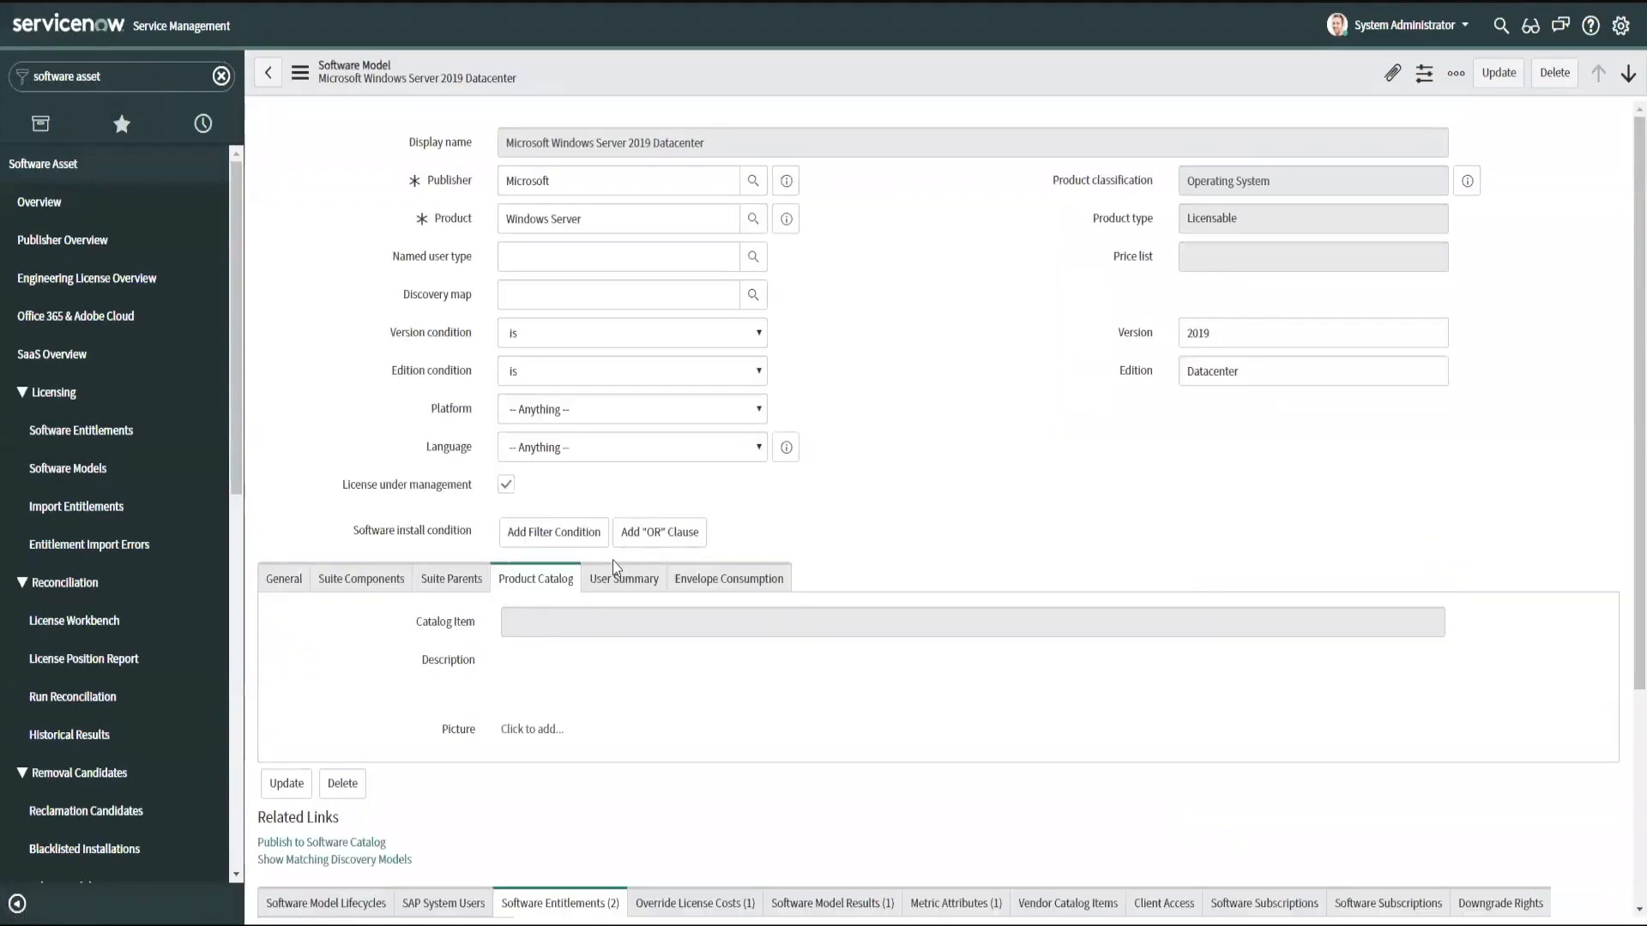
- Start a new entitlement from the 2019 Datacenter model's Software Entitlements related list
left_click(553, 531)
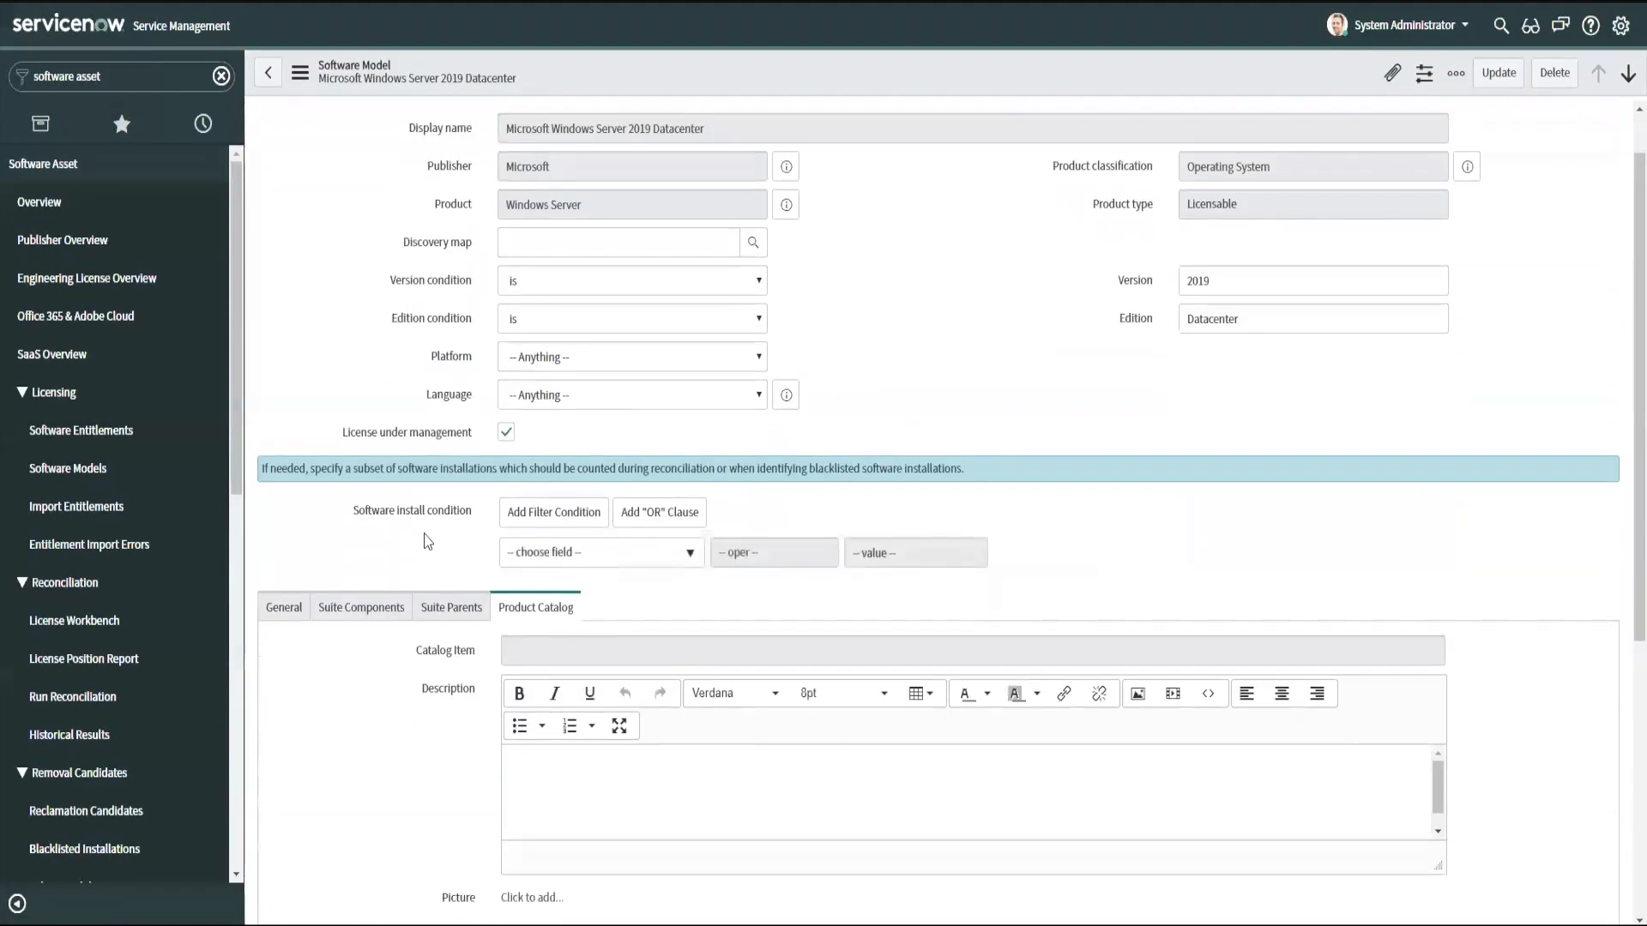
scroll("down", 3)
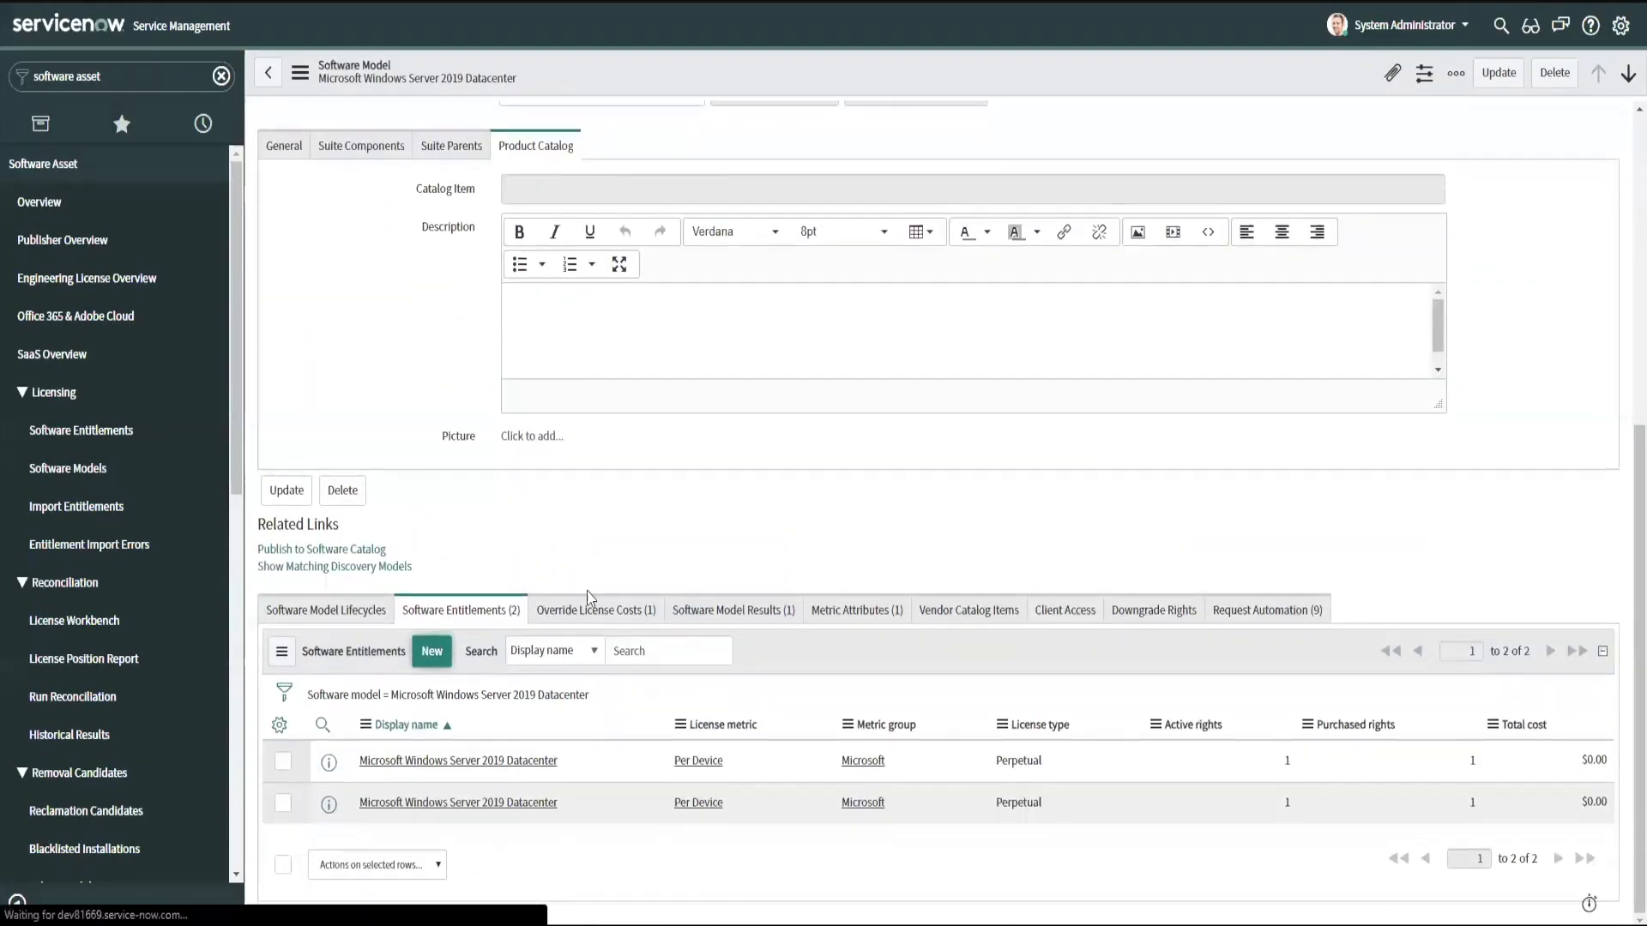
left_click(431, 651)
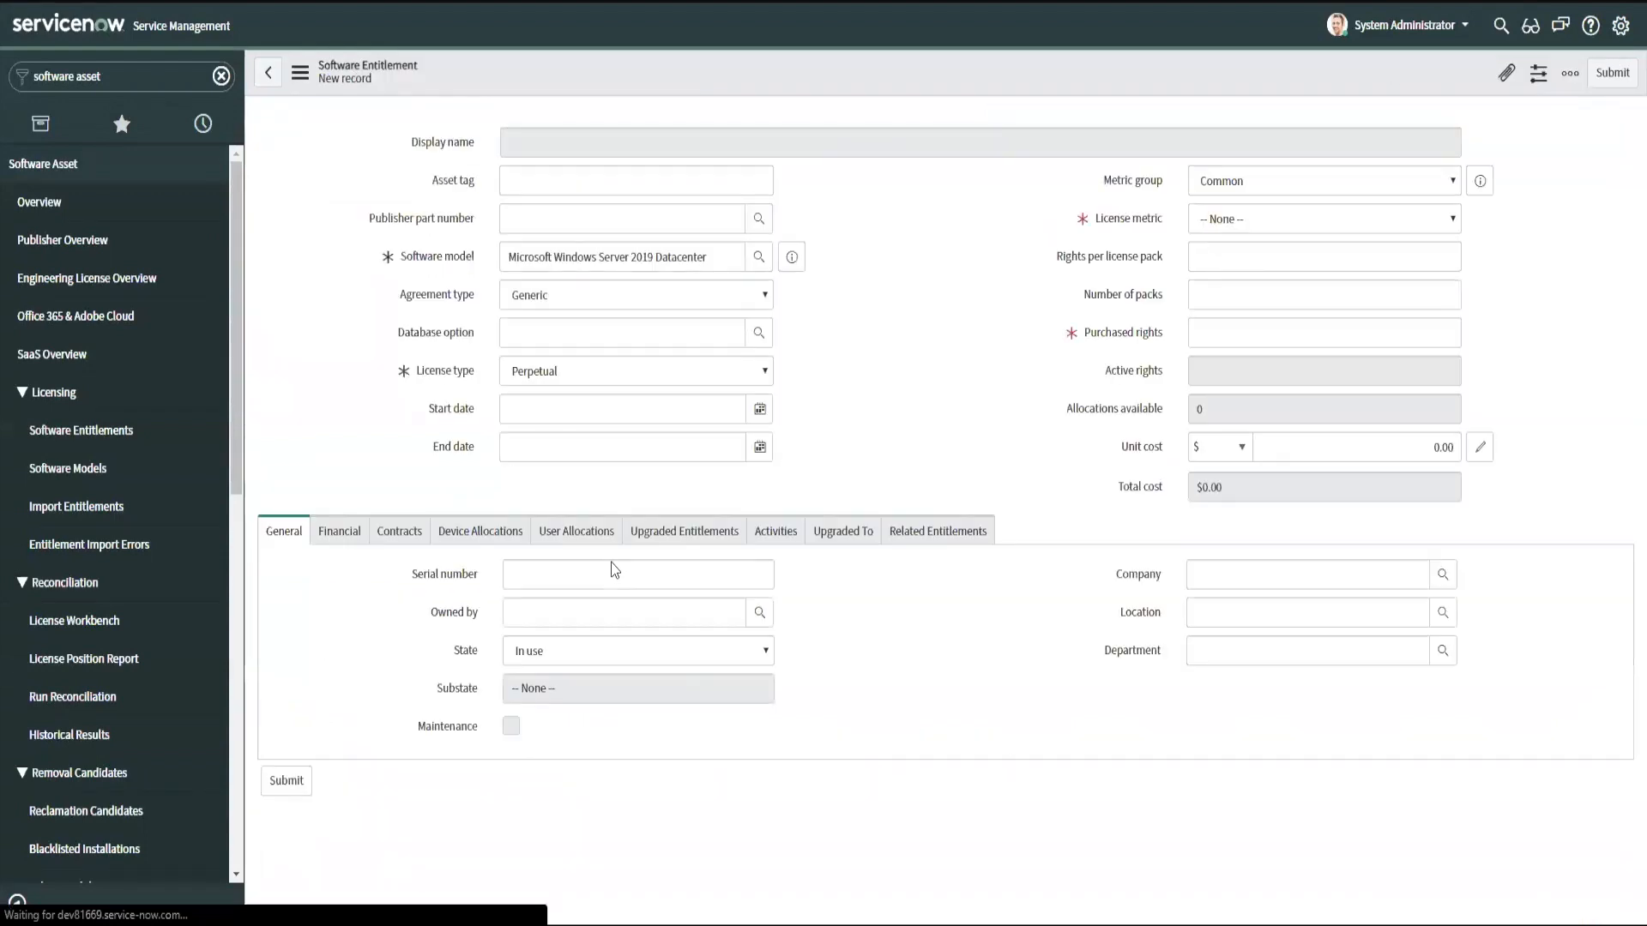
- Set License metric Per Device and 1 purchased right at 120.00 unit cost, and submit
left_click(633, 179)
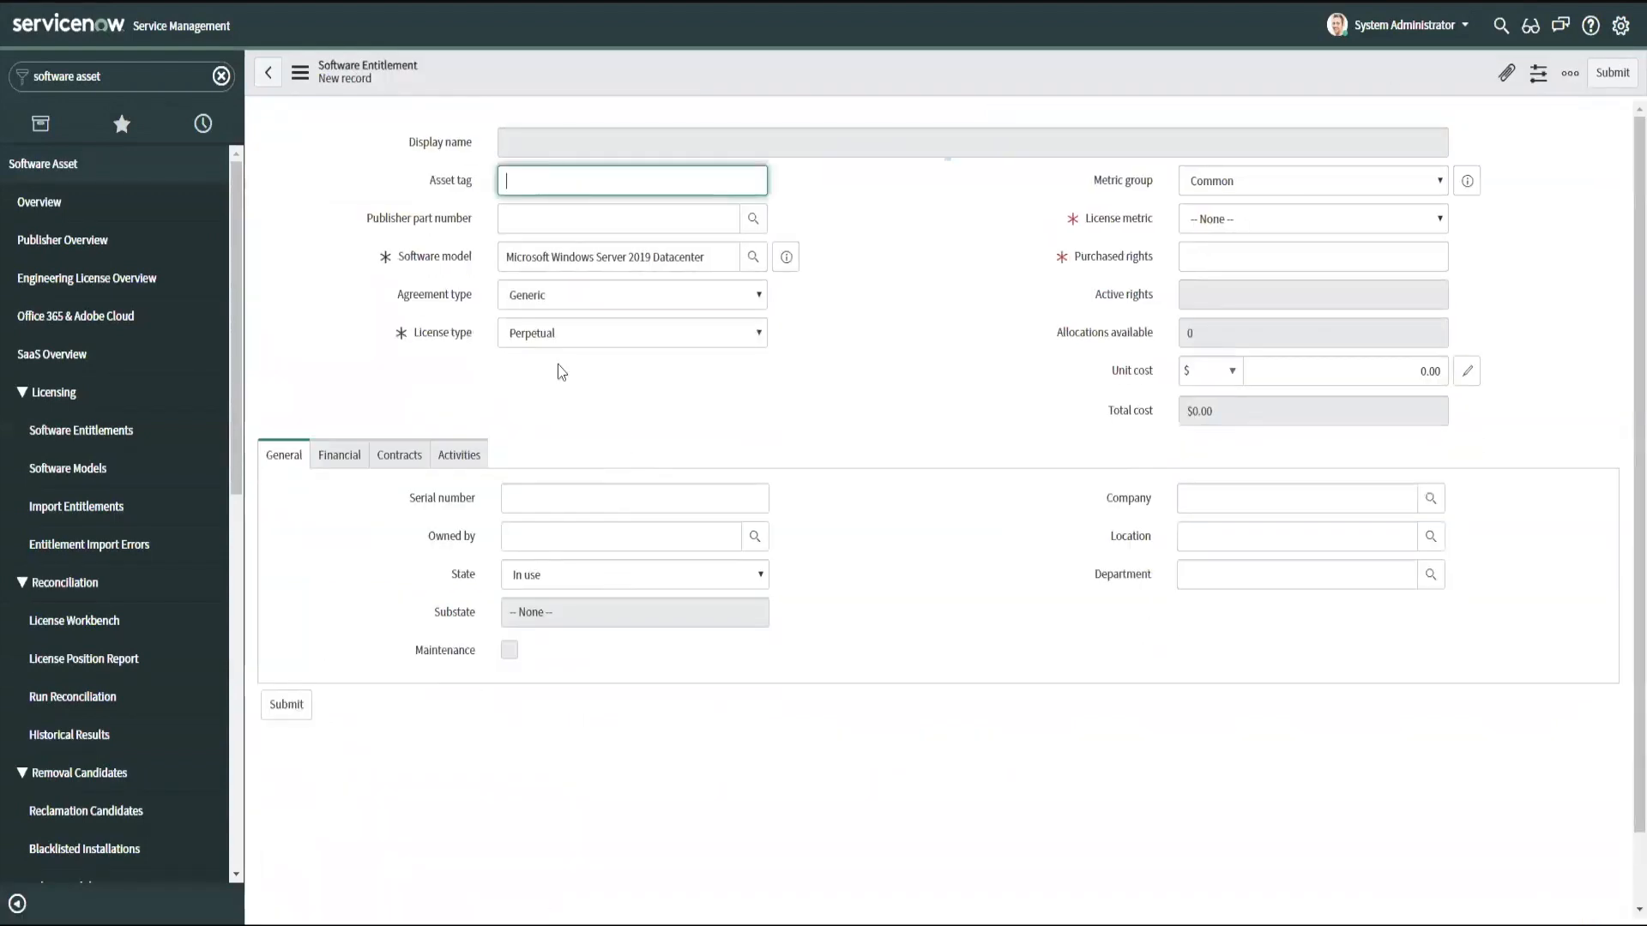
left_click(1310, 219)
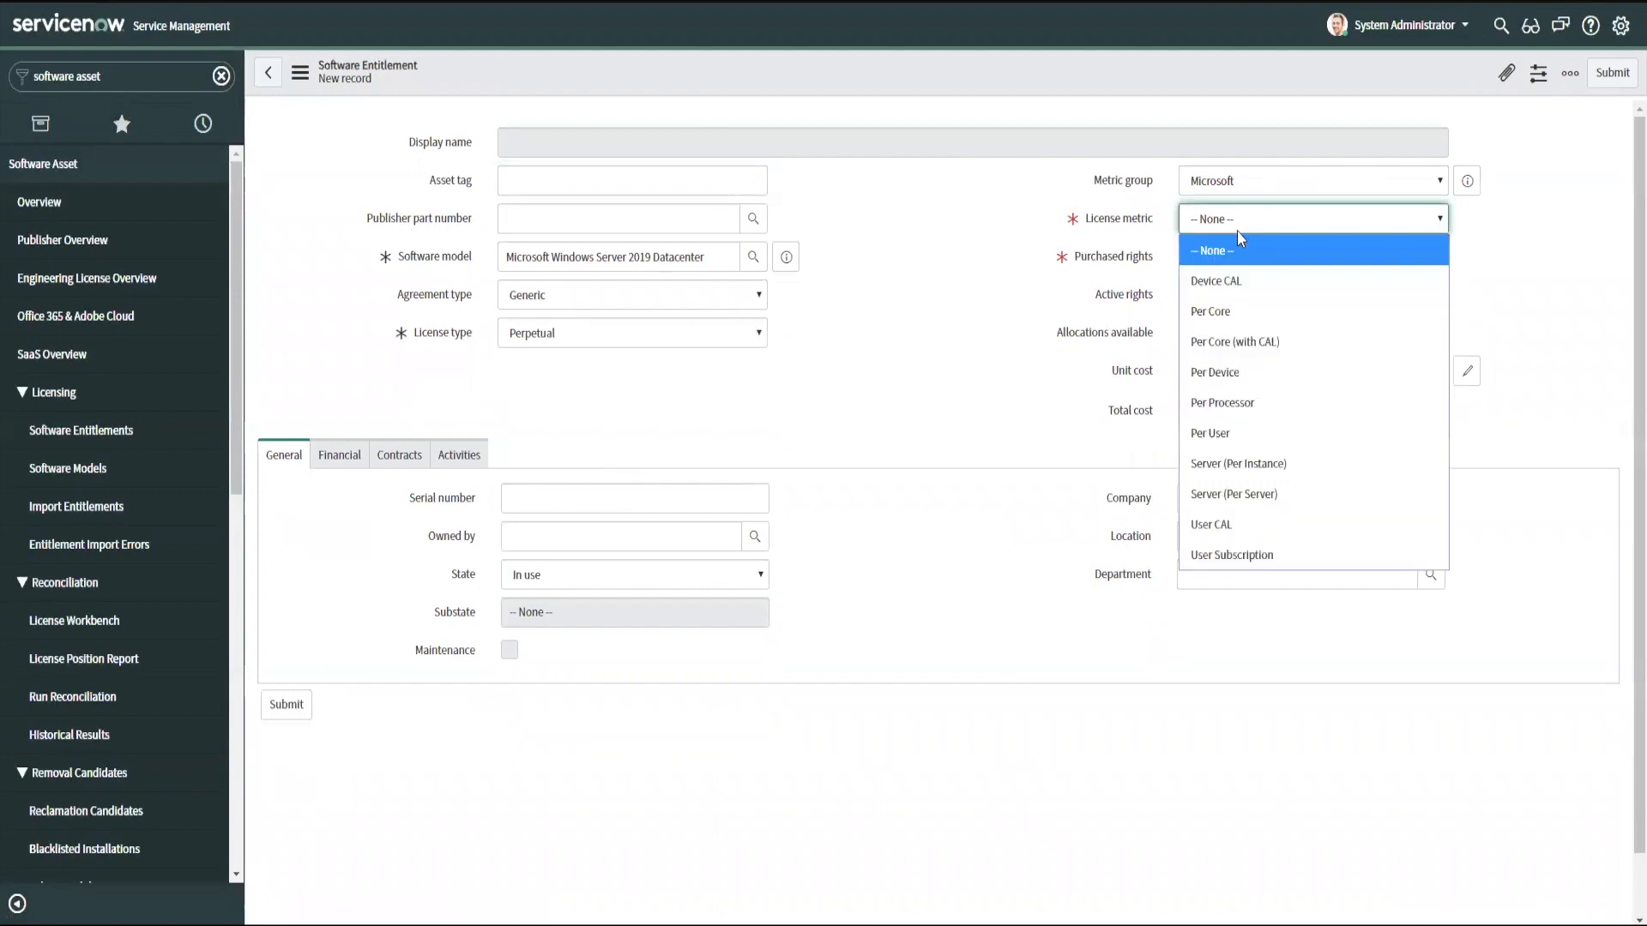
left_click(1215, 371)
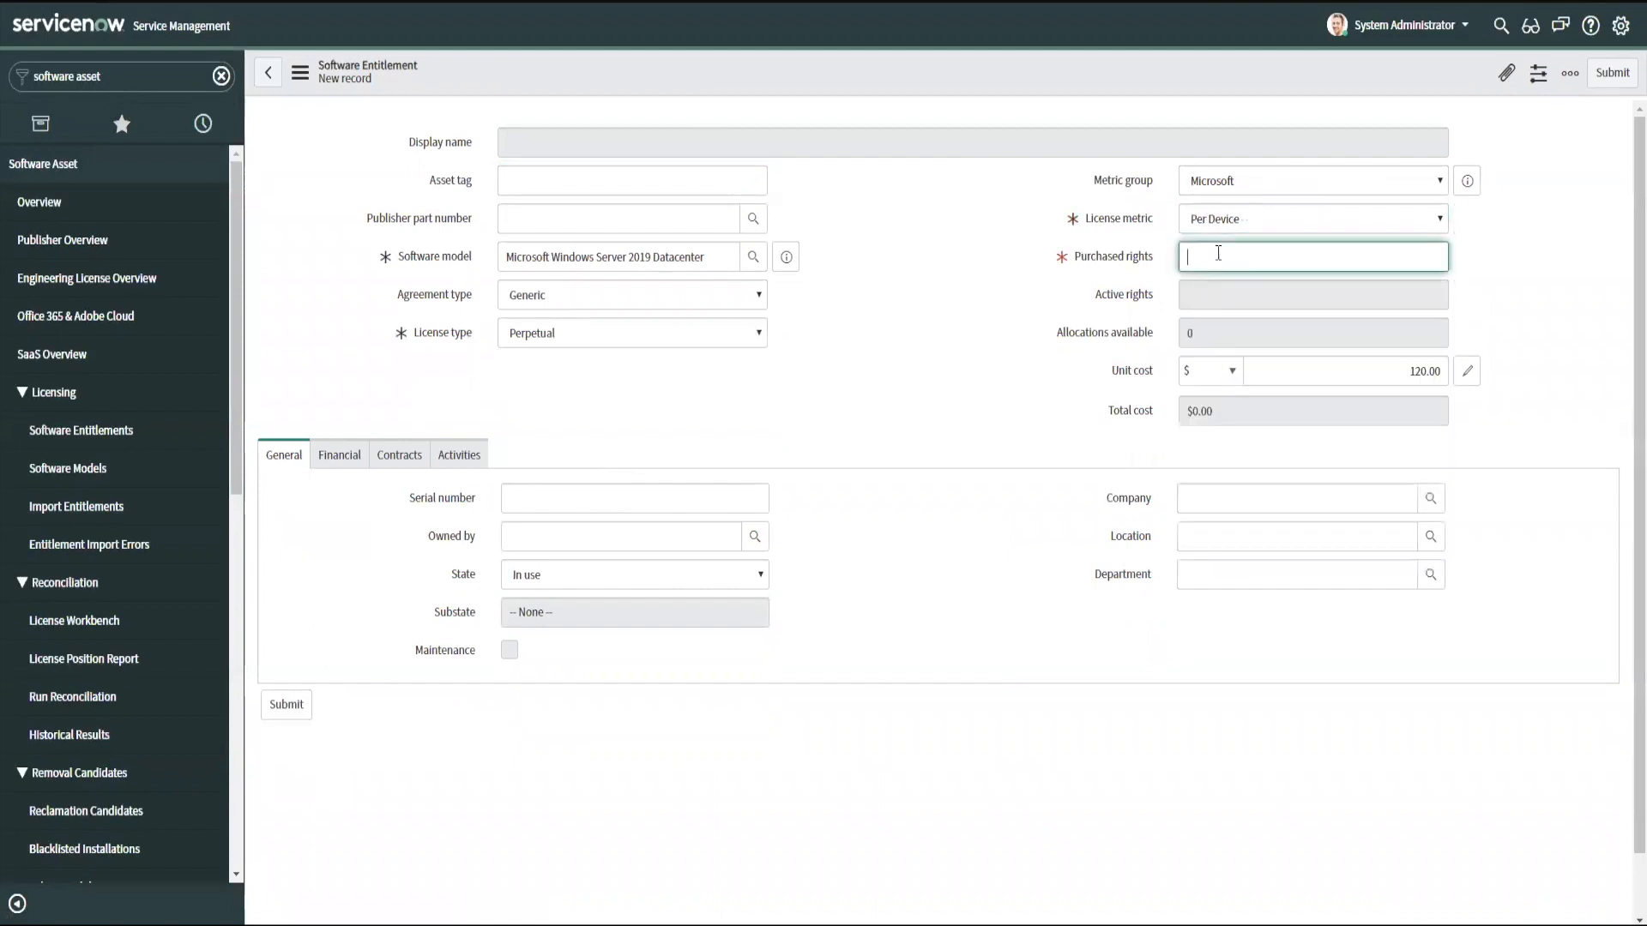
type("1")
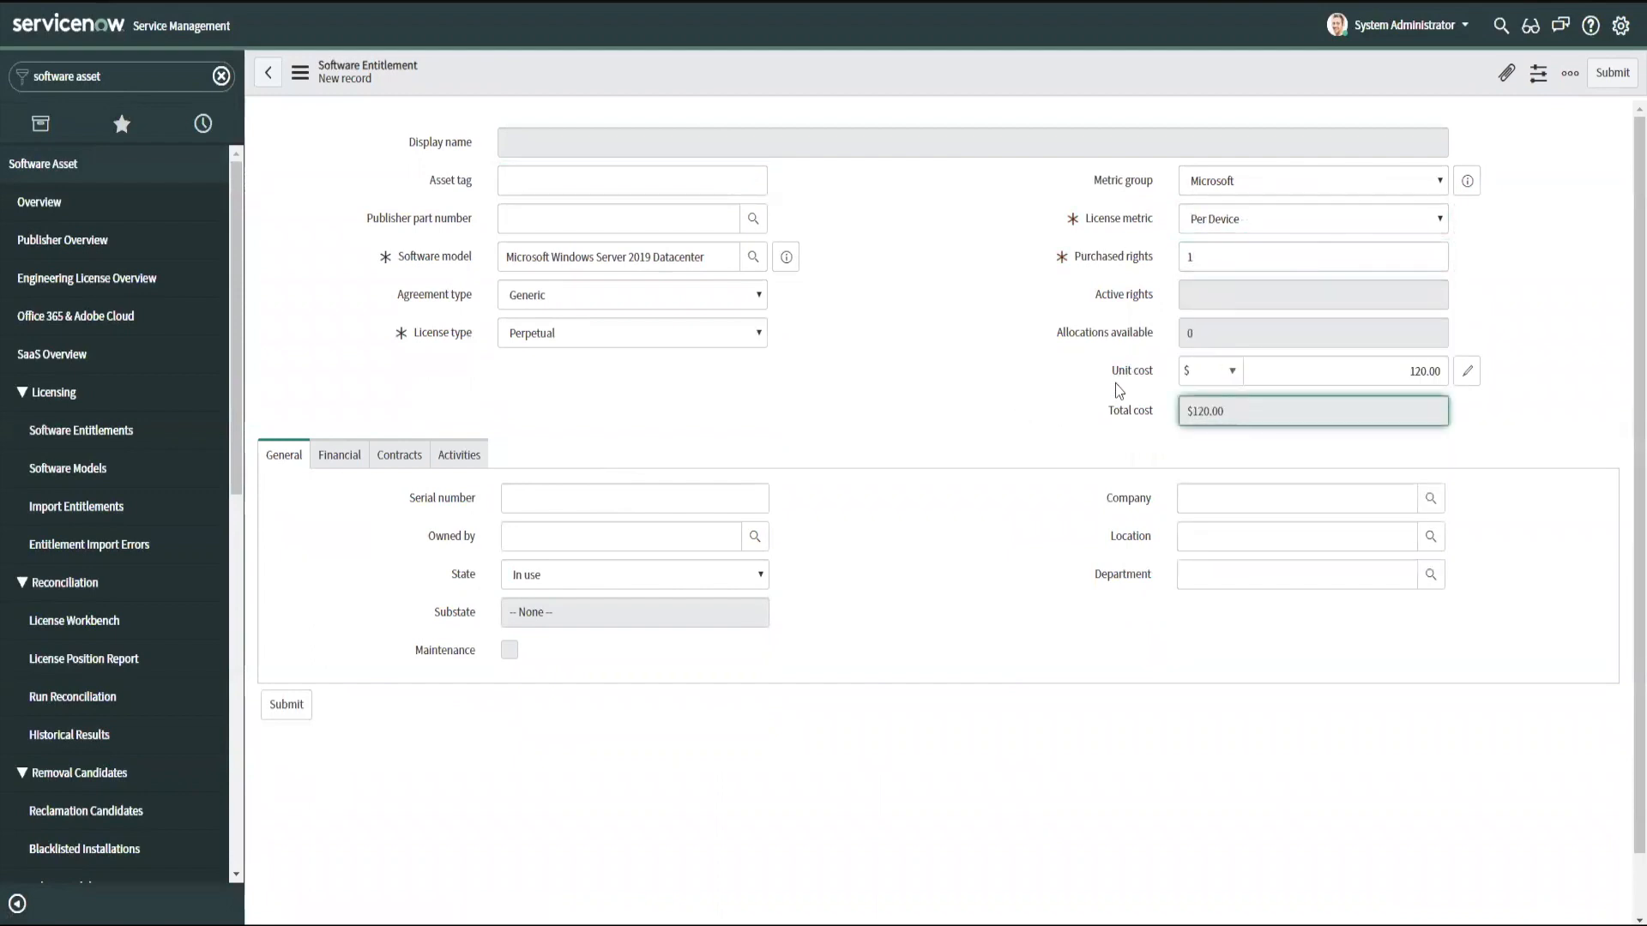
double_click(1132, 371)
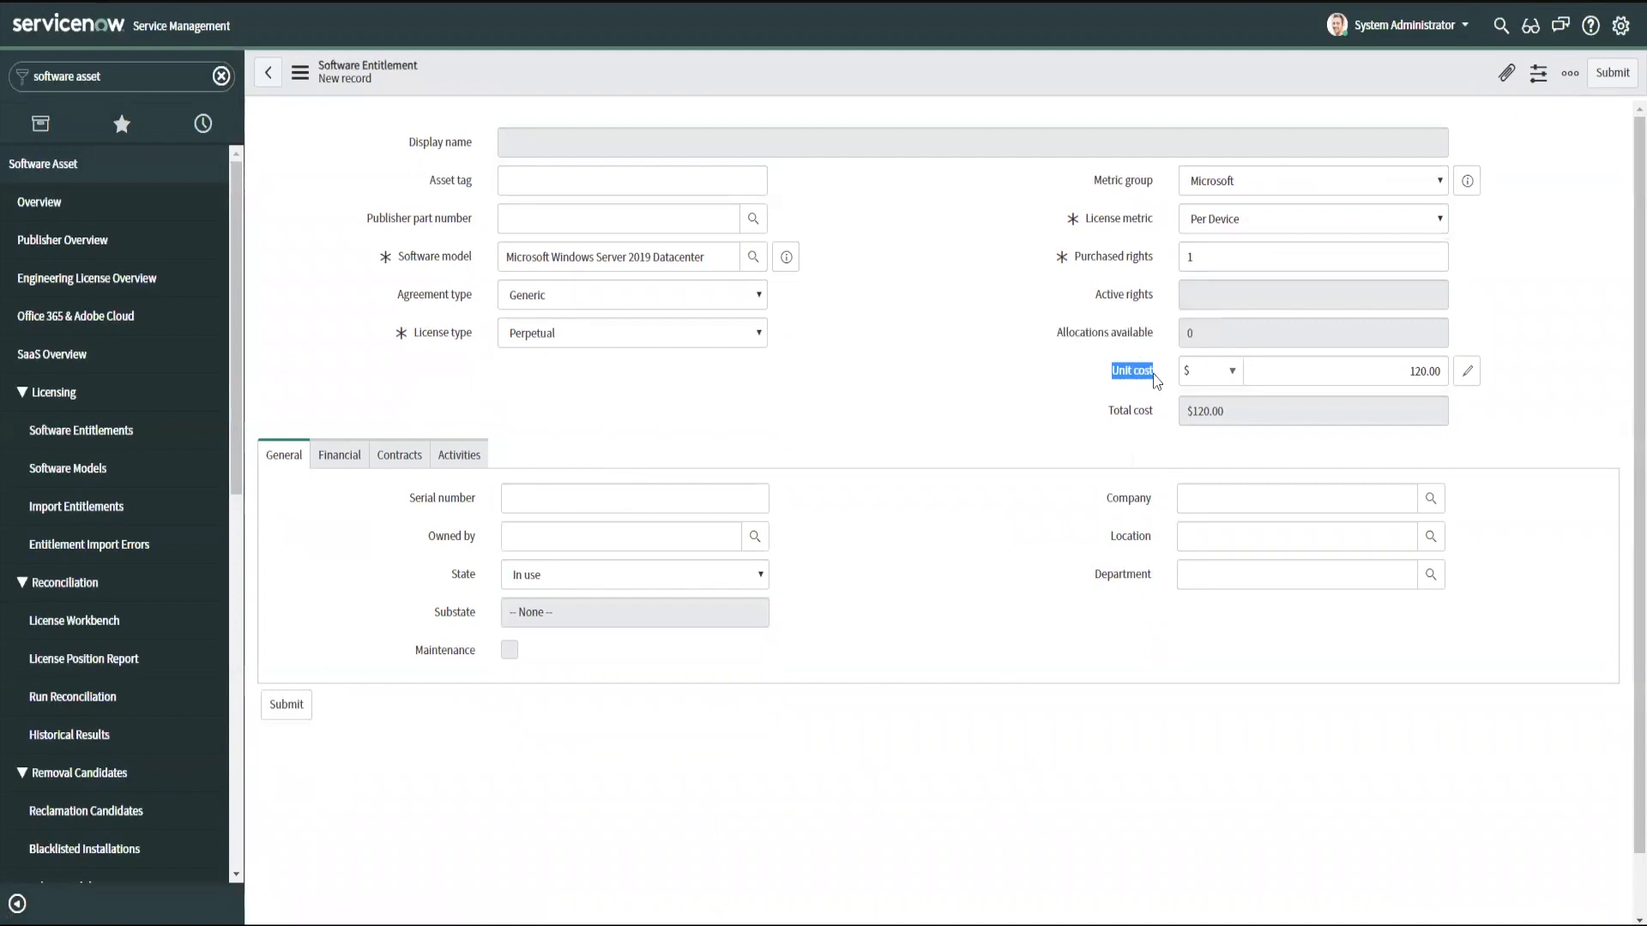
mouse_move(1018, 406)
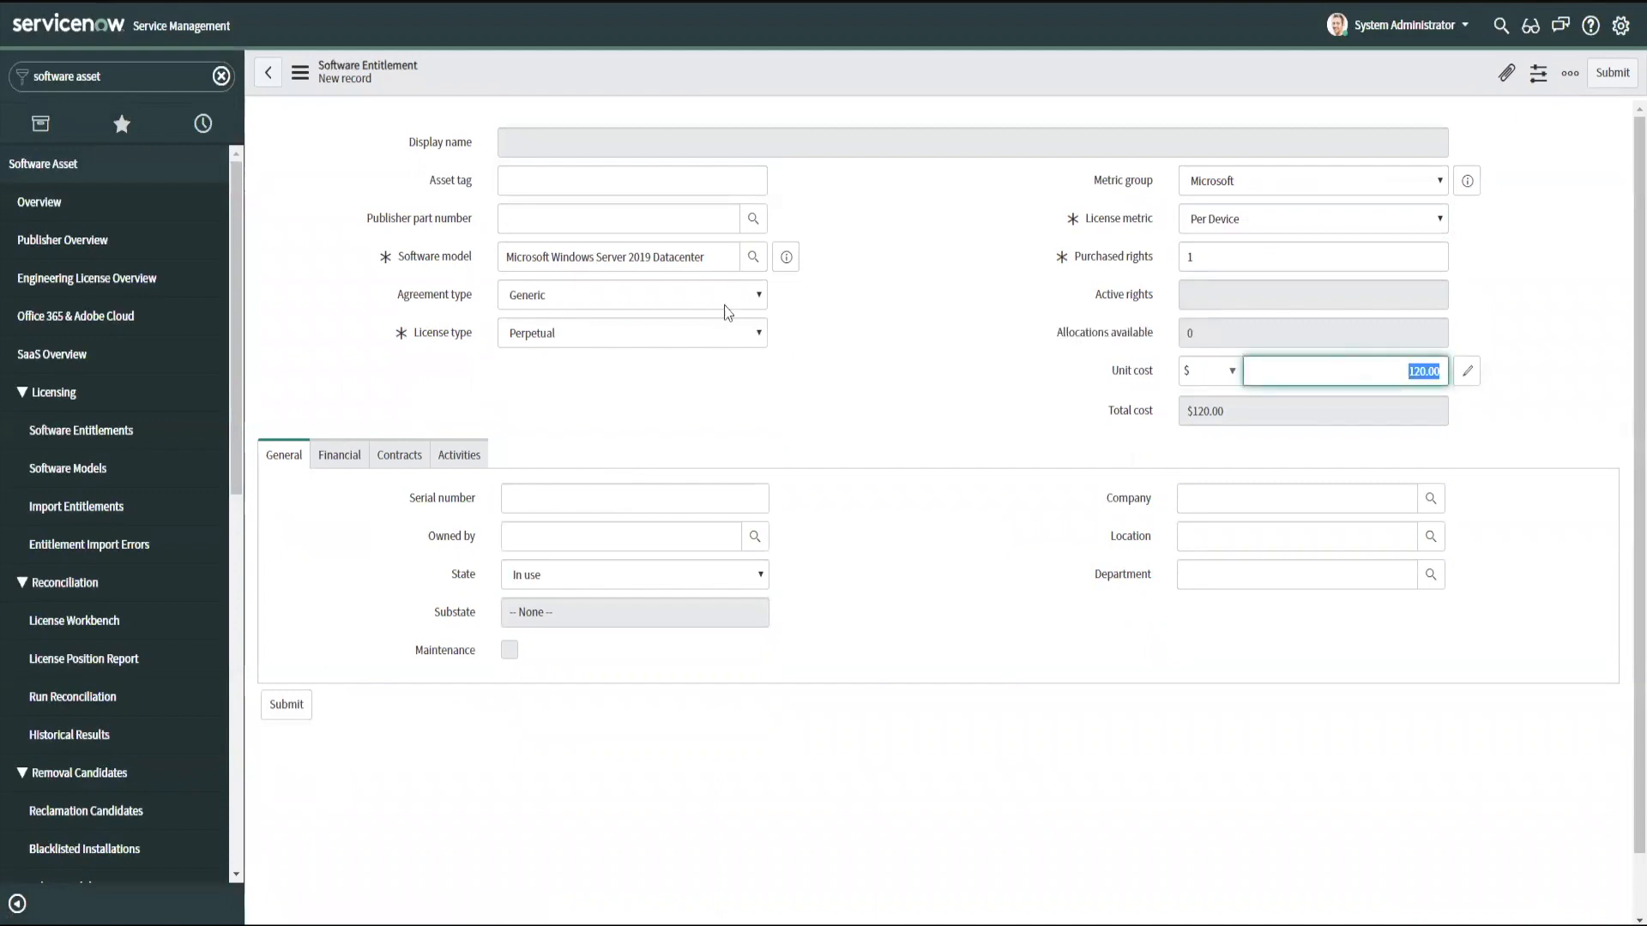
left_click(786, 257)
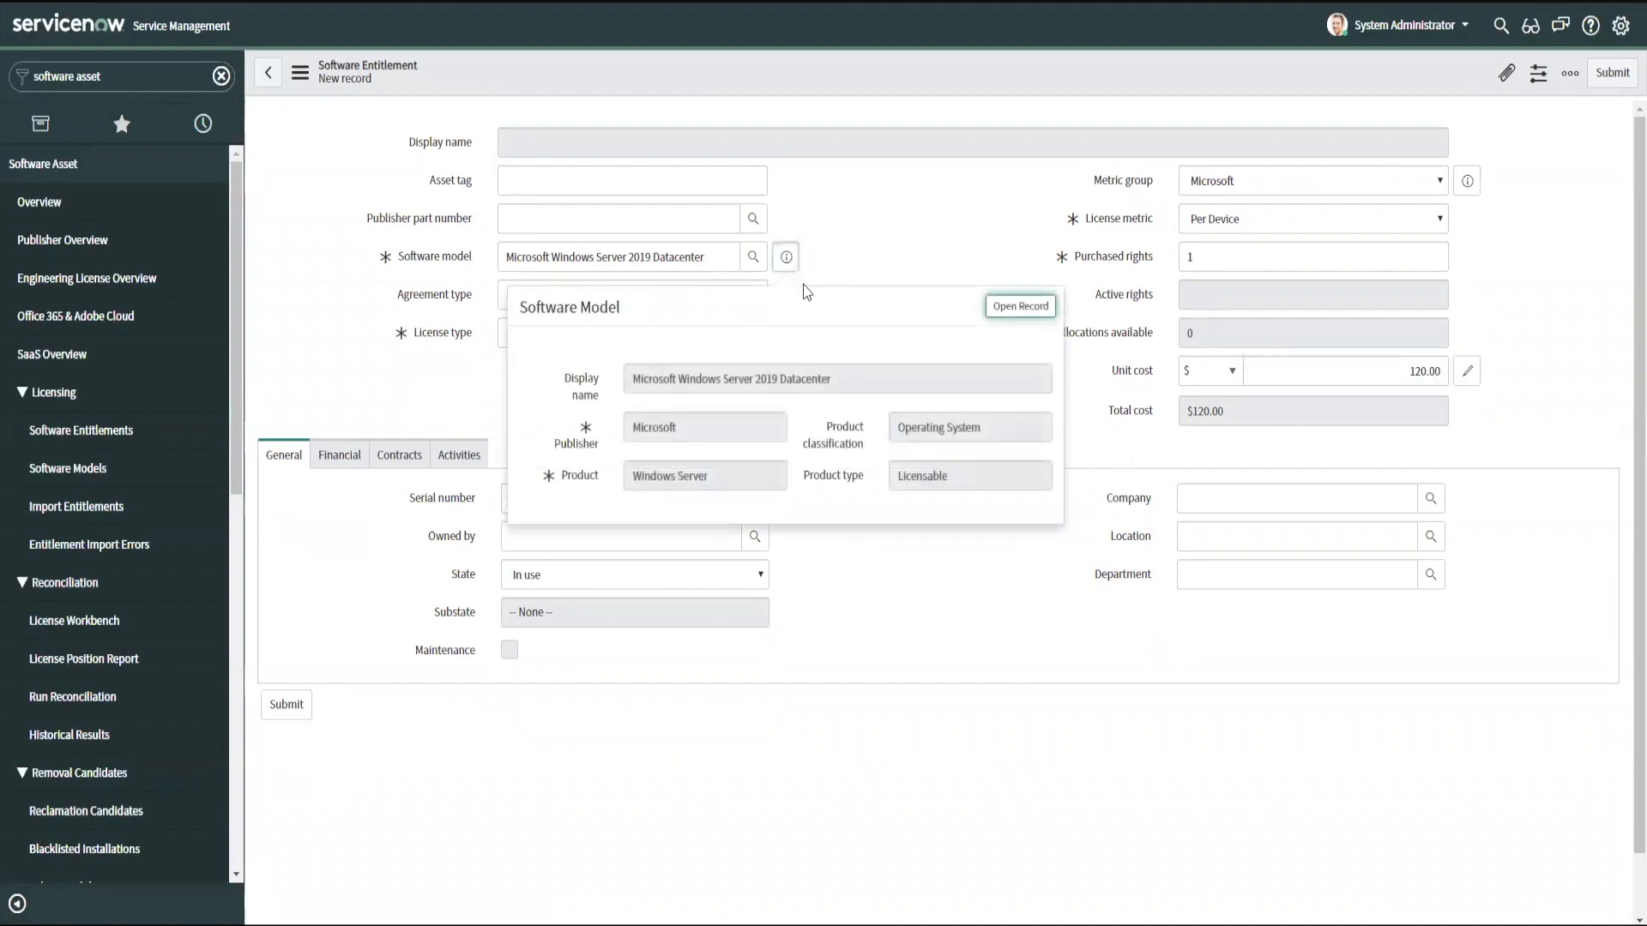
mouse_move(847, 385)
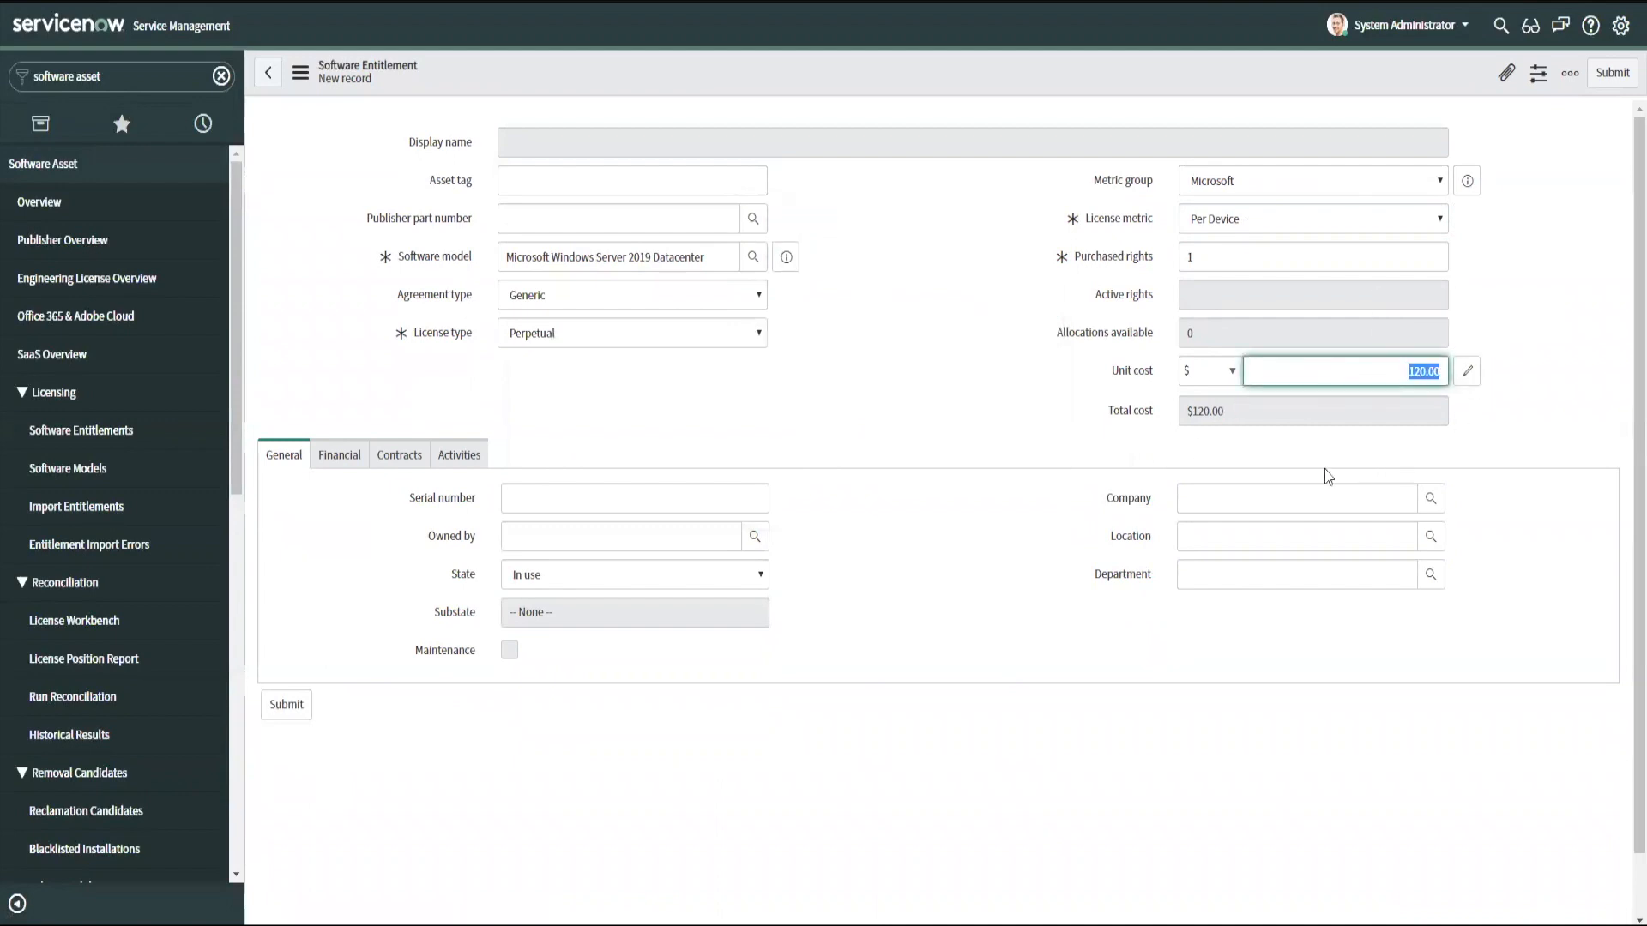
mouse_move(1437, 96)
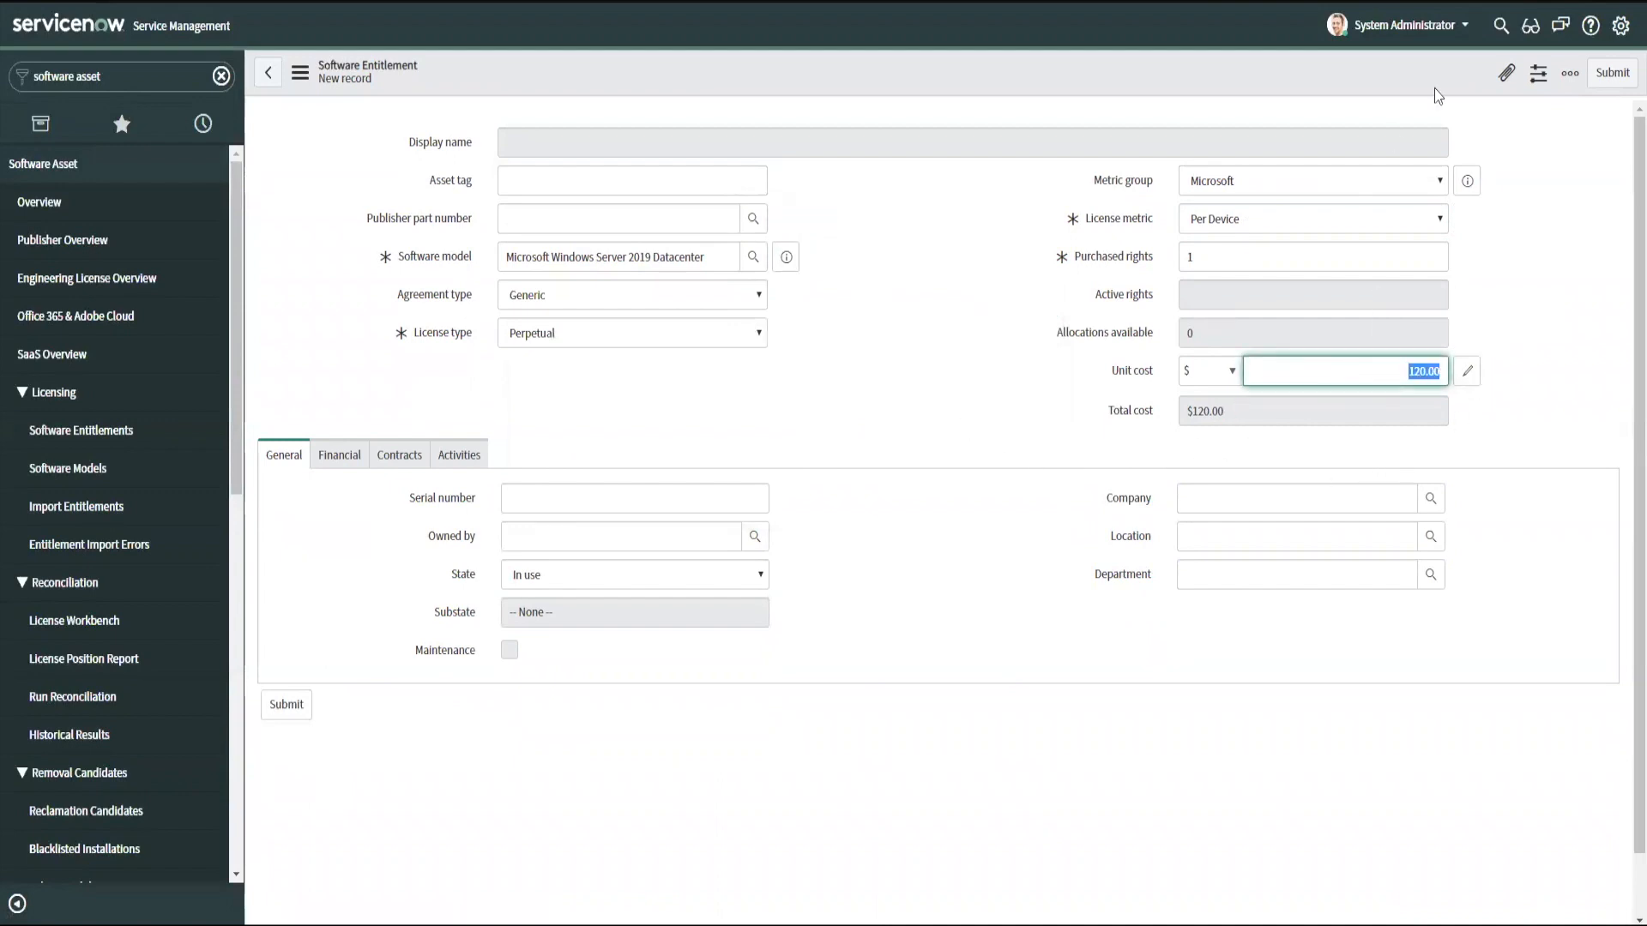
left_click(1610, 72)
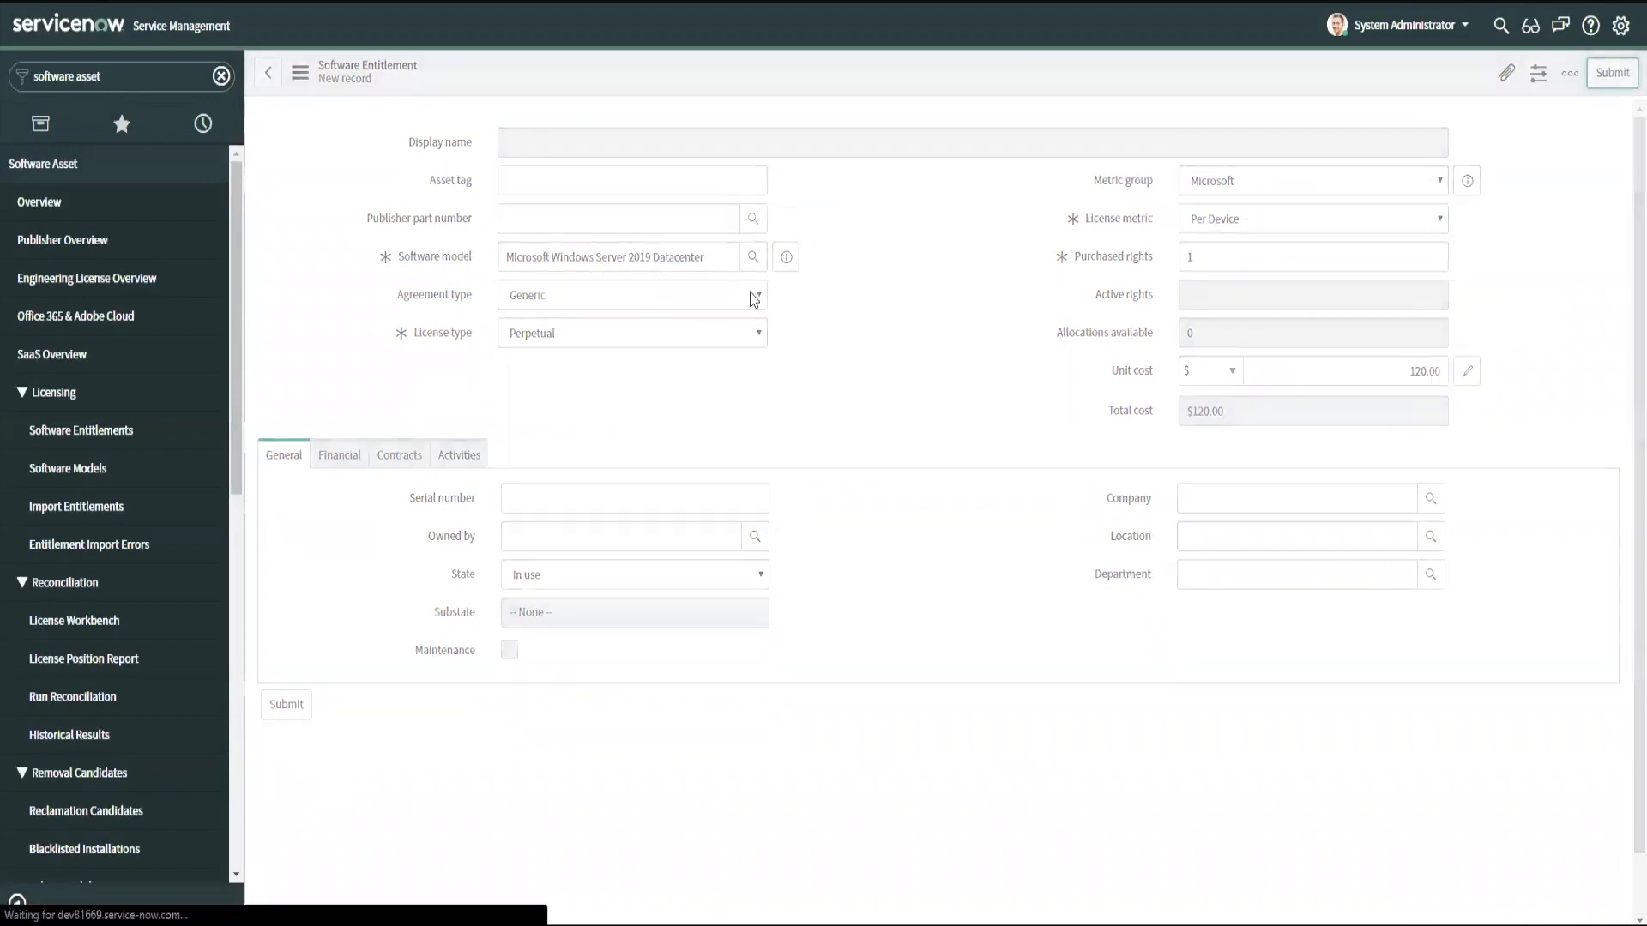
- Show the 2019 Datacenter model's General tab with its 120.00 cost and three entitlements
left_click(786, 256)
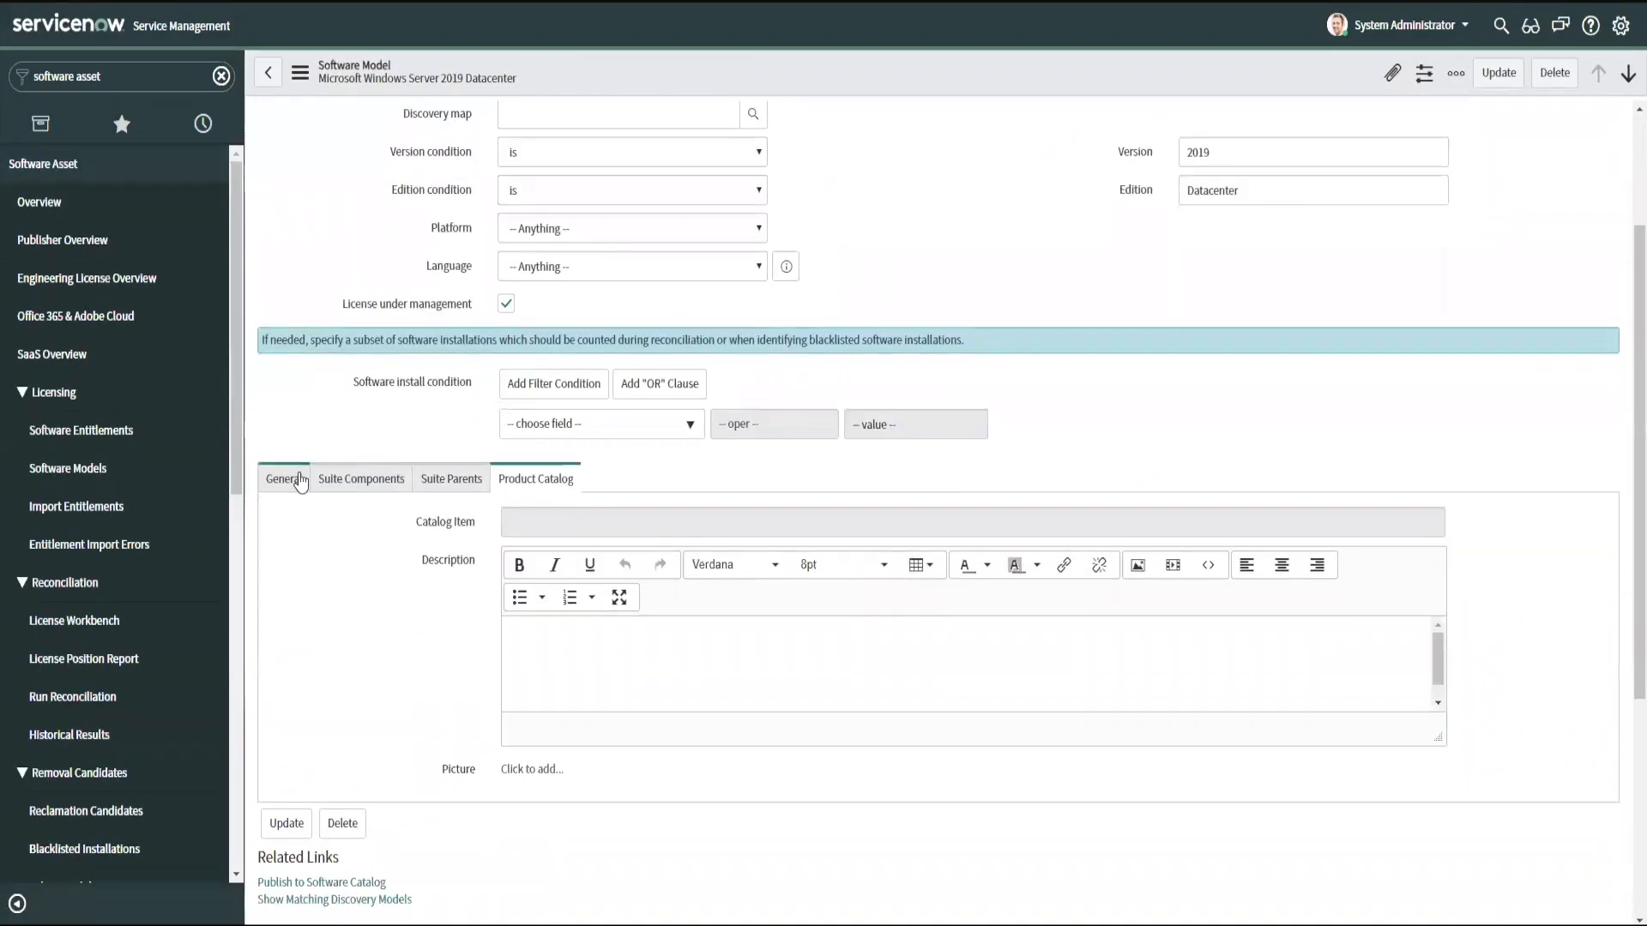
left_click(284, 478)
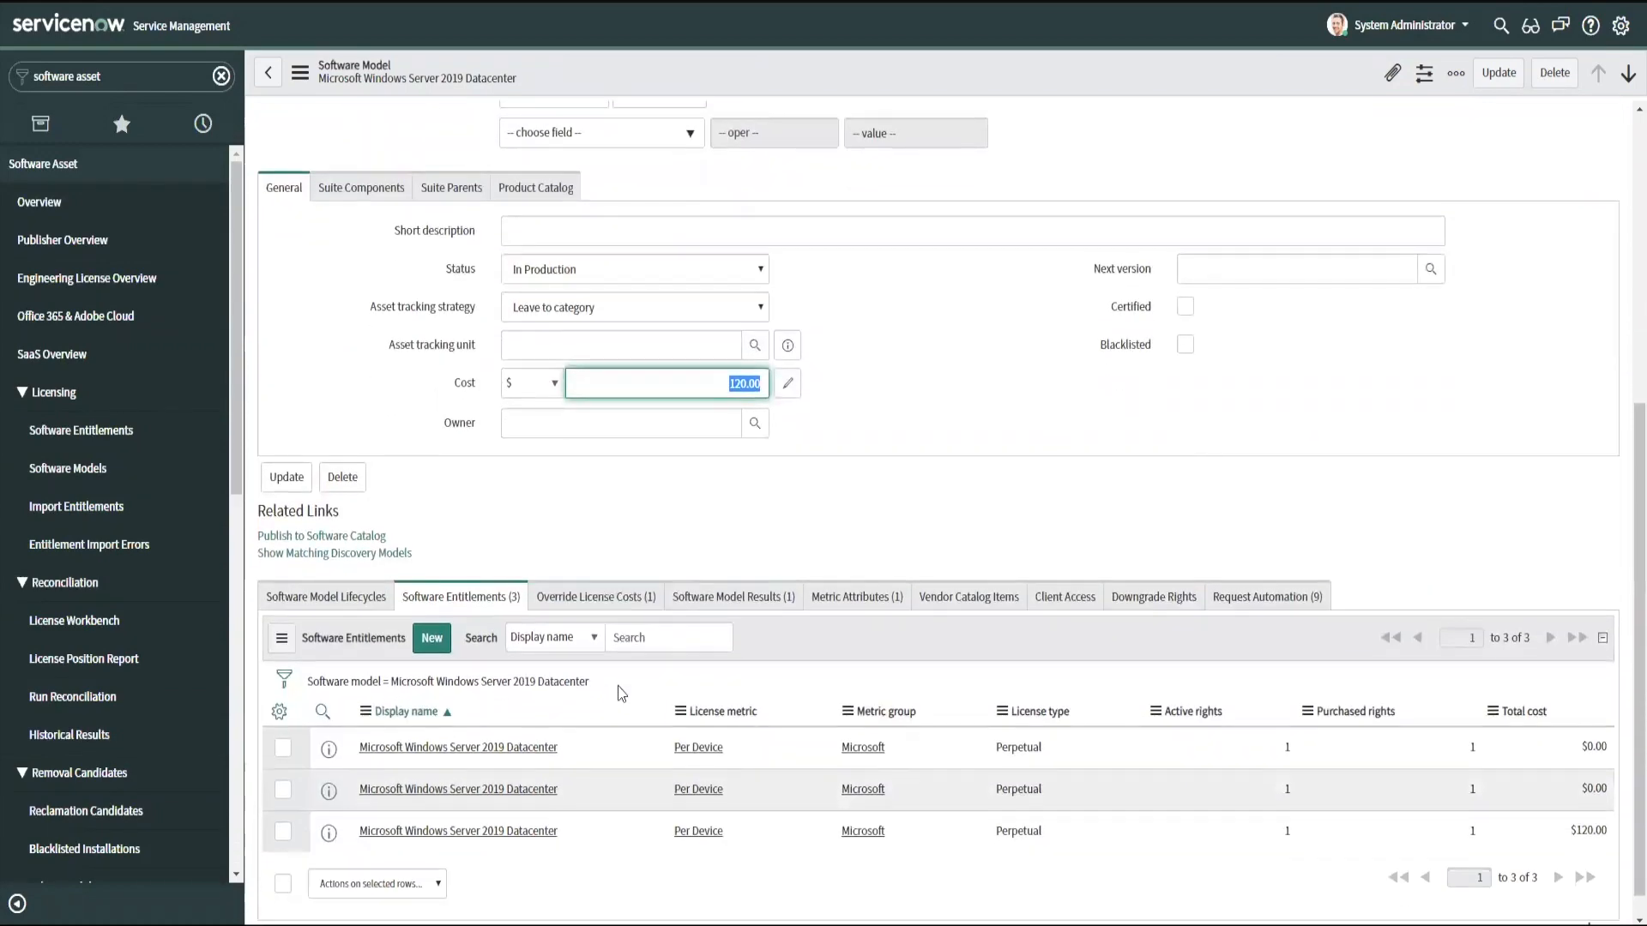
scroll("up", 3)
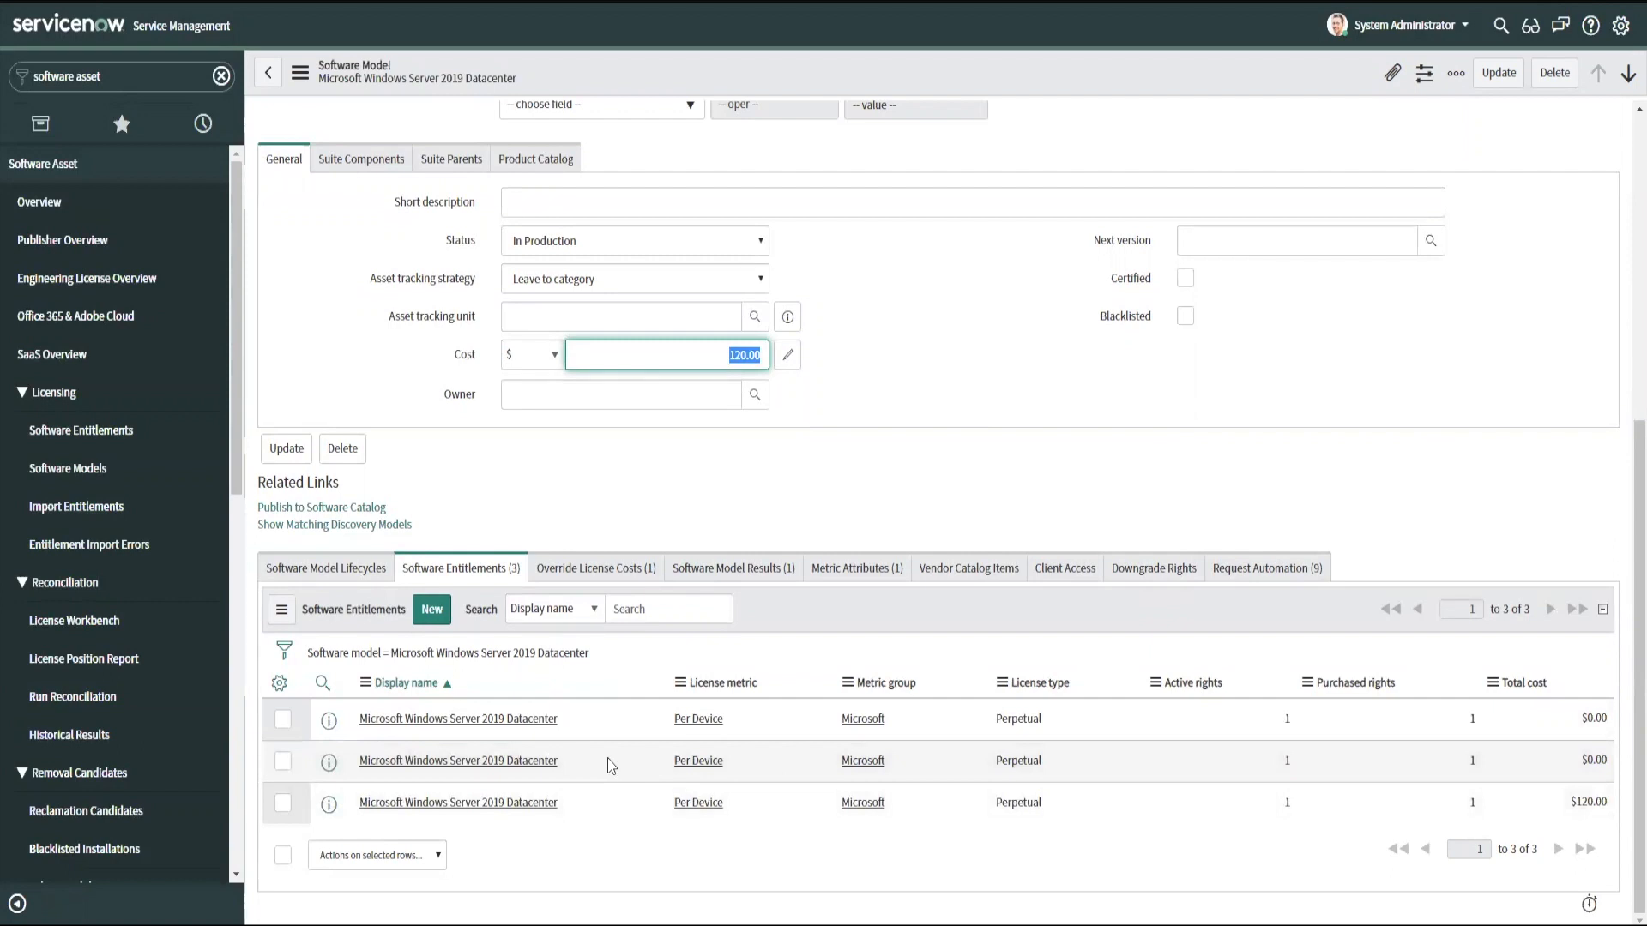
mouse_move(560, 525)
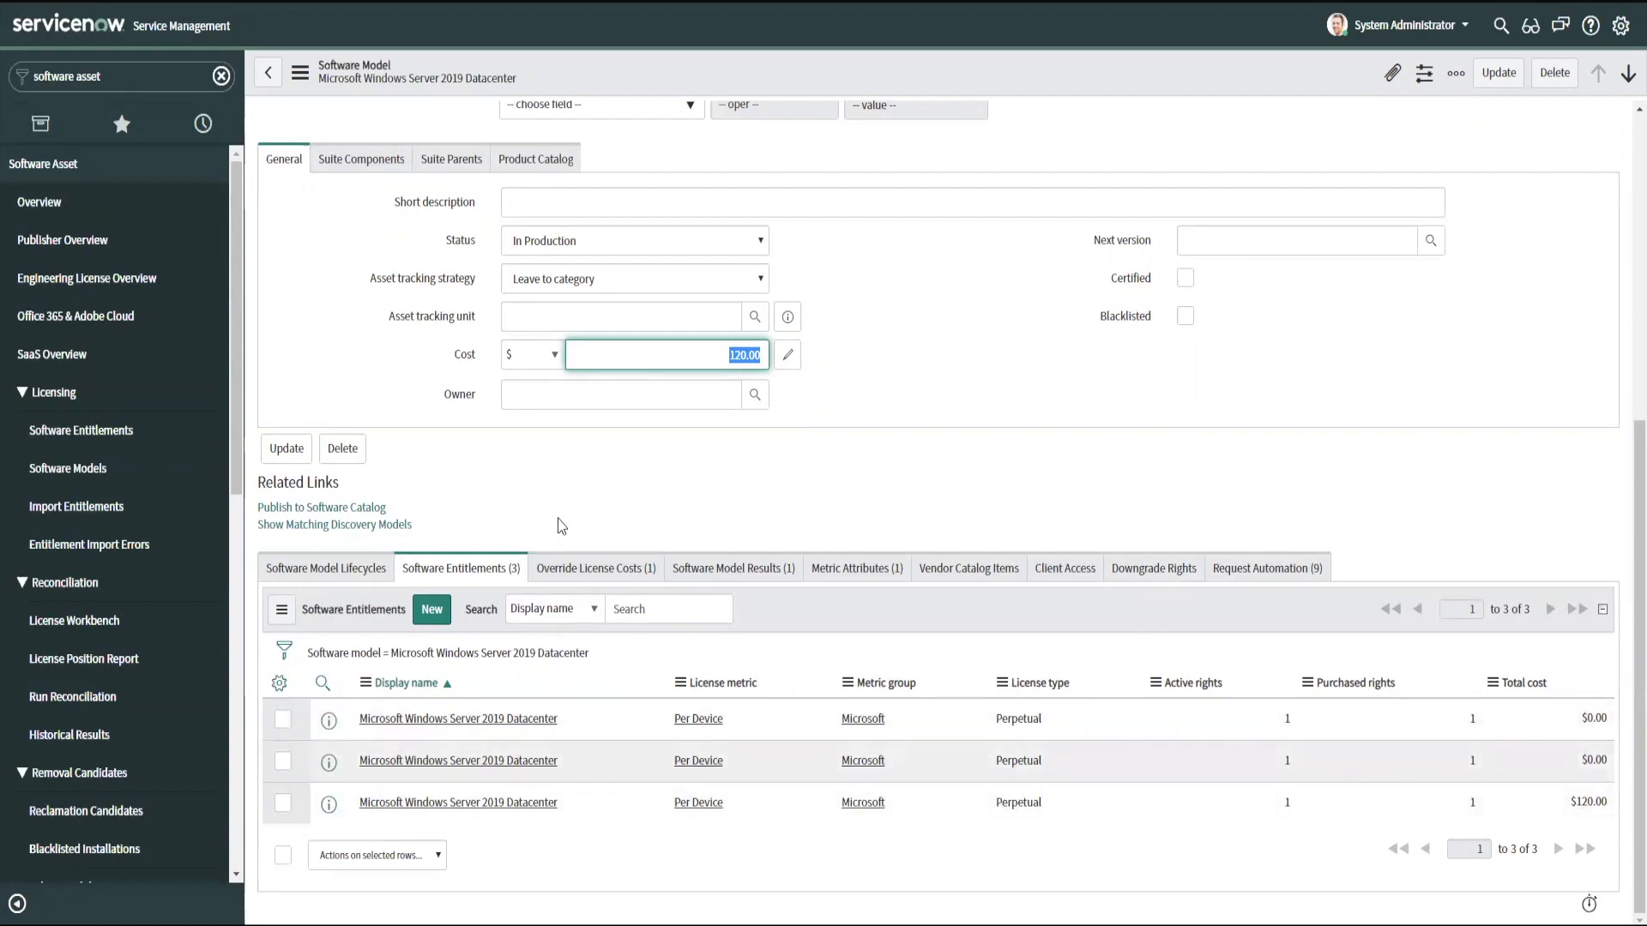
mouse_move(121, 193)
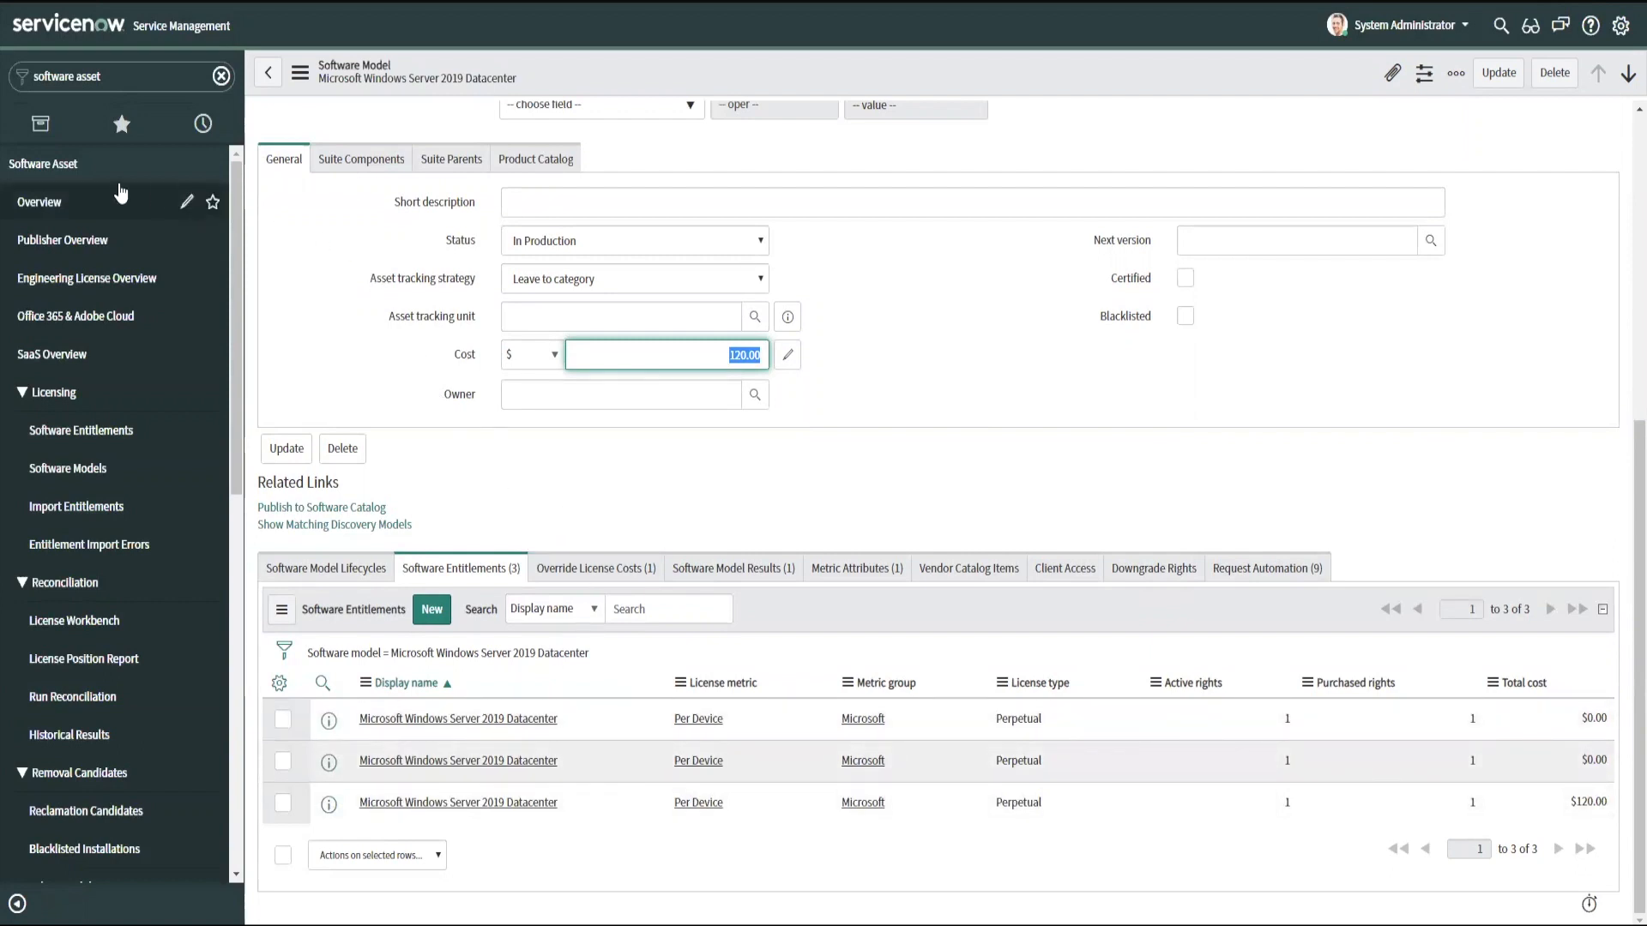
mouse_move(81, 431)
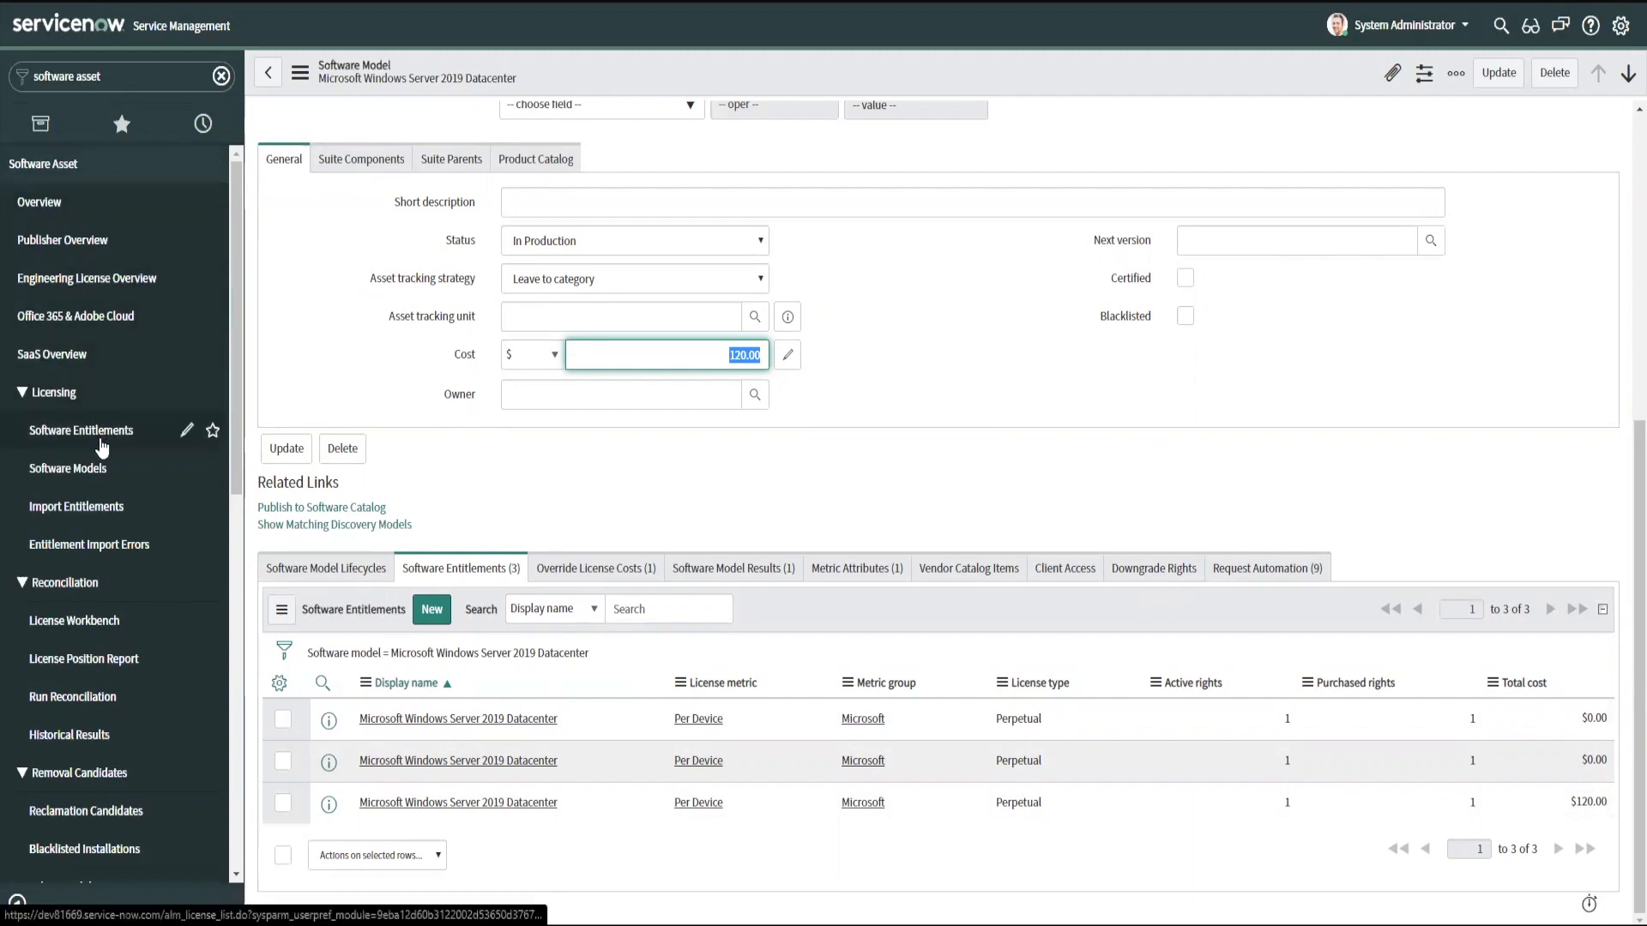
- Open the 2019 Datacenter model from Software Models and start a new entitlement with 120.00 unit cost
left_click(80, 430)
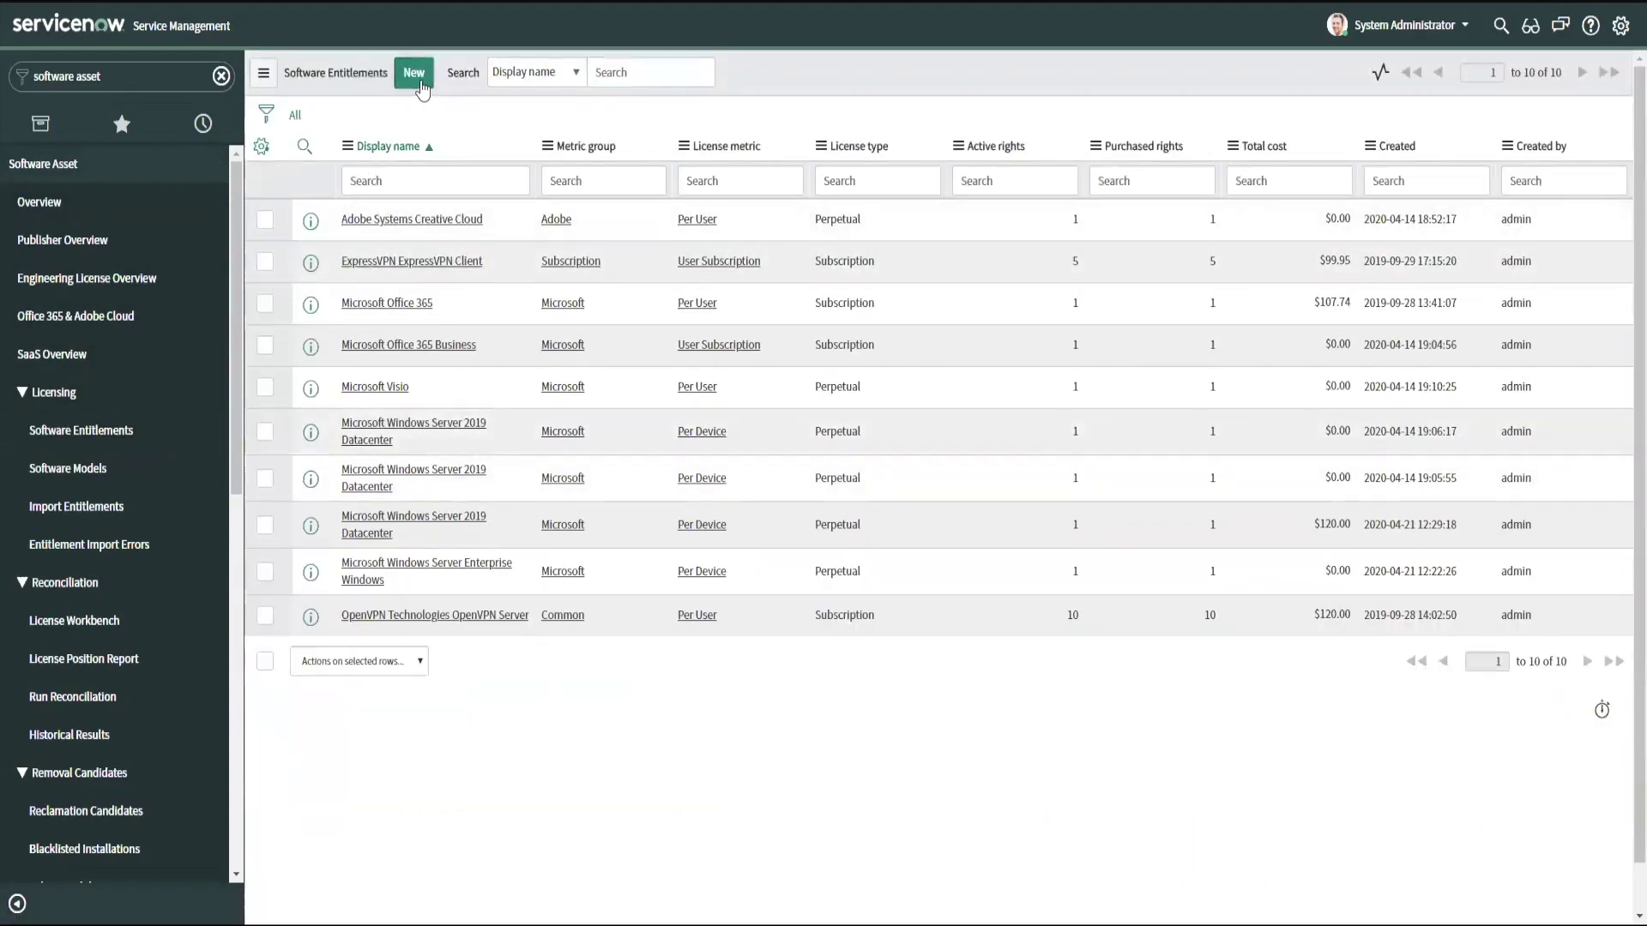
left_click(413, 72)
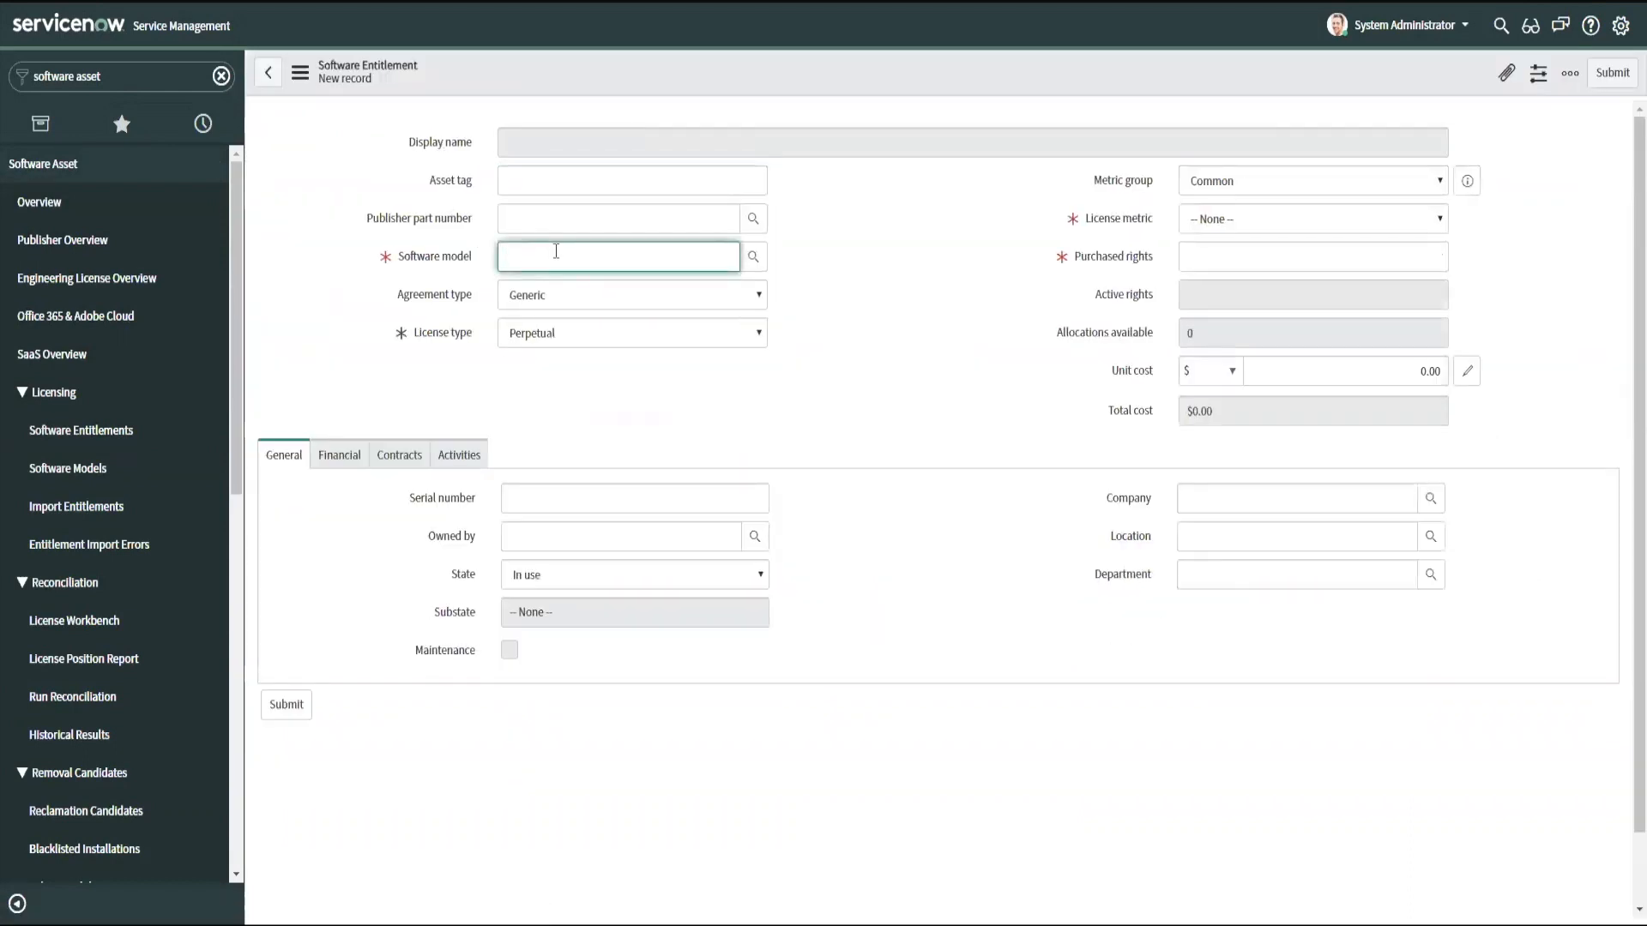
left_click(67, 469)
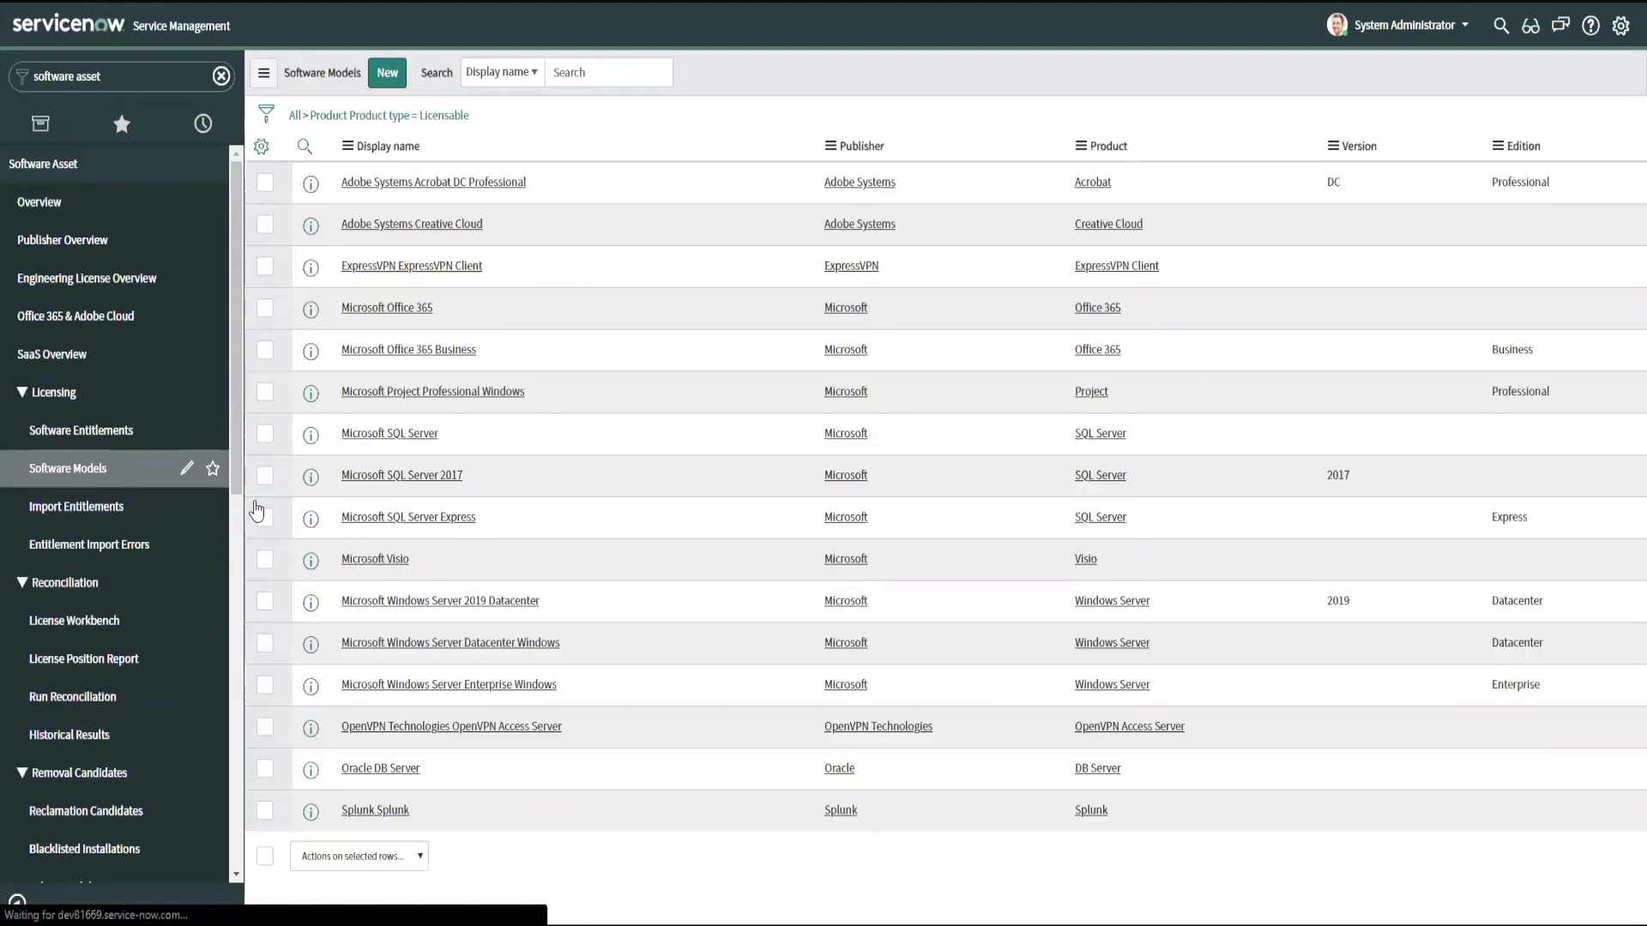
left_click(305, 146)
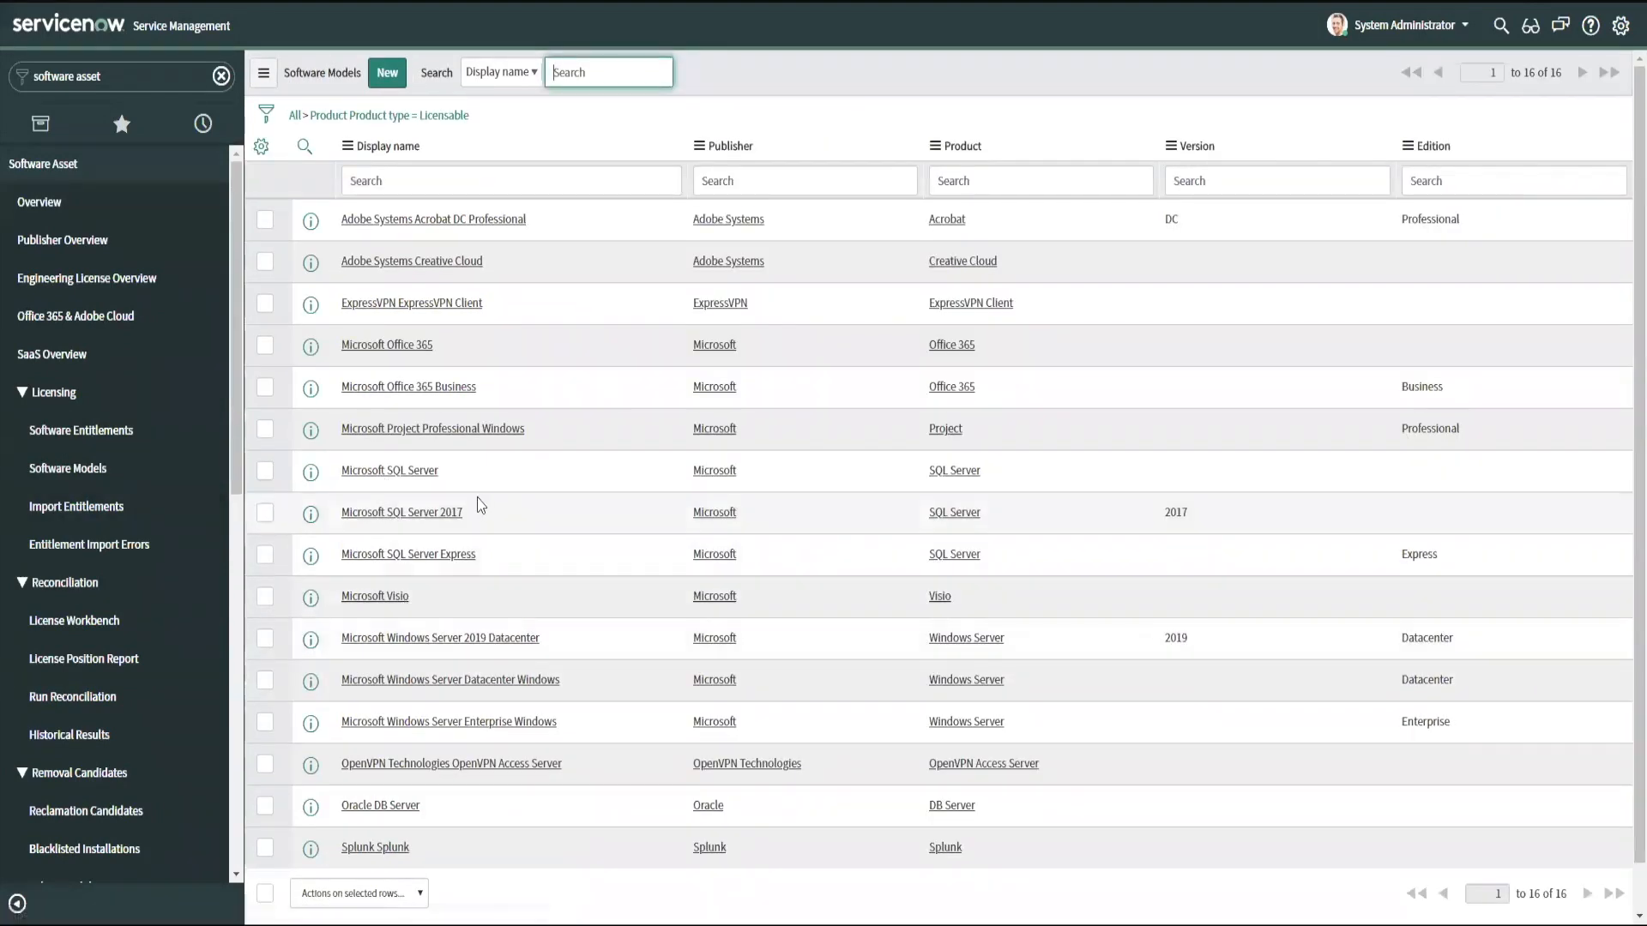
mouse_move(505, 594)
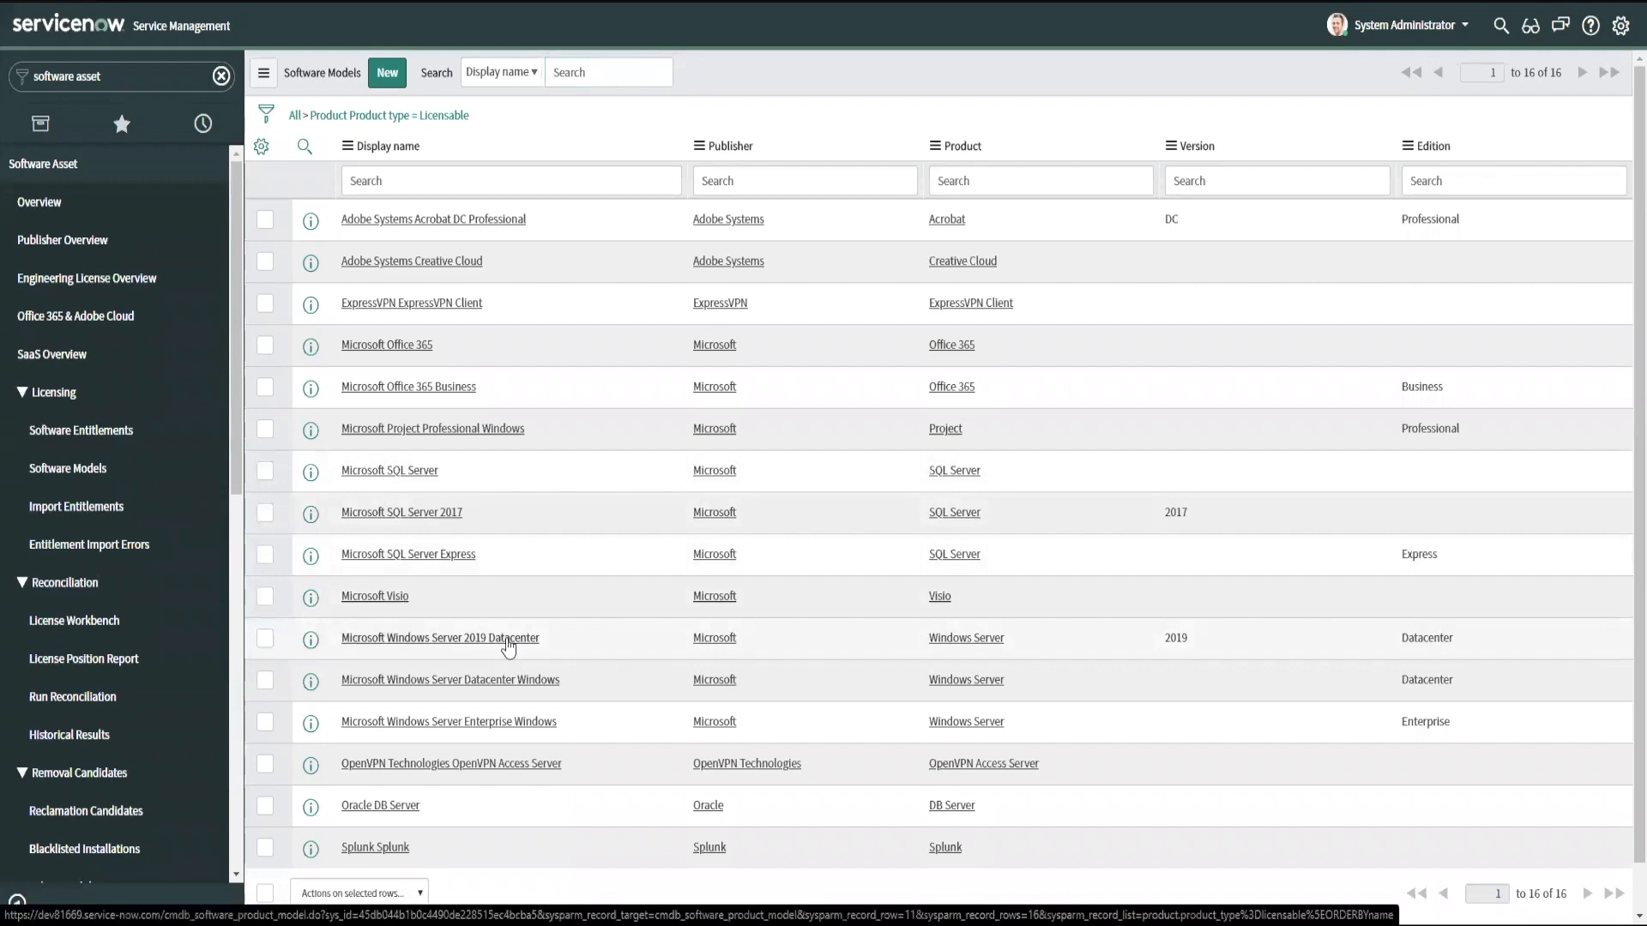
left_click(440, 637)
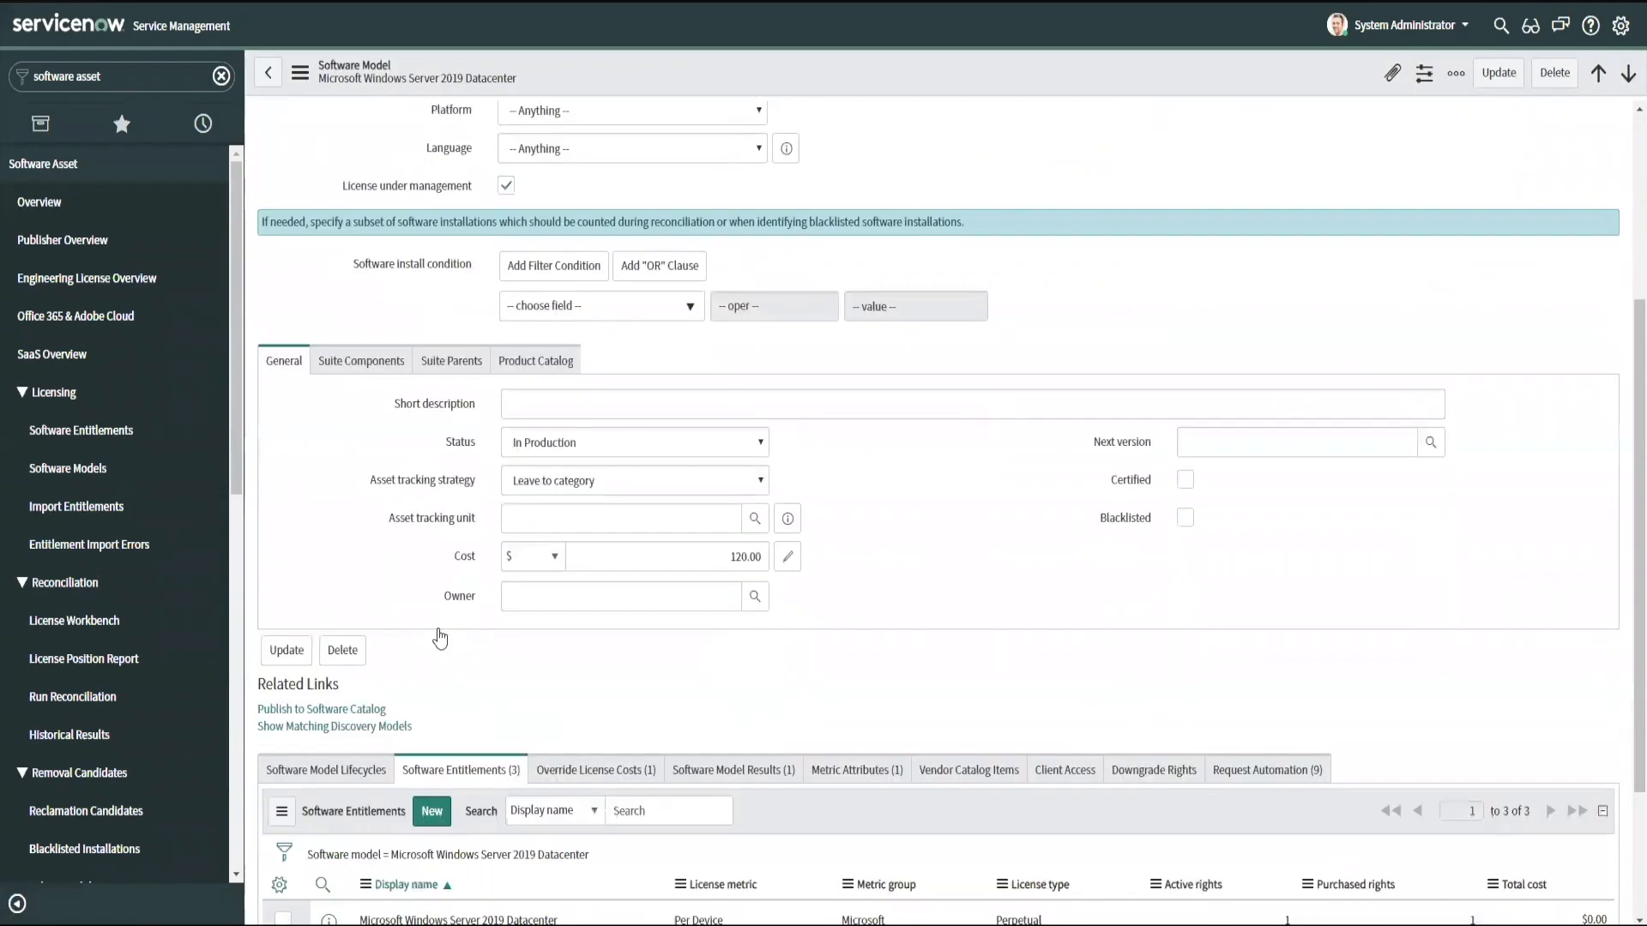
left_click(430, 810)
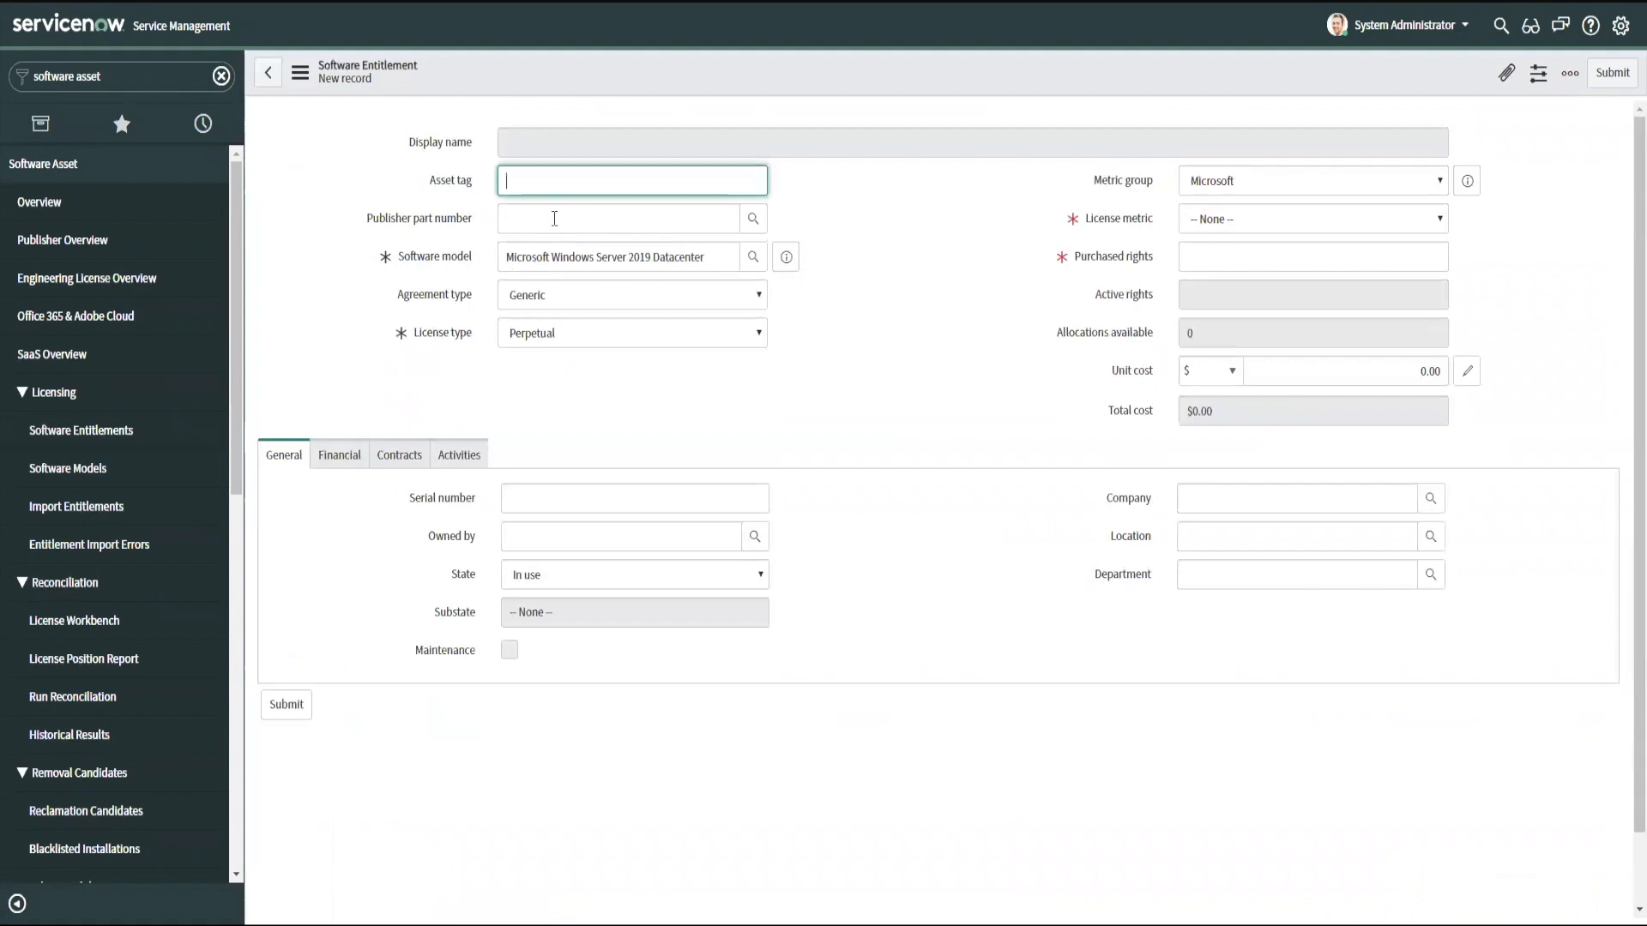
type("120.00")
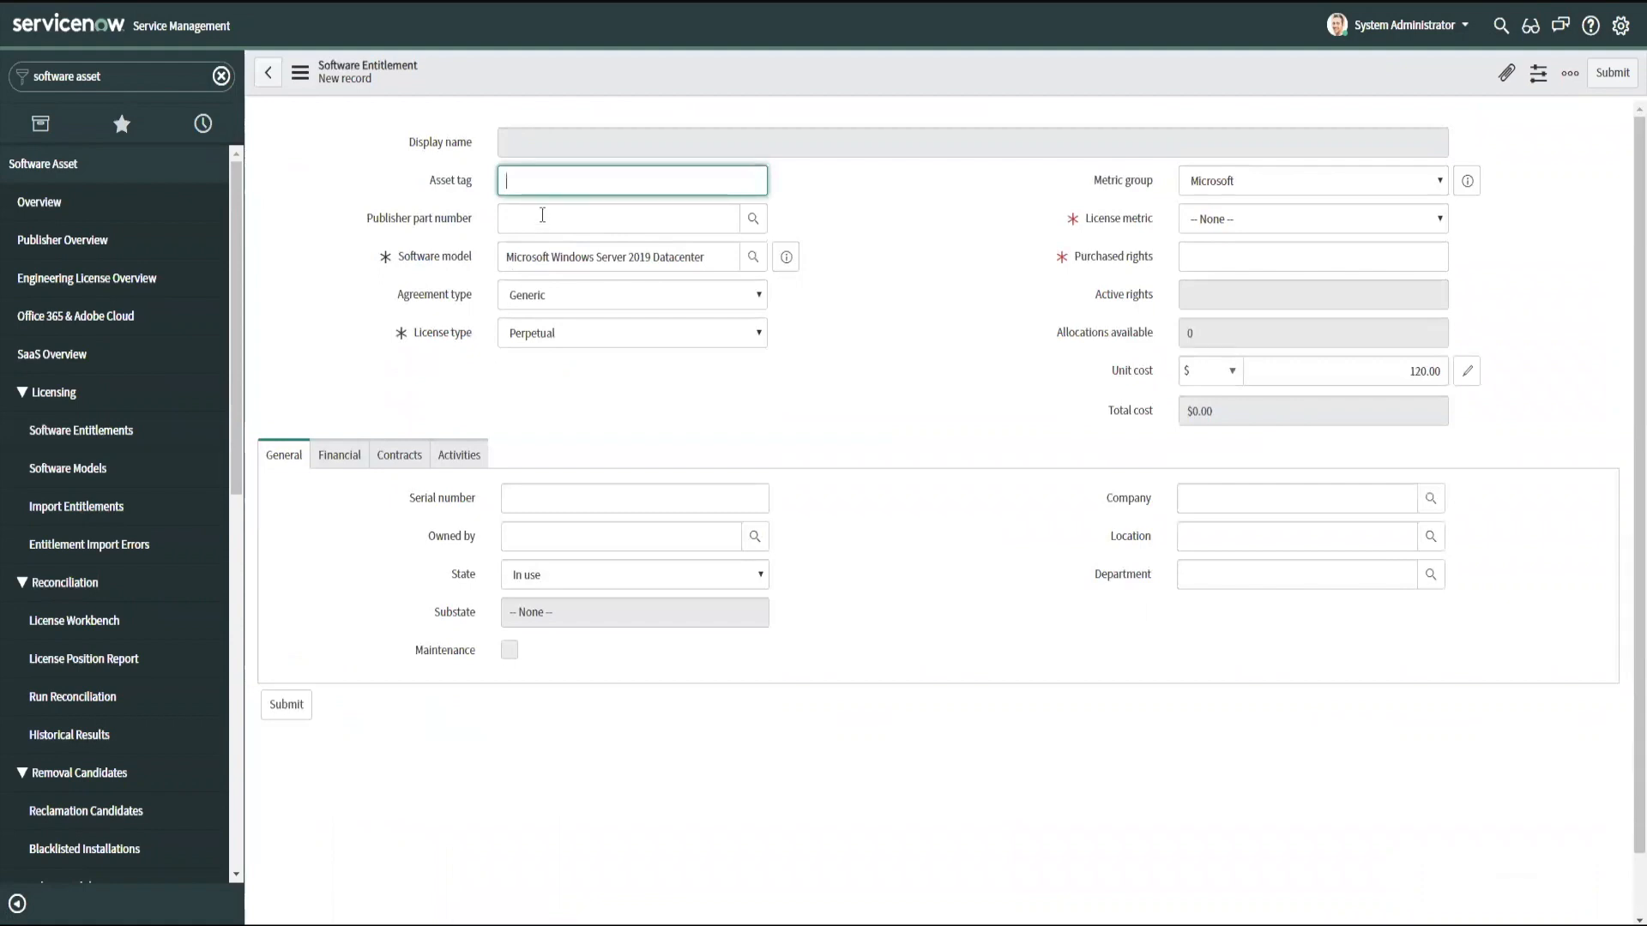